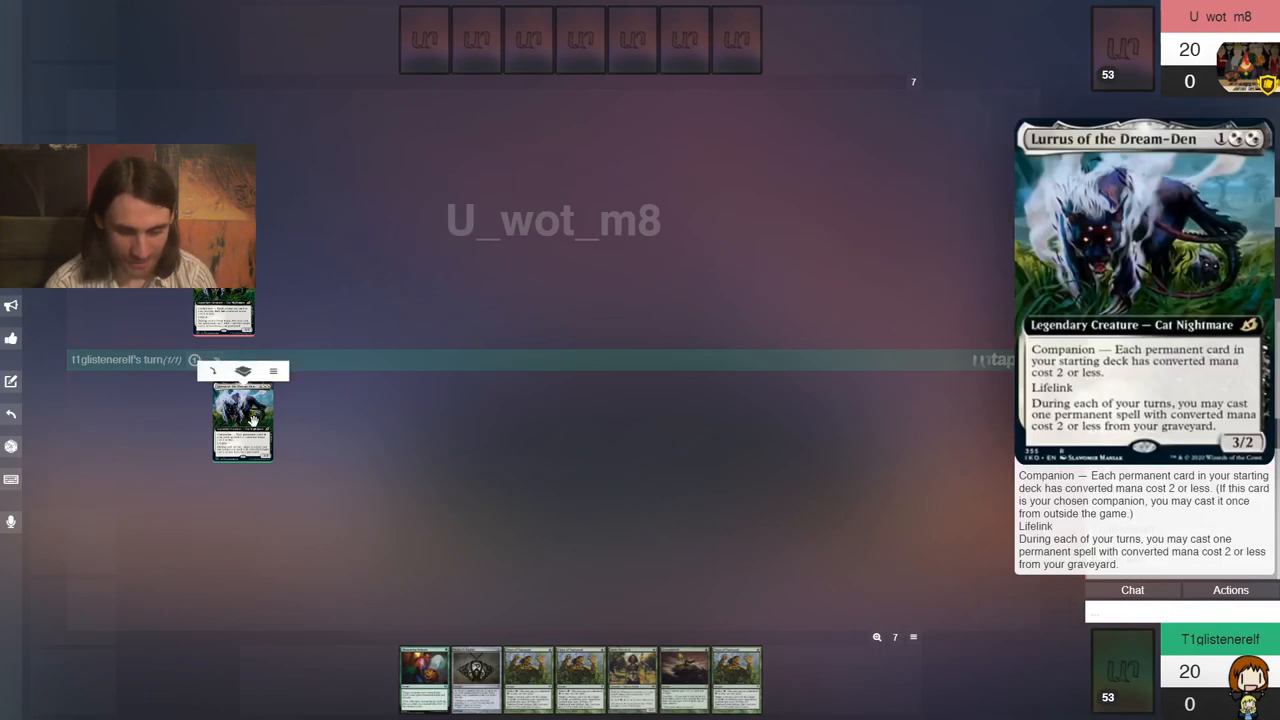
Move Lurrus to the right side of the table and mulligan for a fresh seven cards
left_click_drag(242, 420, 928, 553)
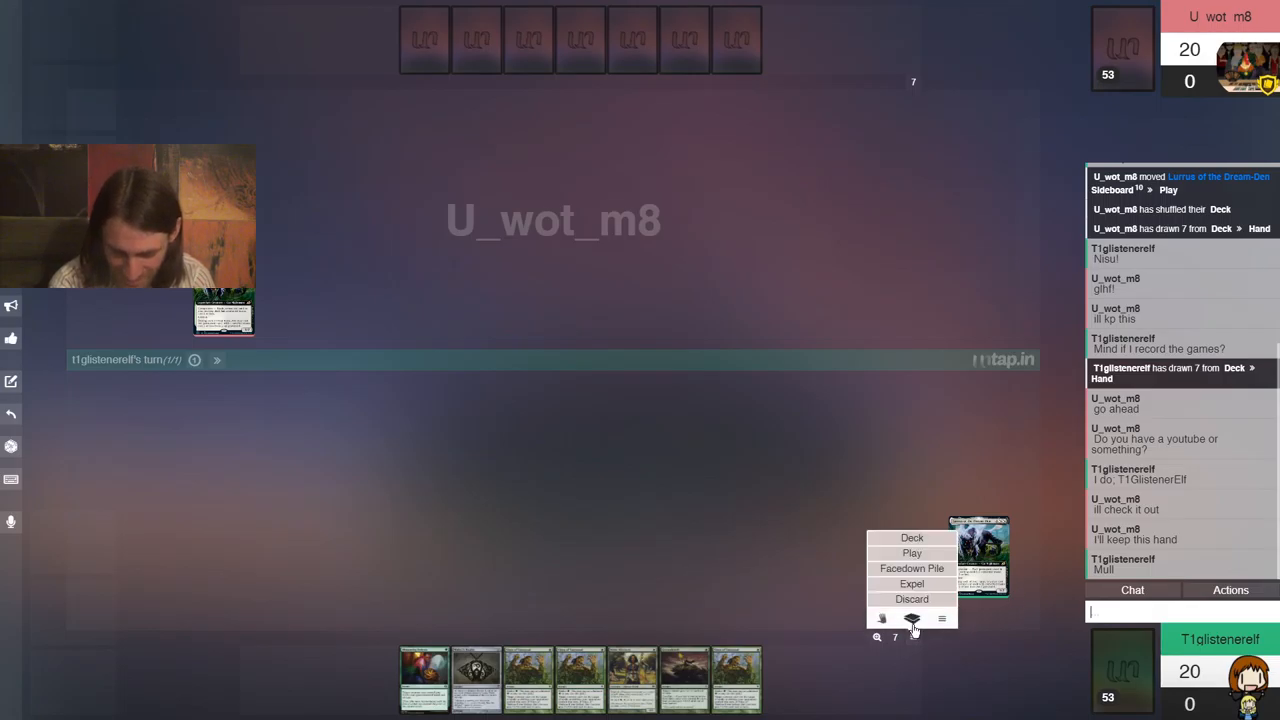
left_click(940, 619)
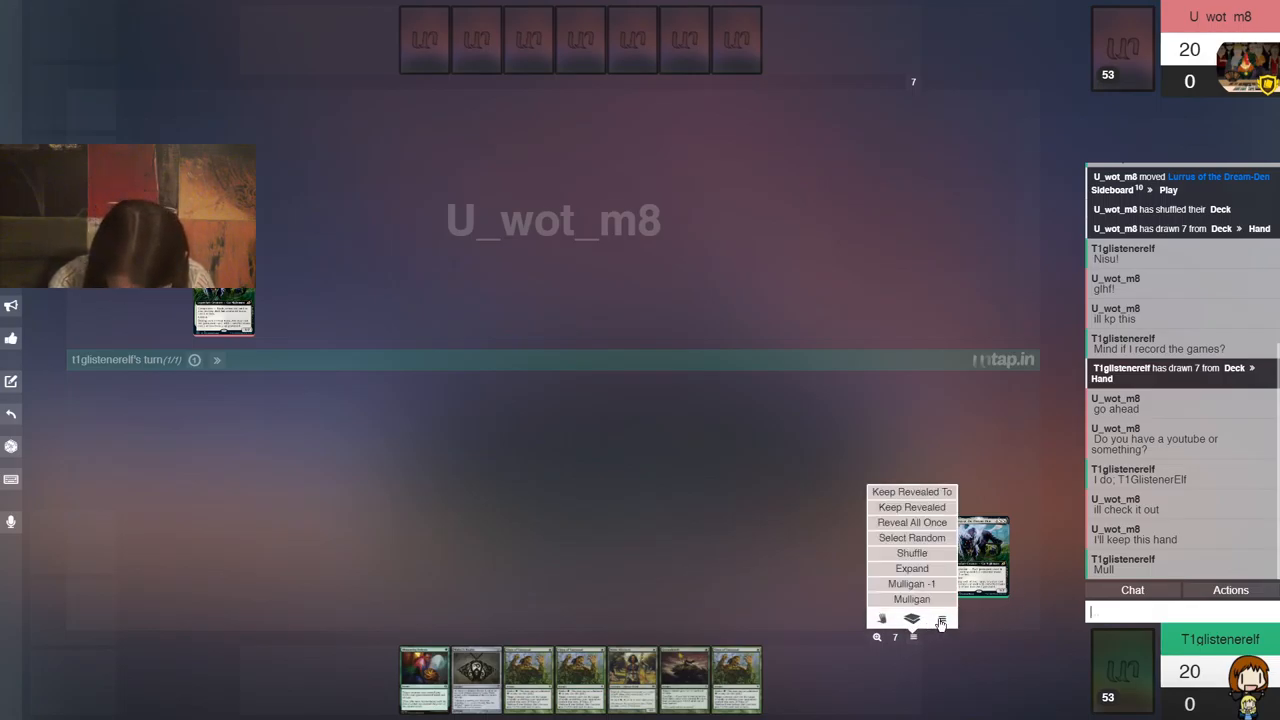
left_click(911, 599)
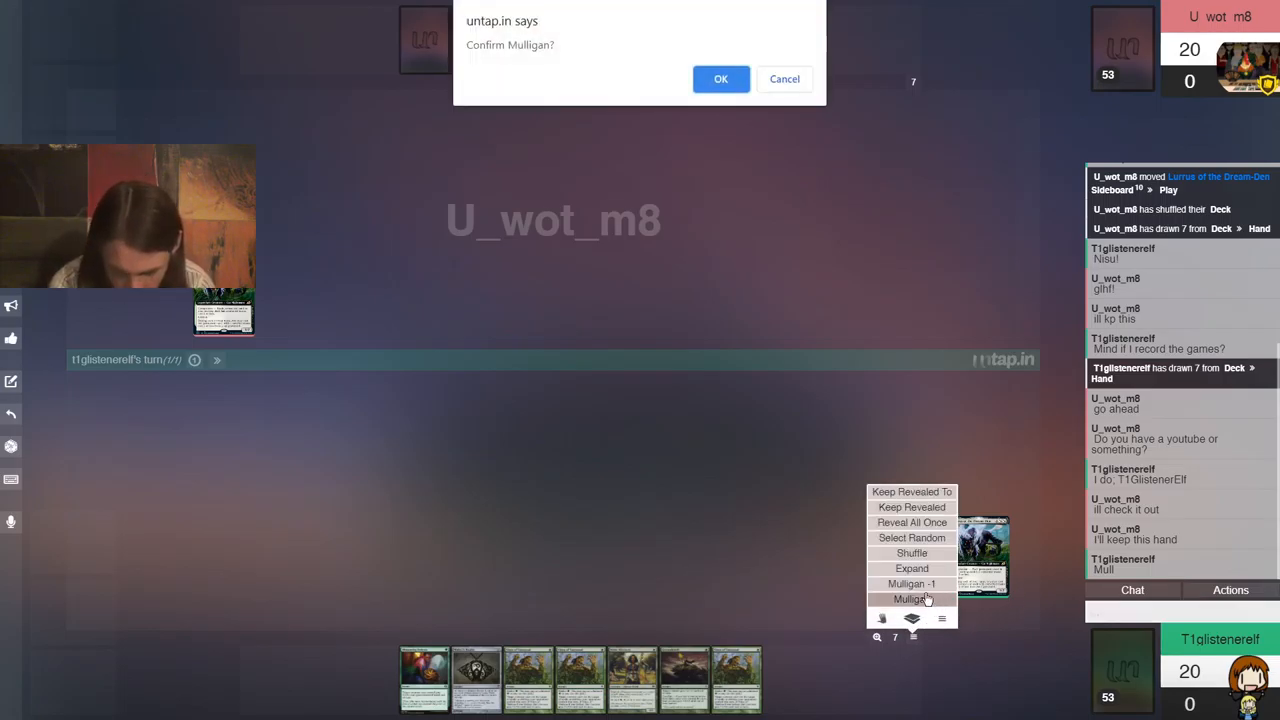
left_click(720, 78)
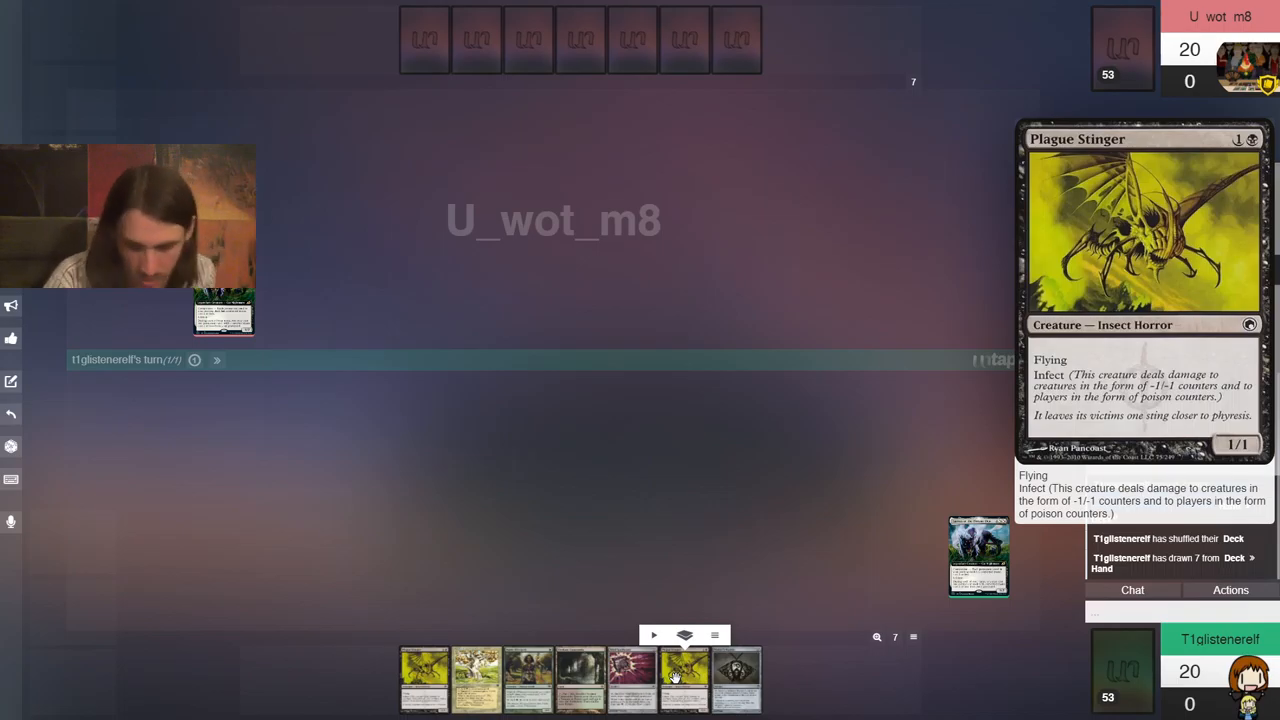
mouse_move(632, 678)
type("K")
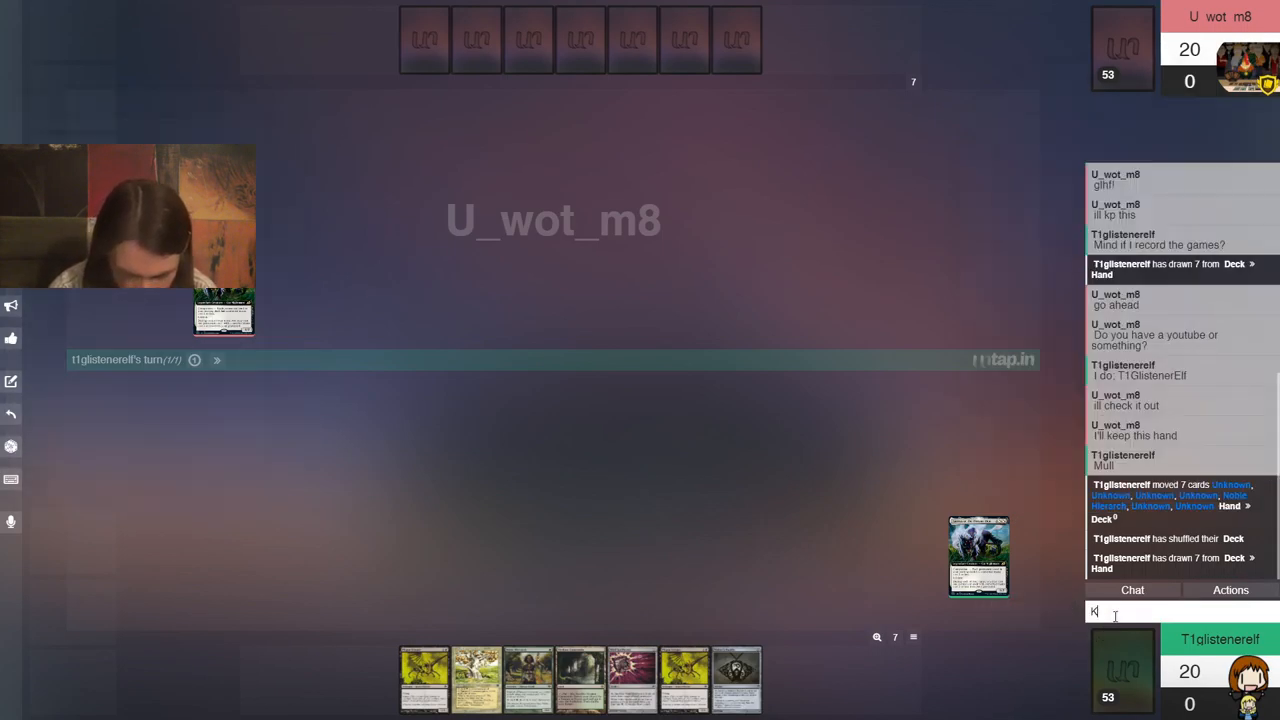
Announce 'Keep' in chat to keep the new hand
type("eep")
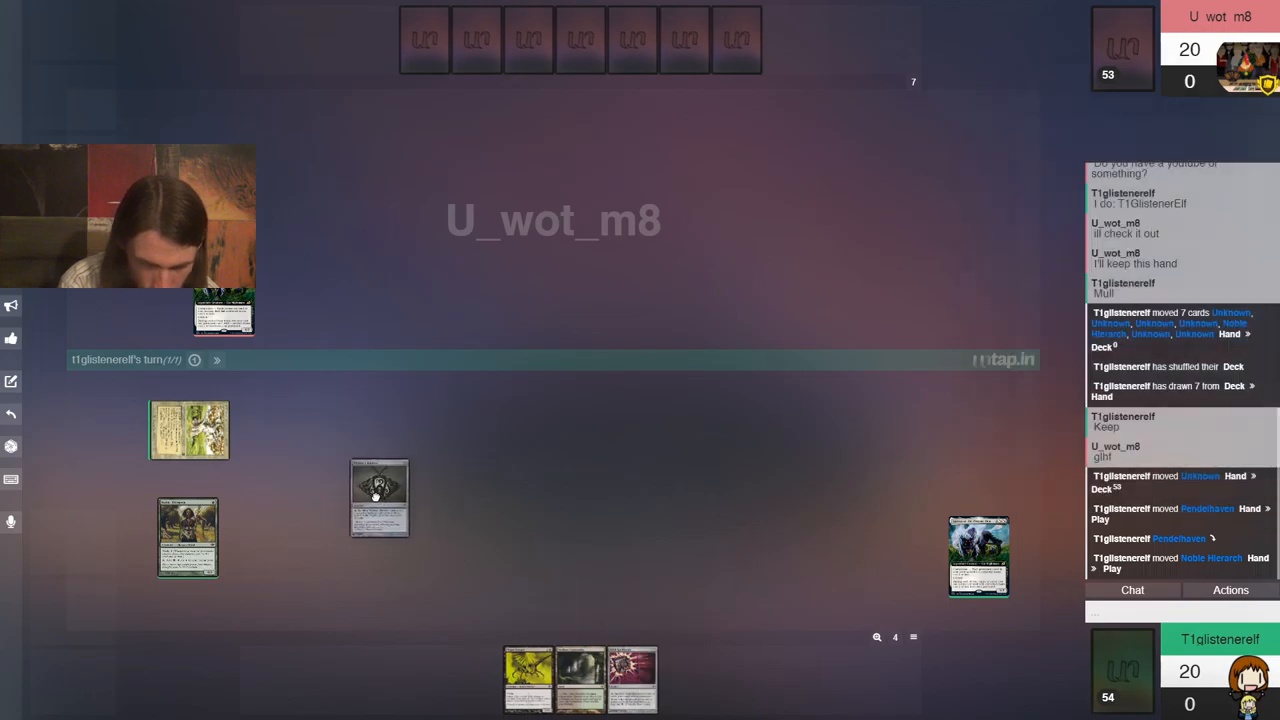
Play Mishra's Bauble and target the opponent's deck, requesting their top card revealed
left_click_drag(378, 497, 320, 450)
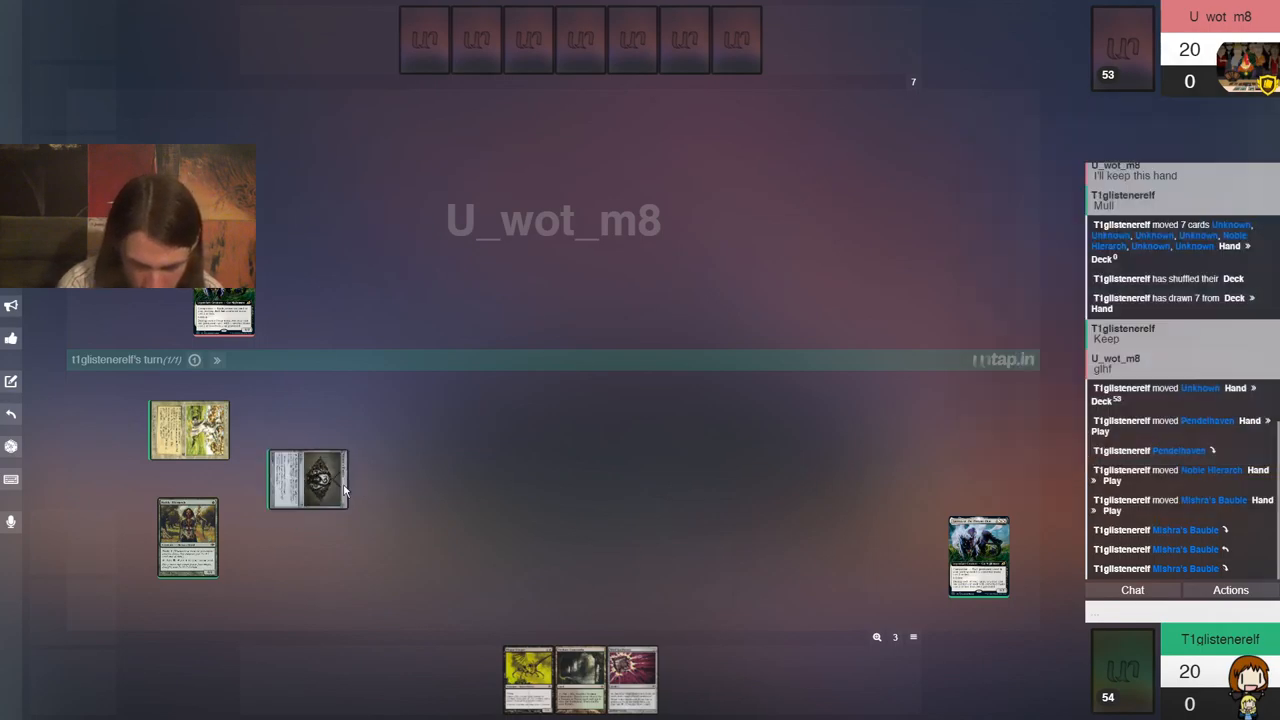
right_click(308, 478)
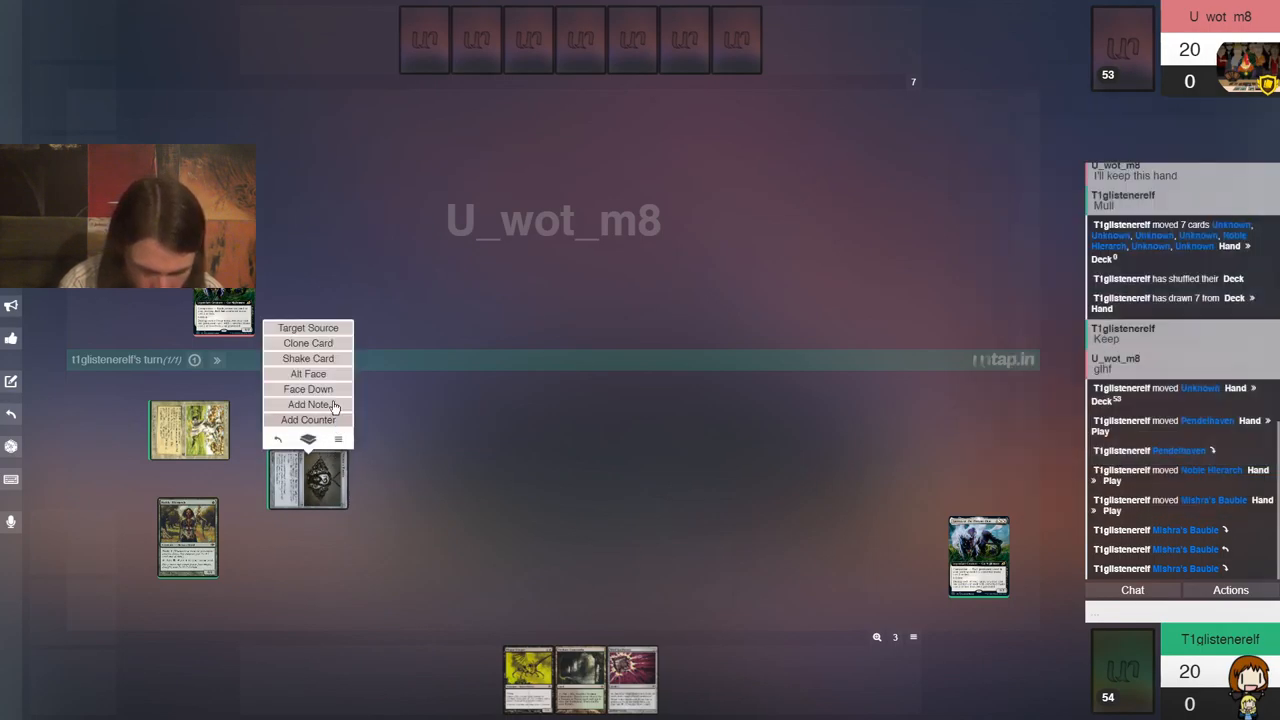
left_click(308, 327)
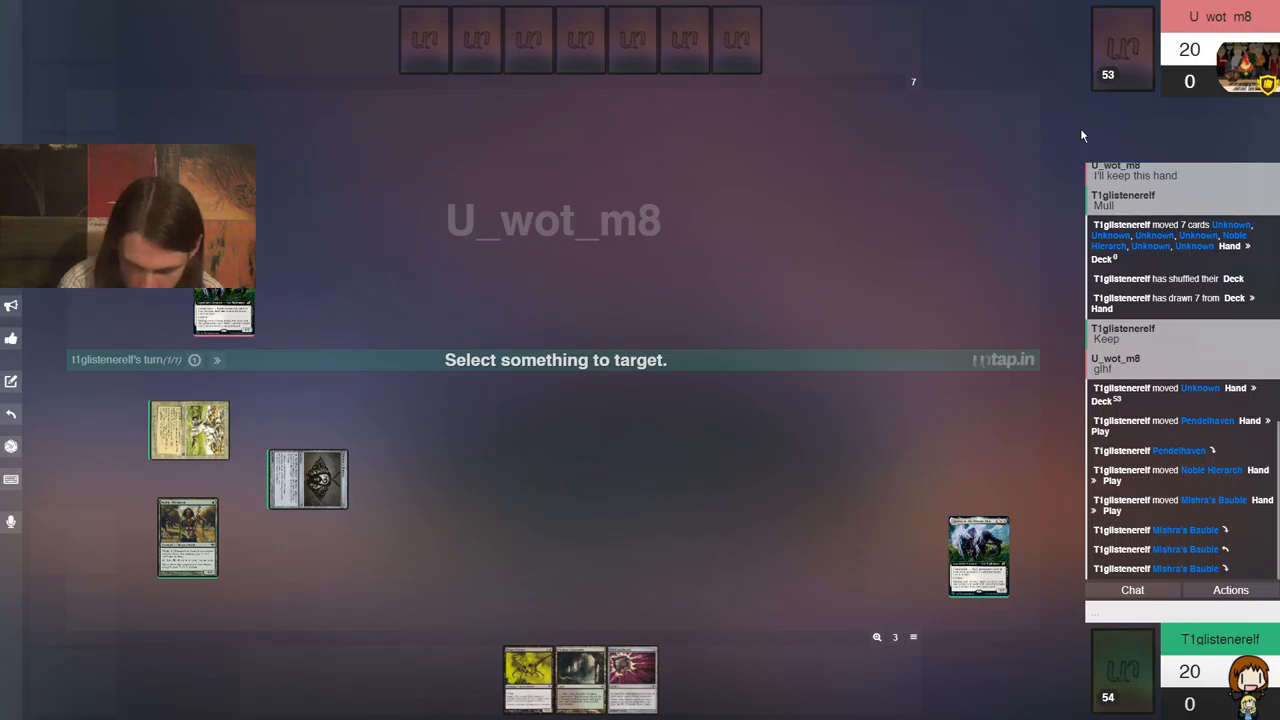
left_click(1122, 48)
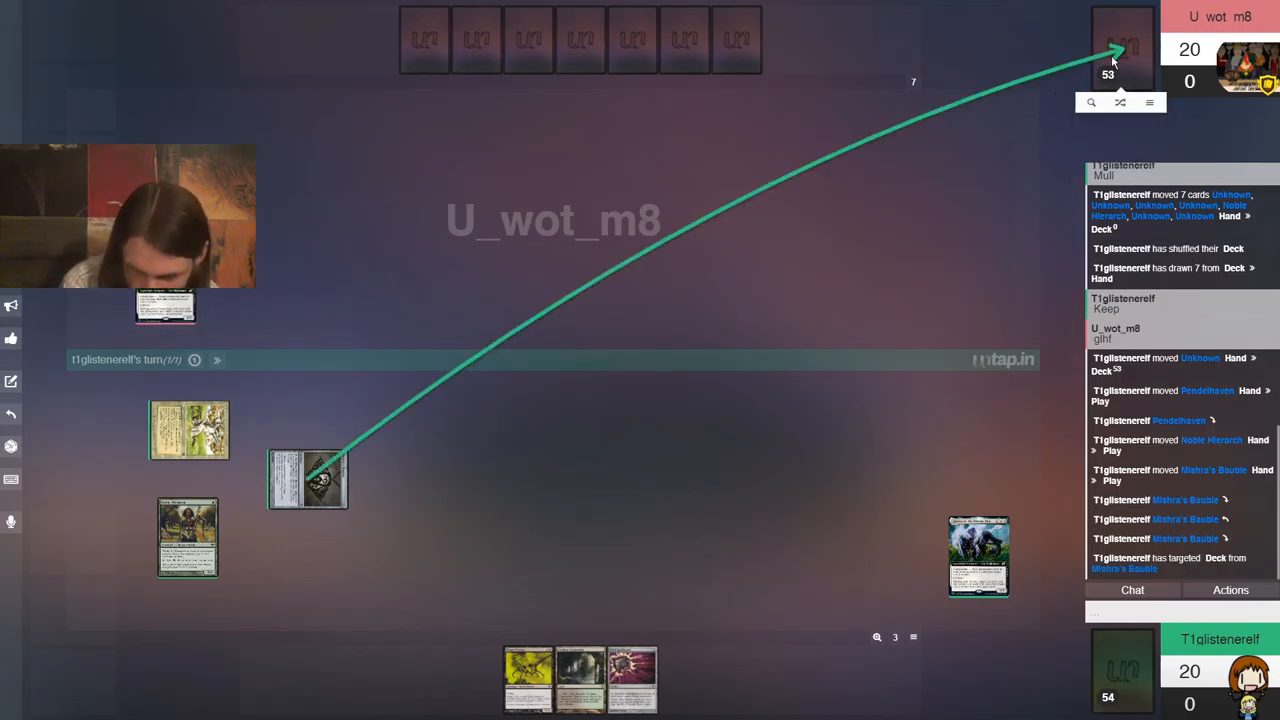
mouse_move(1120, 102)
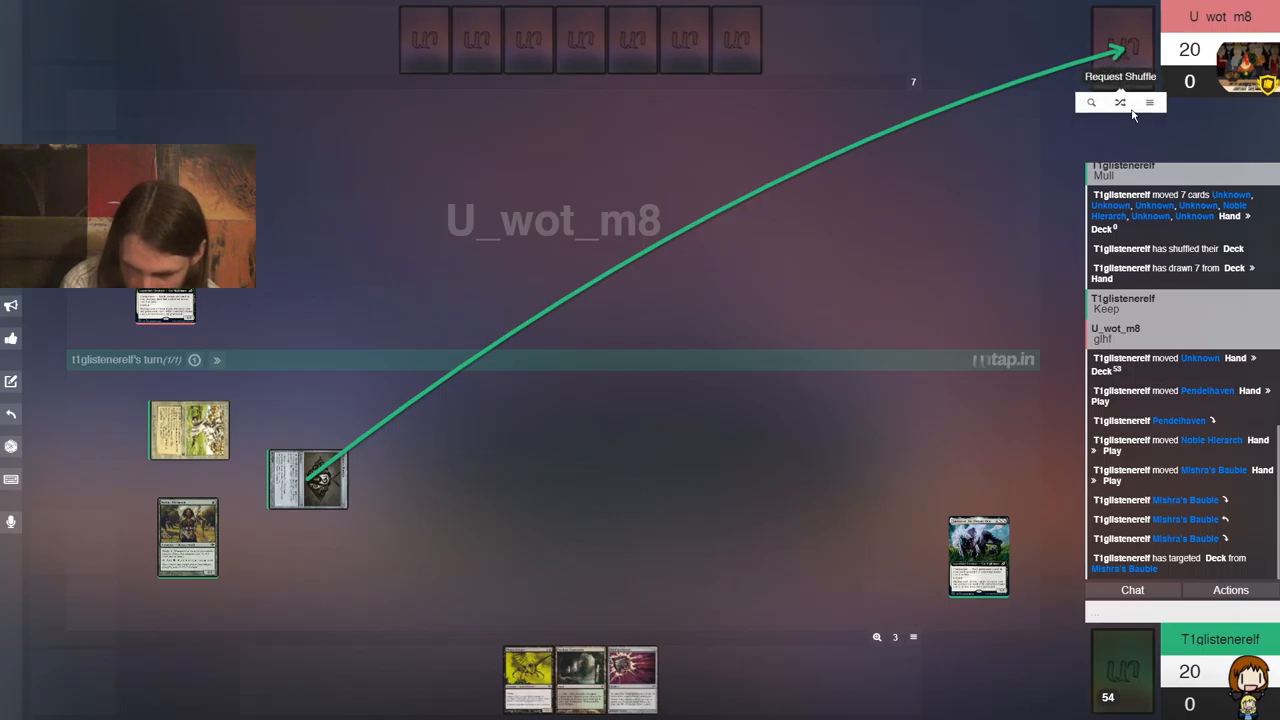
left_click(1149, 102)
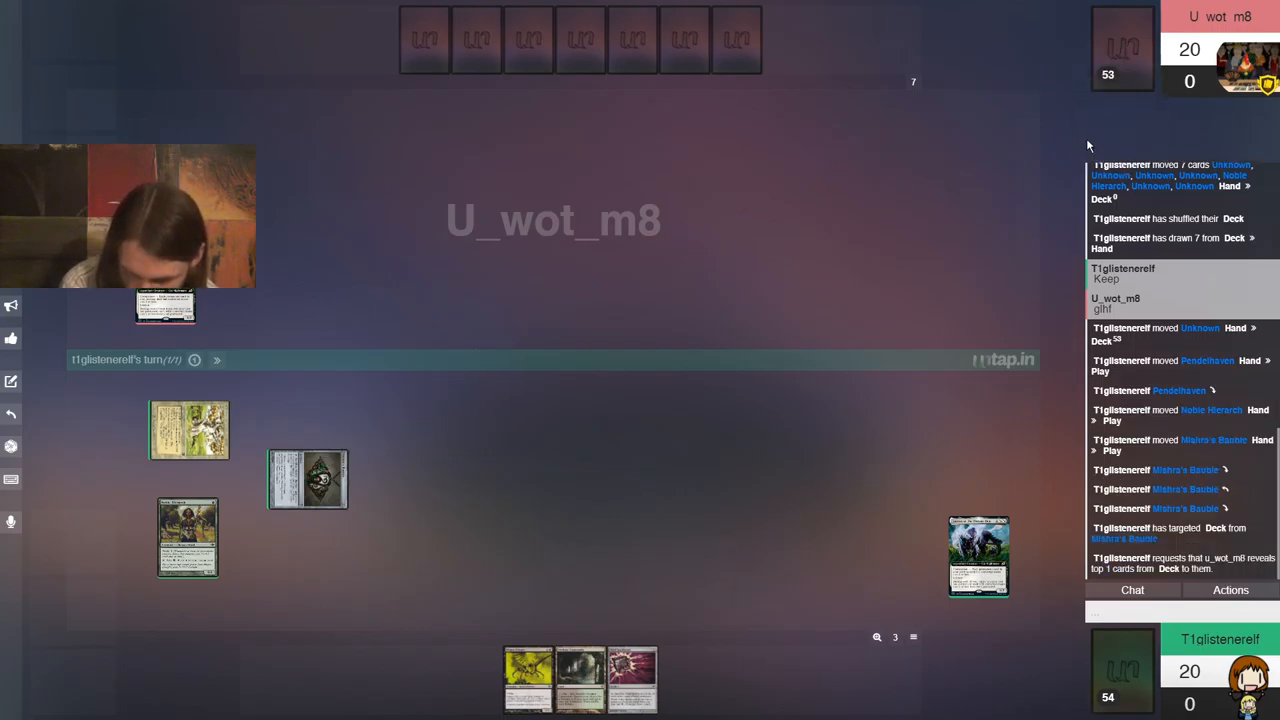
mouse_move(989, 195)
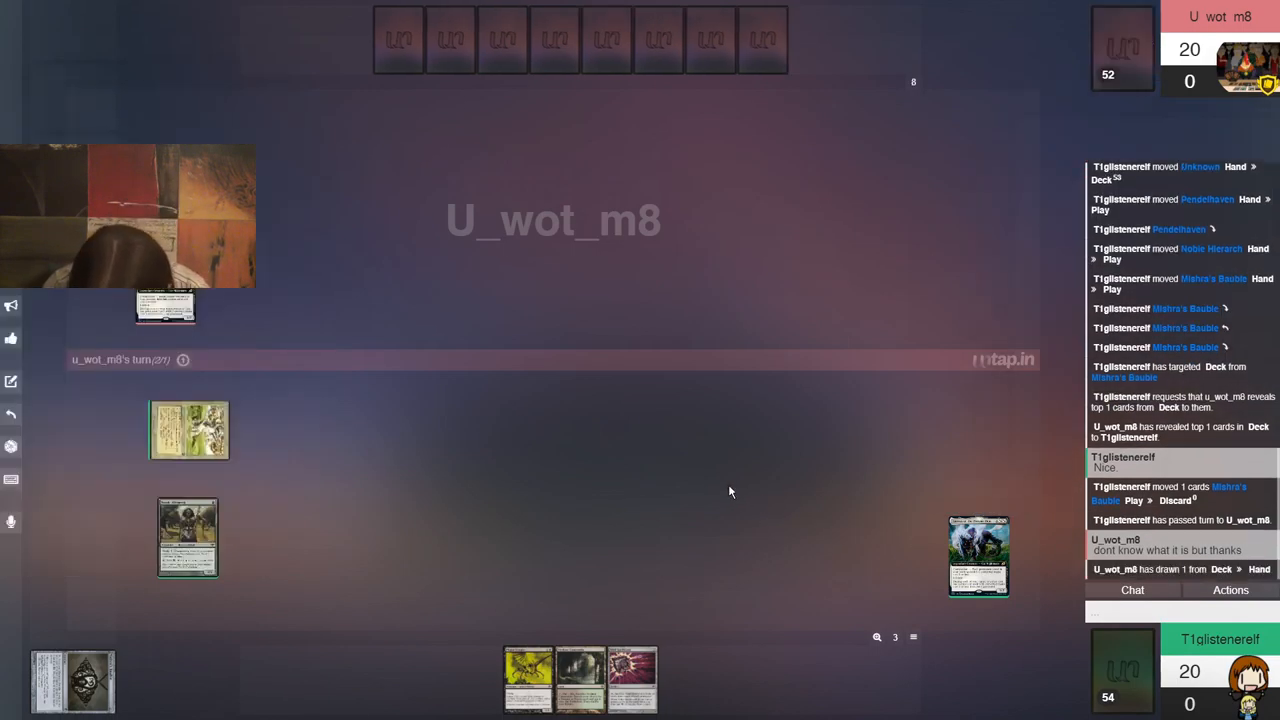
mouse_move(716, 454)
type("S")
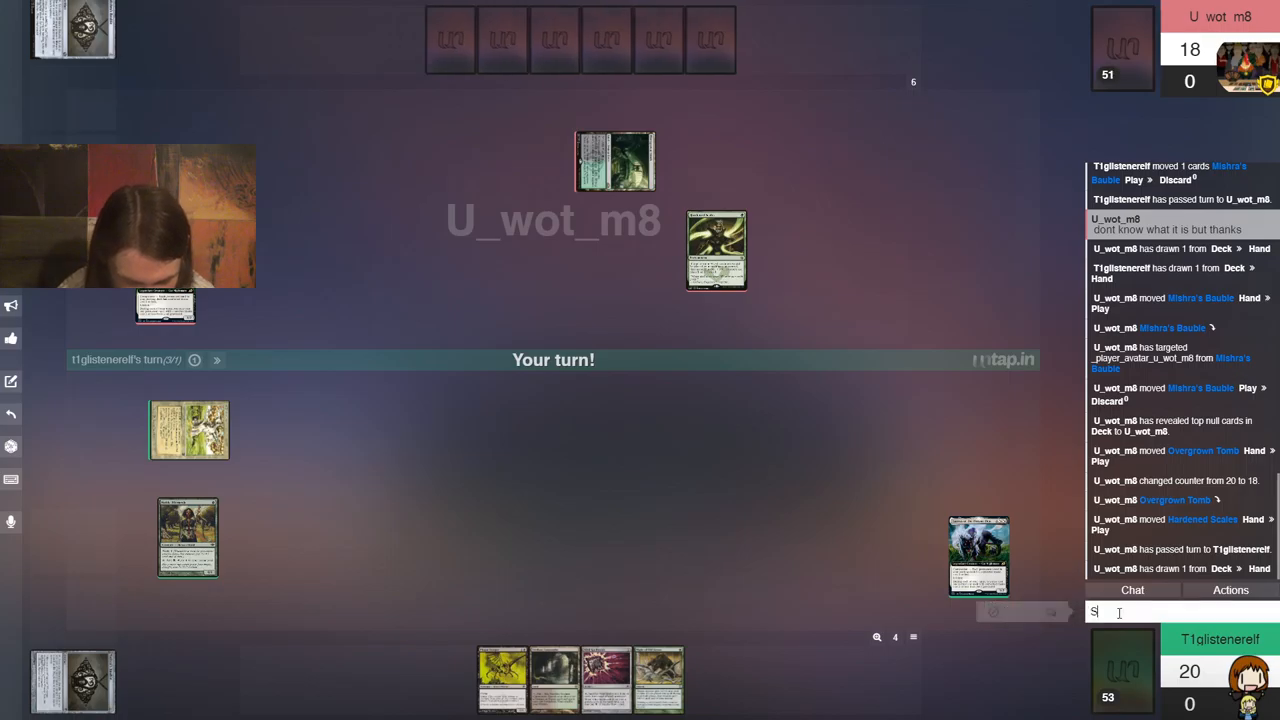
Reply 'Scales. Cool.' in chat to the opponent's Hardened Scales
type("cales")
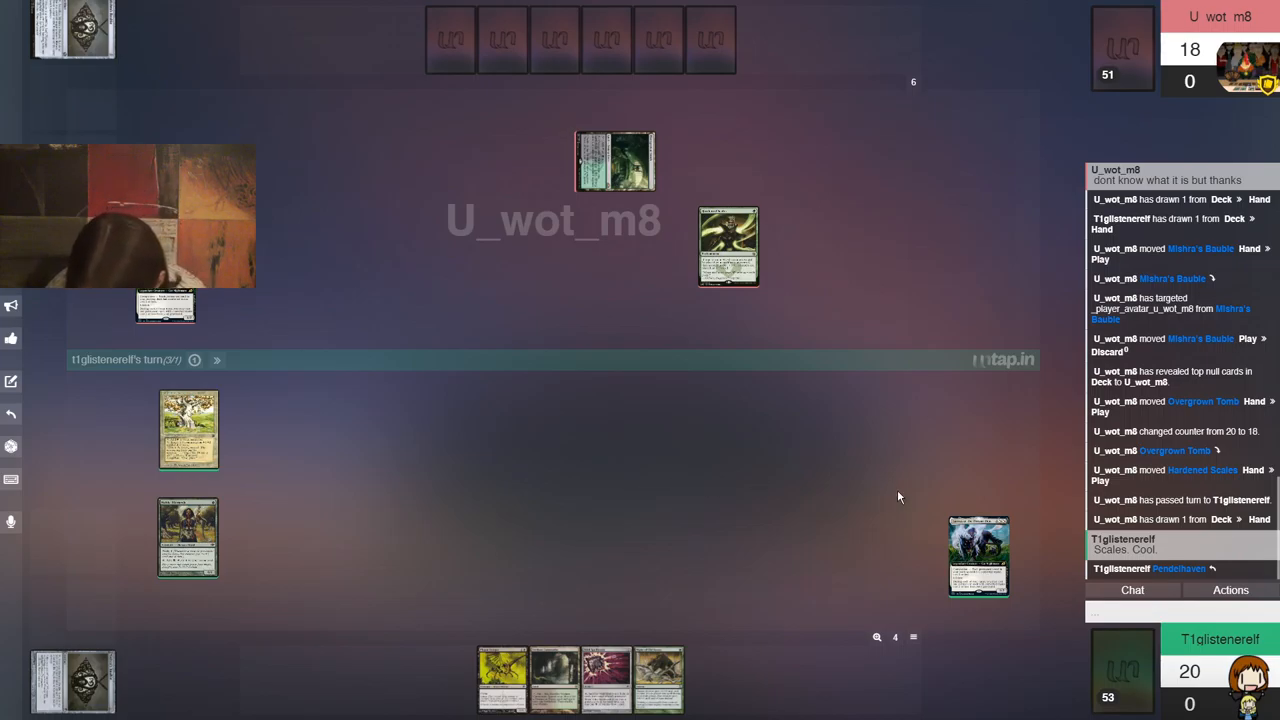
mouse_move(798, 482)
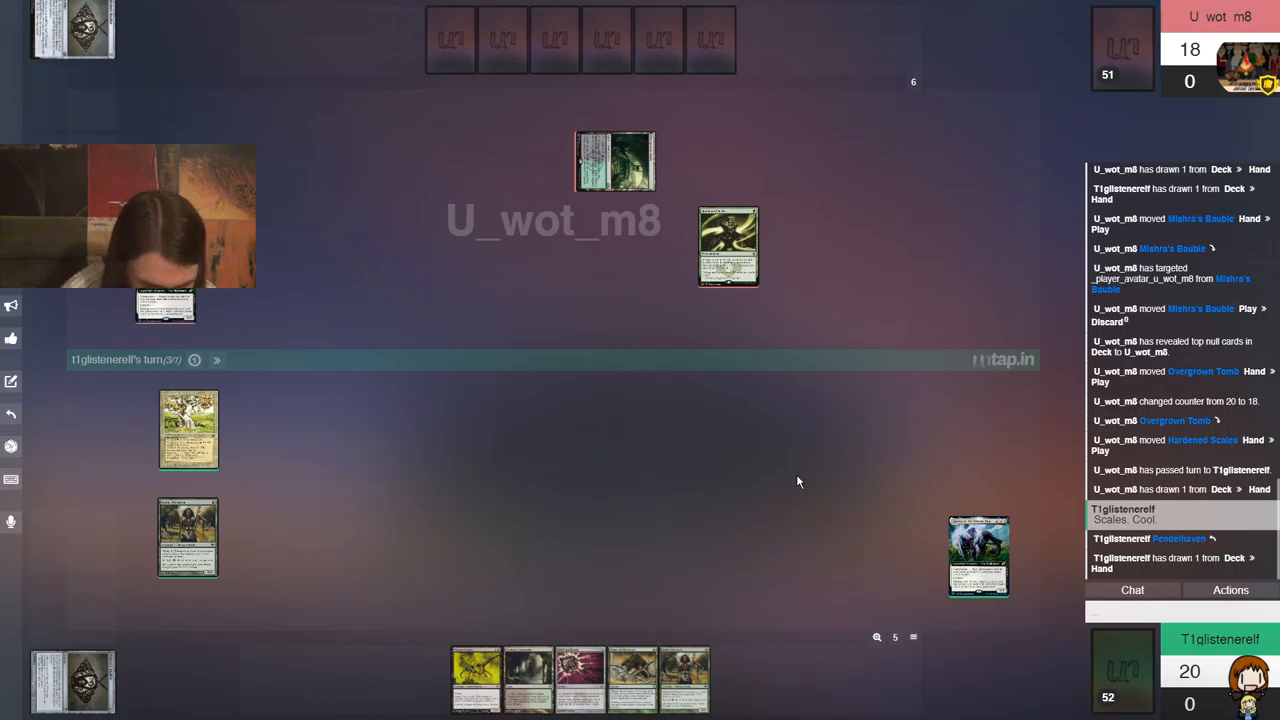
mouse_move(765, 548)
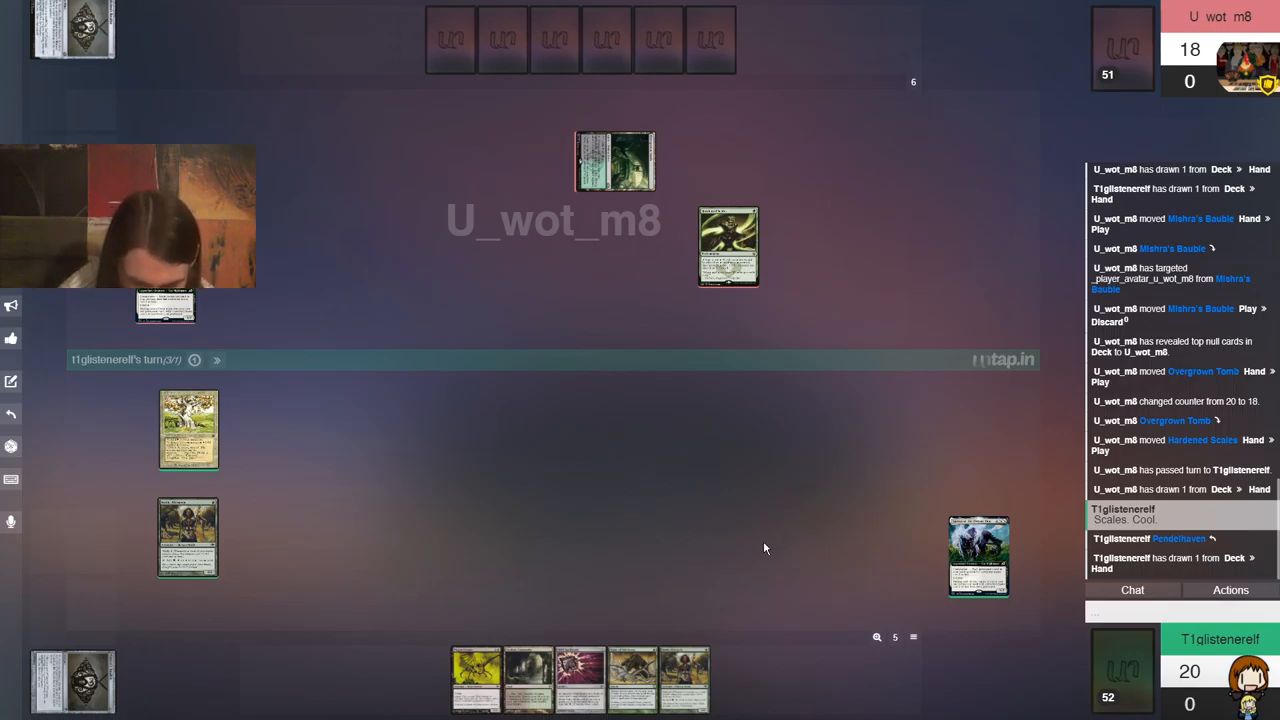
mouse_move(686, 562)
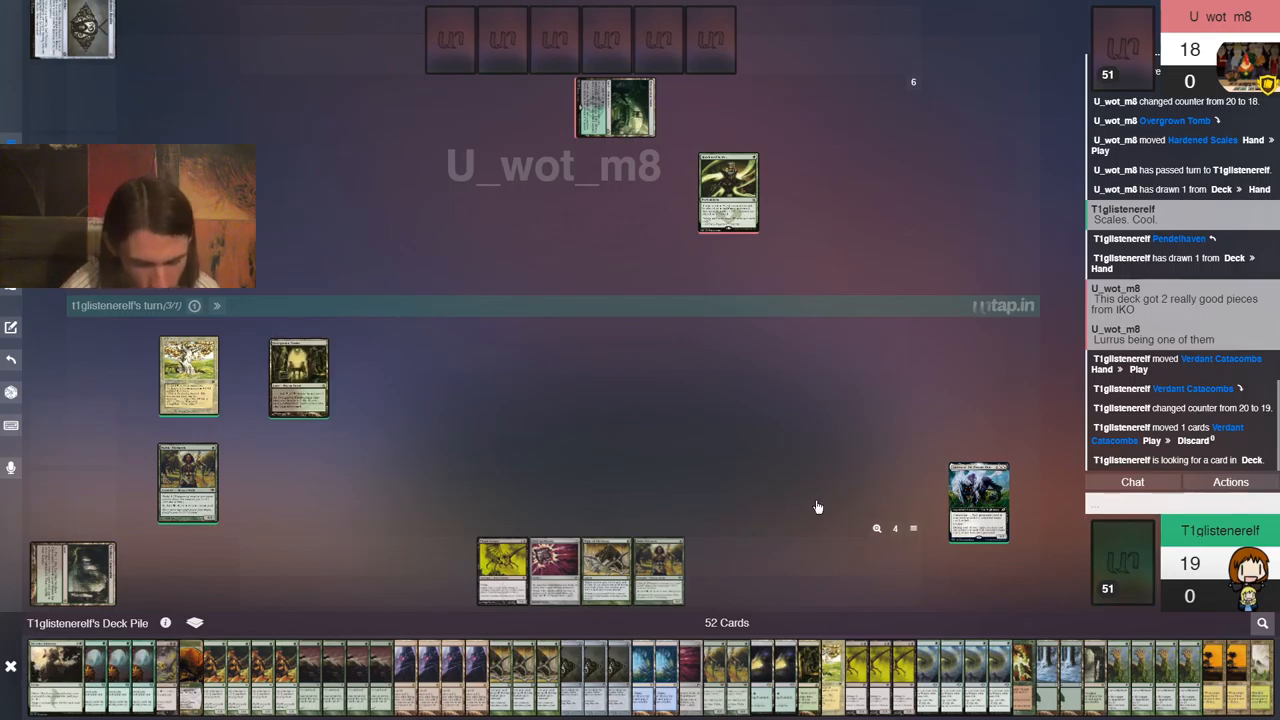
mouse_move(992, 410)
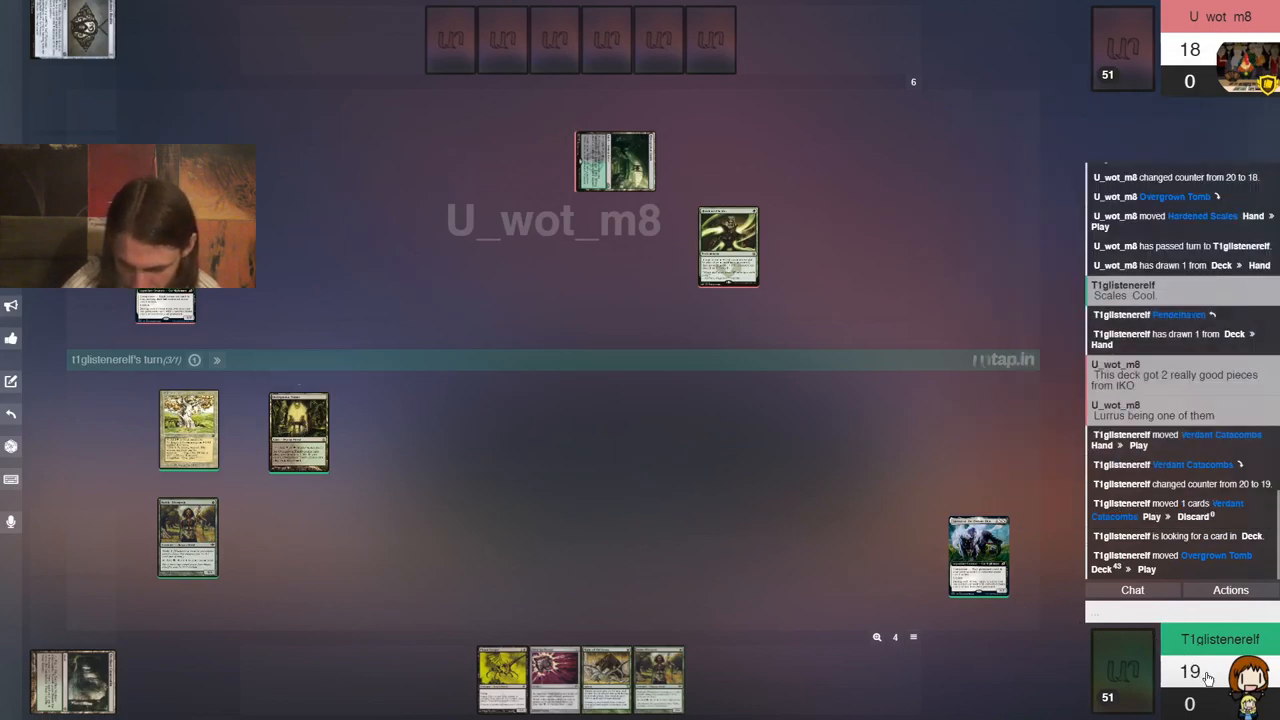
mouse_move(977, 678)
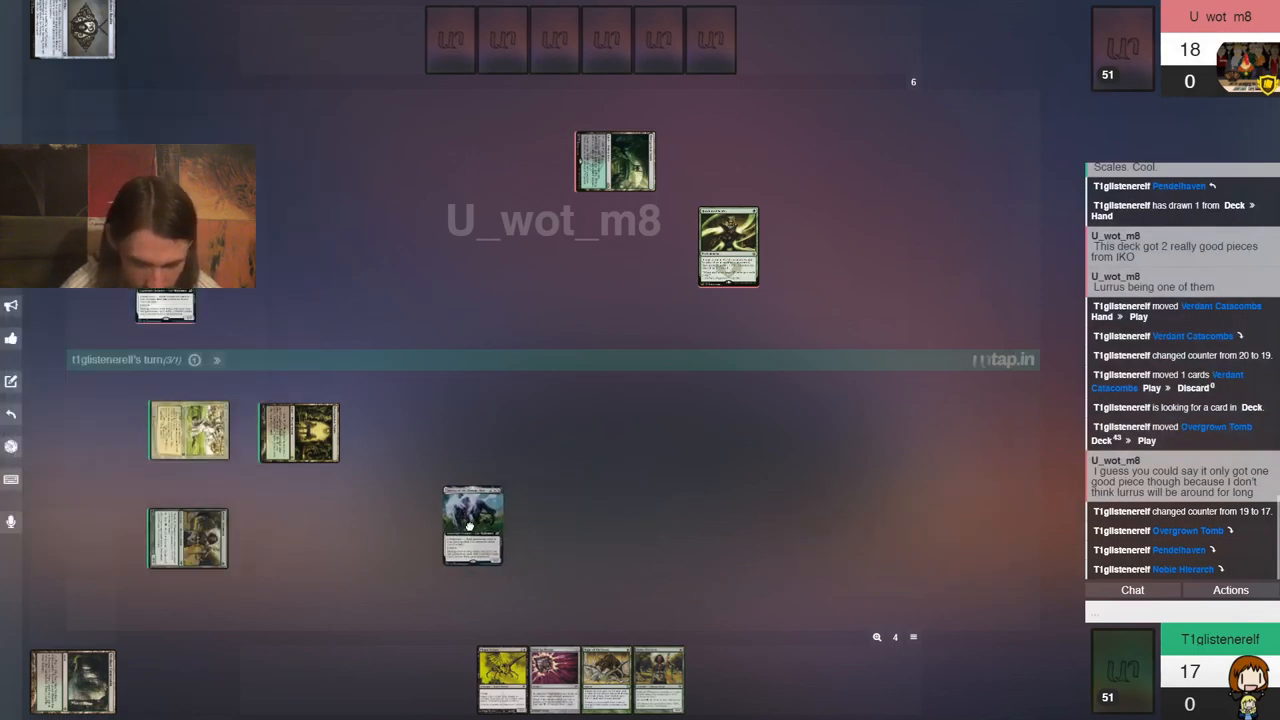
Put Lurrus onto the battlefield and reply 'You're right.' in chat
left_click_drag(472, 525, 292, 538)
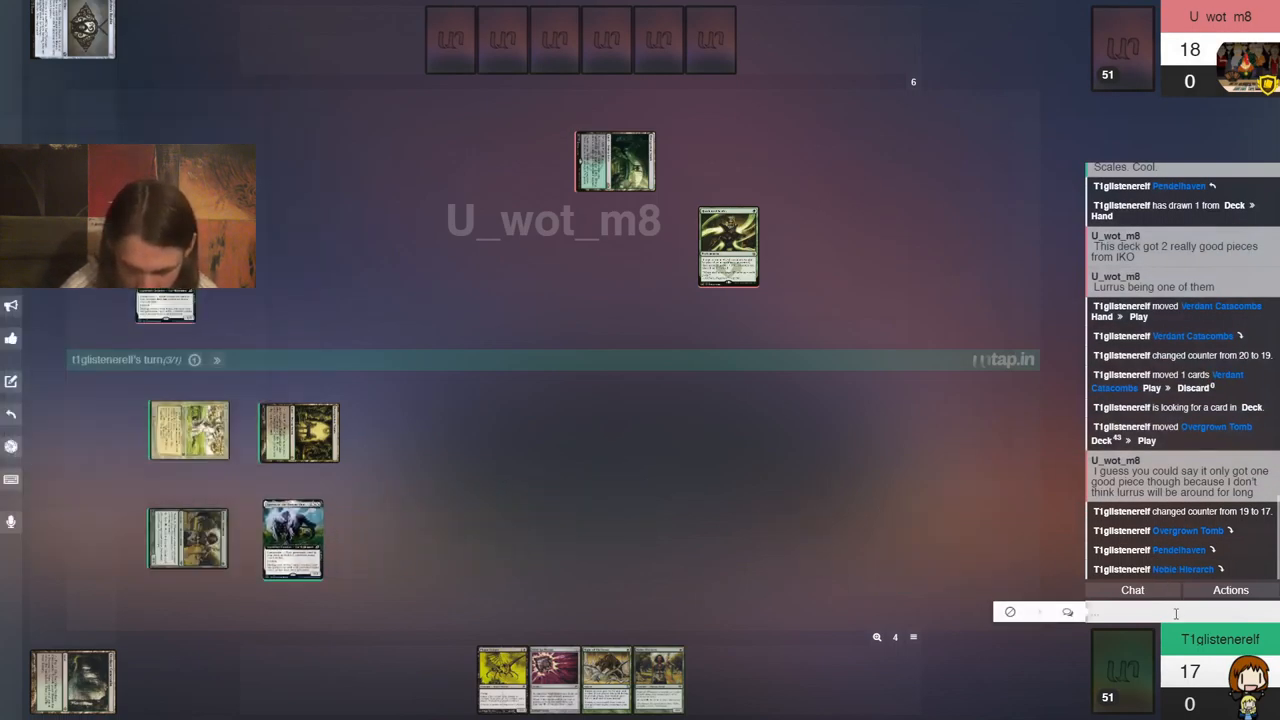
type("You")
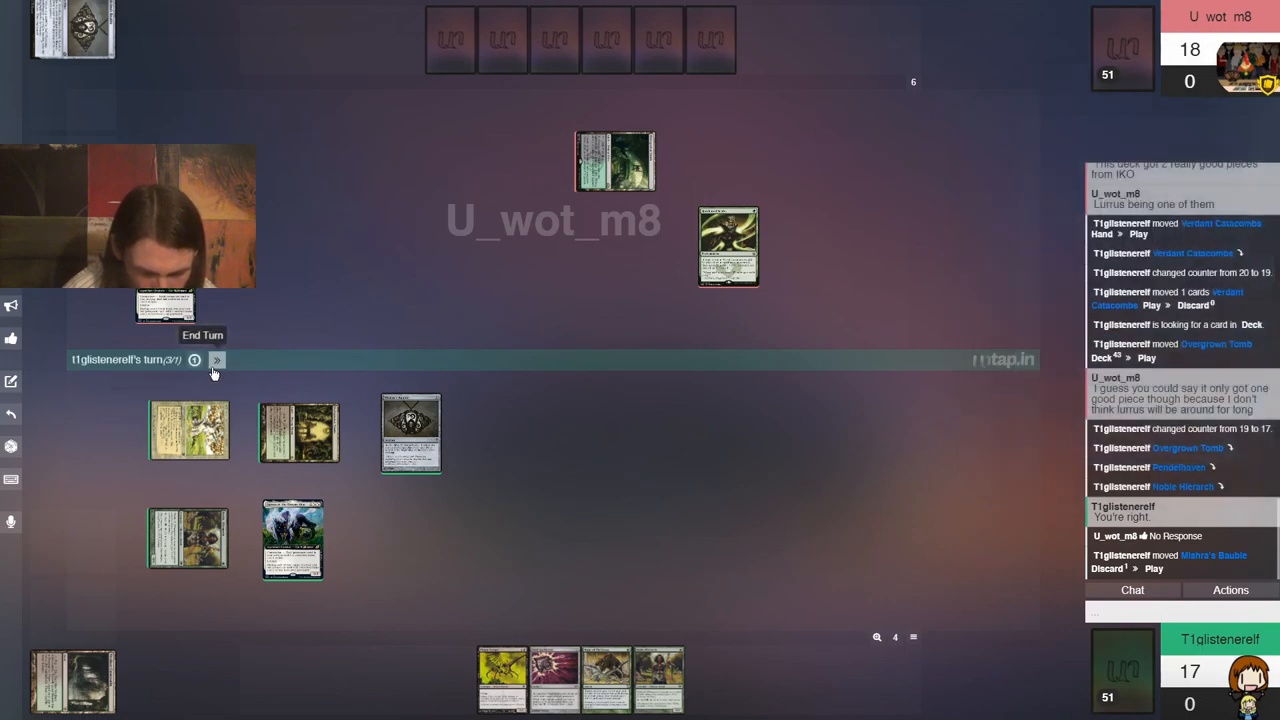
End the turn, then open the opponent's Deck Pile to see their revealed top card
left_click(216, 360)
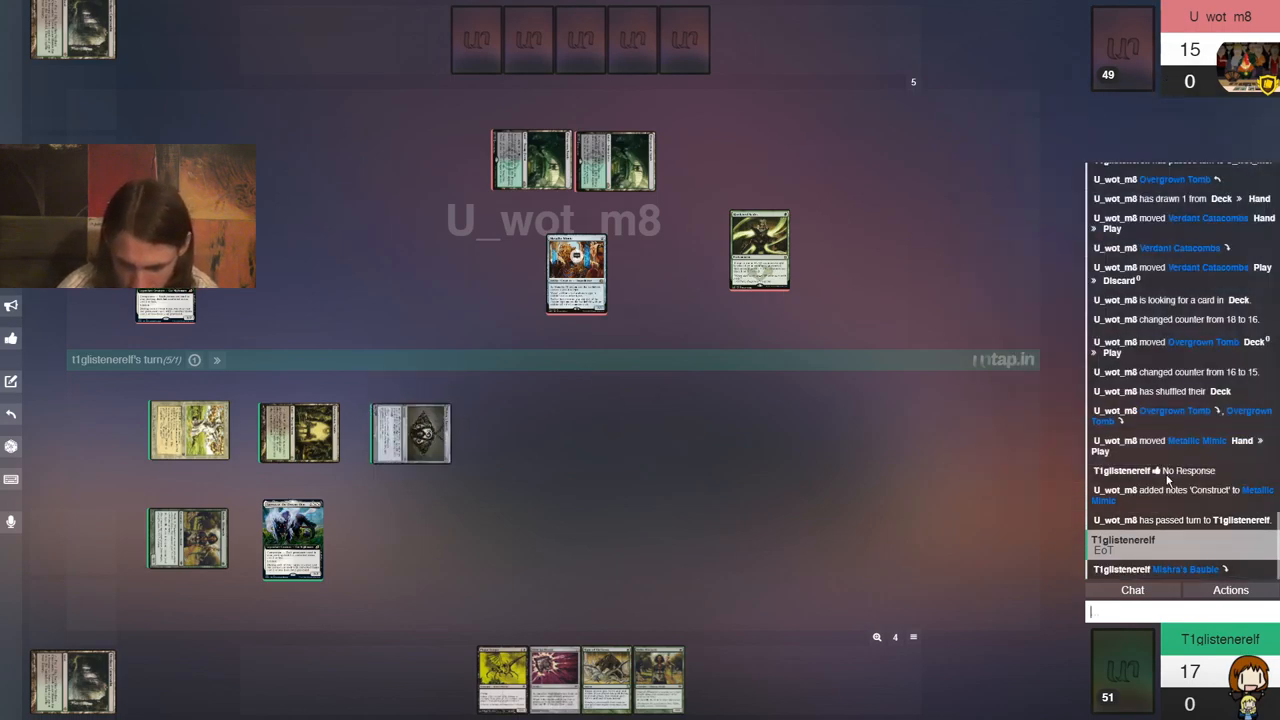
left_click(1130, 611)
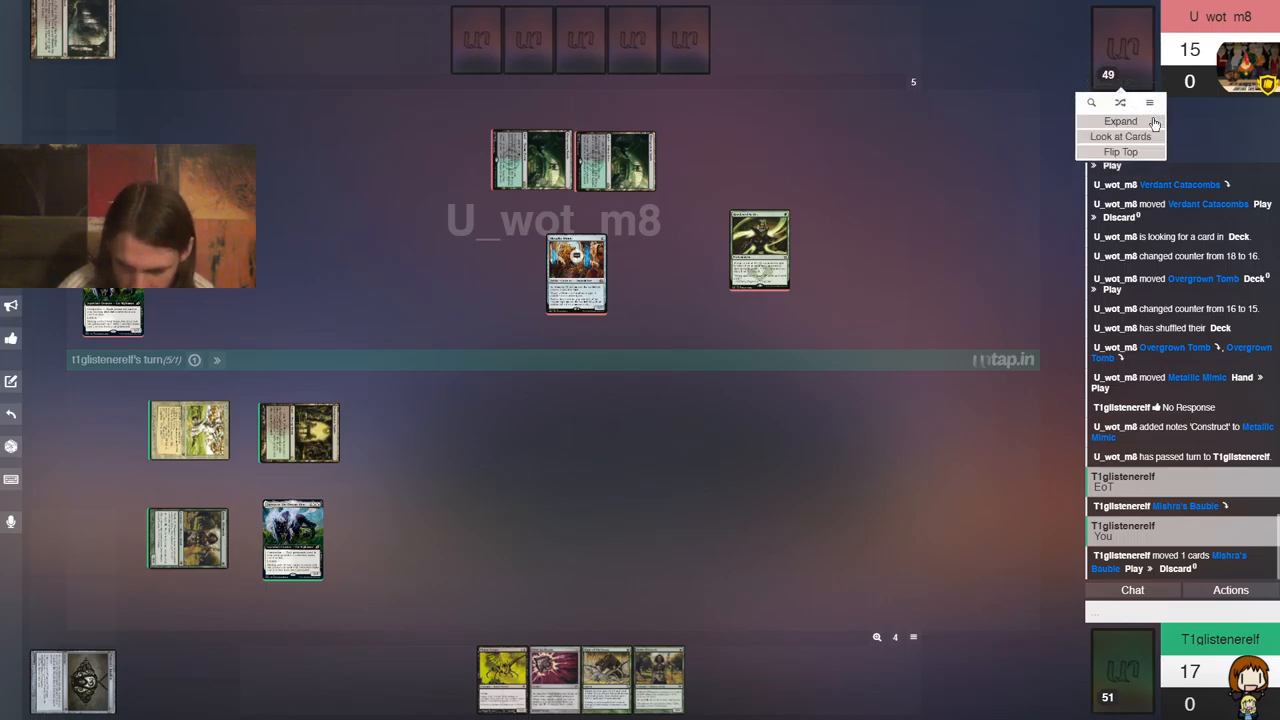
left_click(1120, 151)
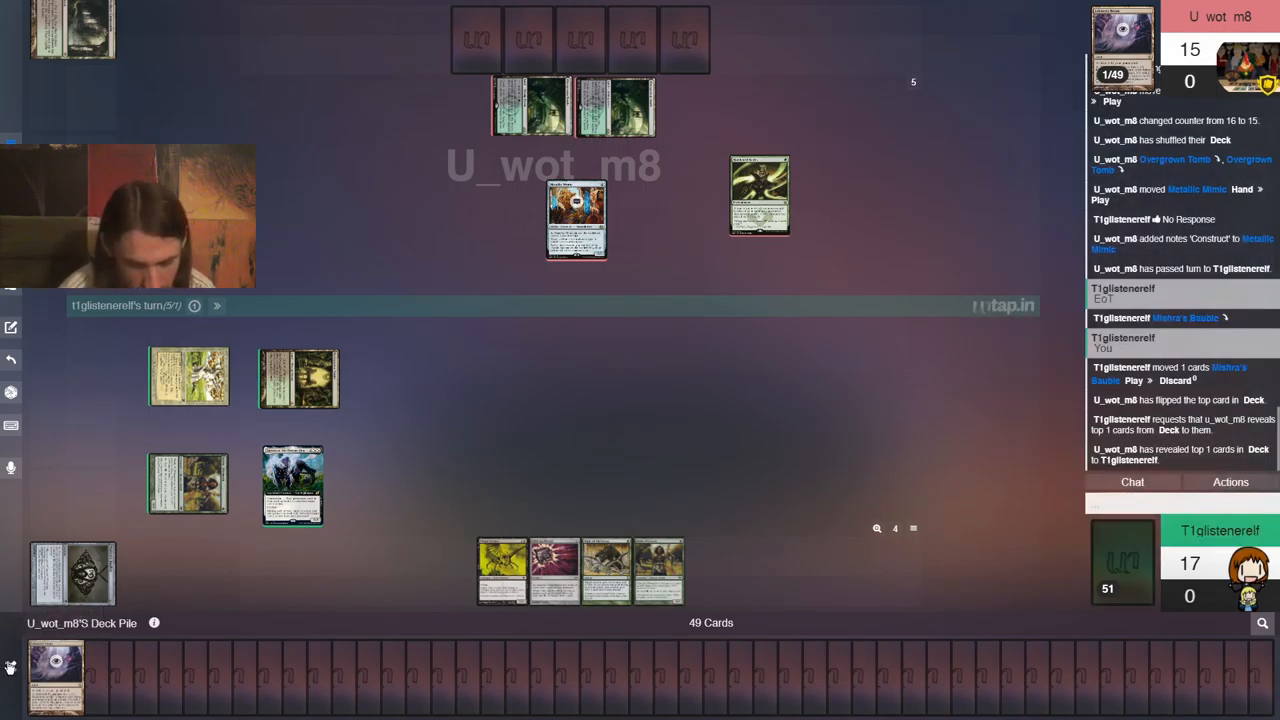
mouse_move(935, 488)
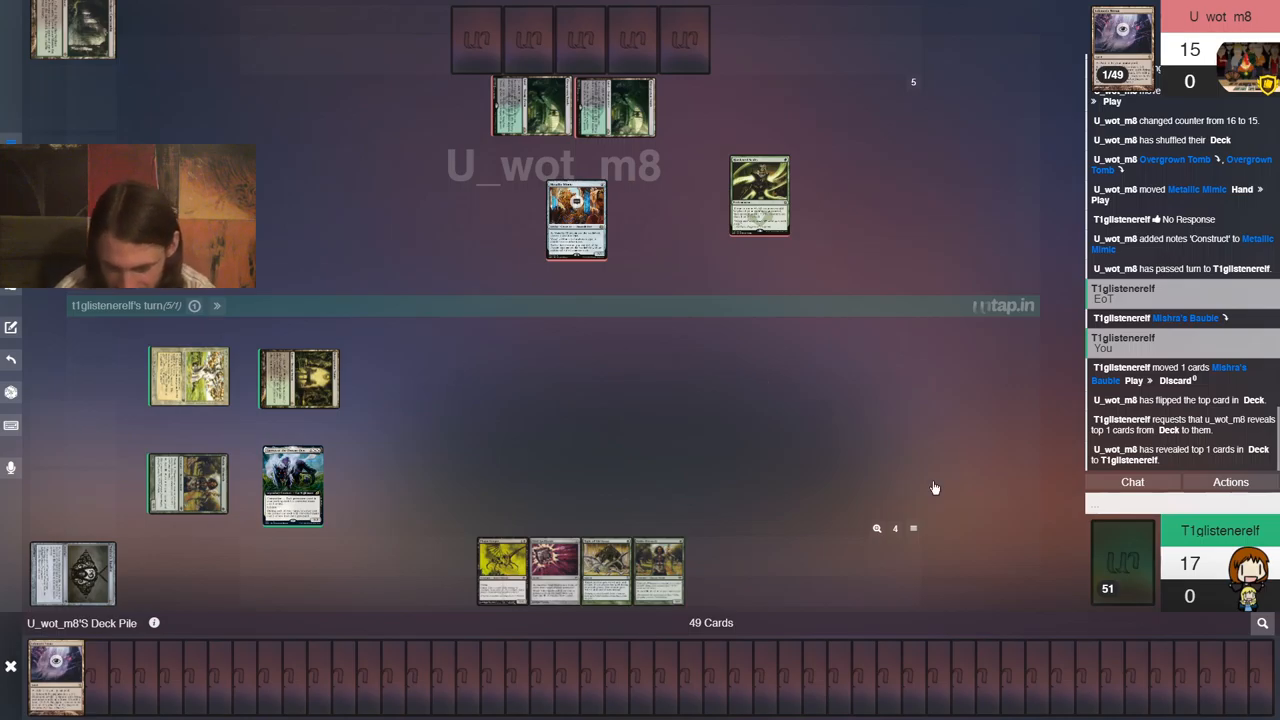
mouse_move(1165, 512)
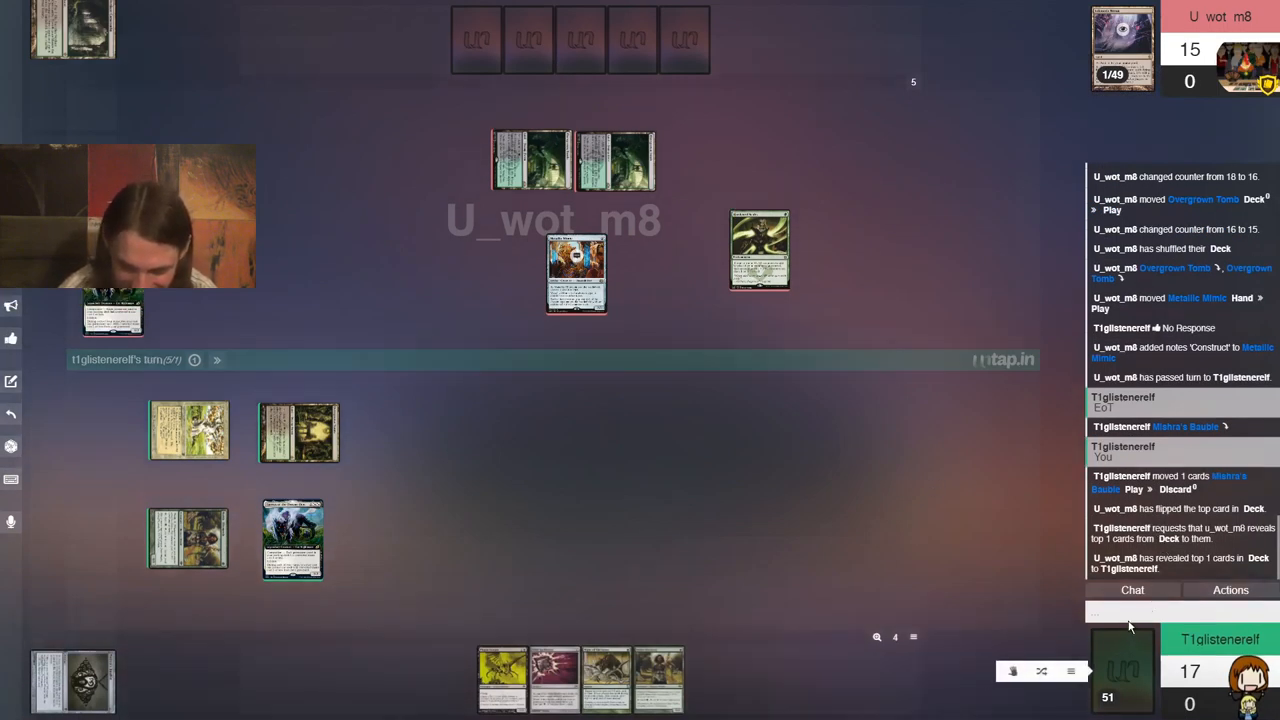
Send 'Who plays Infect?' in chat
type("Who plays")
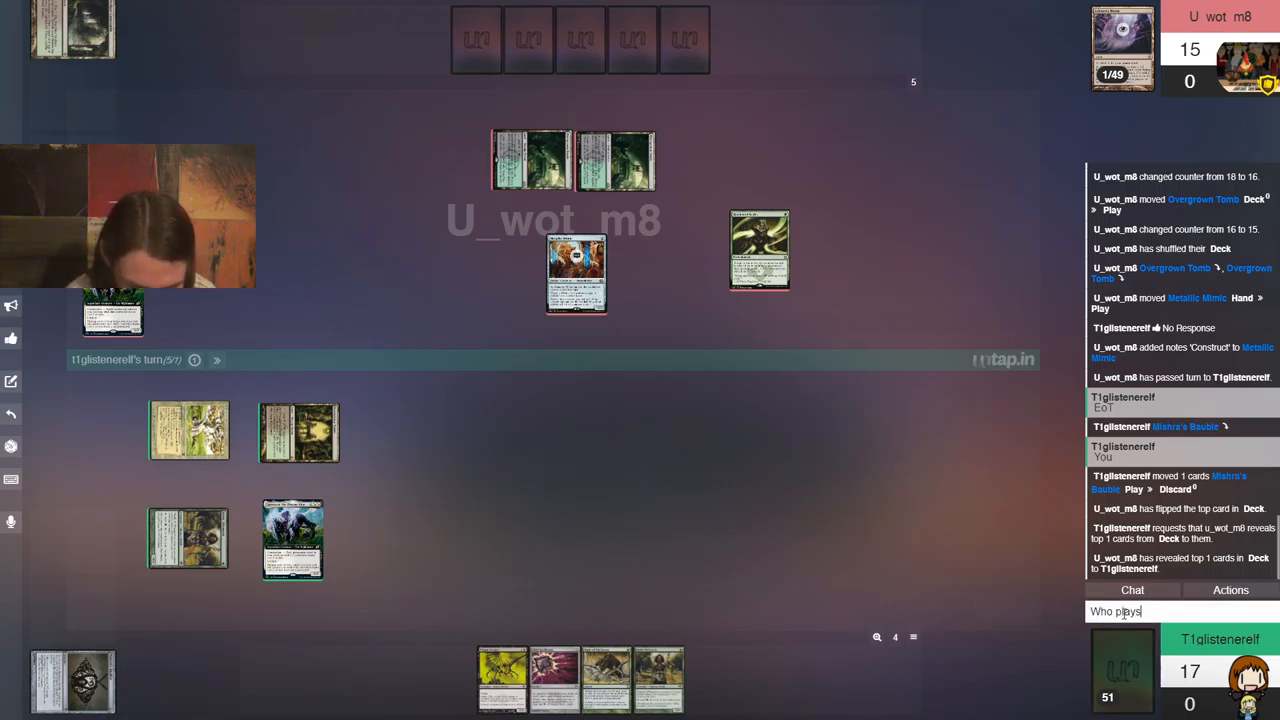
type("Infect?")
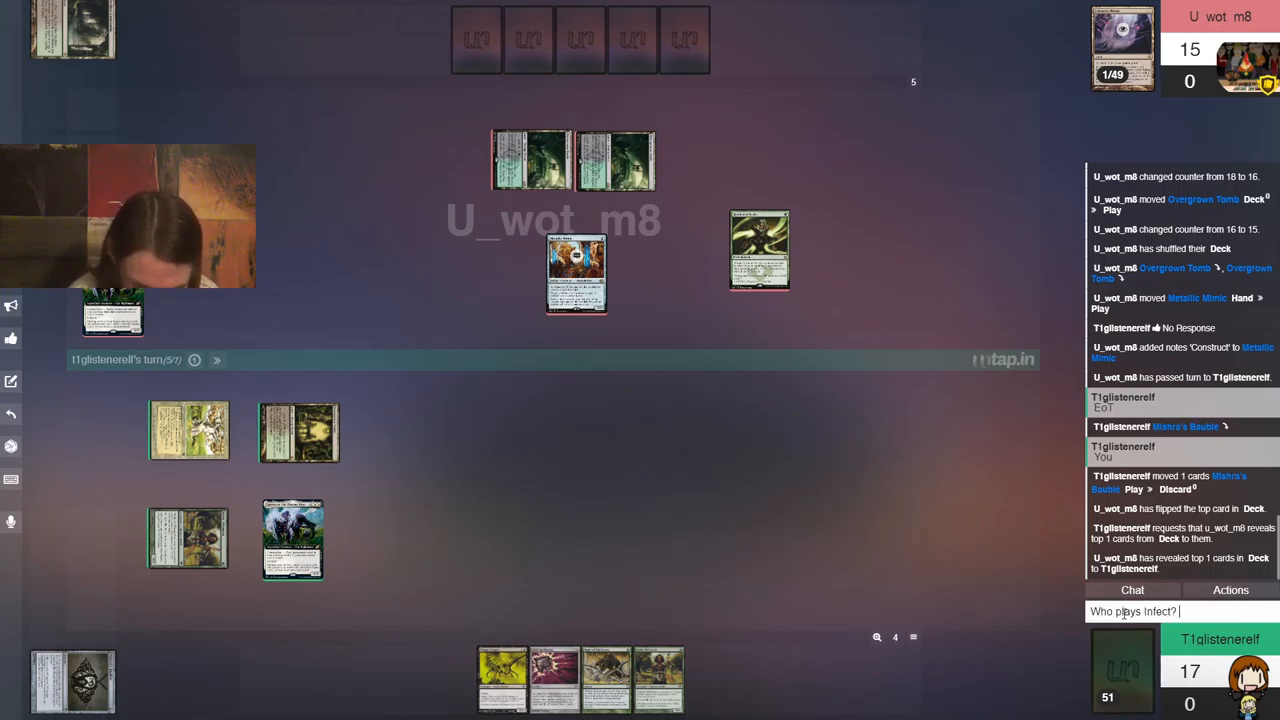
key("Return")
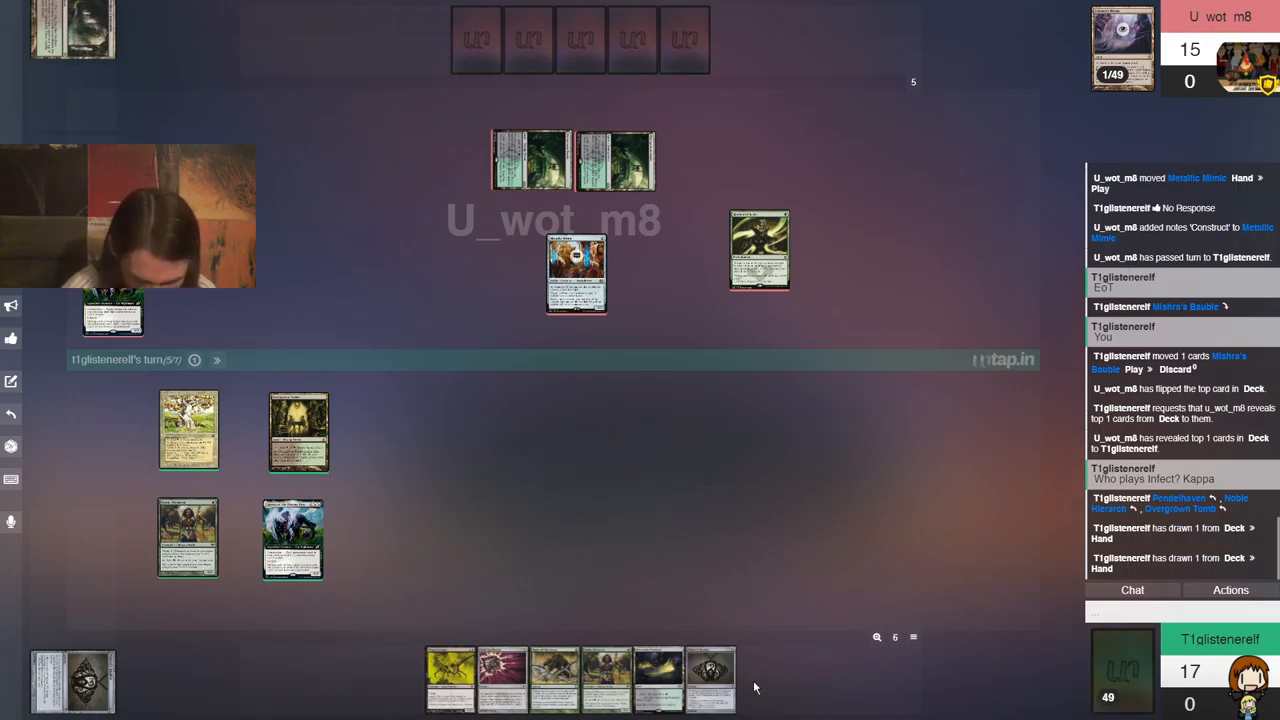
mouse_move(575, 527)
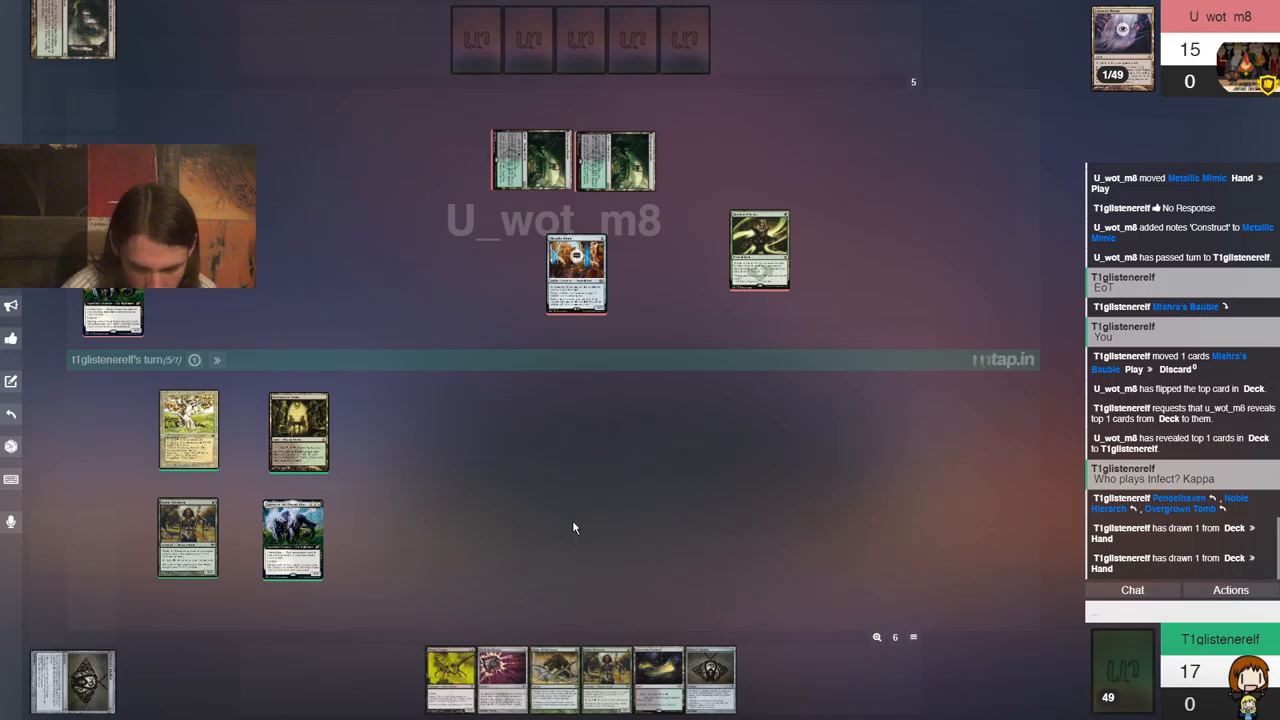
mouse_move(615, 603)
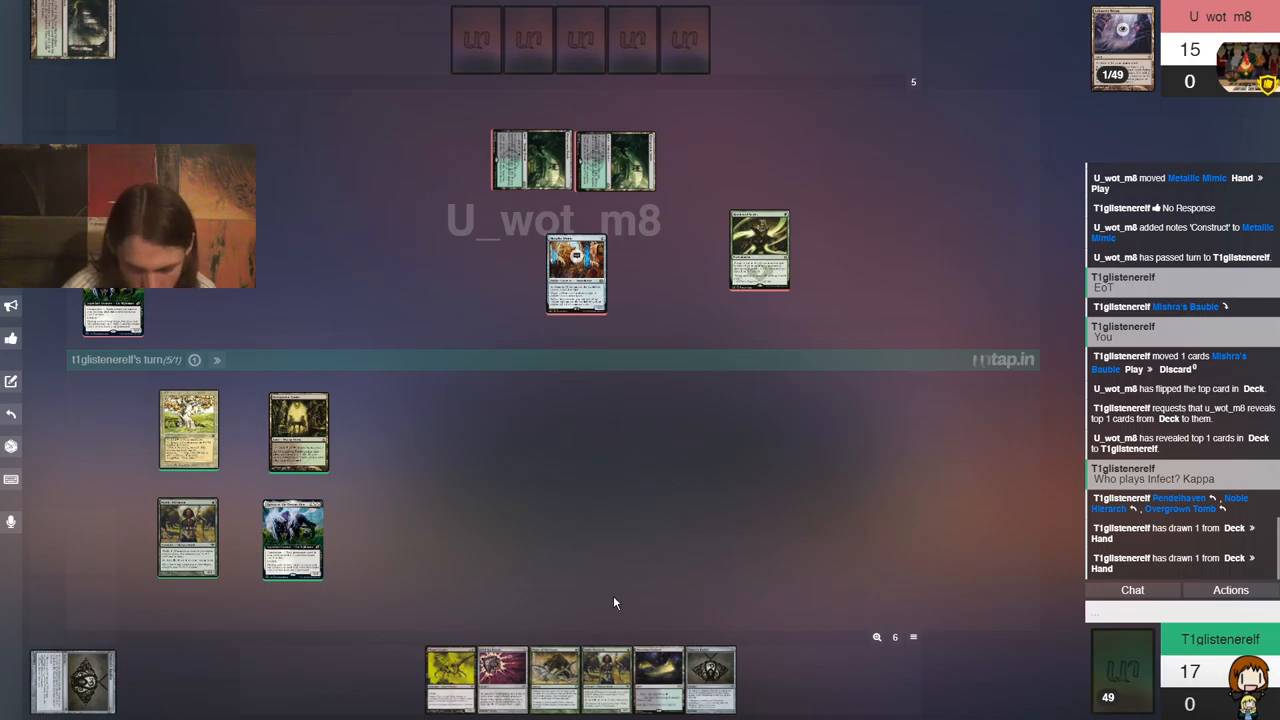
mouse_move(663, 630)
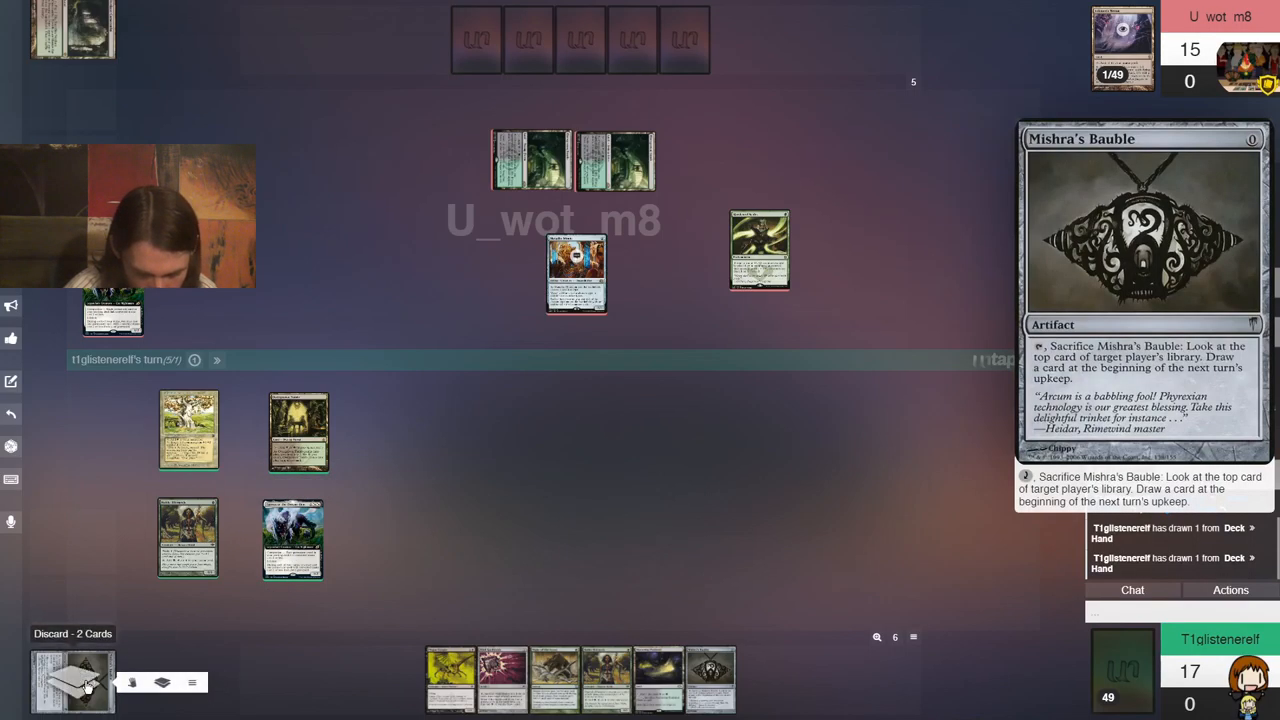
Return Mishra's Bauble from the discard pile to the battlefield
left_click(72, 680)
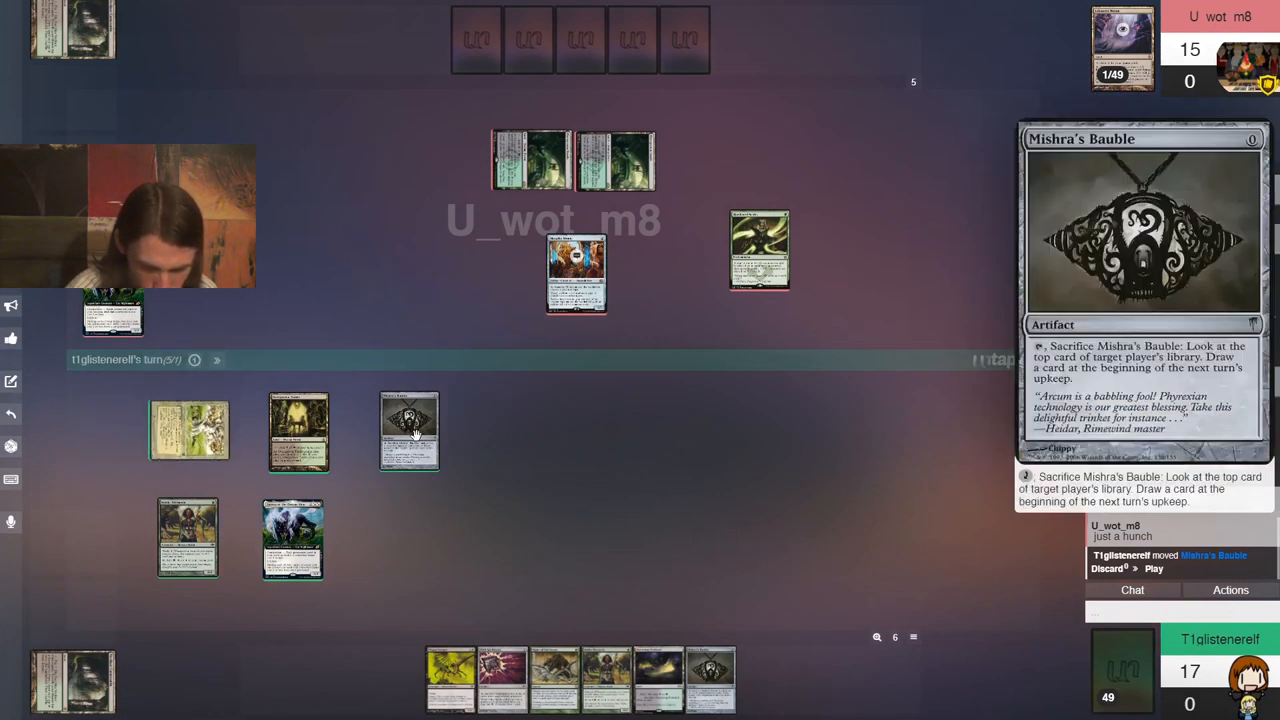
mouse_move(188, 430)
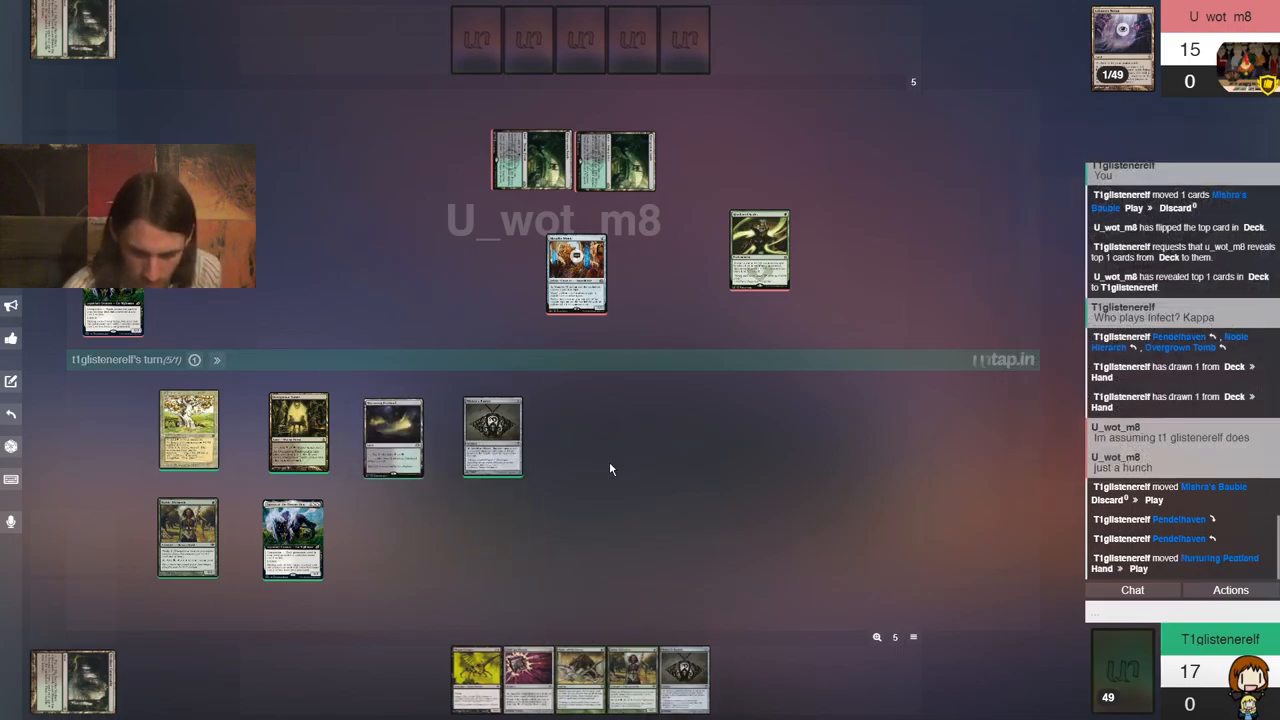
mouse_move(393, 501)
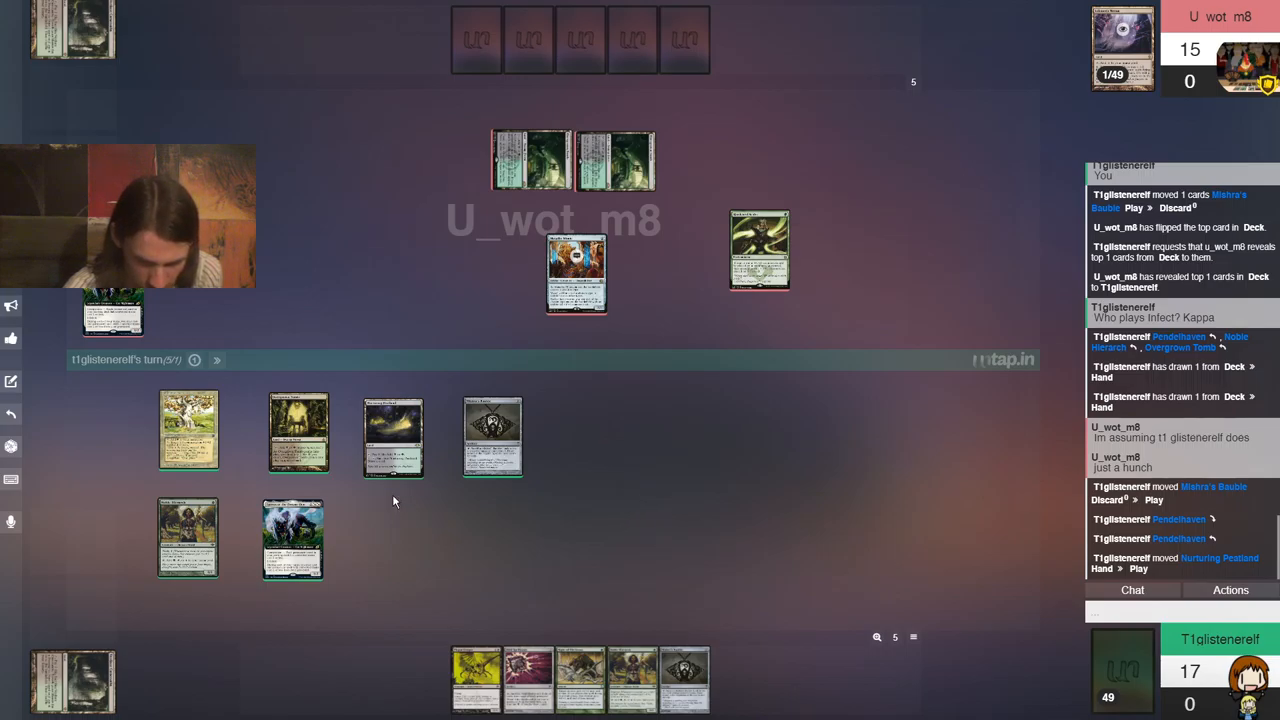
mouse_move(550, 533)
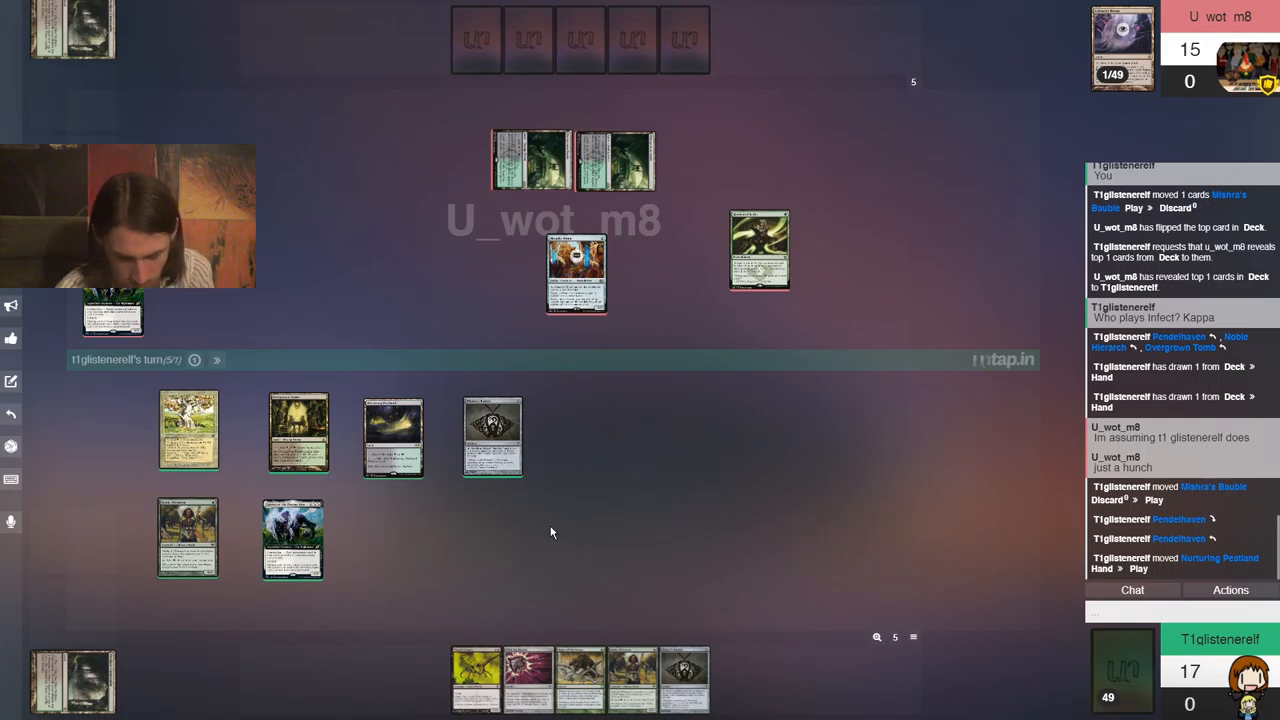
mouse_move(366, 547)
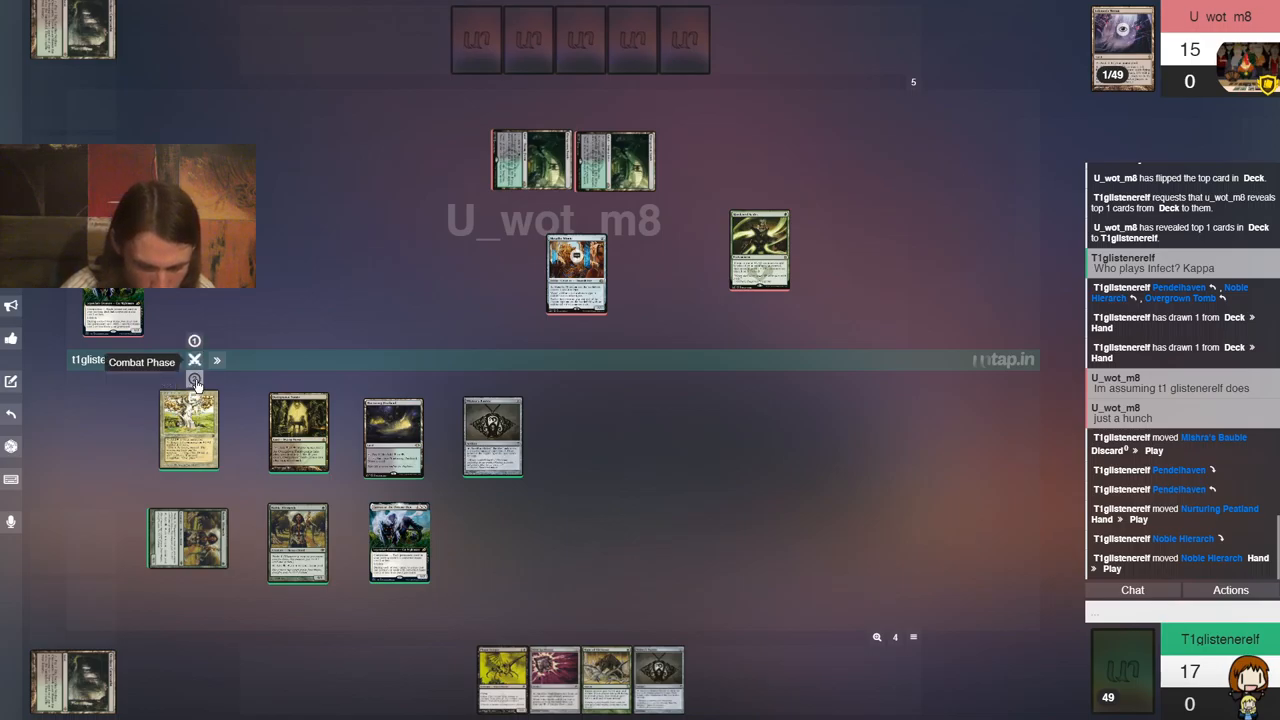
Move to combat, raise life from 17 to 22, and cast Plague Stinger
left_click(195, 378)
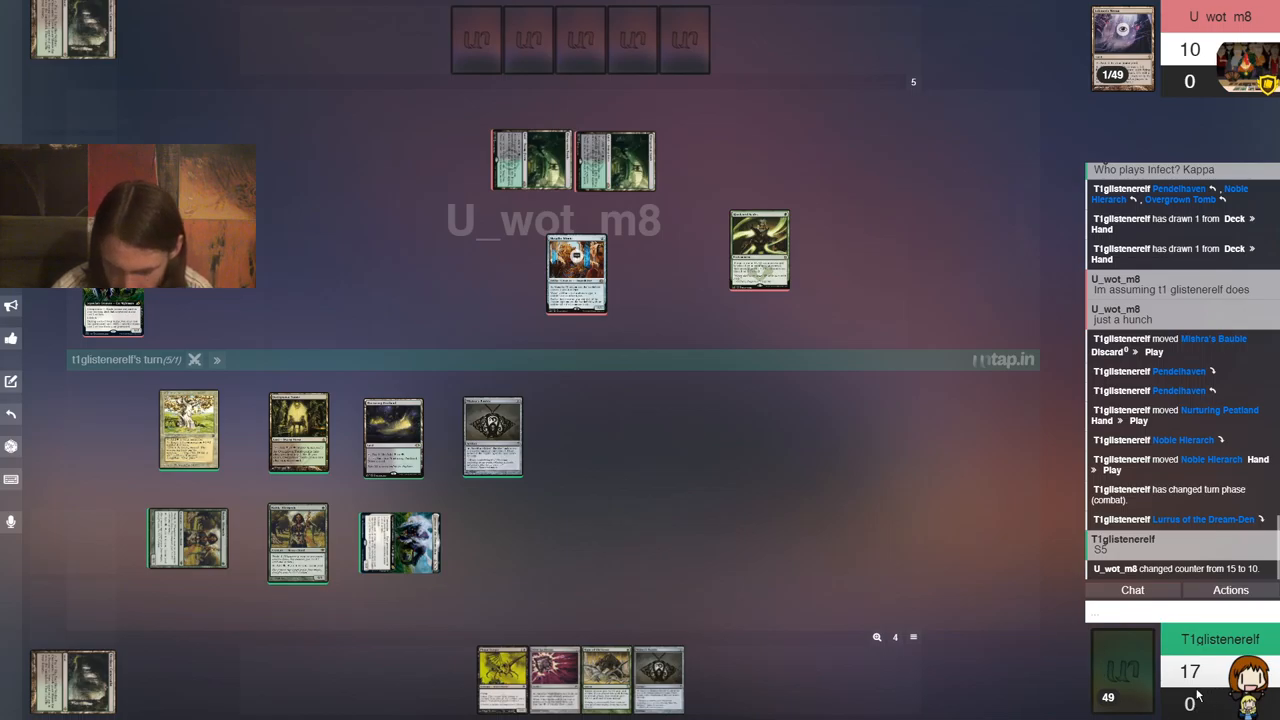
left_click(1190, 671)
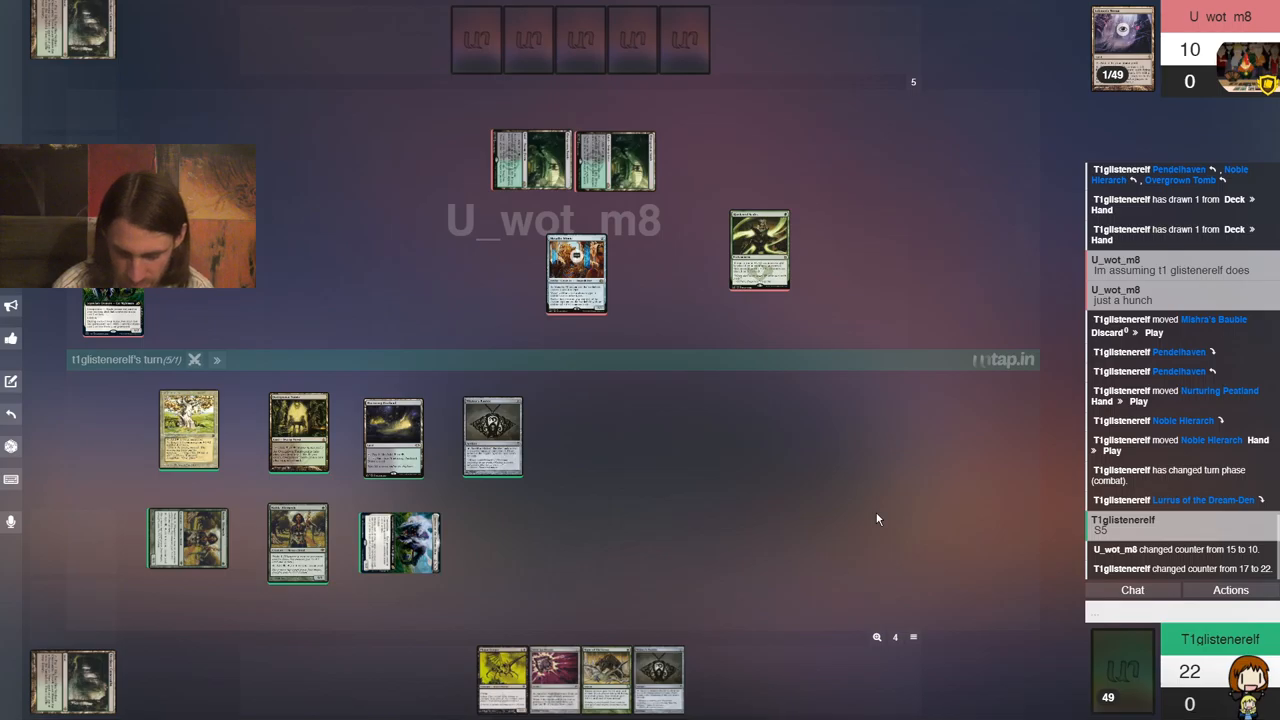
mouse_move(841, 512)
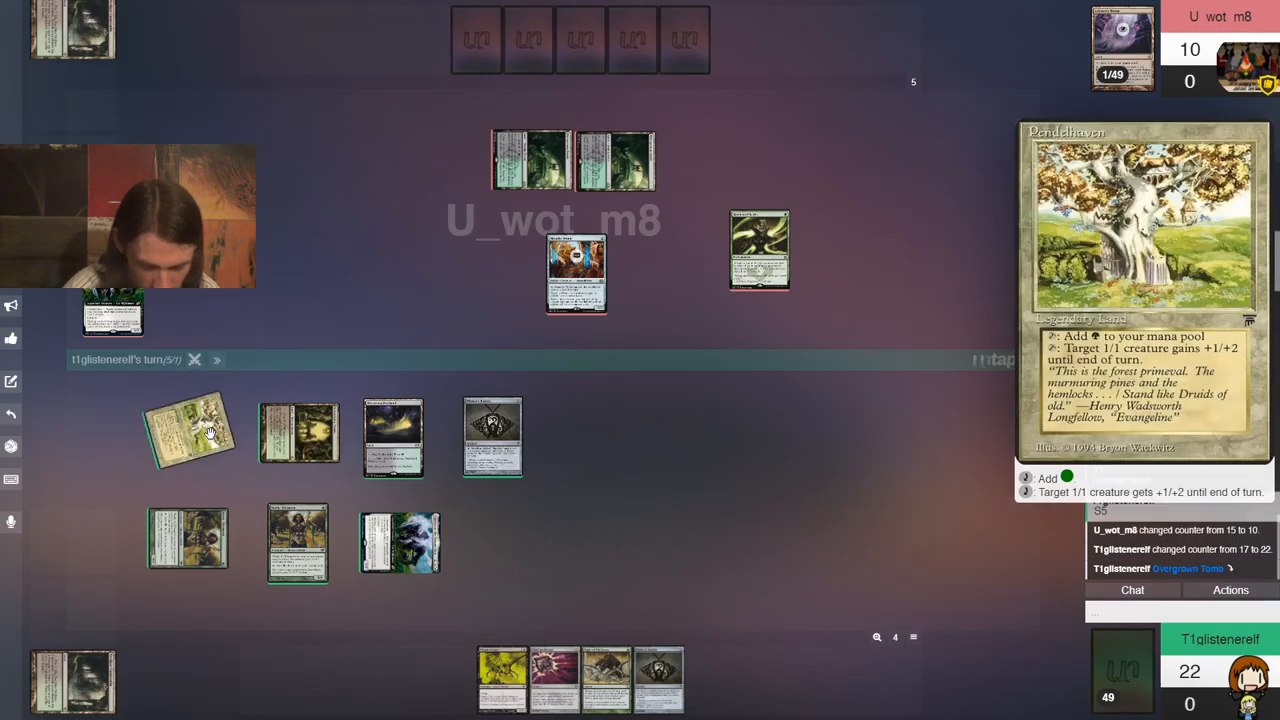
mouse_move(503, 680)
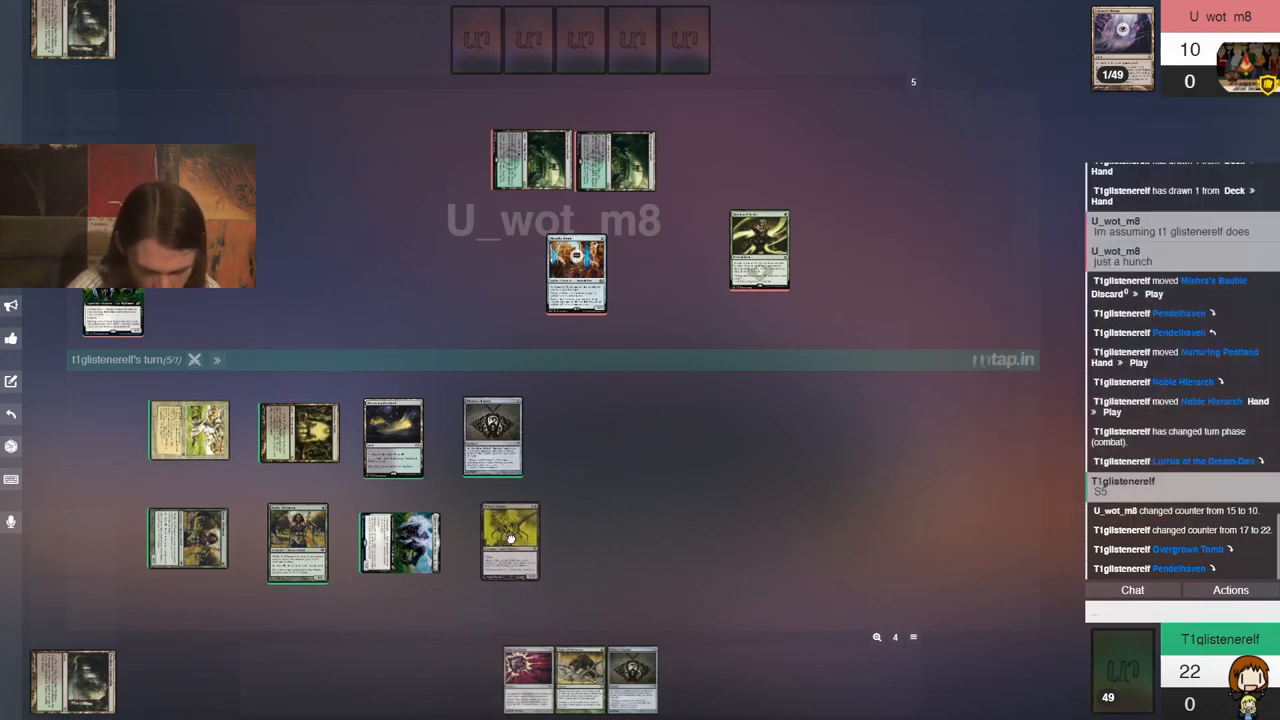
left_click(217, 360)
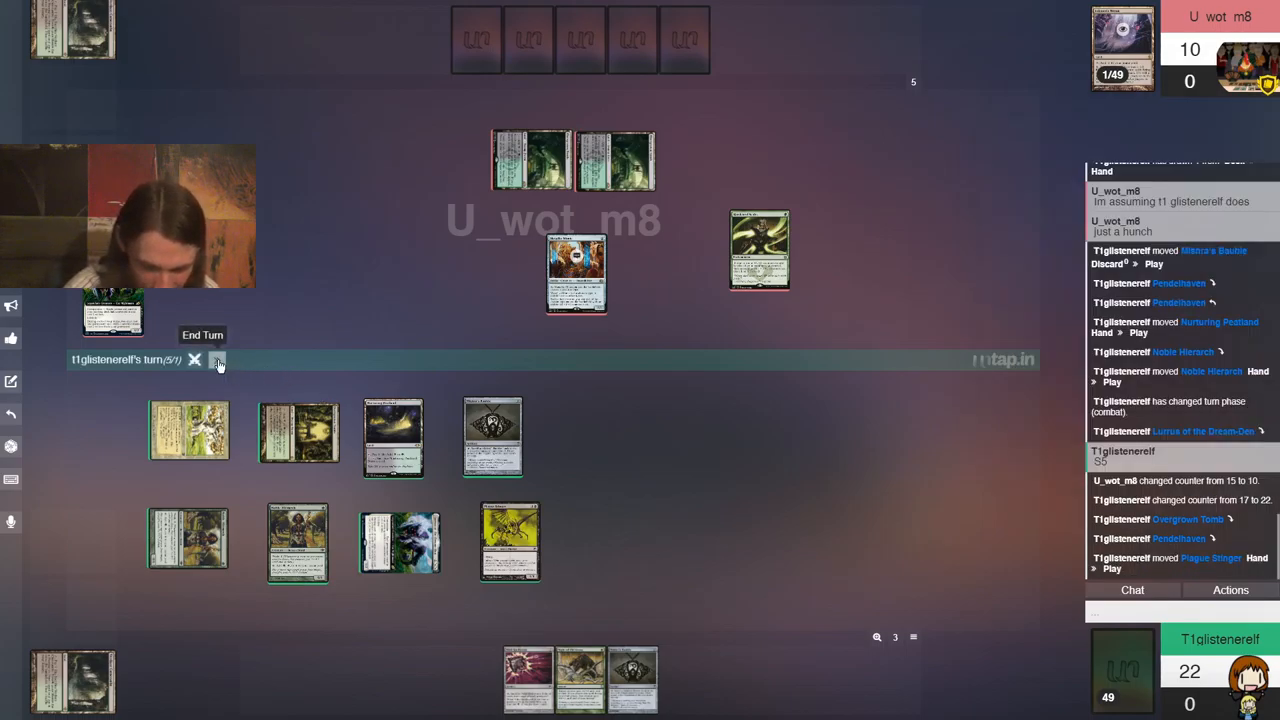
Pass the turn and reply 'Yep' in chat after the opponent's Walking Ballista
left_click(202, 335)
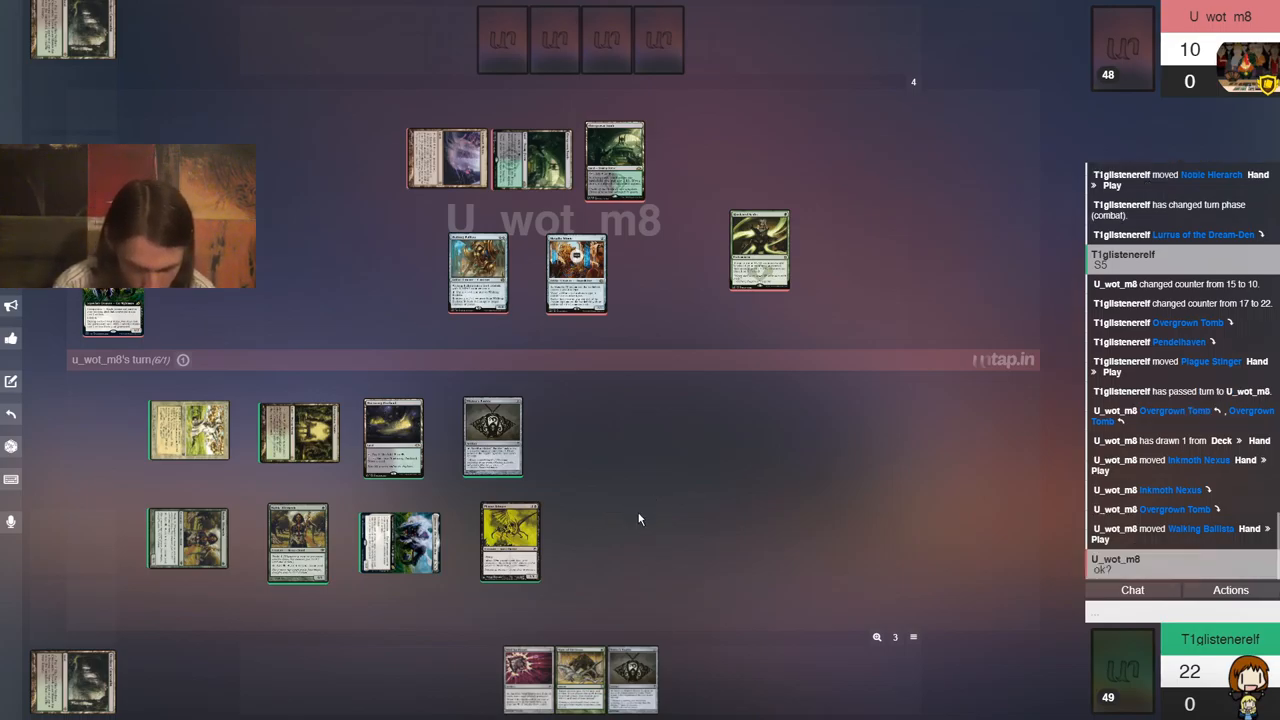
mouse_move(765, 524)
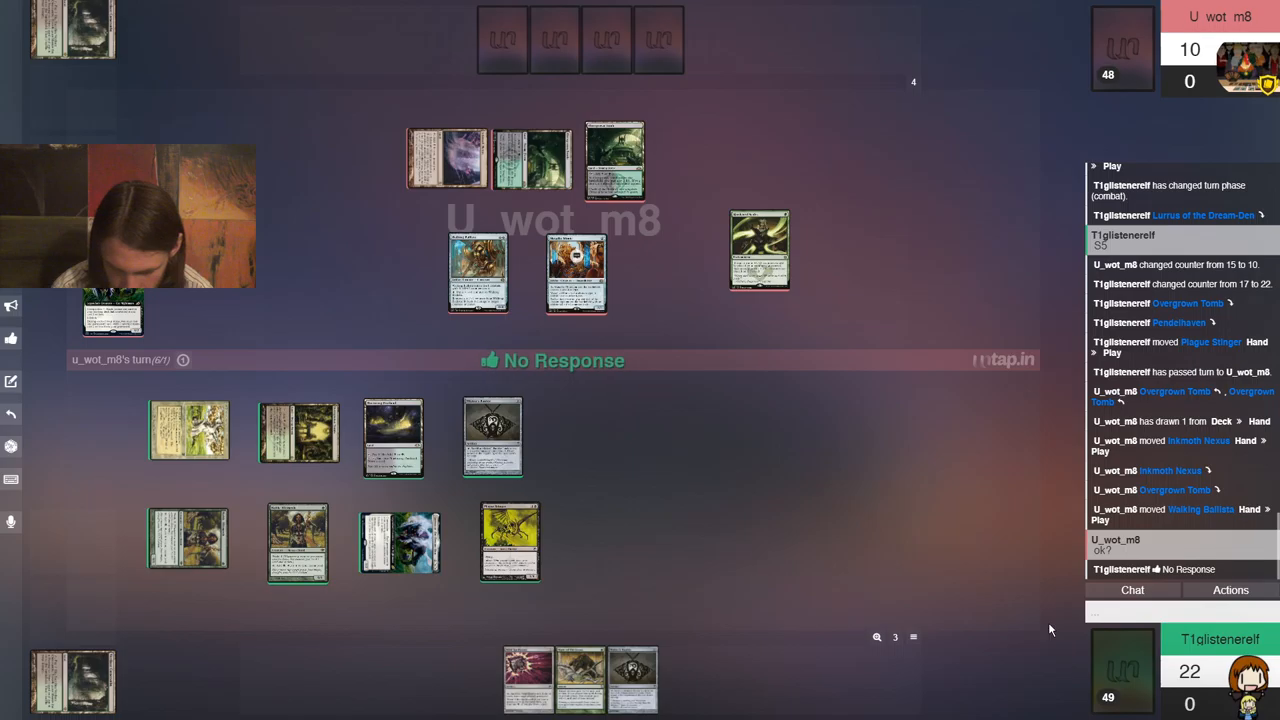
type("Yep")
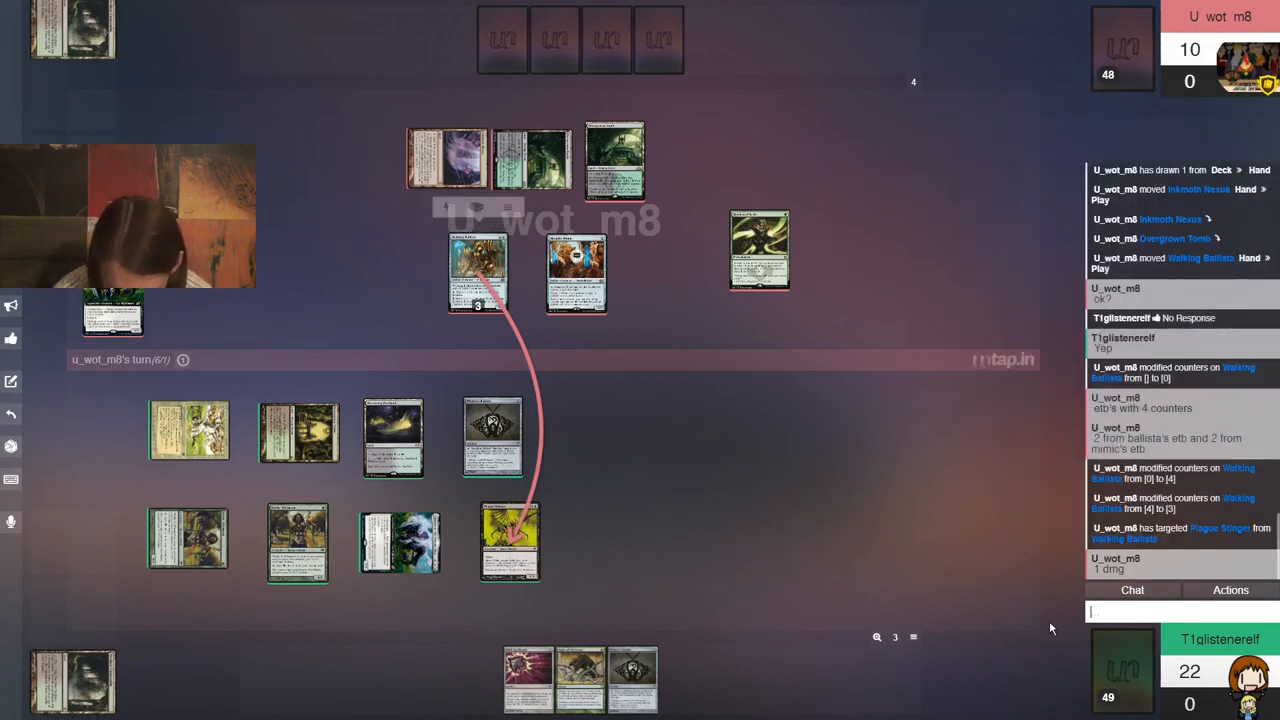
Reply 'Reading' in chat while the opponent explains the Hardened Scales triggers
type("Readin")
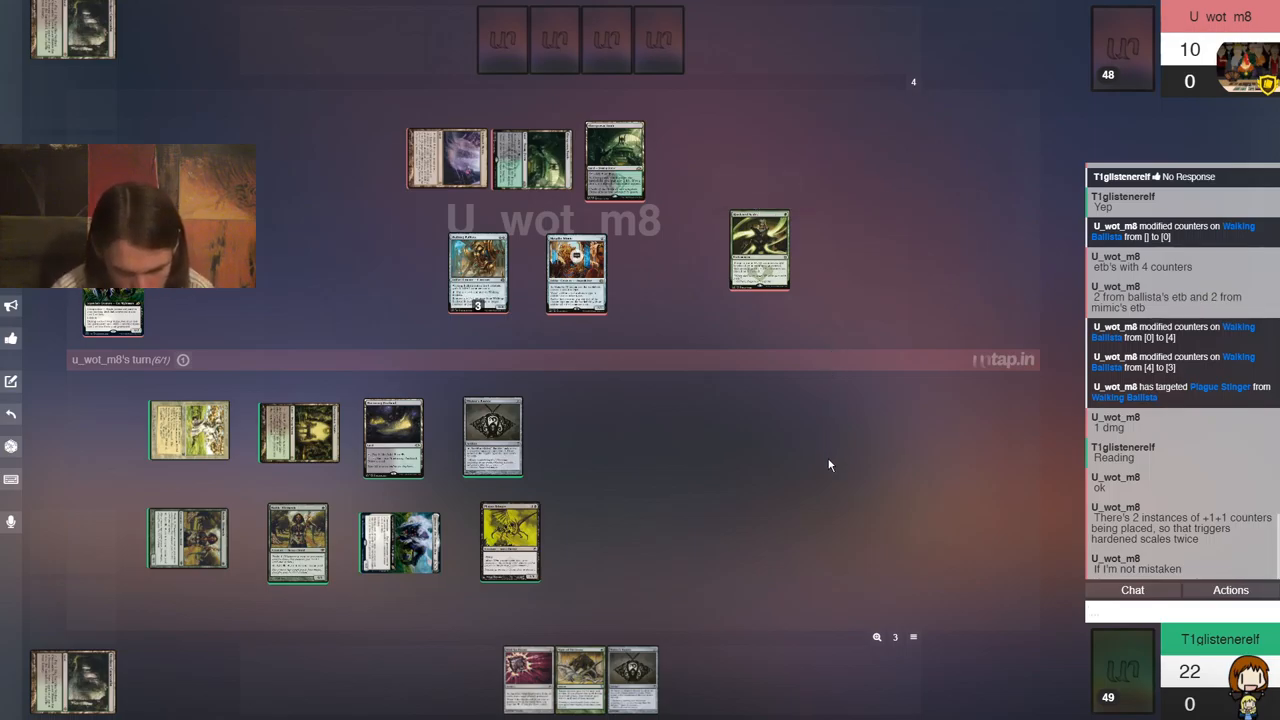
mouse_move(997, 598)
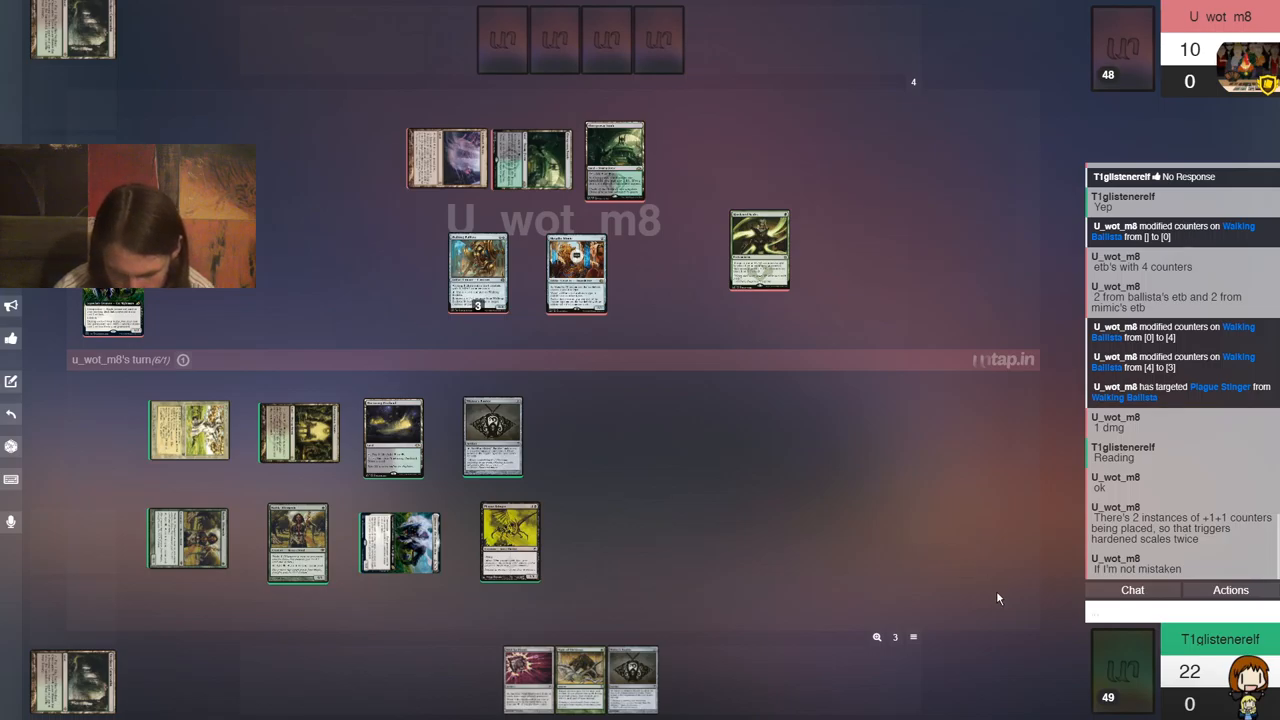
mouse_move(901, 579)
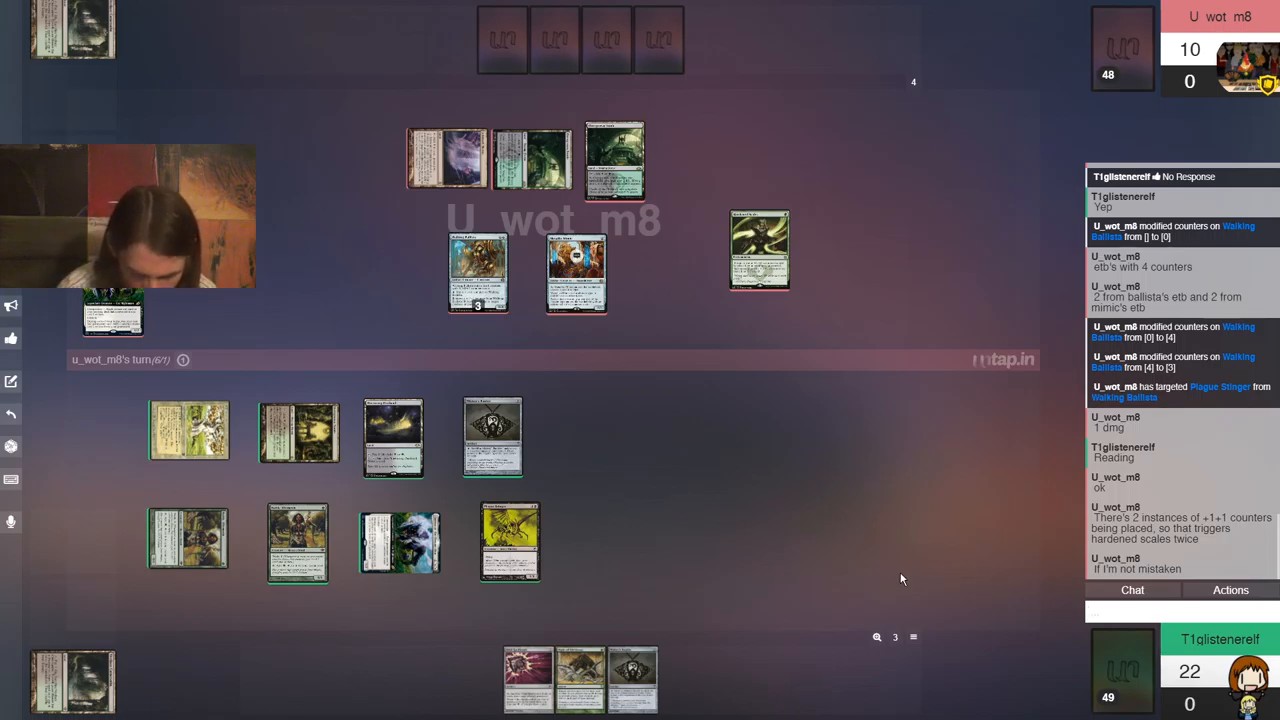
mouse_move(820, 547)
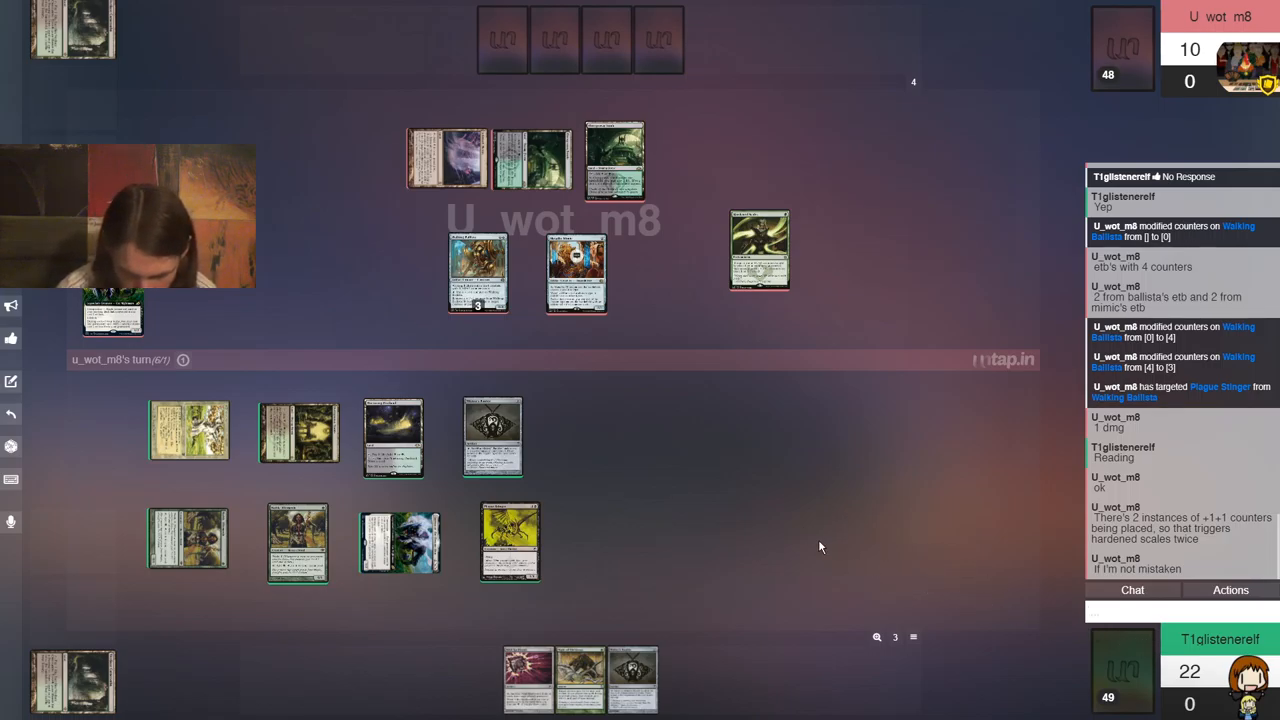
Move Plague Stinger and another card to the discard pile and send '2nd' in chat
left_click_drag(510, 540, 95, 650)
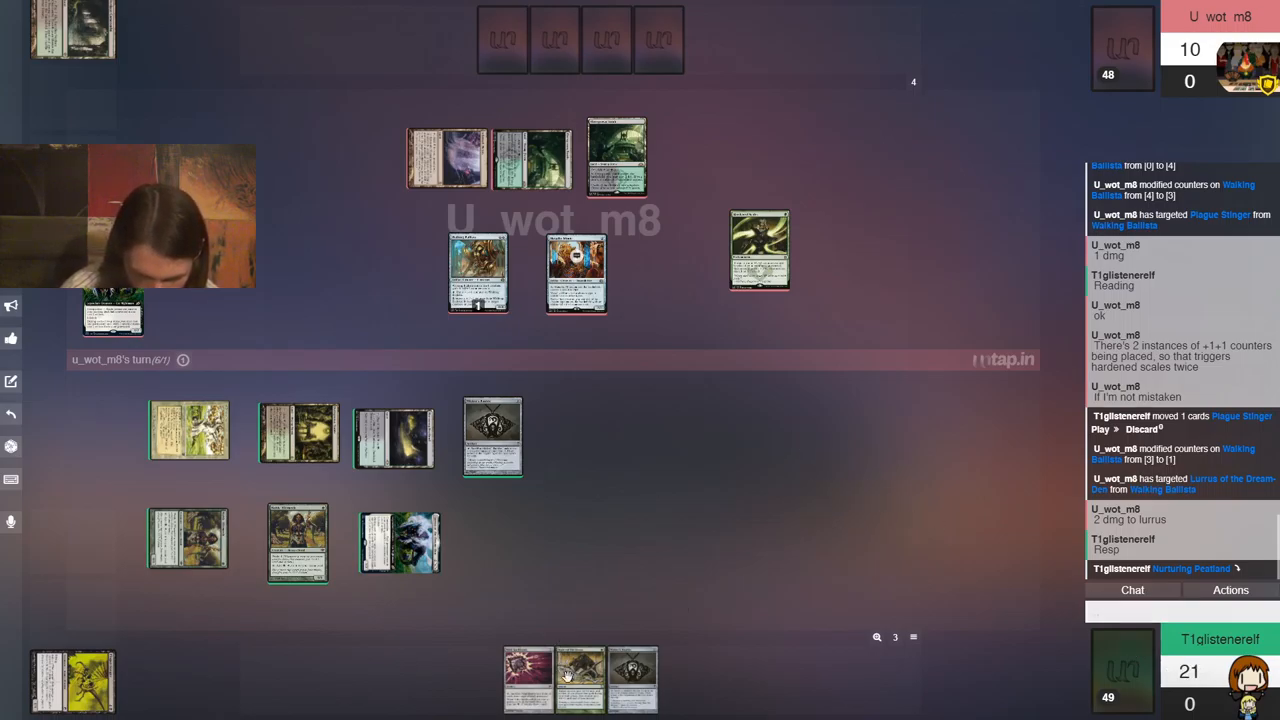
left_click_drag(580, 680, 453, 573)
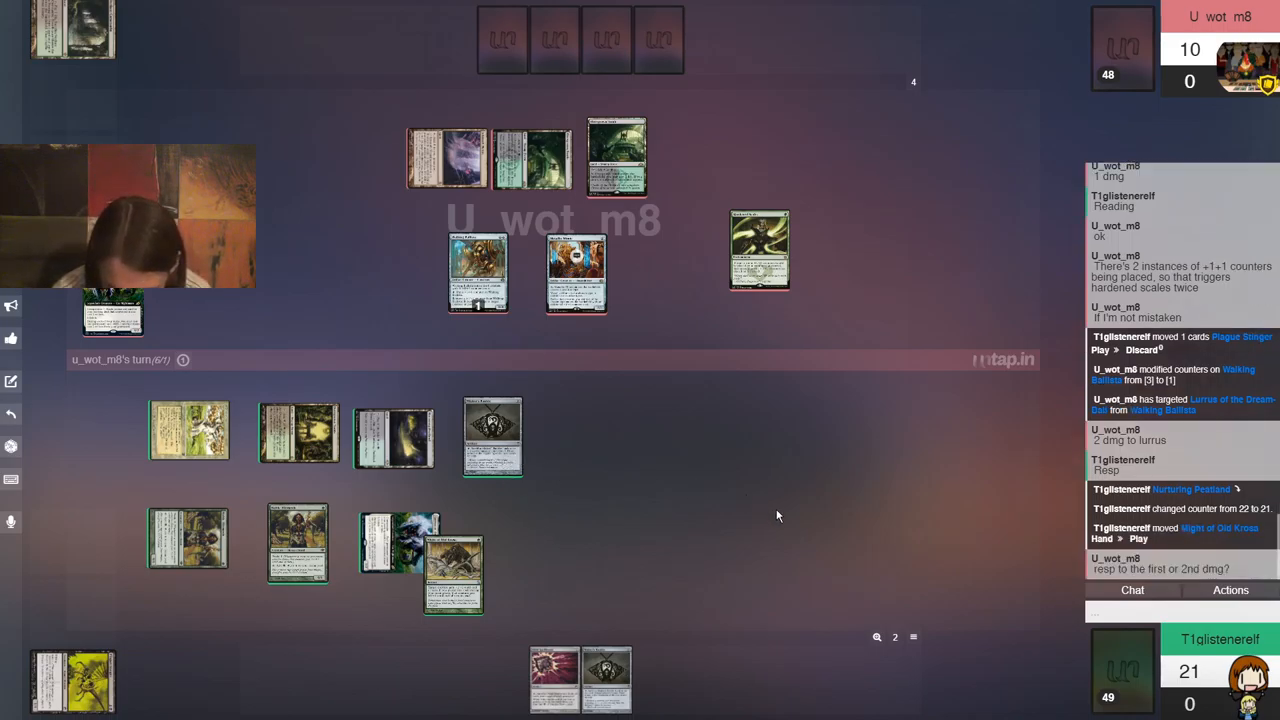
type("2n")
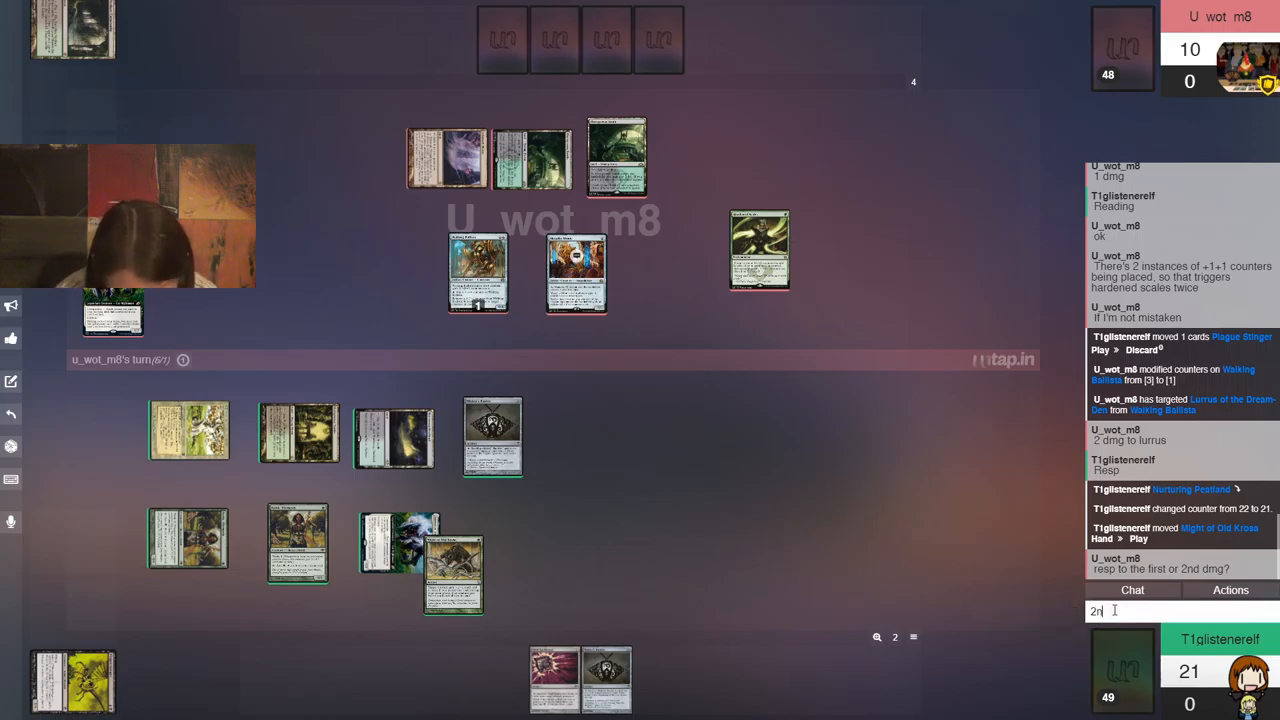
key("Return")
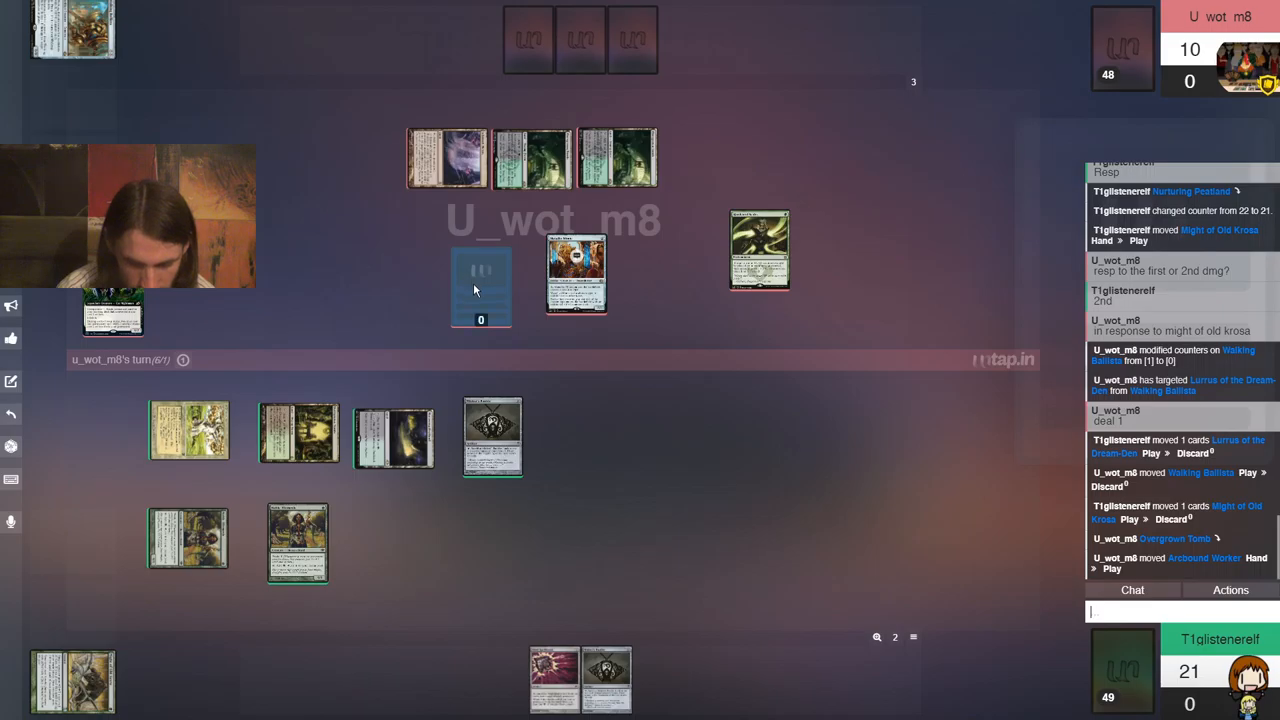
Select Mishra's Bauble and start targeting with it from its action menu
left_click(480, 285)
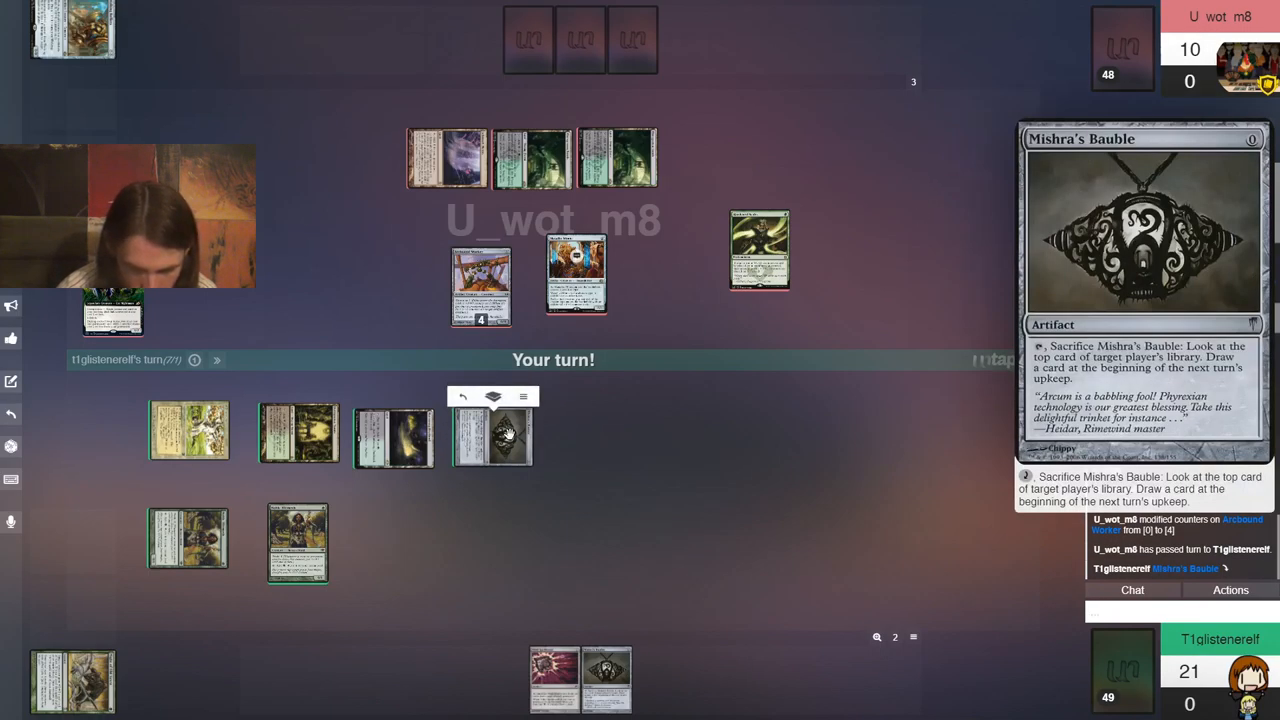
right_click(490, 280)
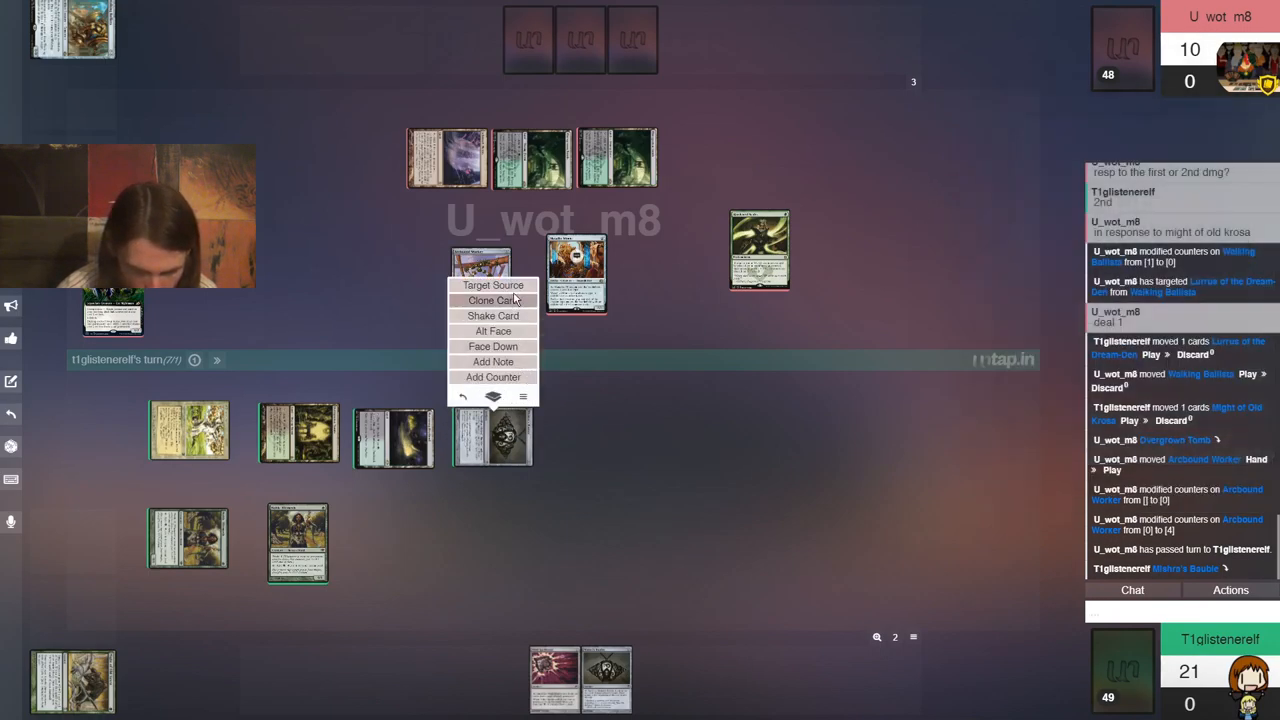
left_click(492, 285)
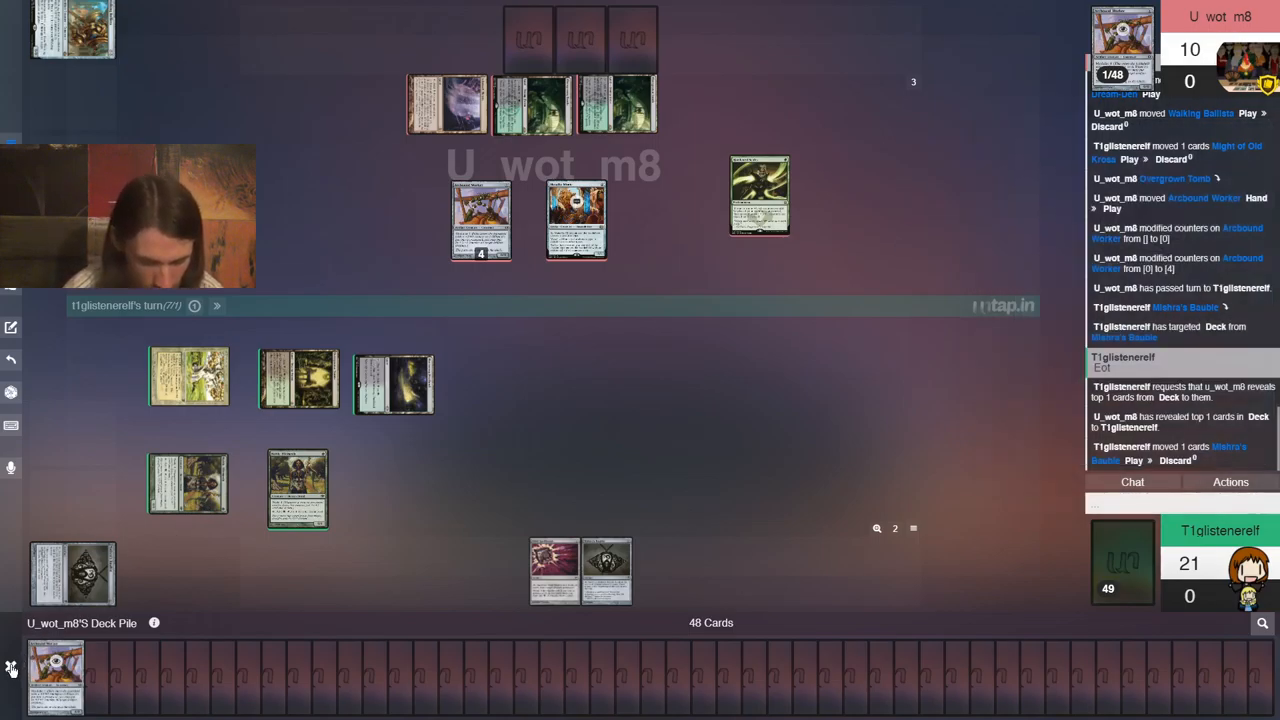
mouse_move(730, 428)
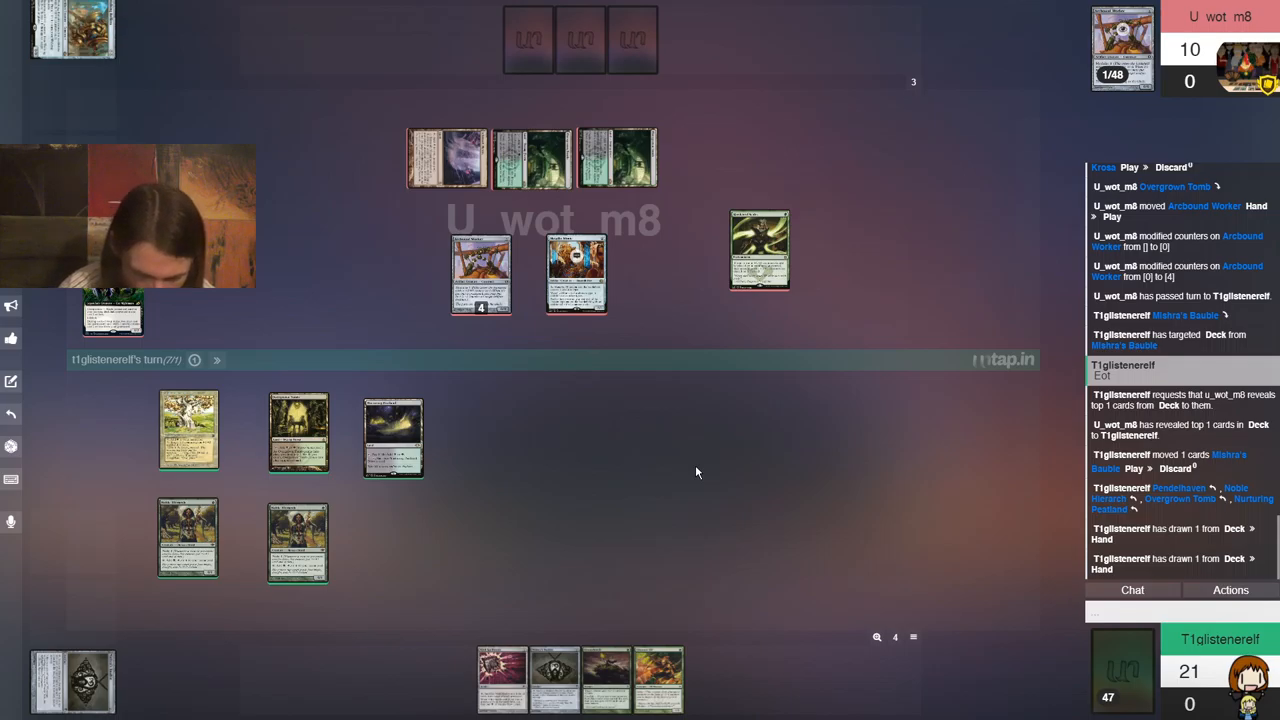
mouse_move(528, 583)
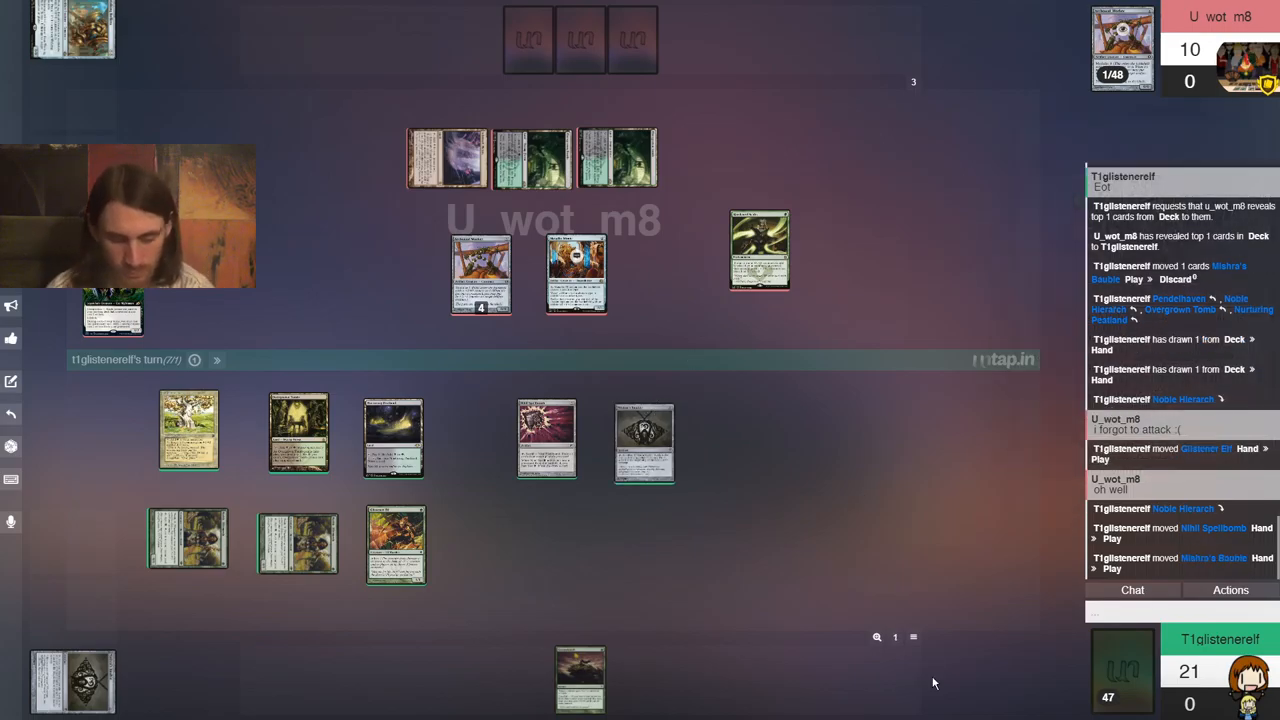
mouse_move(547, 519)
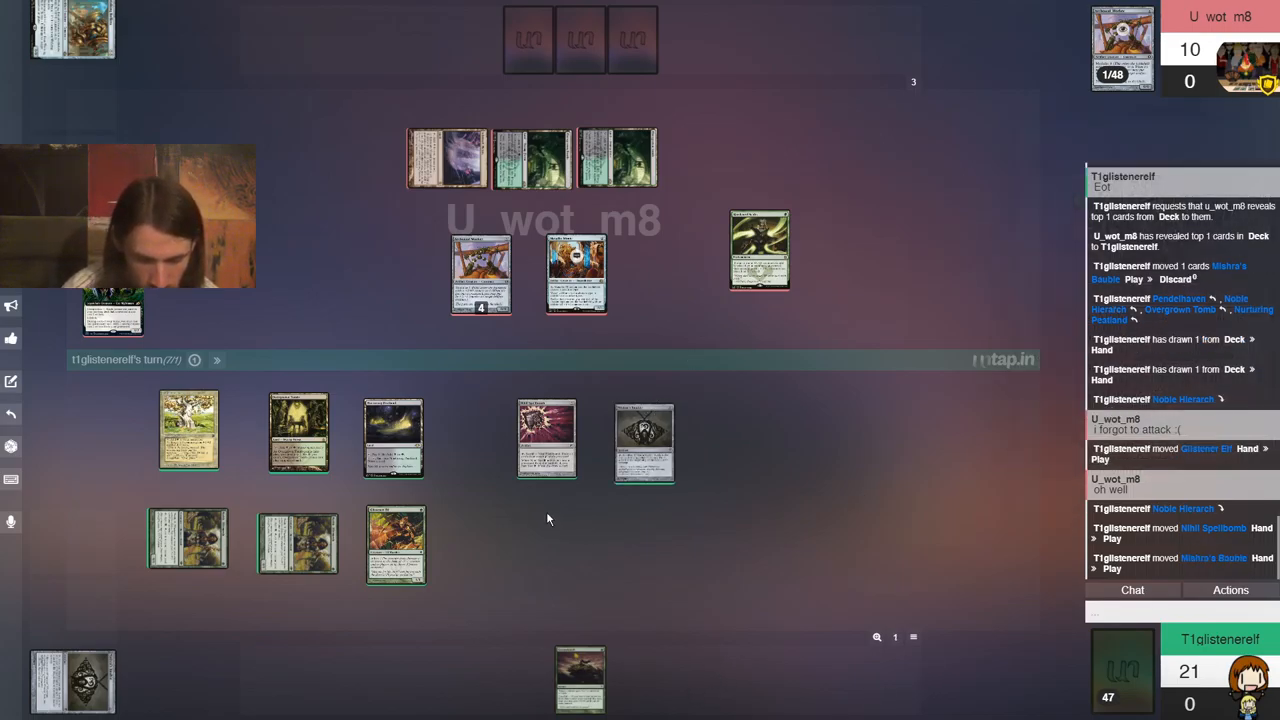
mouse_move(395, 540)
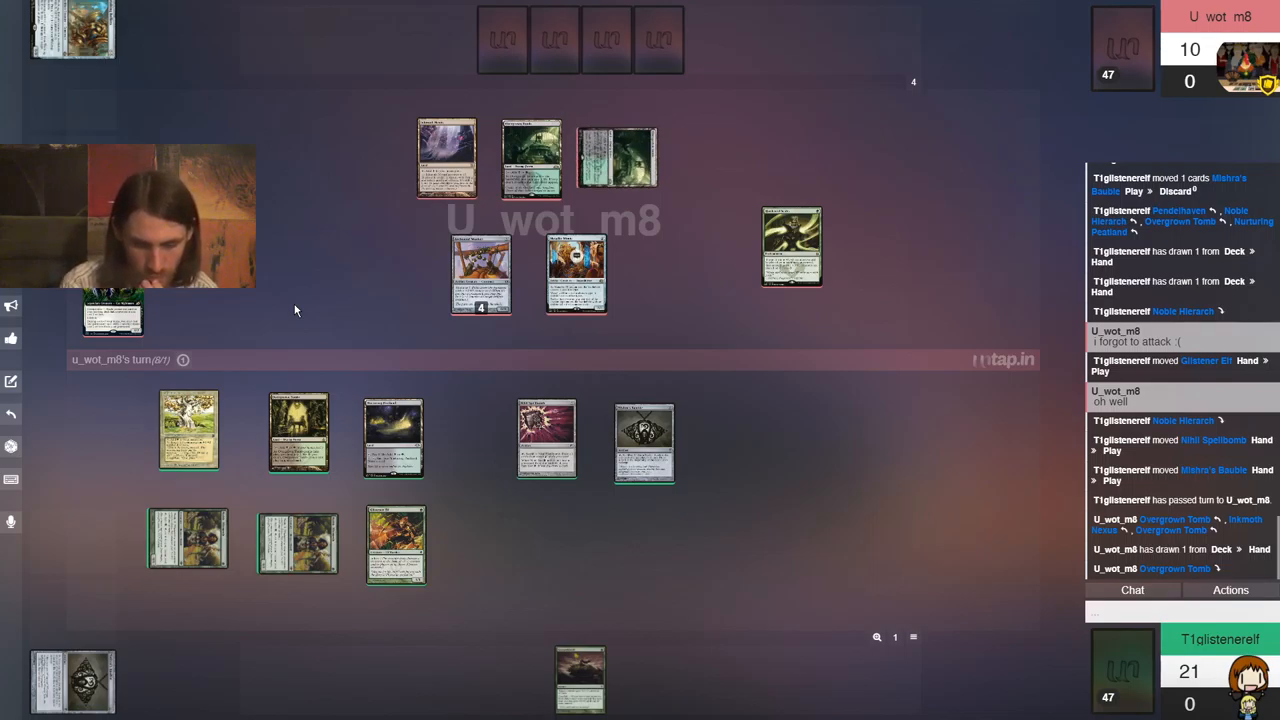
Type 'I wasn't paying attention. Sorry' into the chat box
left_click(667, 275)
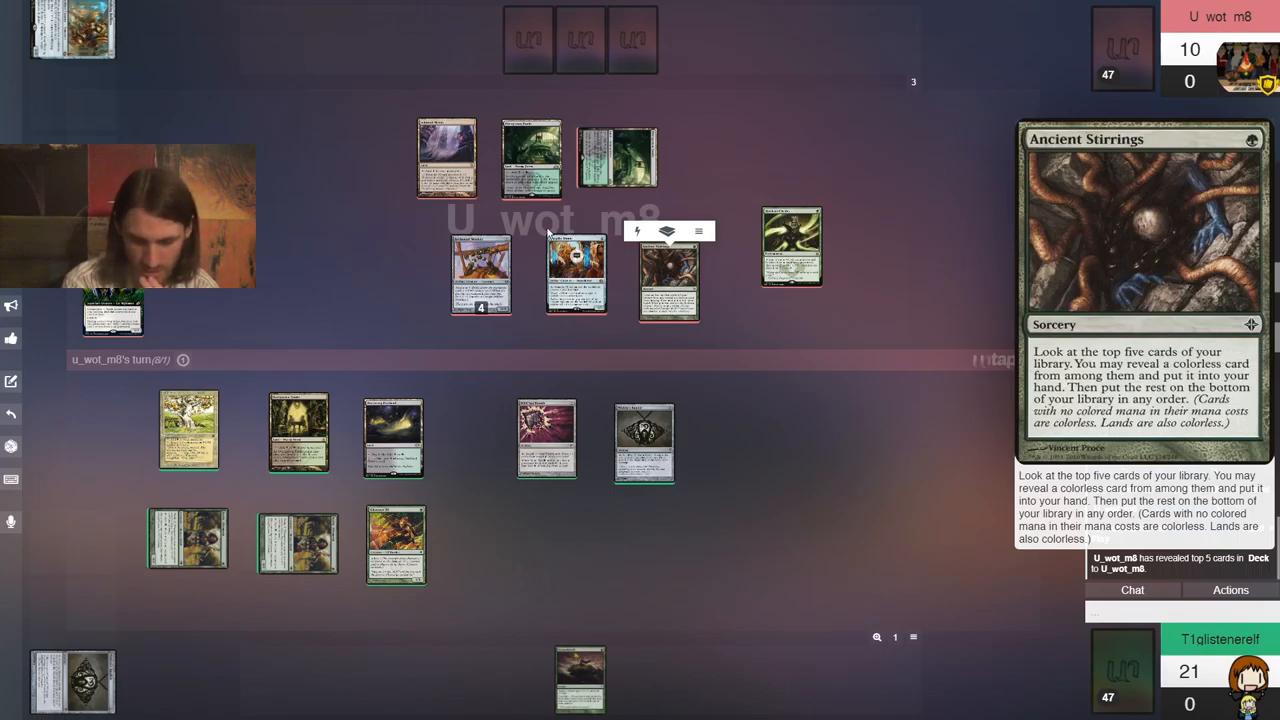
mouse_move(530, 160)
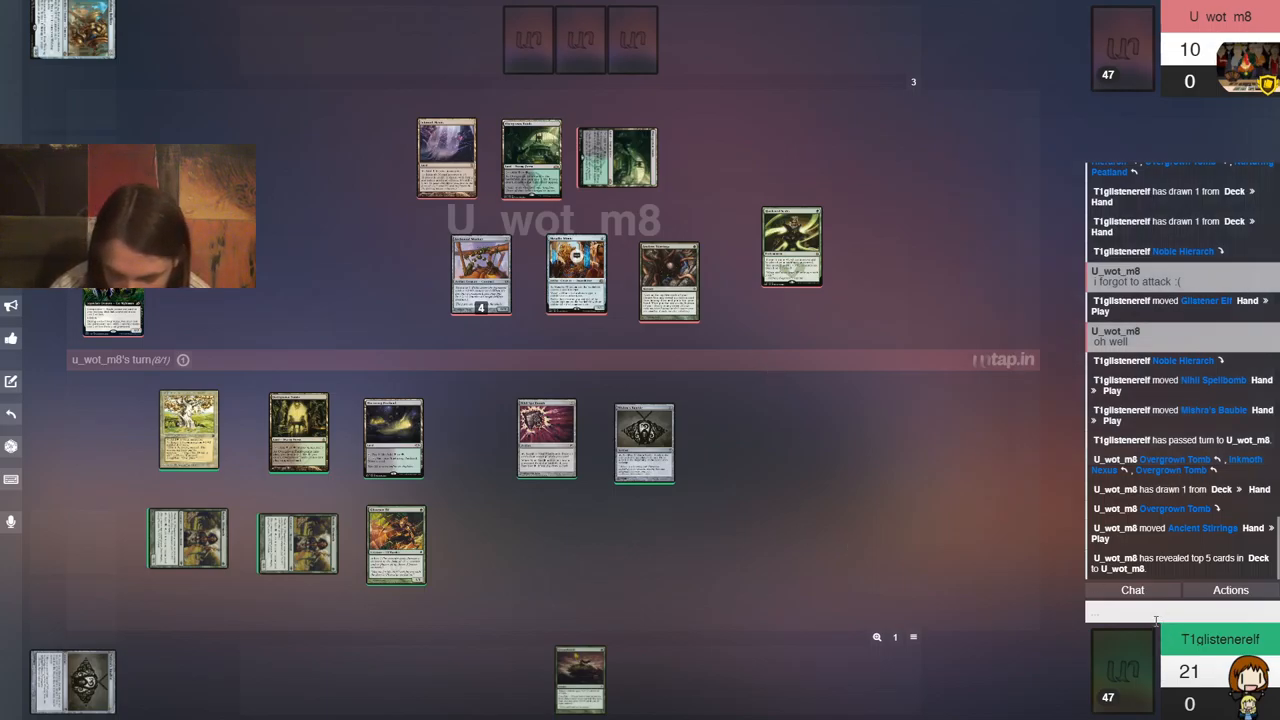
type("I wasn't paying attent")
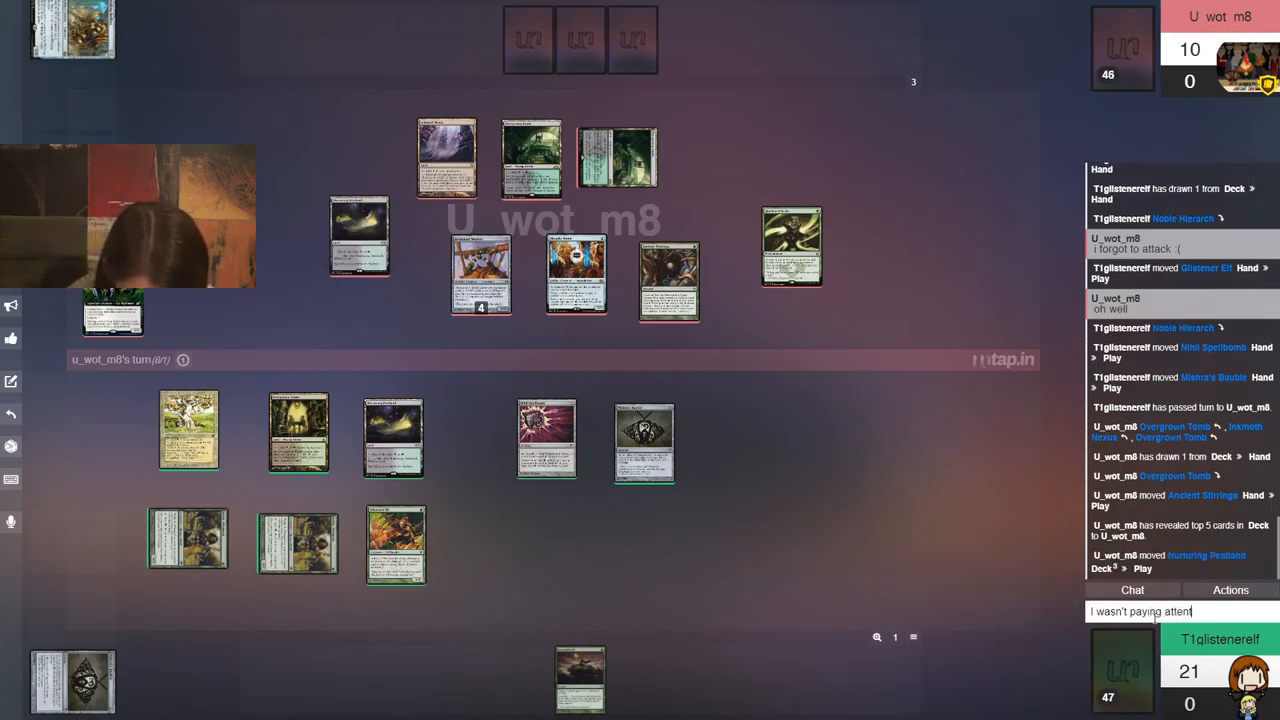
type("ion. Sorry")
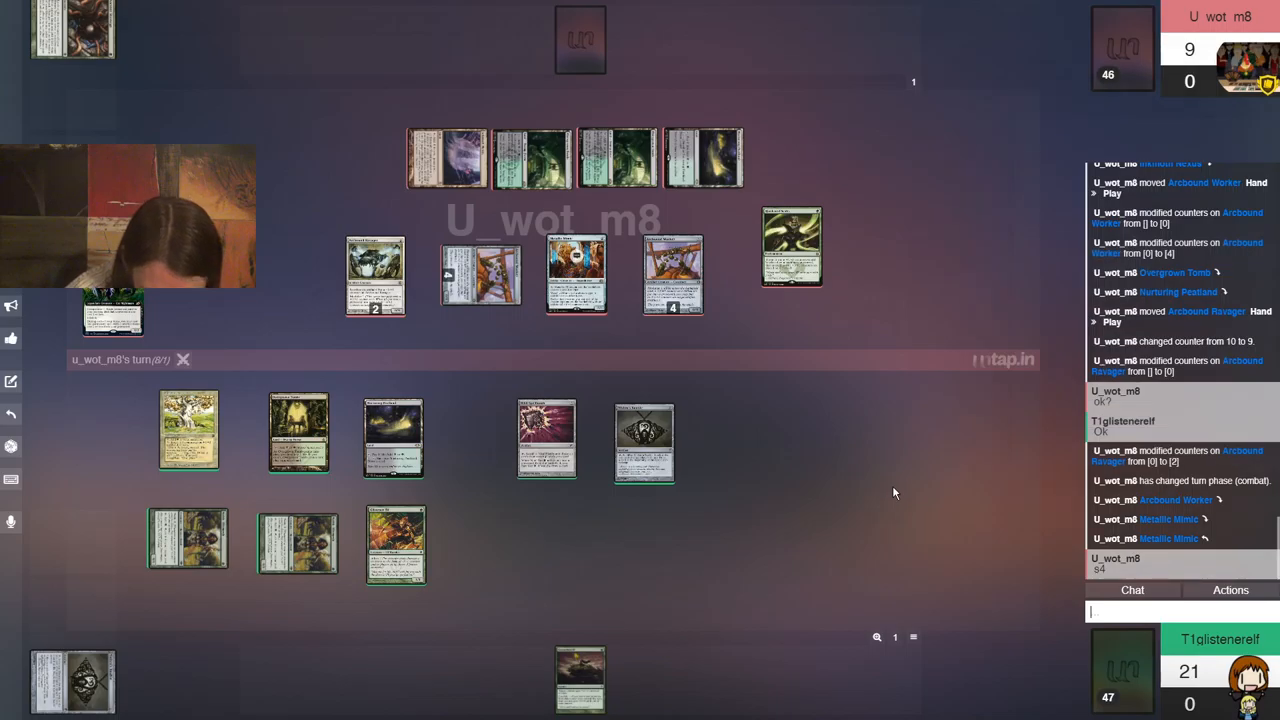
mouse_move(730, 462)
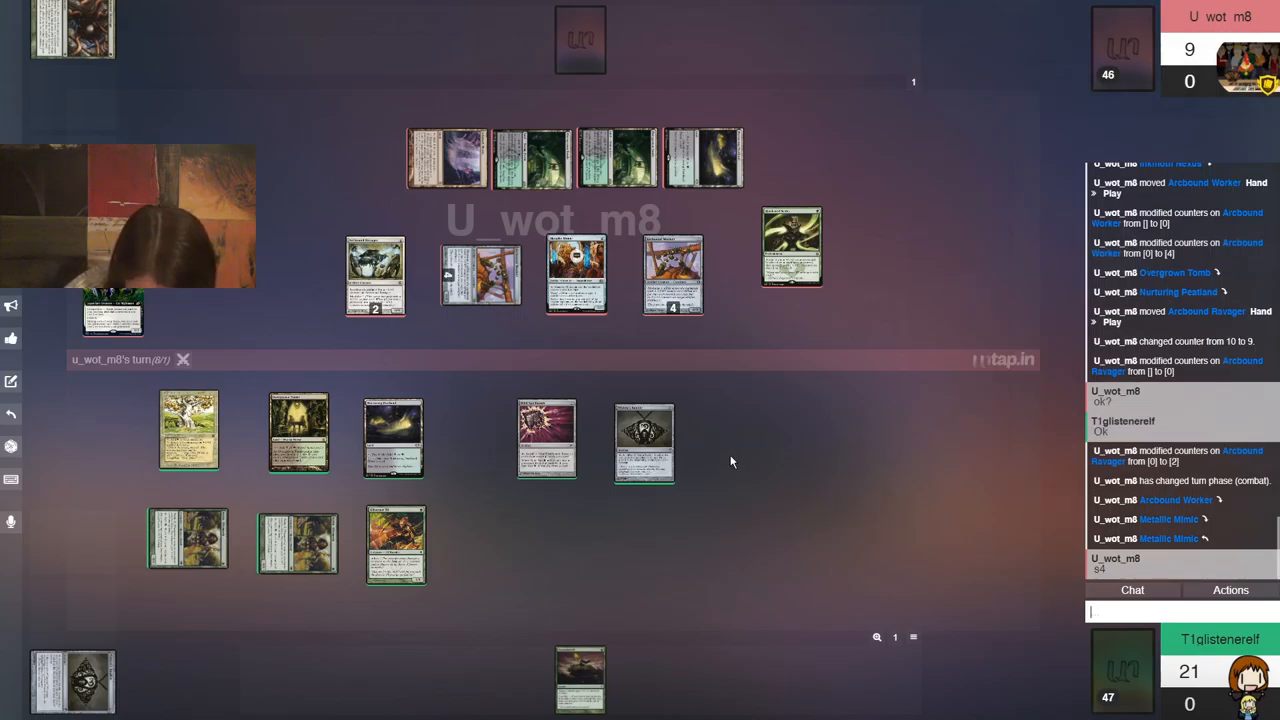
mouse_move(435, 338)
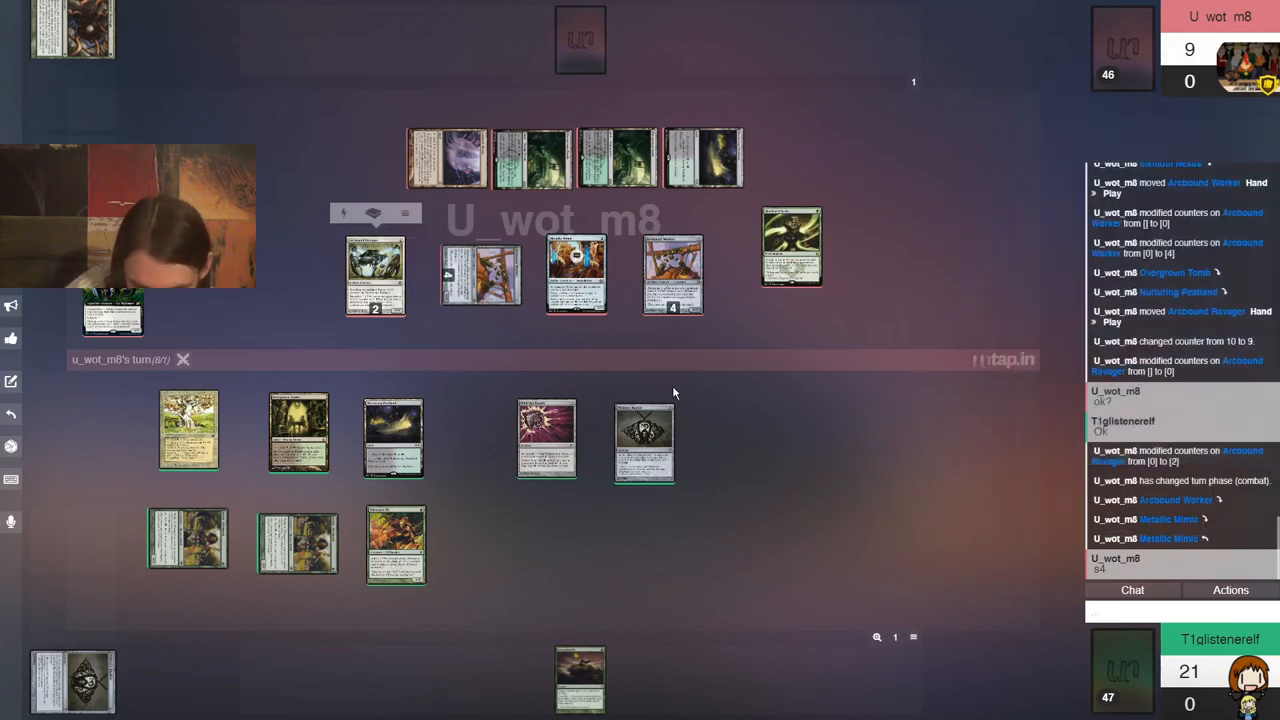
mouse_move(645, 440)
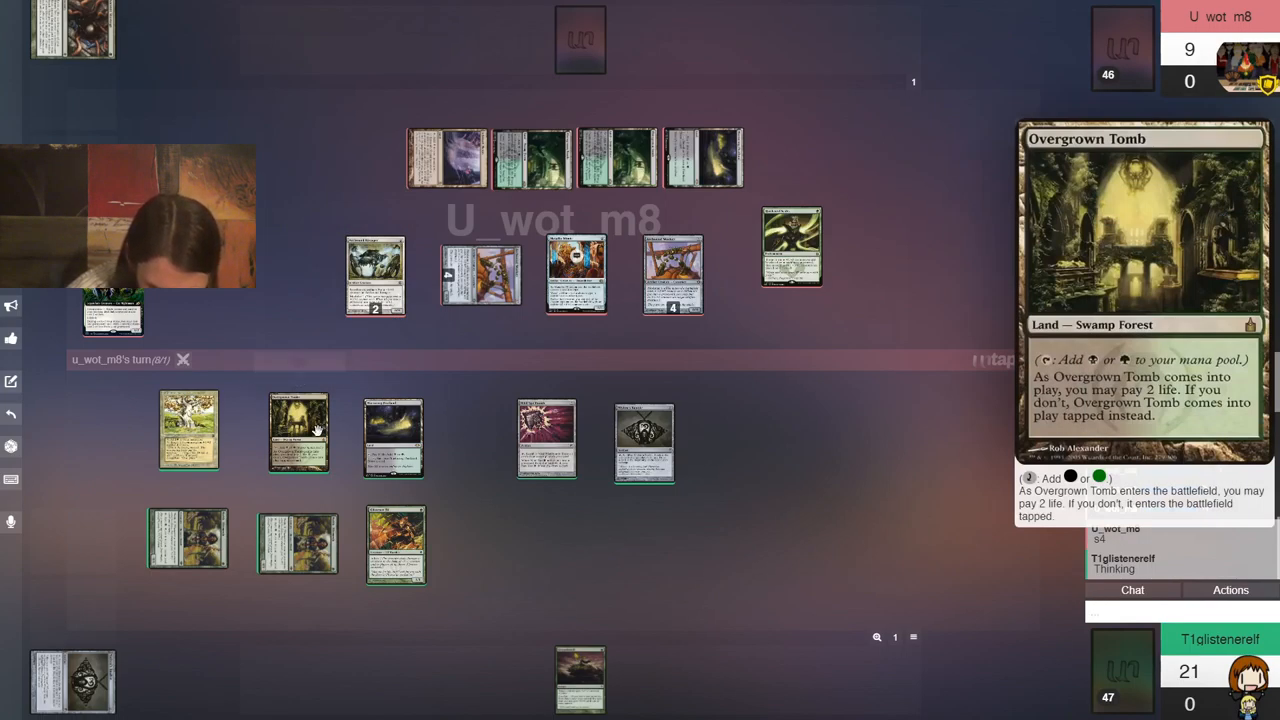
mouse_move(547, 440)
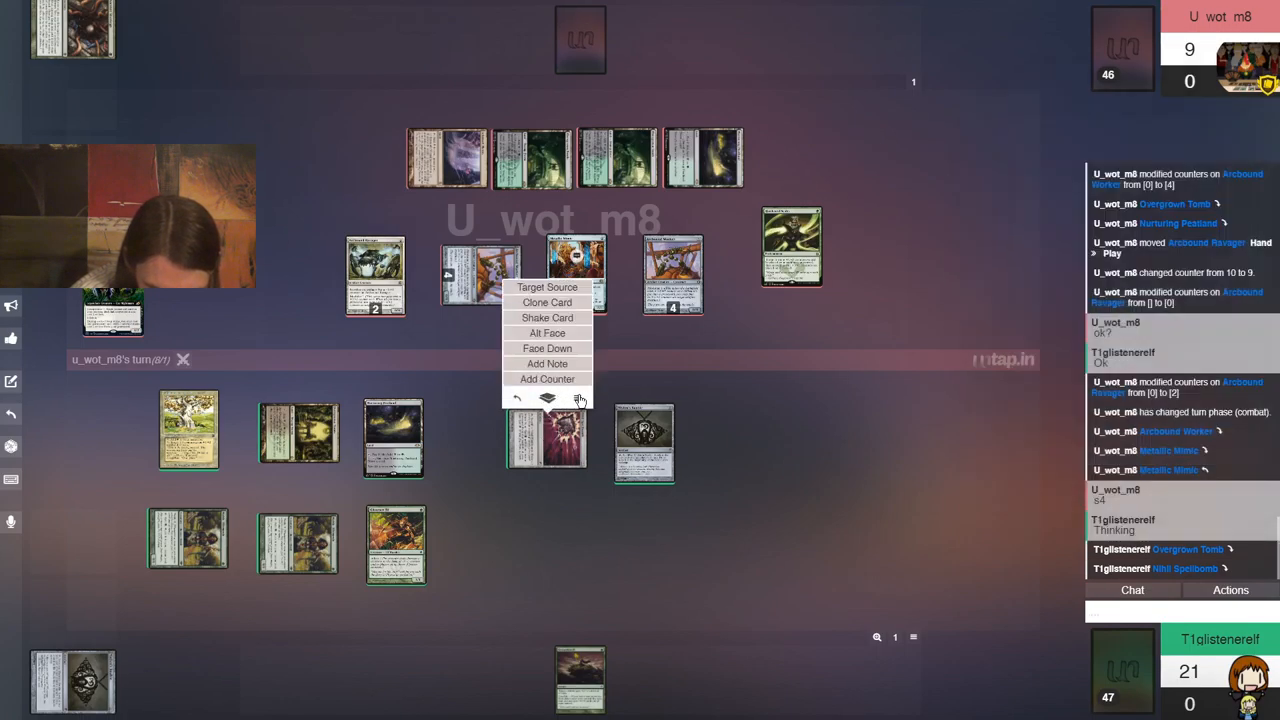
Start targeting with Nihil Spellbomb toward the opponent's graveyard
left_click(547, 287)
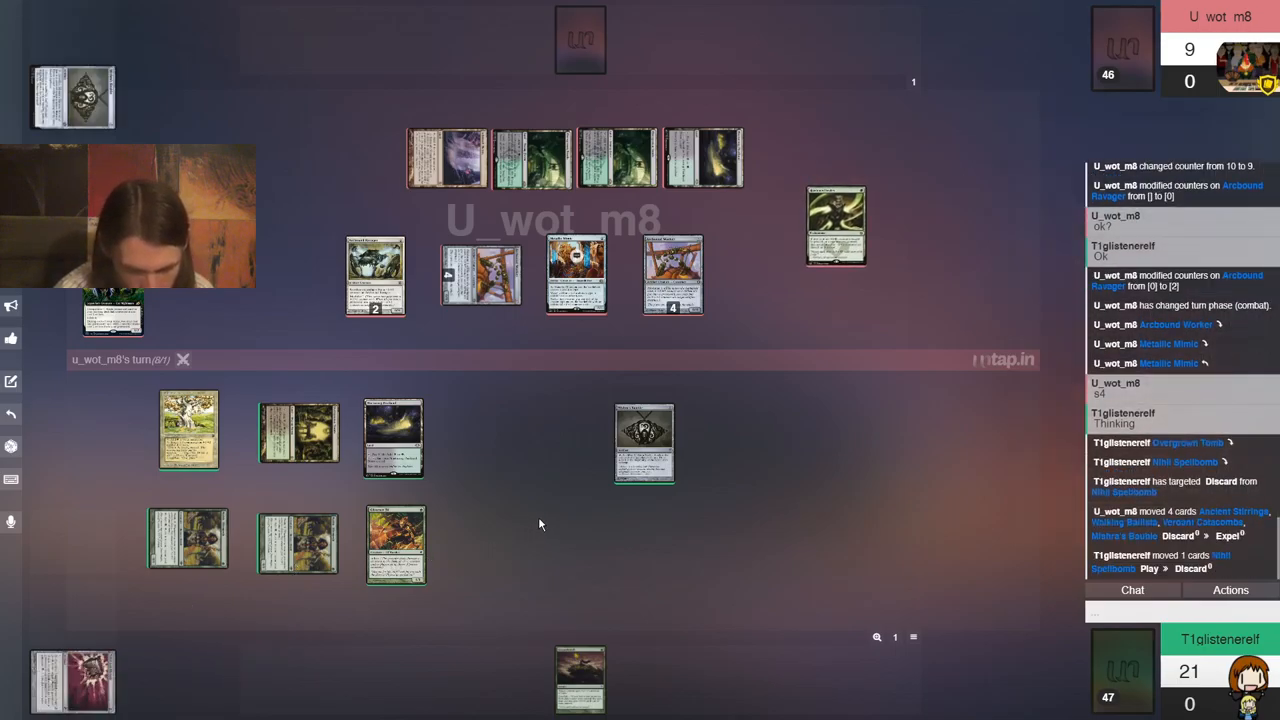
mouse_move(554, 504)
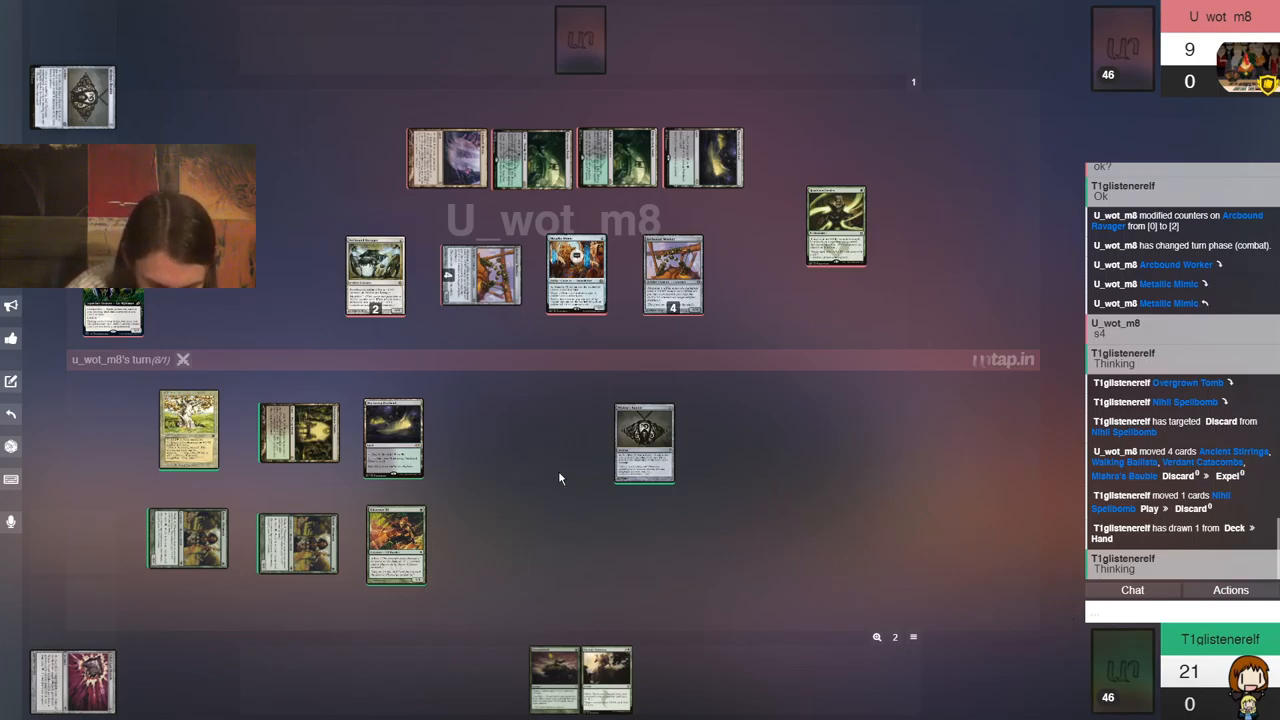
mouse_move(543, 474)
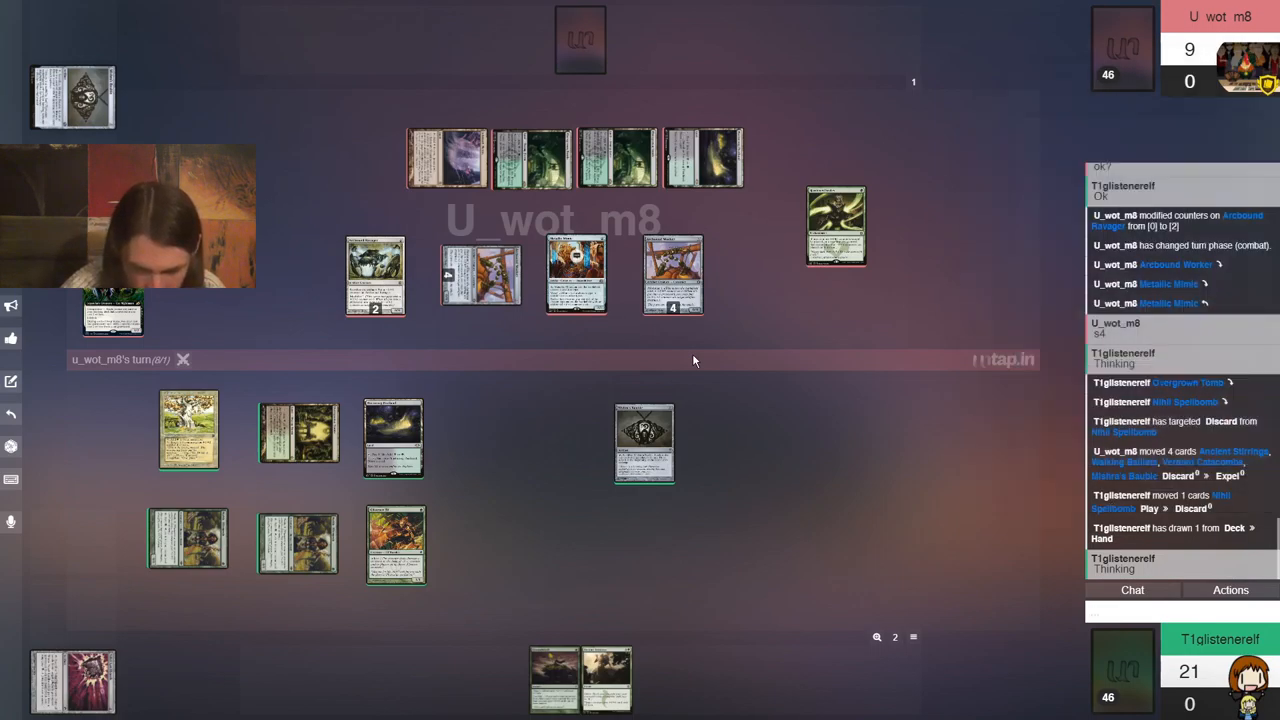
mouse_move(1000, 580)
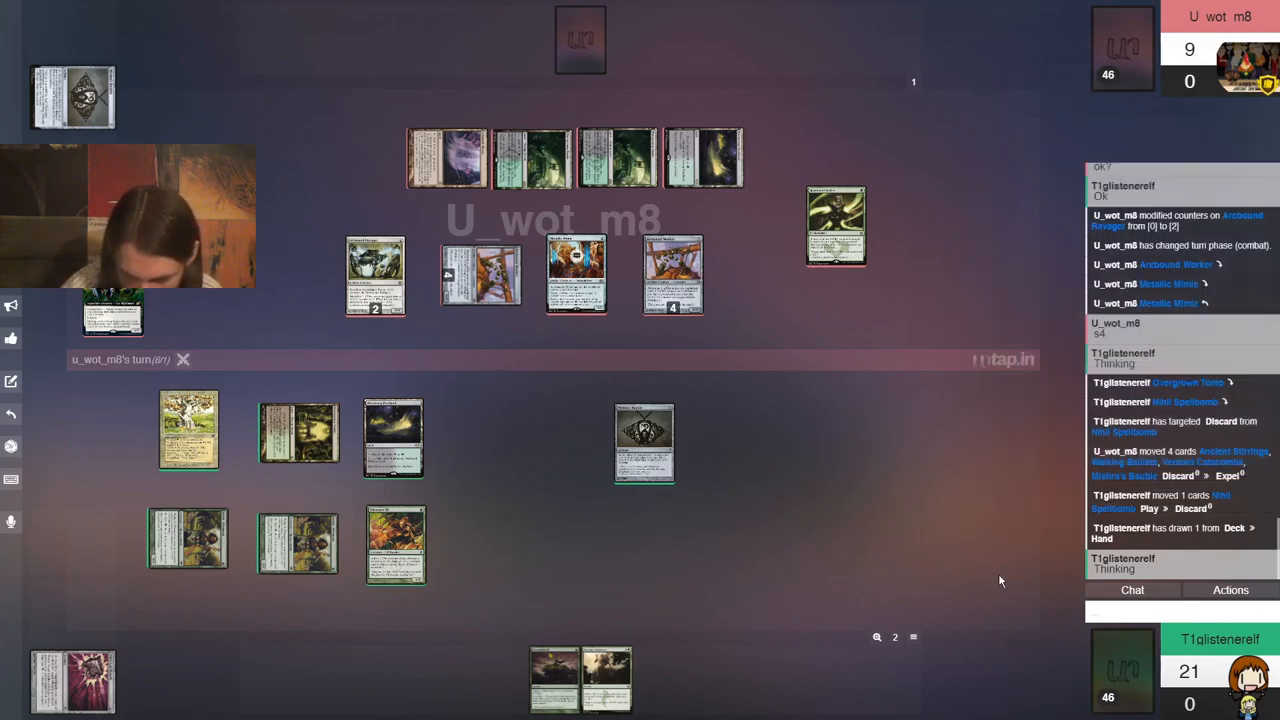
Type 'No blocks' into the chat
type("No")
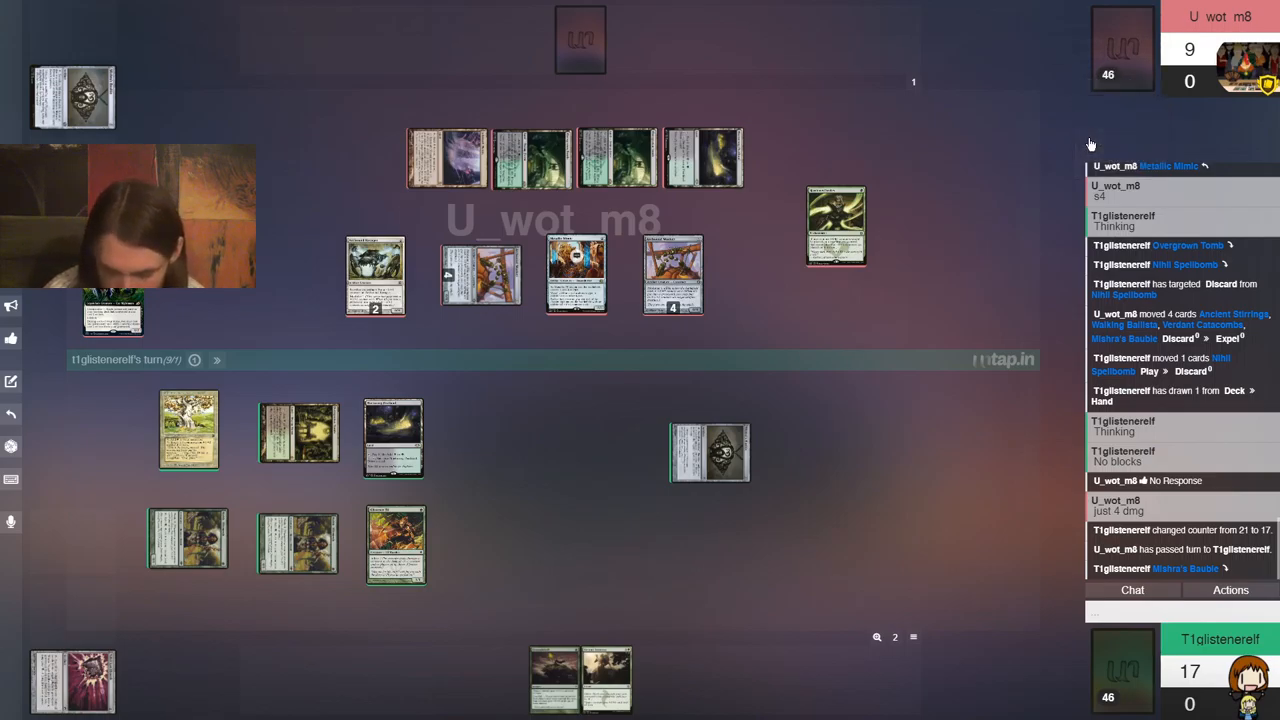
Use Mishra's Bauble to reveal the opponent's top deck card
left_click(710, 452)
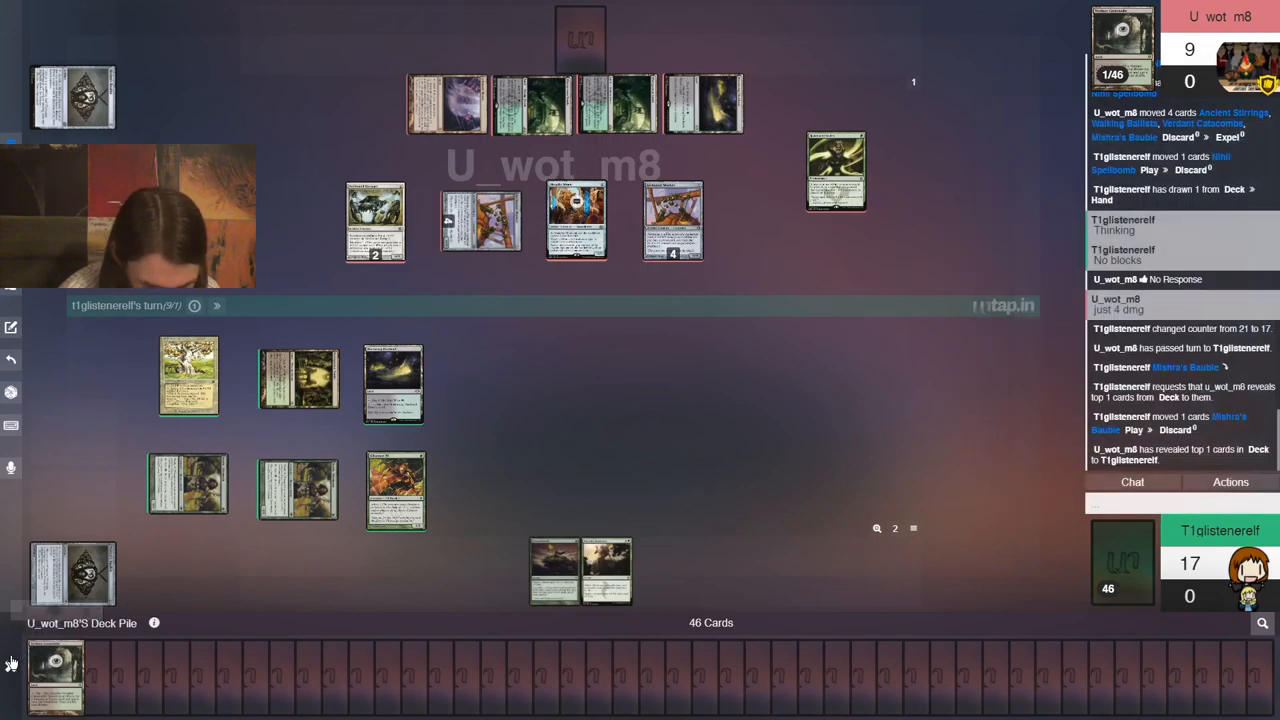
mouse_move(472, 423)
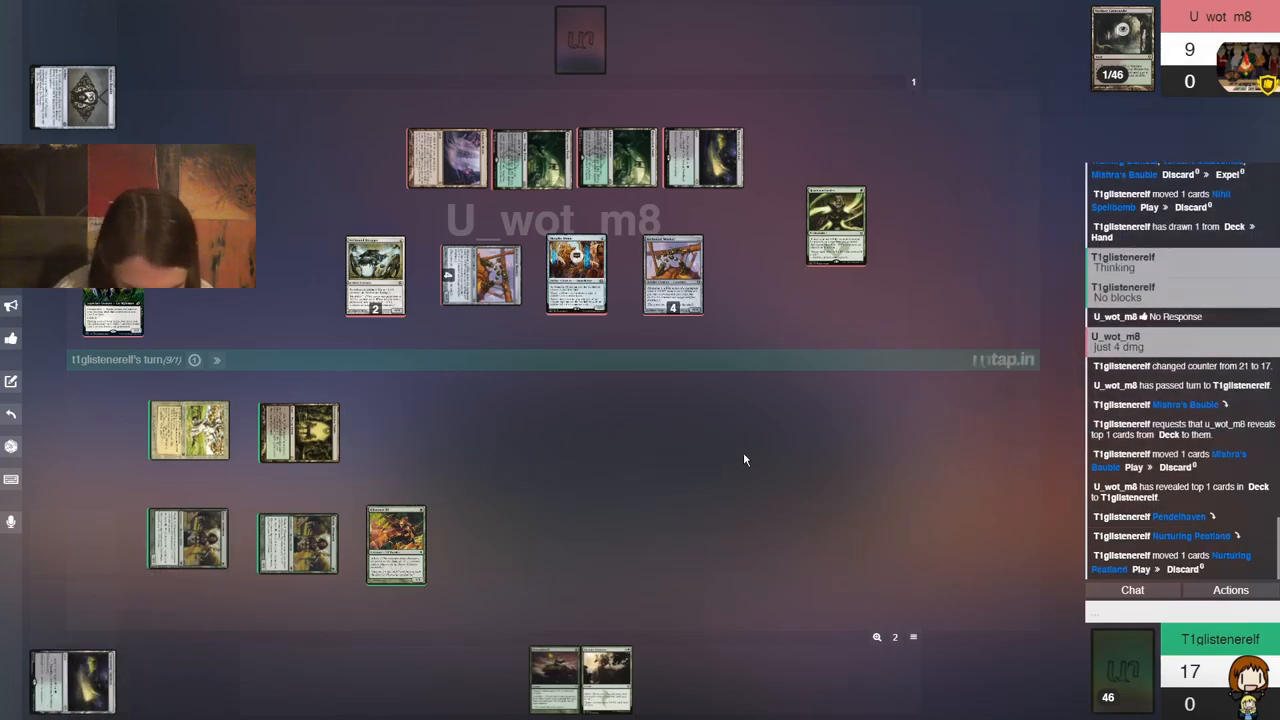
mouse_move(775, 455)
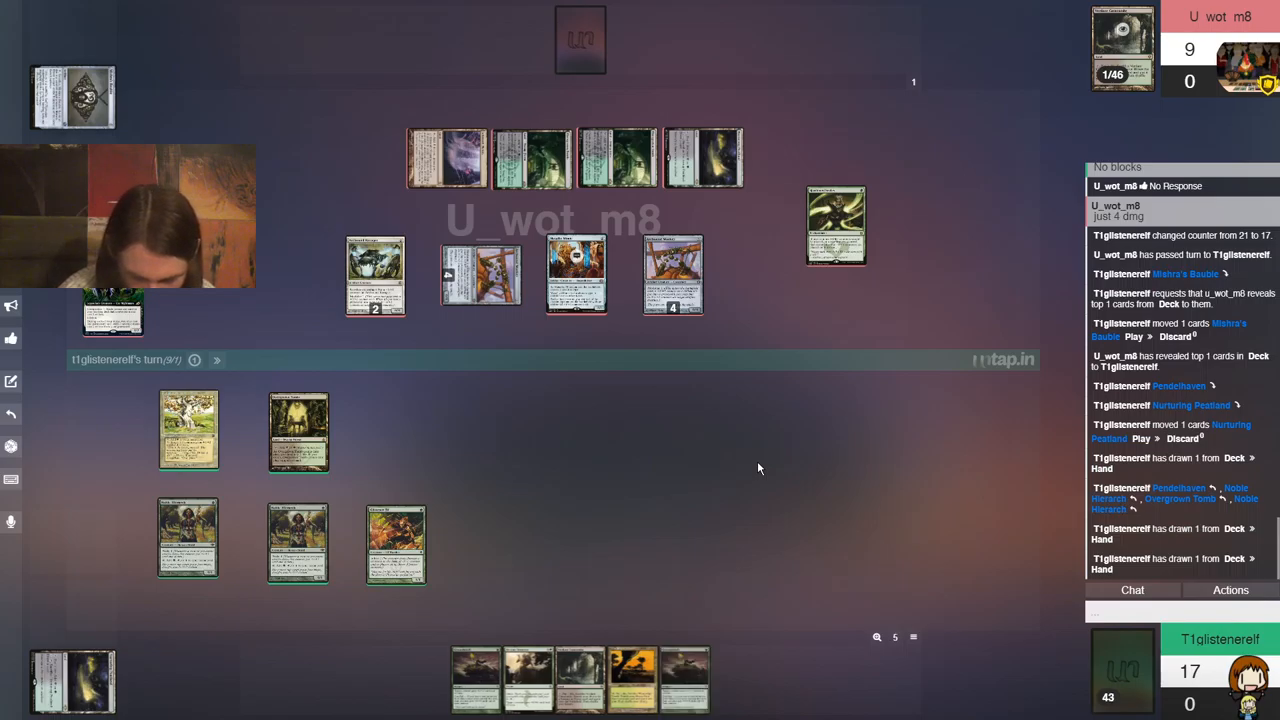
mouse_move(740, 485)
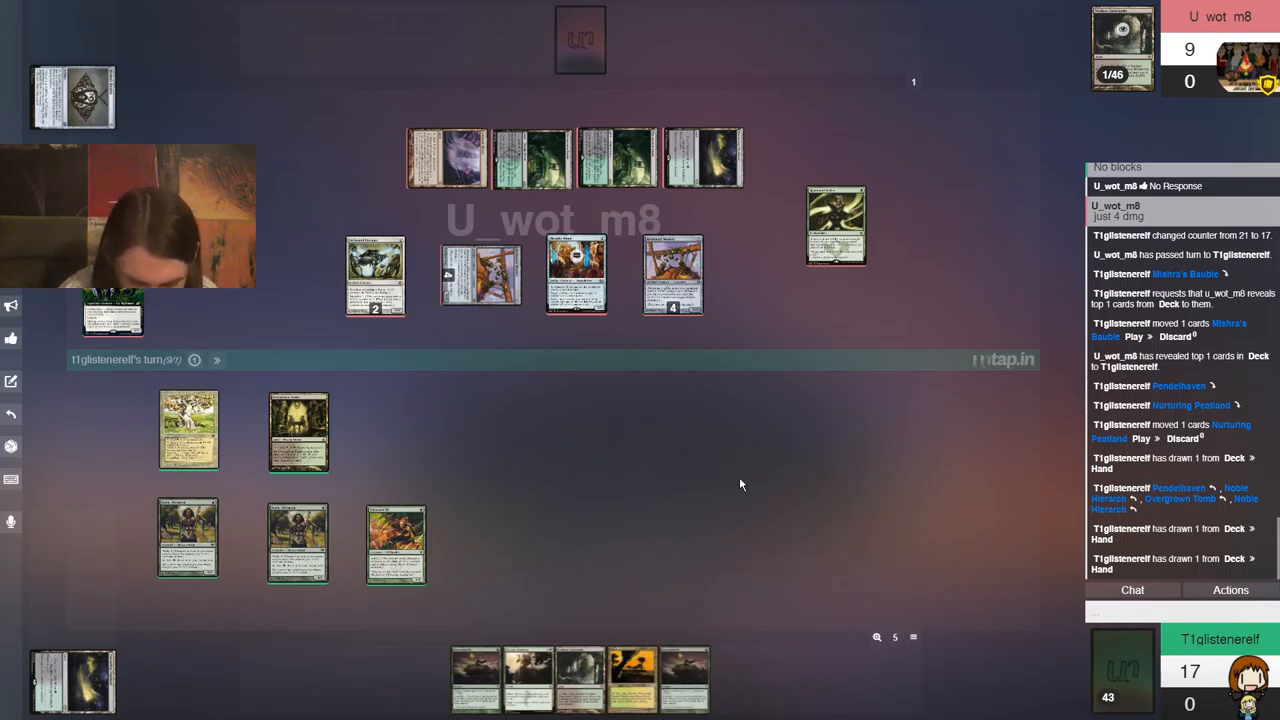
mouse_move(628, 680)
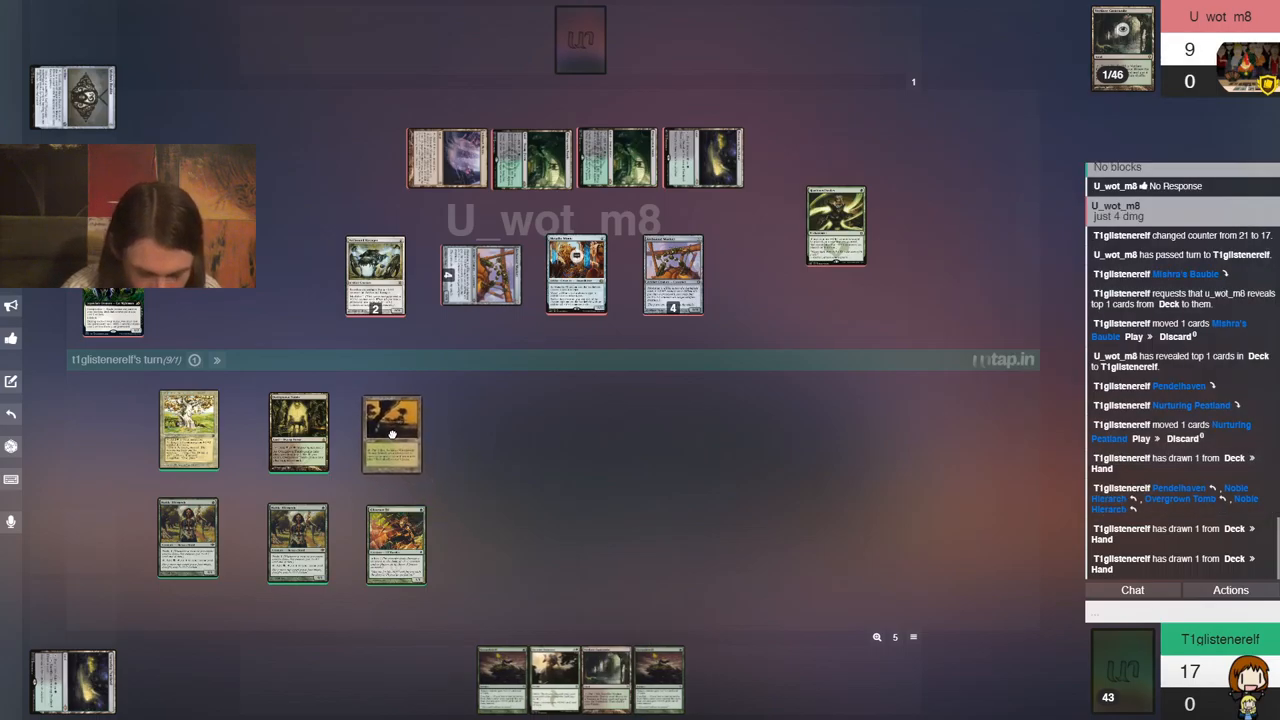
View the Windswept Heath card details
left_click(391, 432)
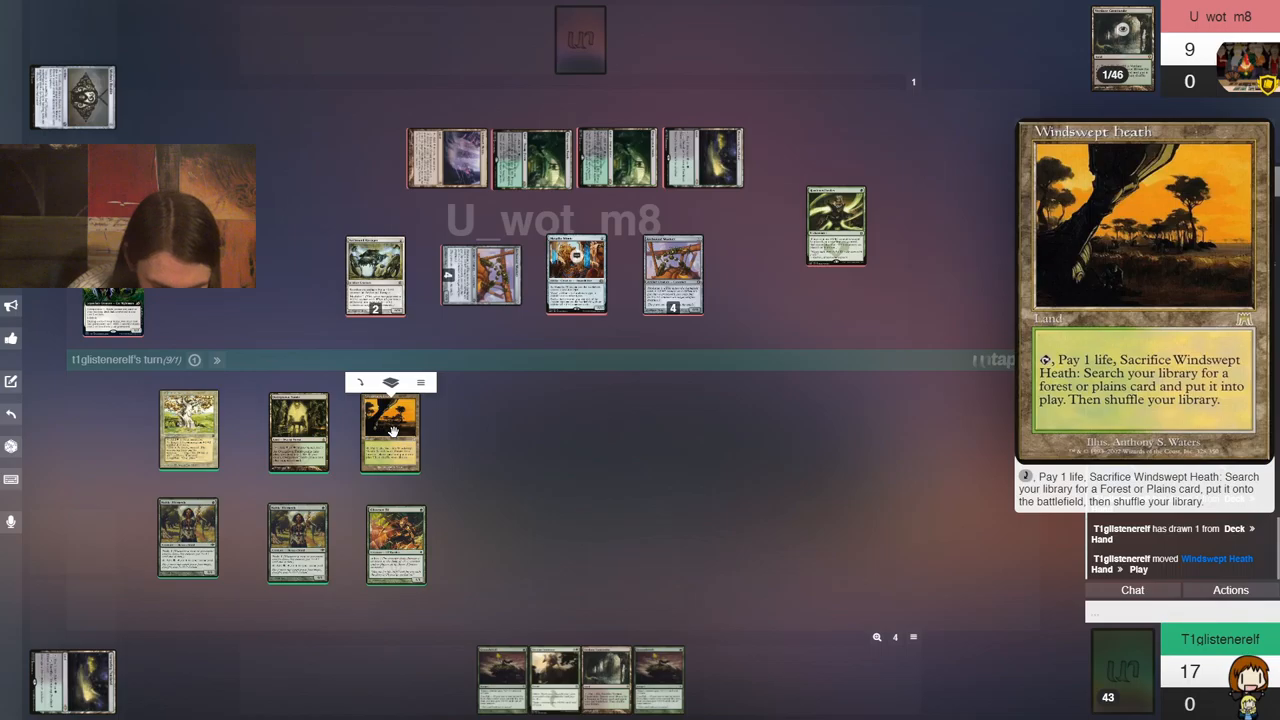
mouse_move(188, 430)
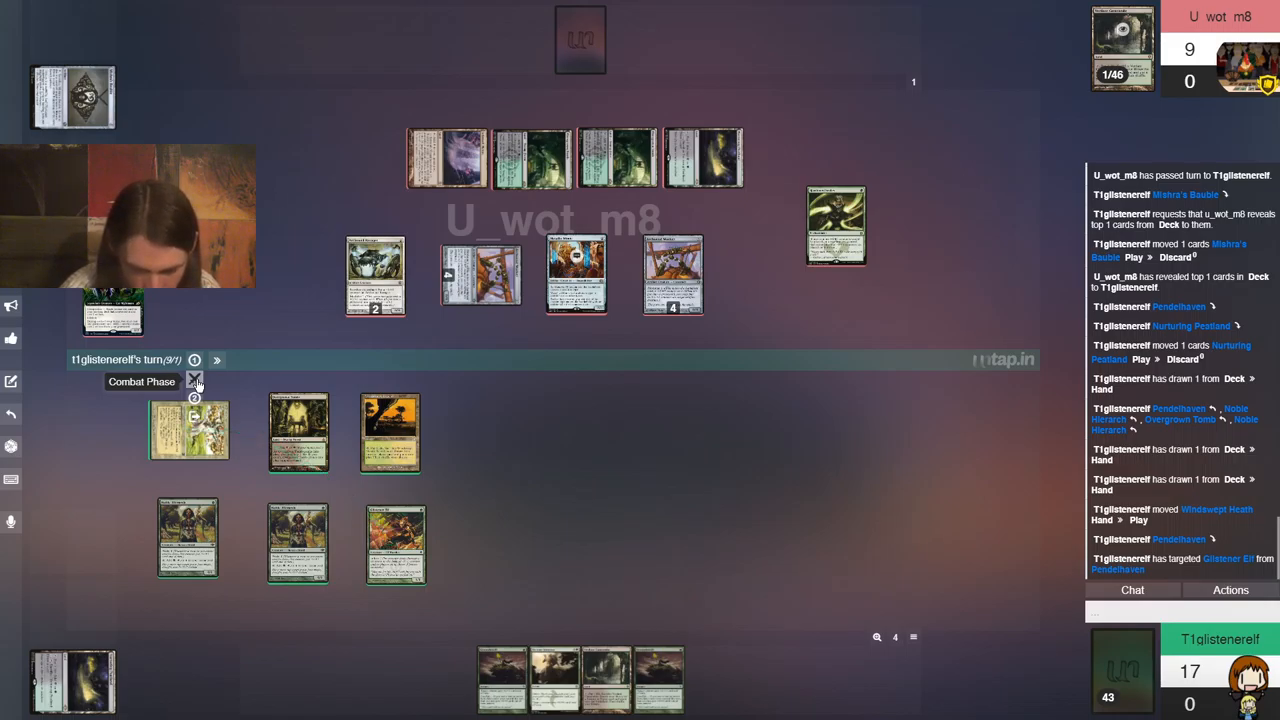
Advance to the combat phase and send 'S4' in chat
left_click(194, 381)
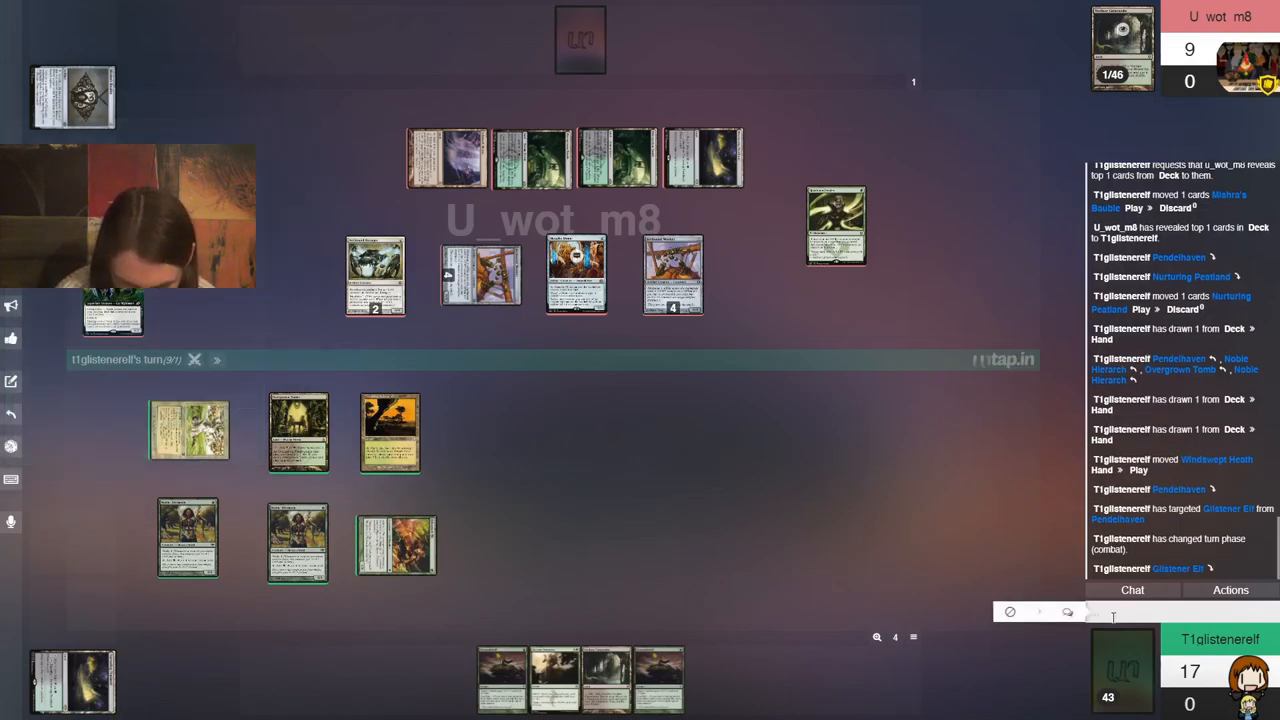
type("S4")
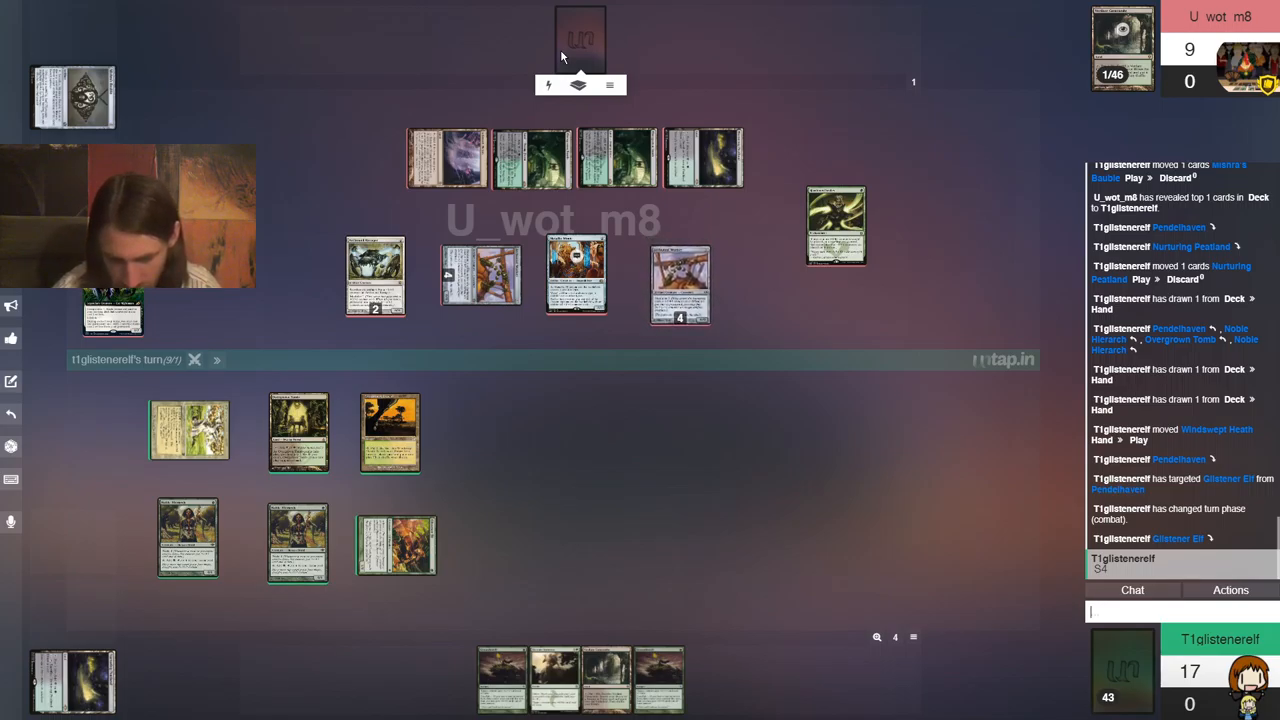
Tap Noble Hierarch for mana after the opponent's double block
left_click(609, 85)
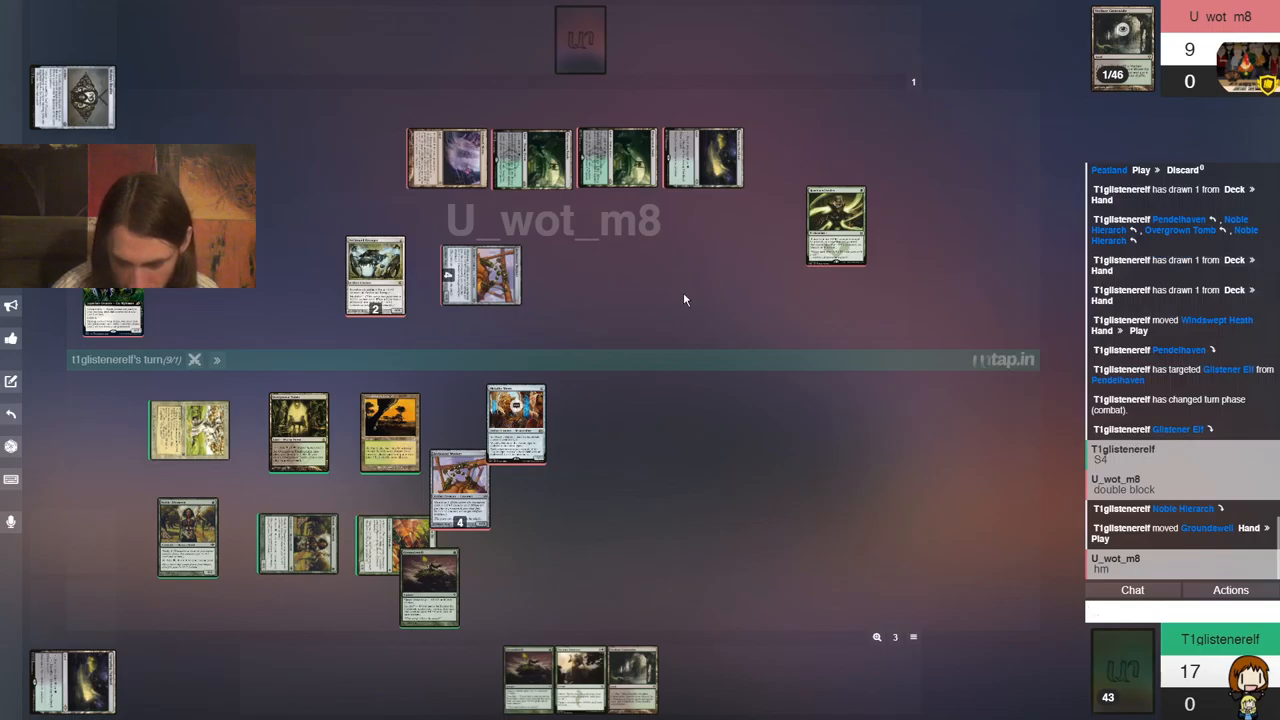
mouse_move(720, 442)
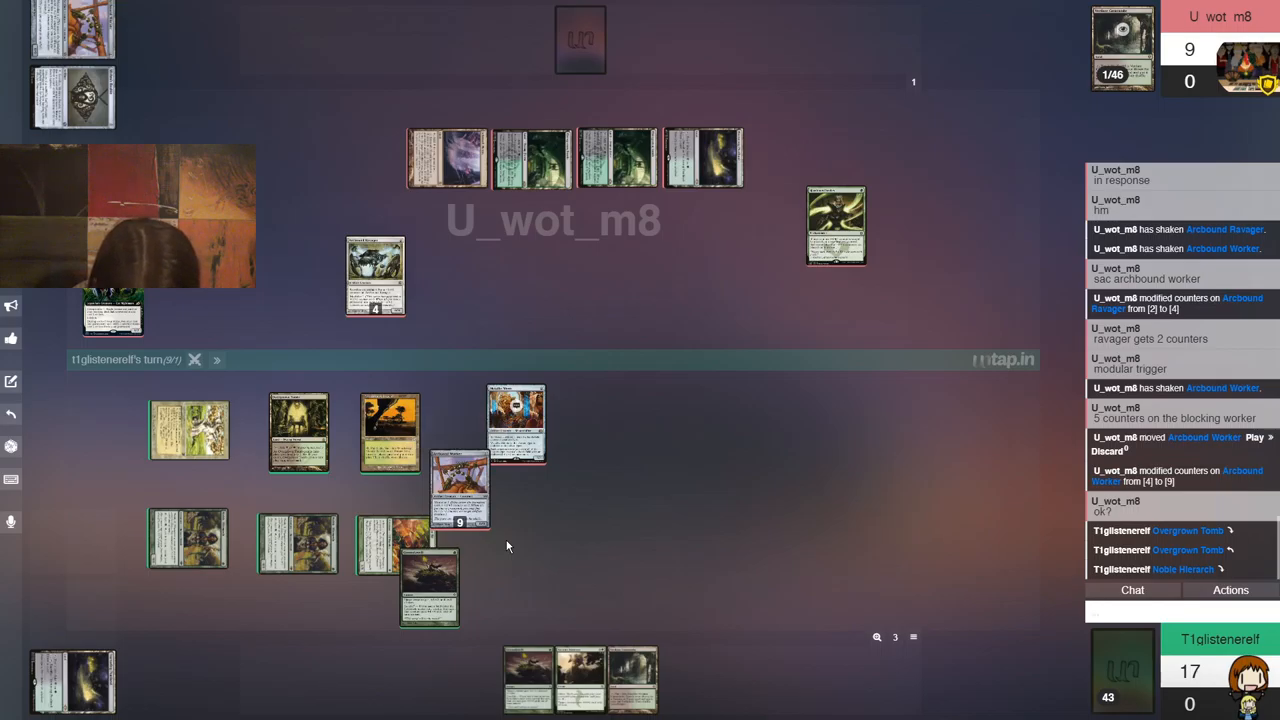
Cast Become Immense from hand in response to the opponent sacrificing Arcbound Worker
left_click(400, 540)
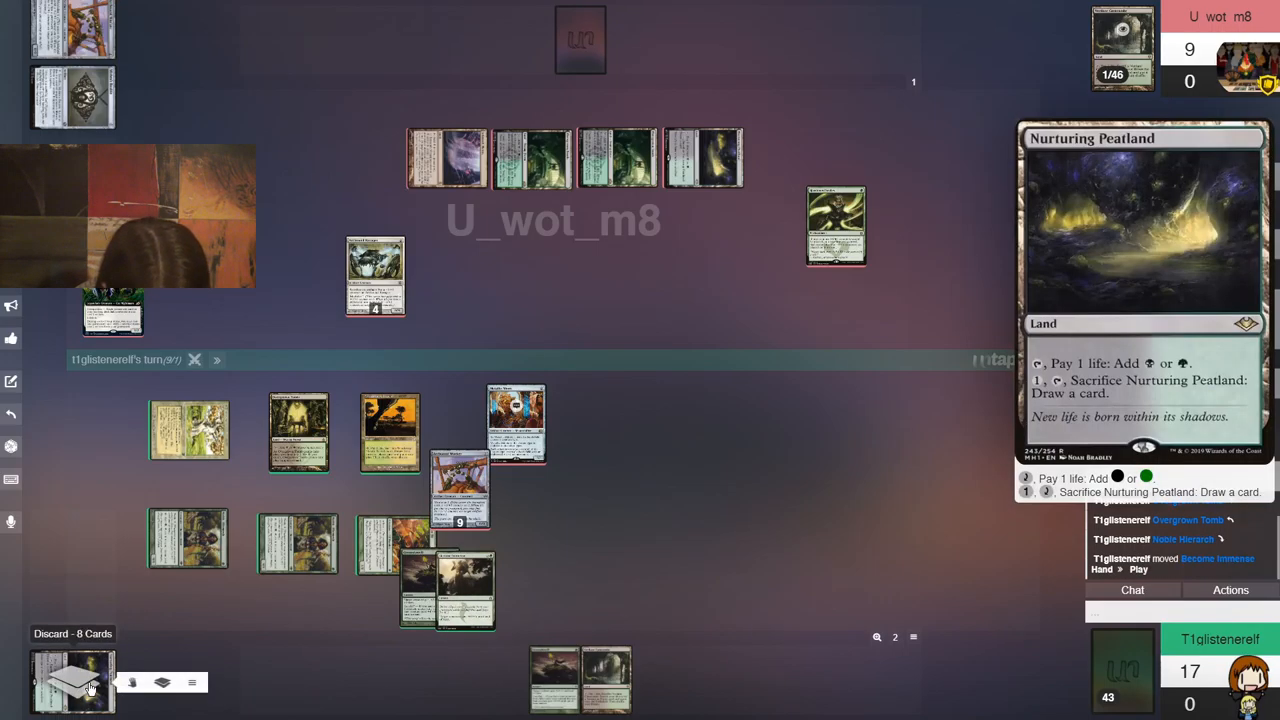
Exile five discard-pile cards, including Mishra's Bauble, Lurrus and Verdant Catacombs, for Become Immense
left_click(72, 680)
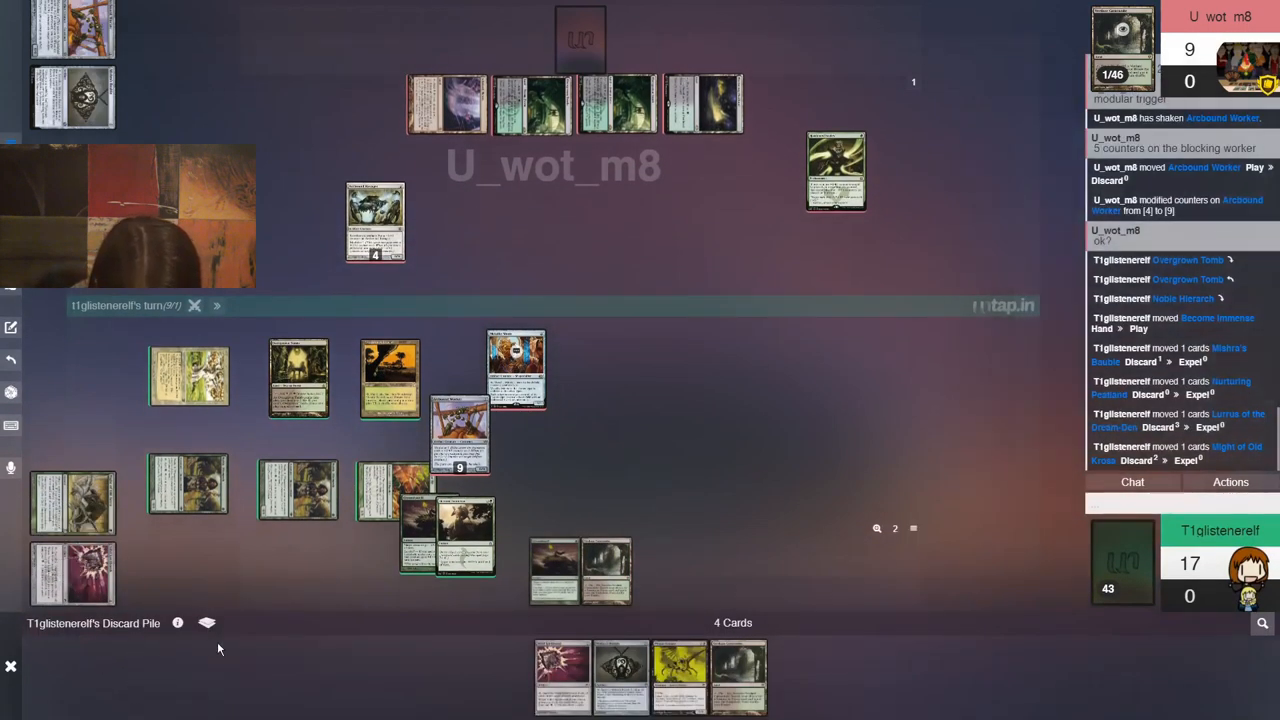
mouse_move(738, 675)
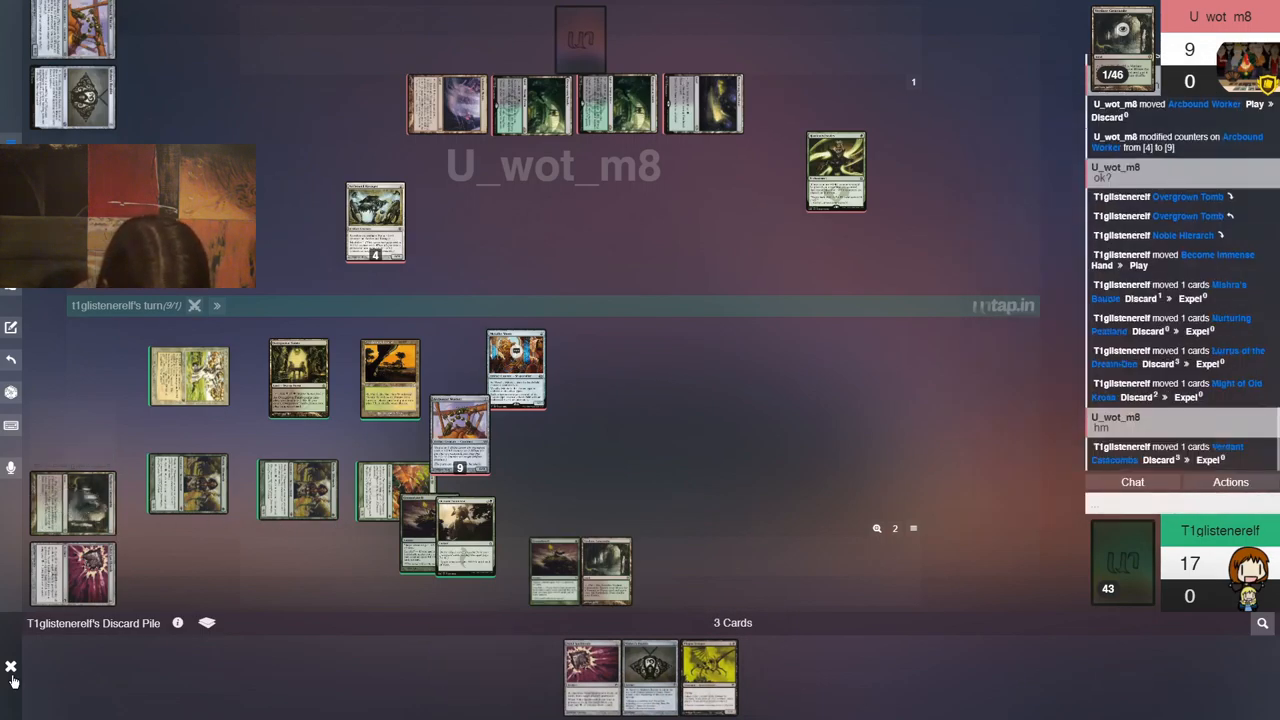
left_click(11, 666)
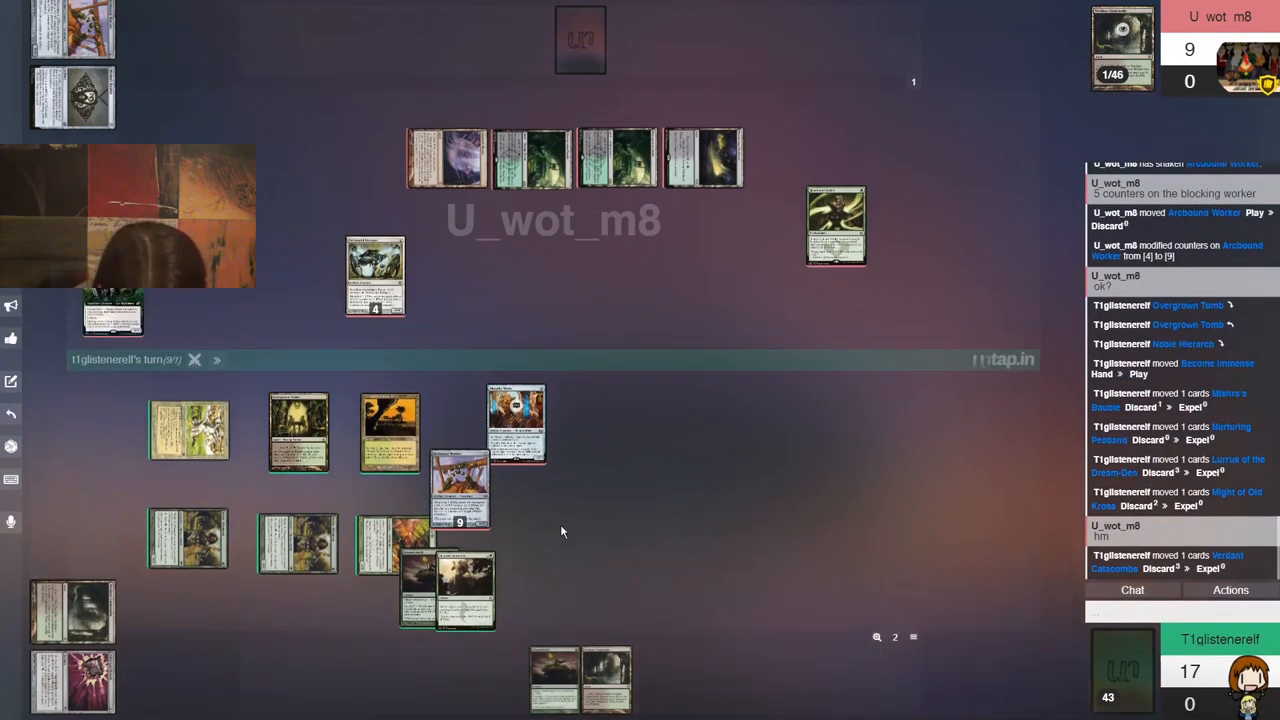
mouse_move(651, 591)
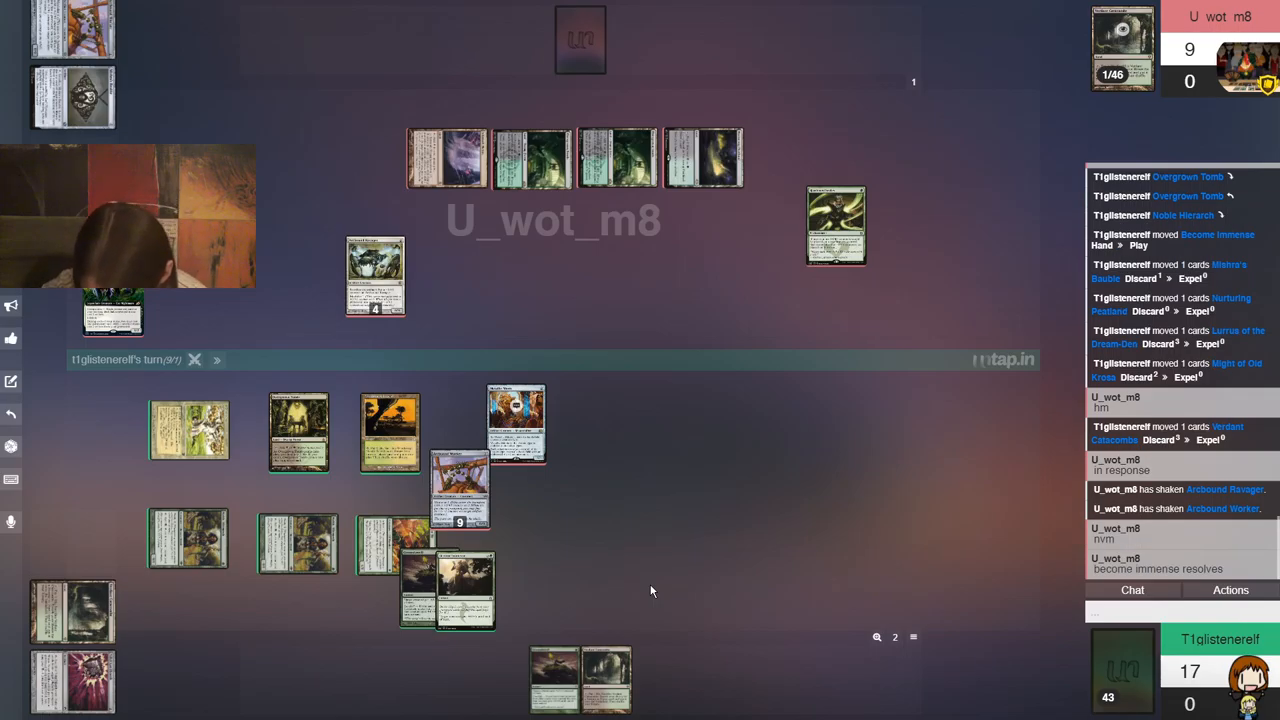
mouse_move(630, 595)
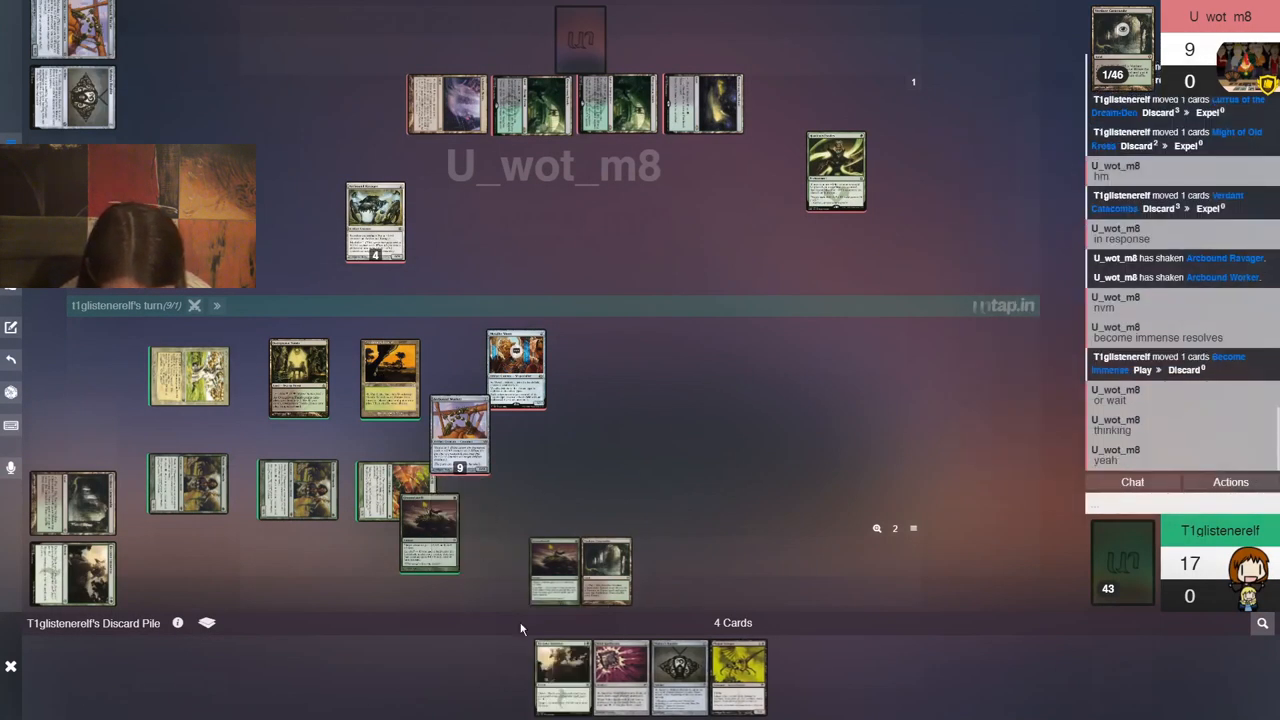
left_click(713, 400)
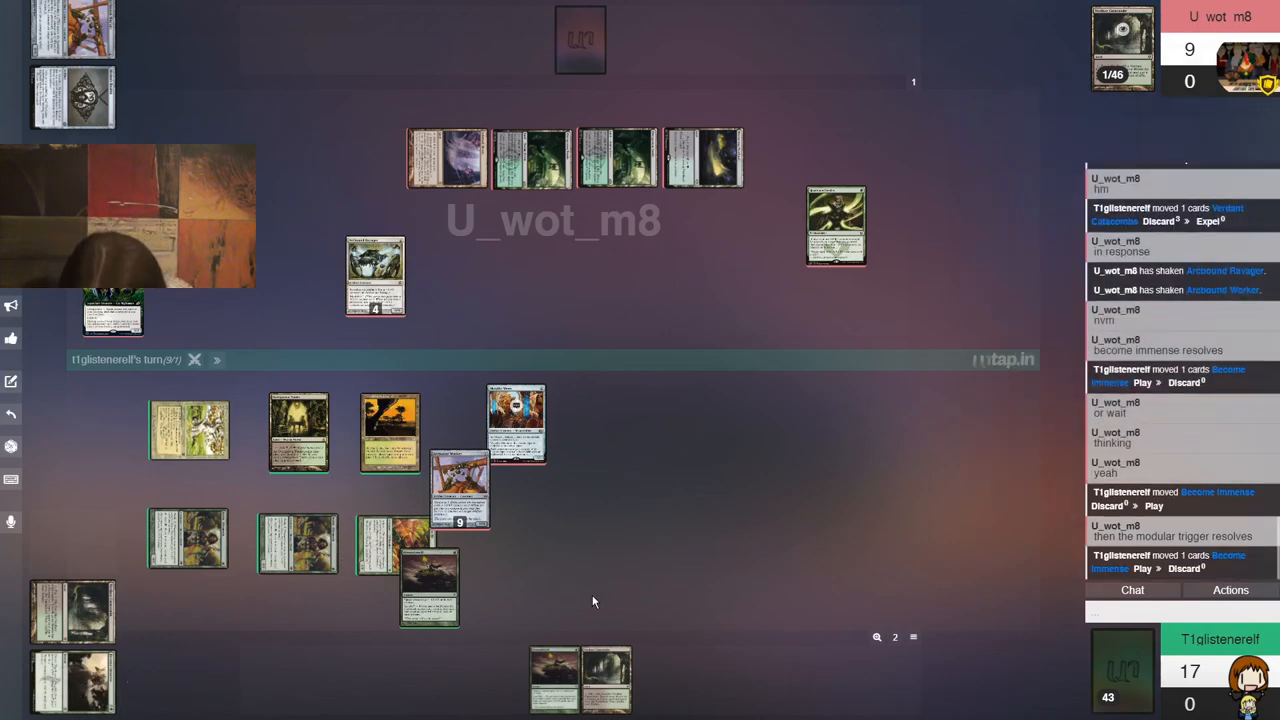
mouse_move(1044, 599)
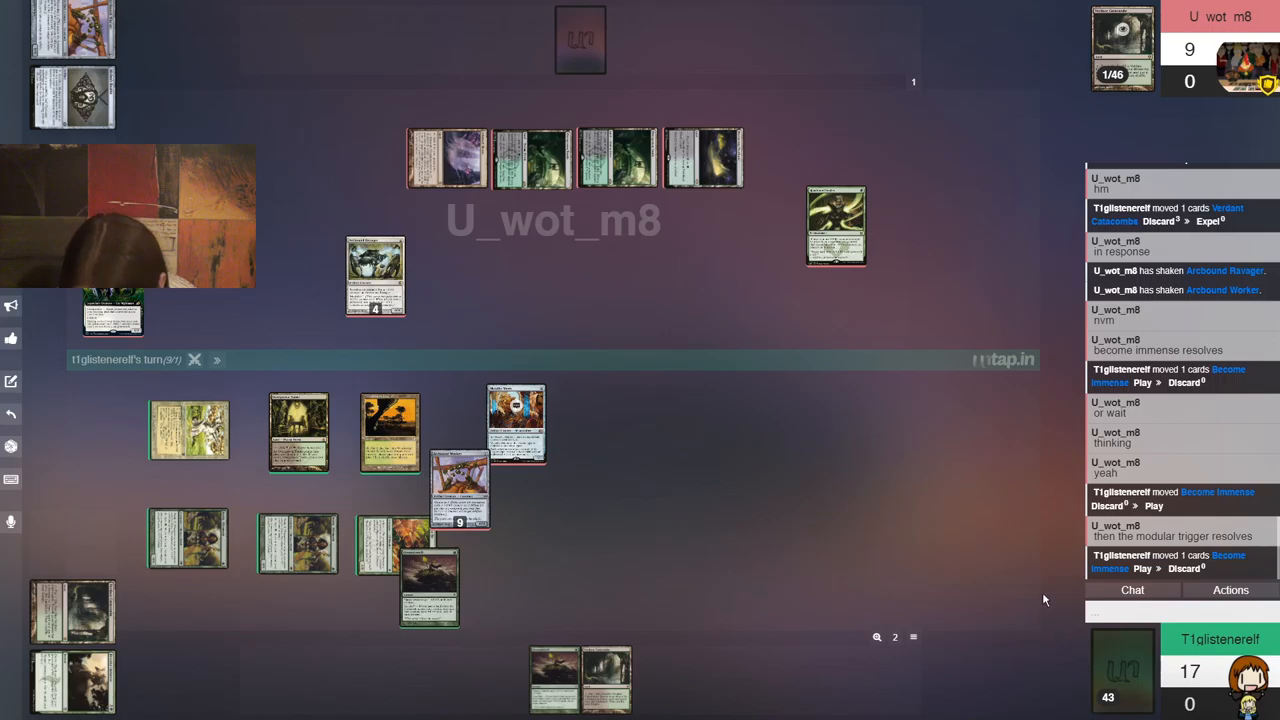
mouse_move(1113, 453)
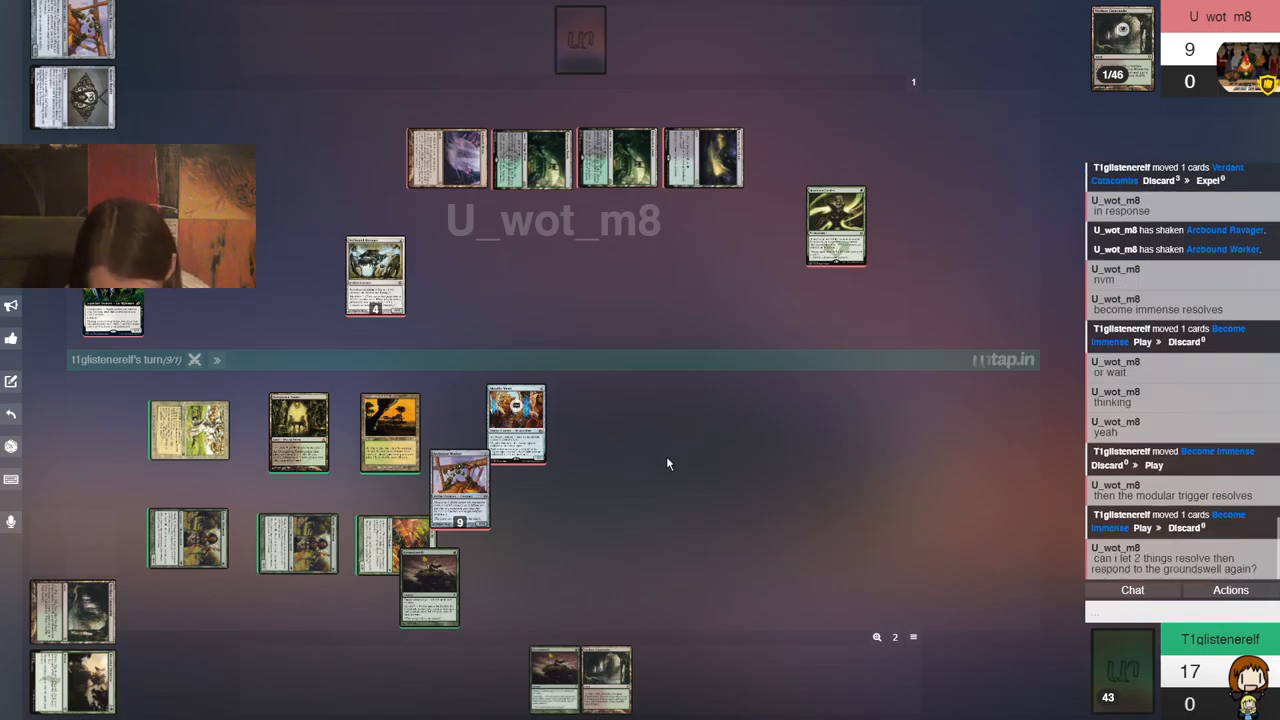
mouse_move(814, 472)
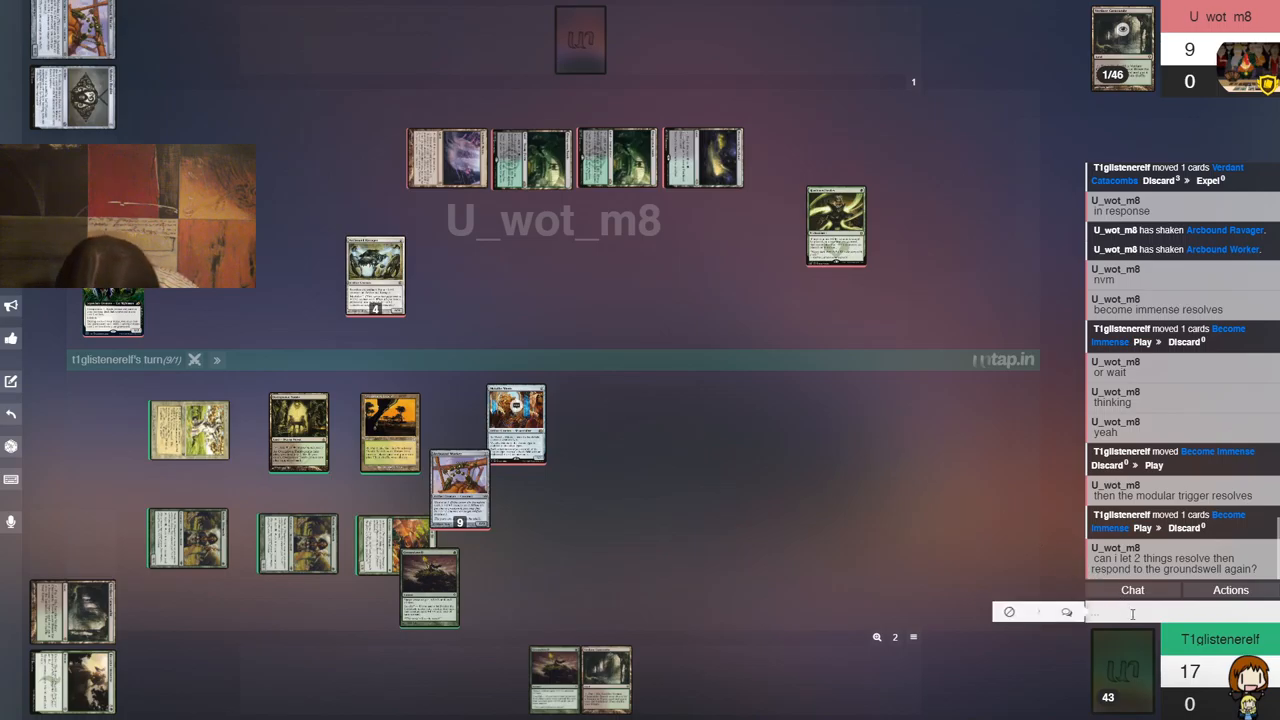
Reply in chat that the stack can be interrupted and that a GE is a 10/11
left_click(1100, 612)
type("Yes, you can interrupt the sta")
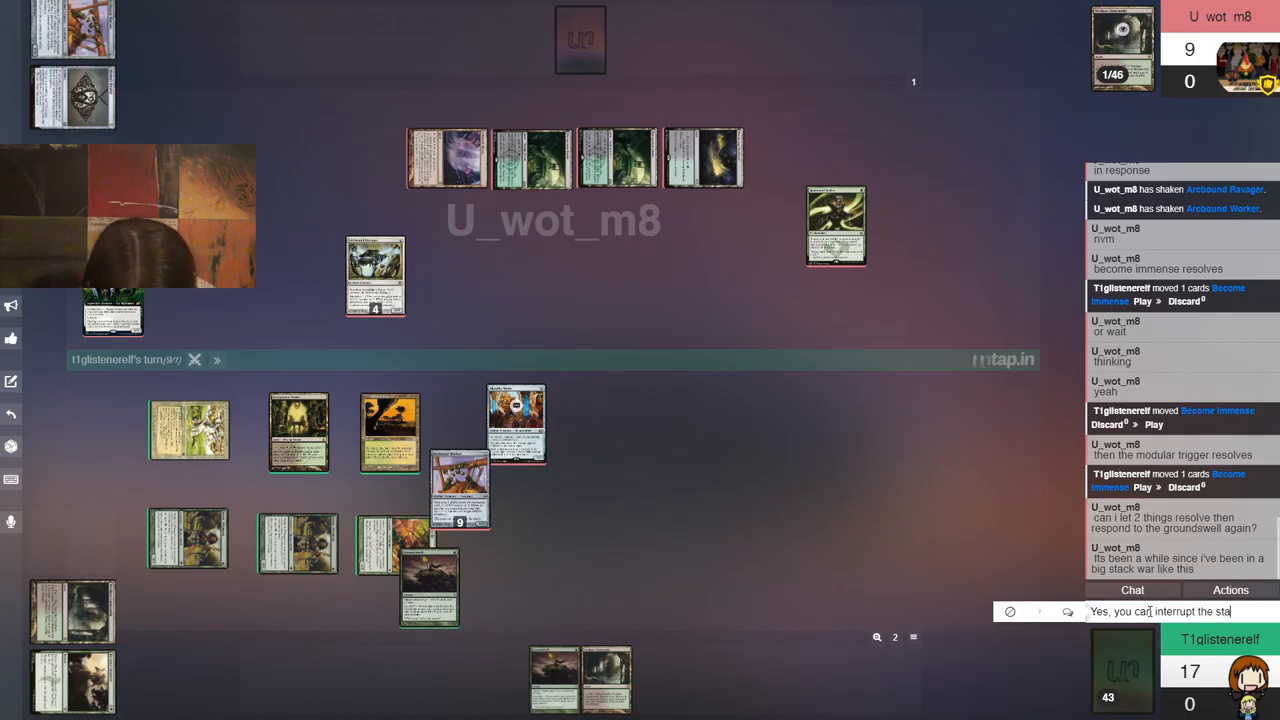
key("Return")
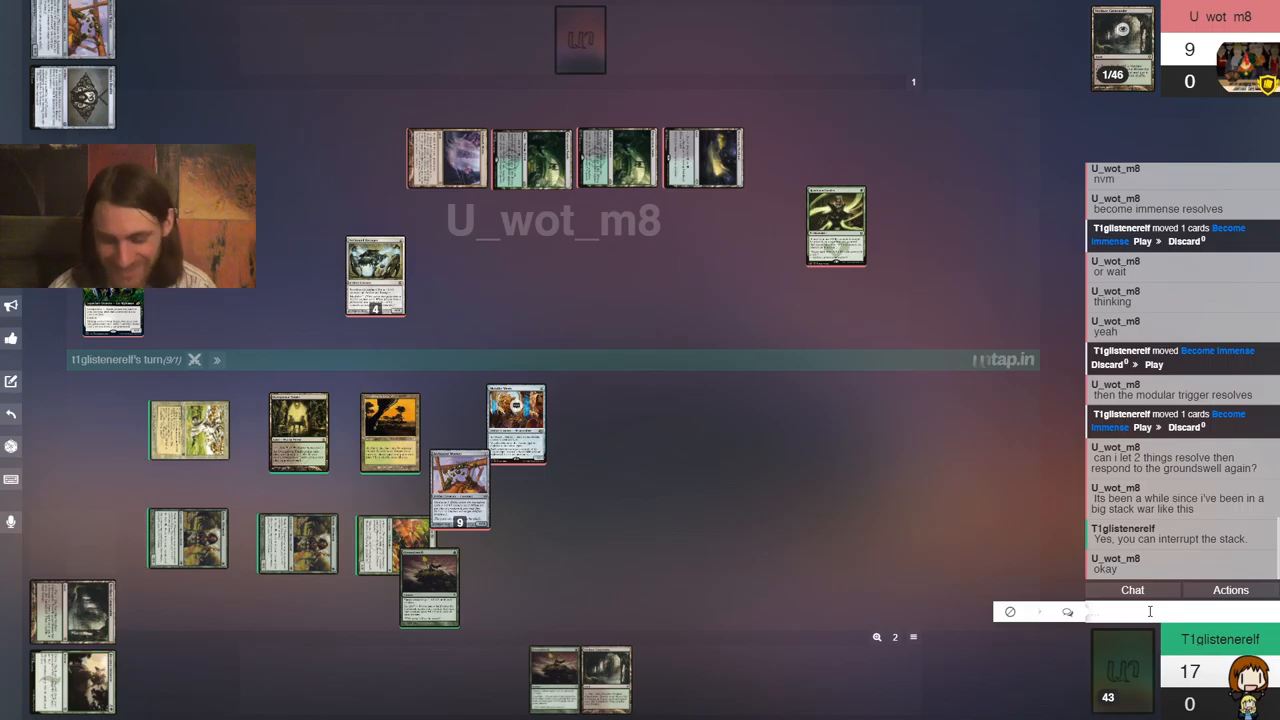
type("1")
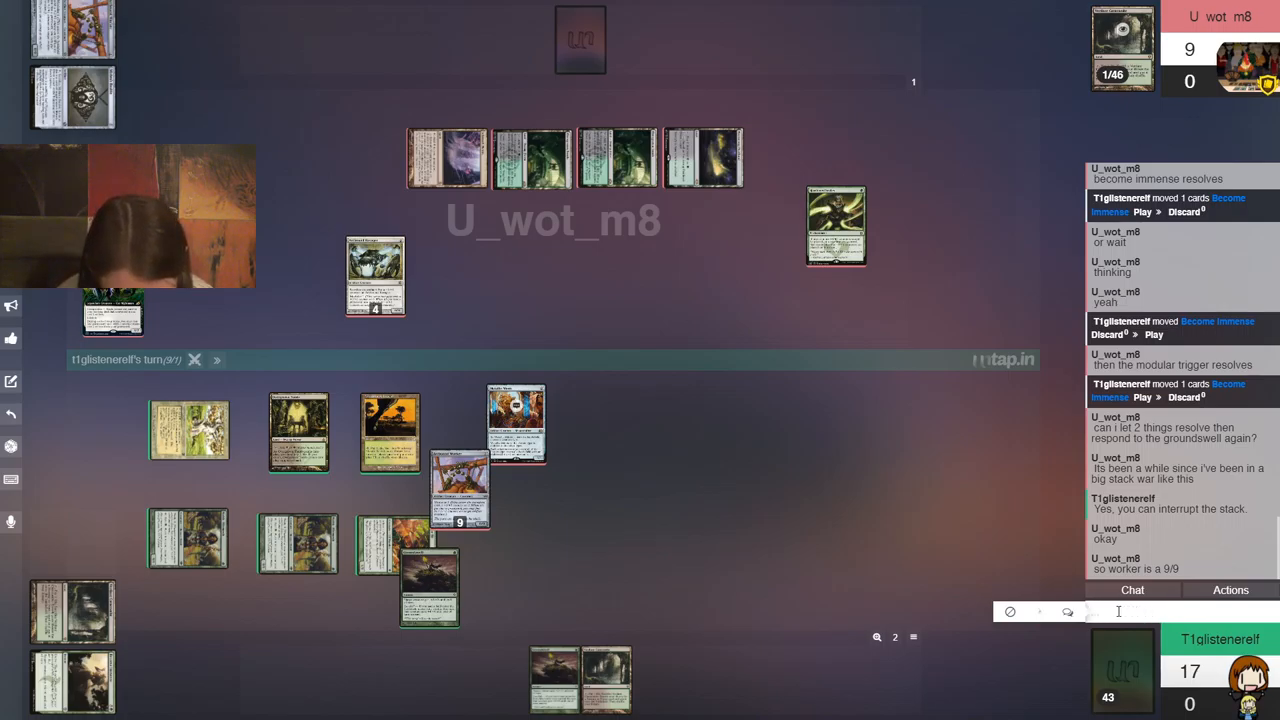
type("An G")
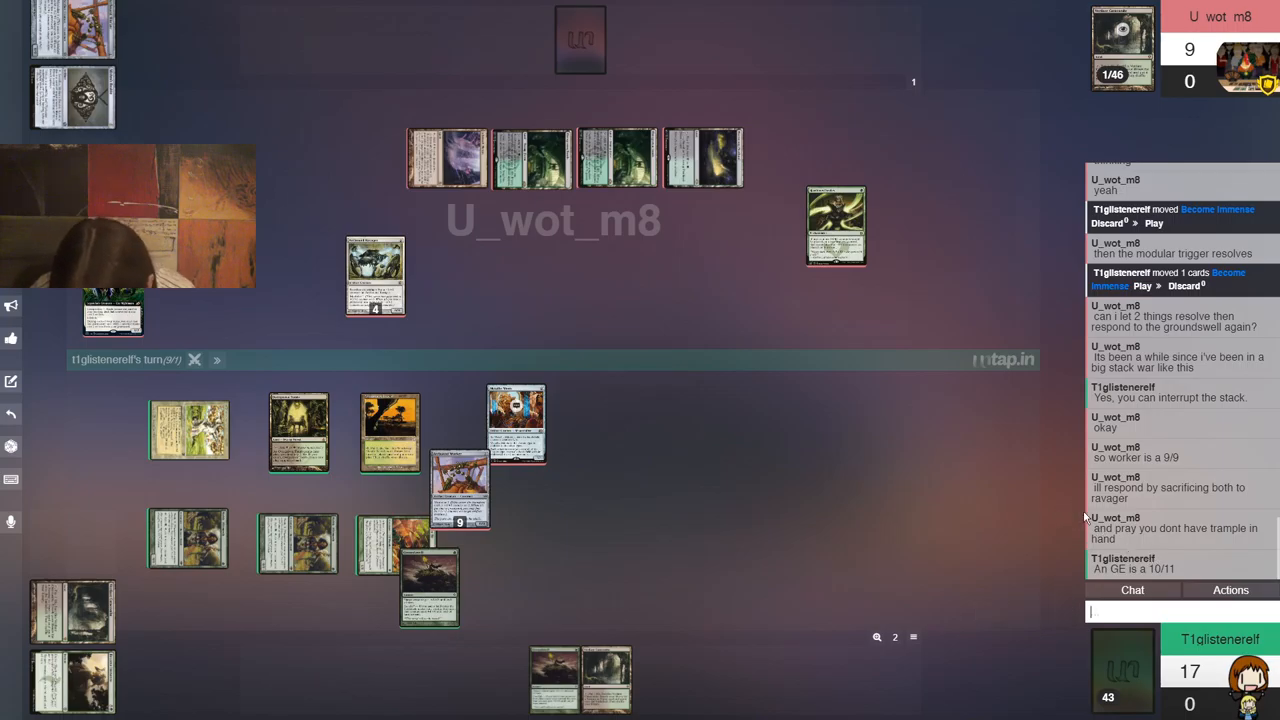
mouse_move(875, 490)
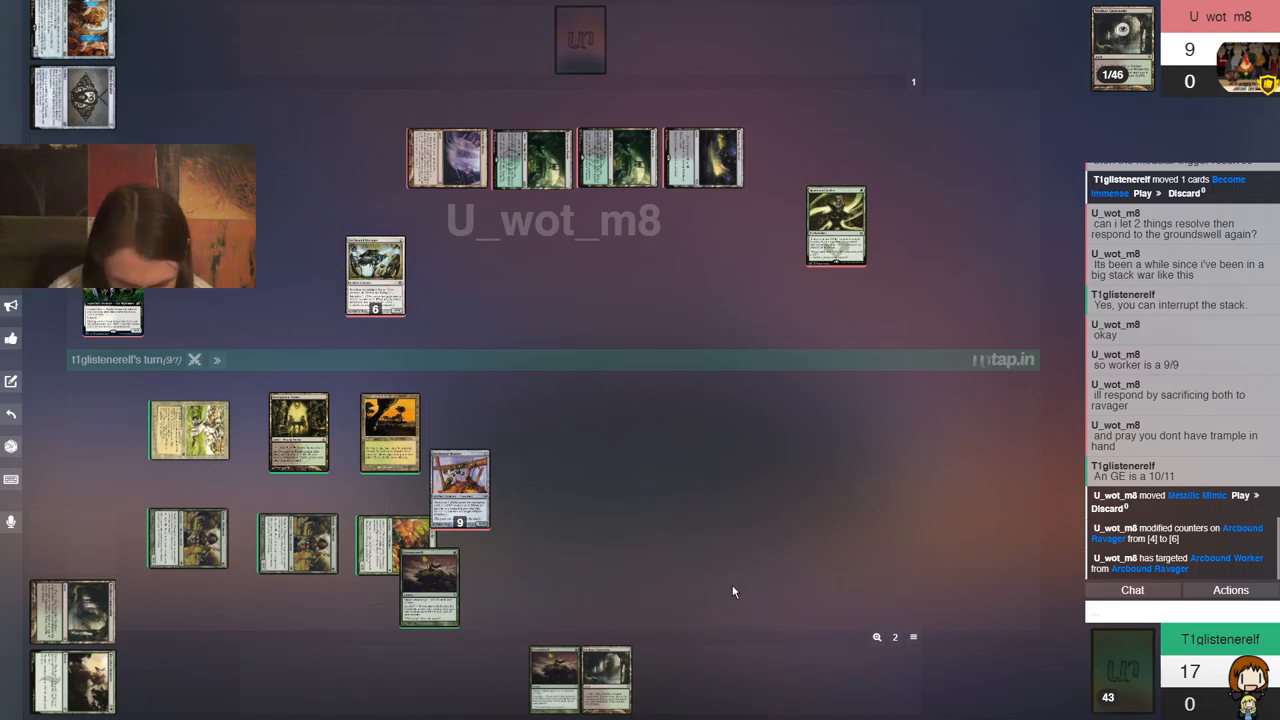
mouse_move(673, 533)
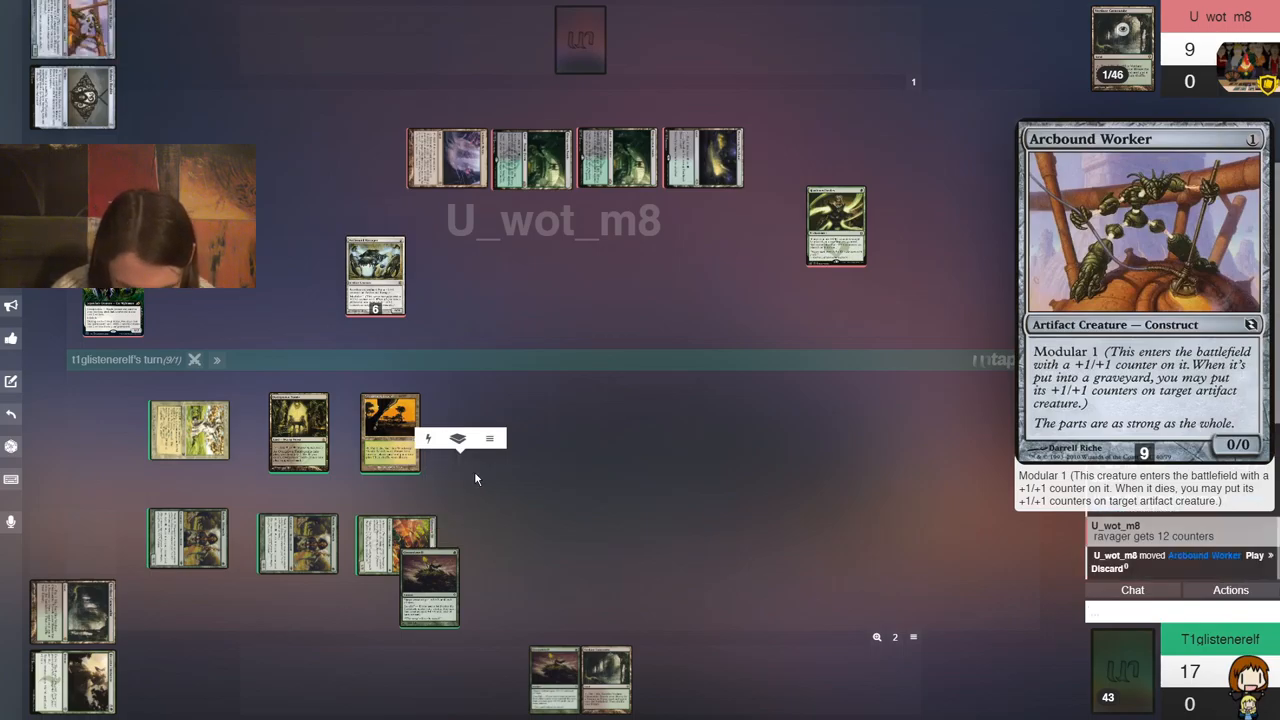
Put the resolved Groundswell card from the battlefield into the discard pile
left_click(489, 438)
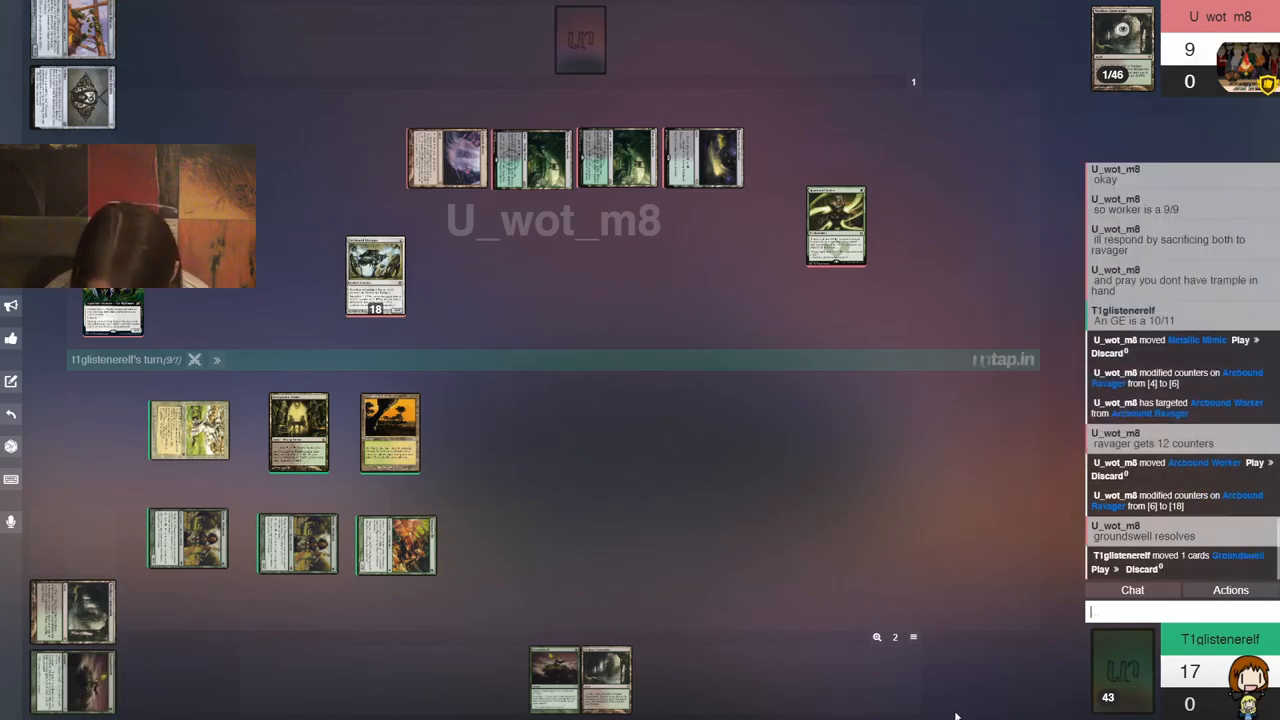
Answer the trample question with 'Not this time.' in chat and drag a battlefield card
left_click(1135, 611)
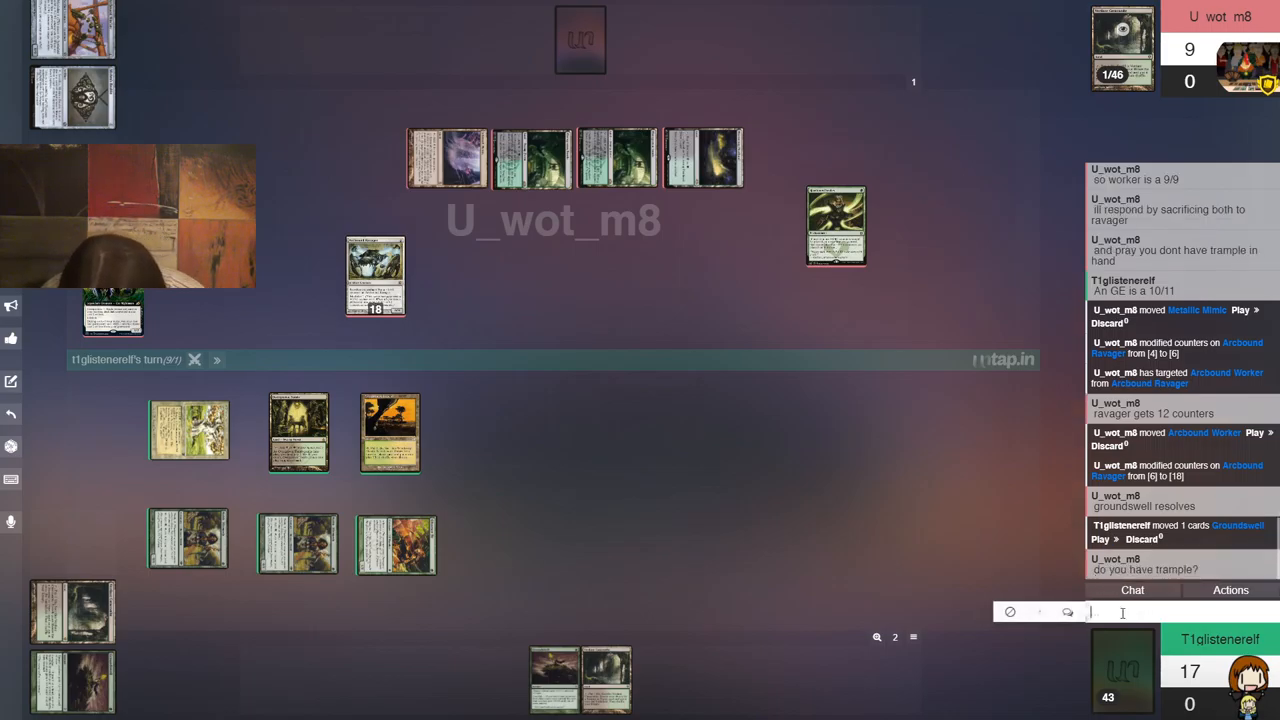
type("Not")
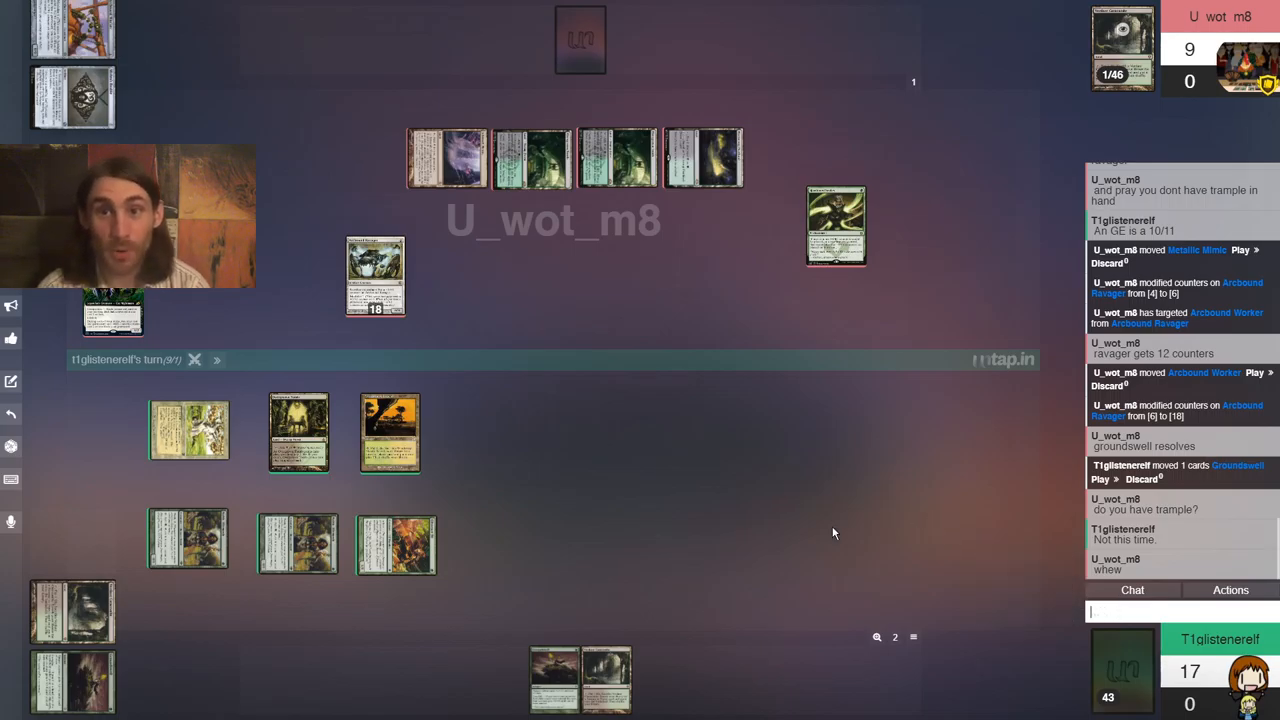
mouse_move(828, 530)
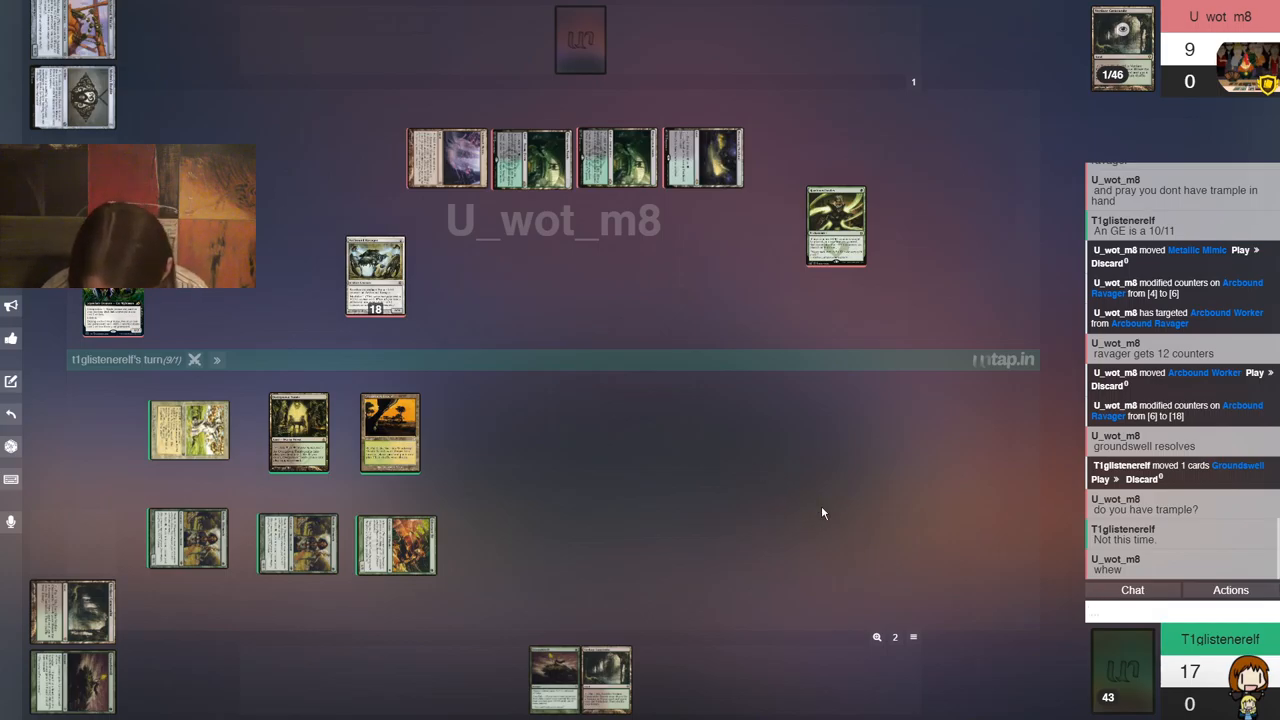
left_click_drag(375, 277, 570, 260)
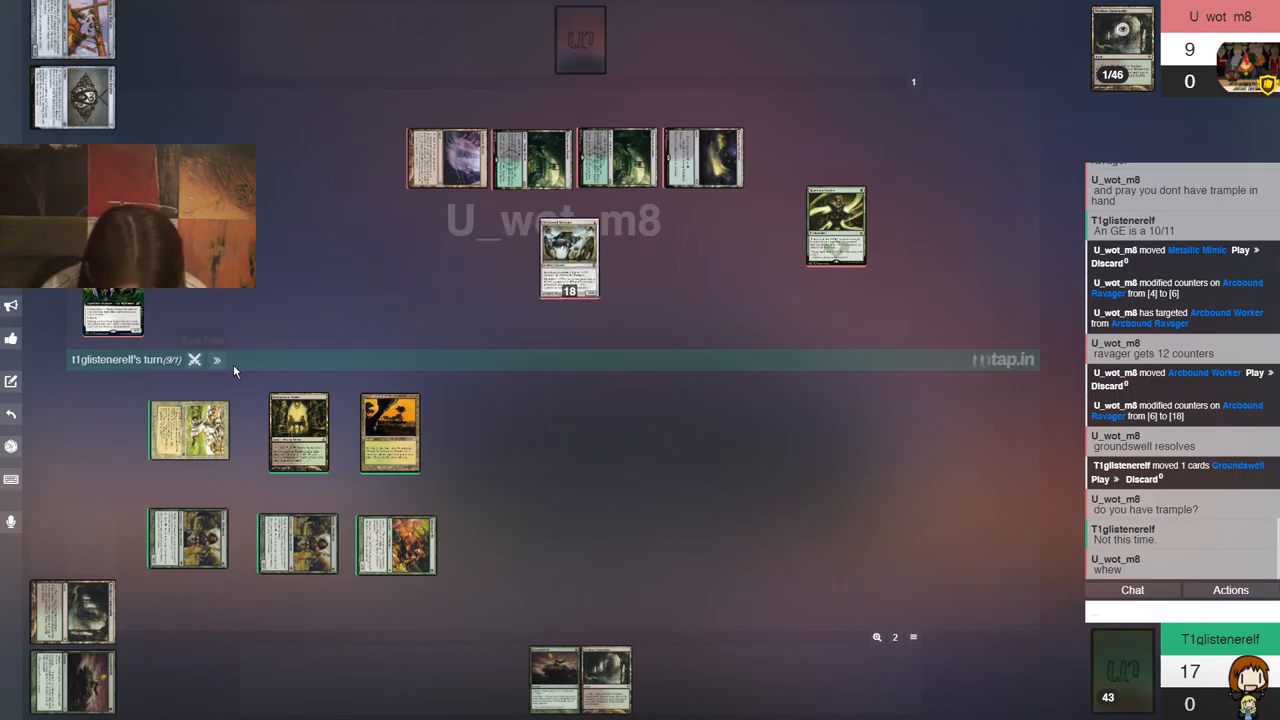
mouse_move(217, 359)
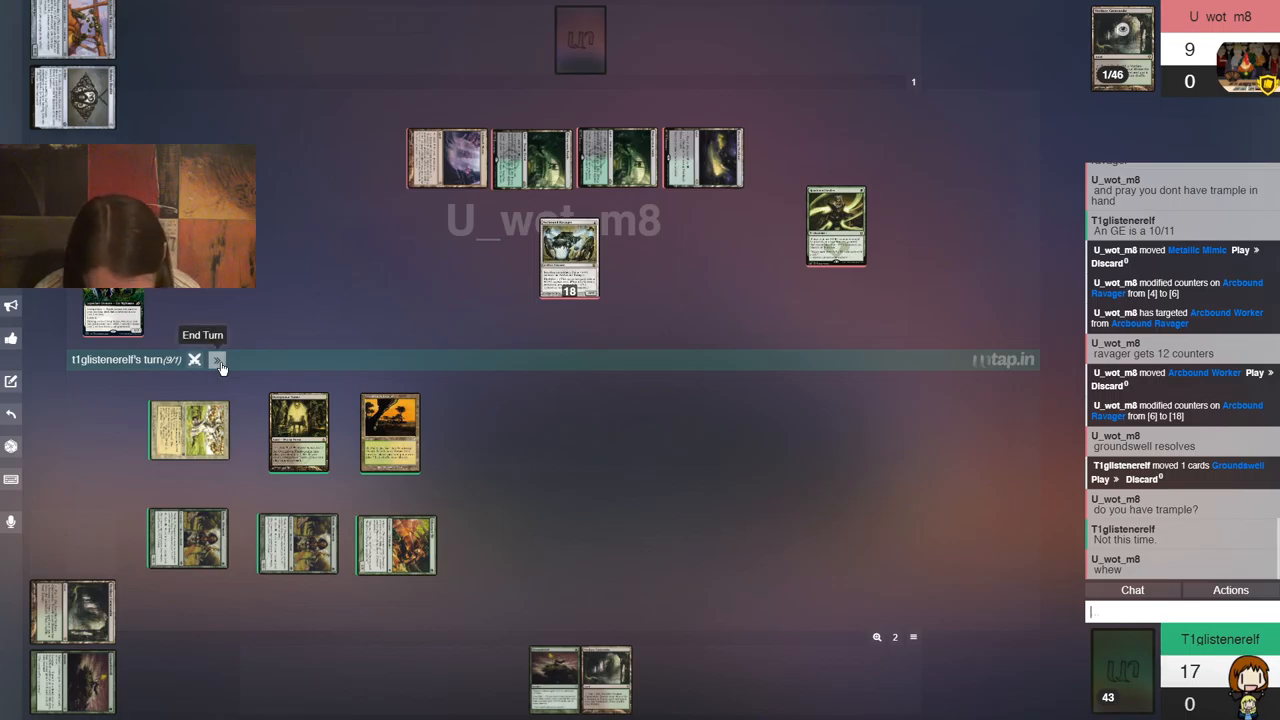
End the turn, then reply 'yes' and 'No blocks.' to the opponent in chat
left_click(217, 360)
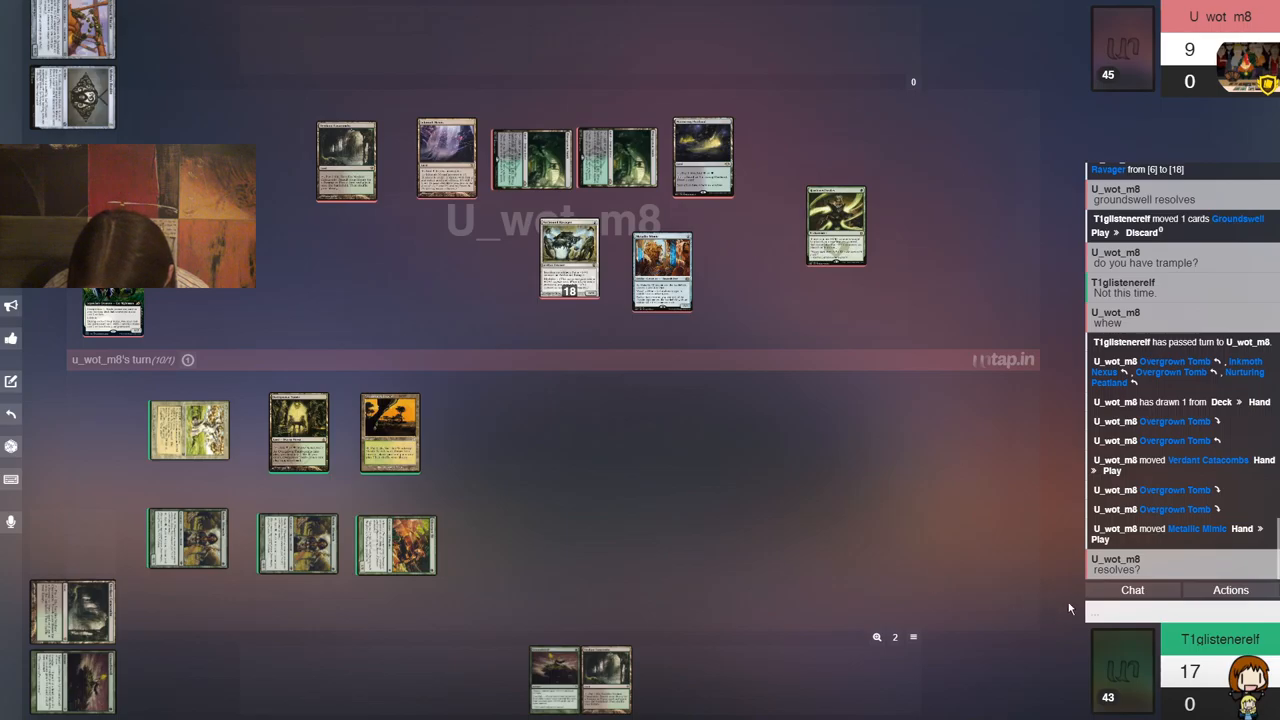
type("yes")
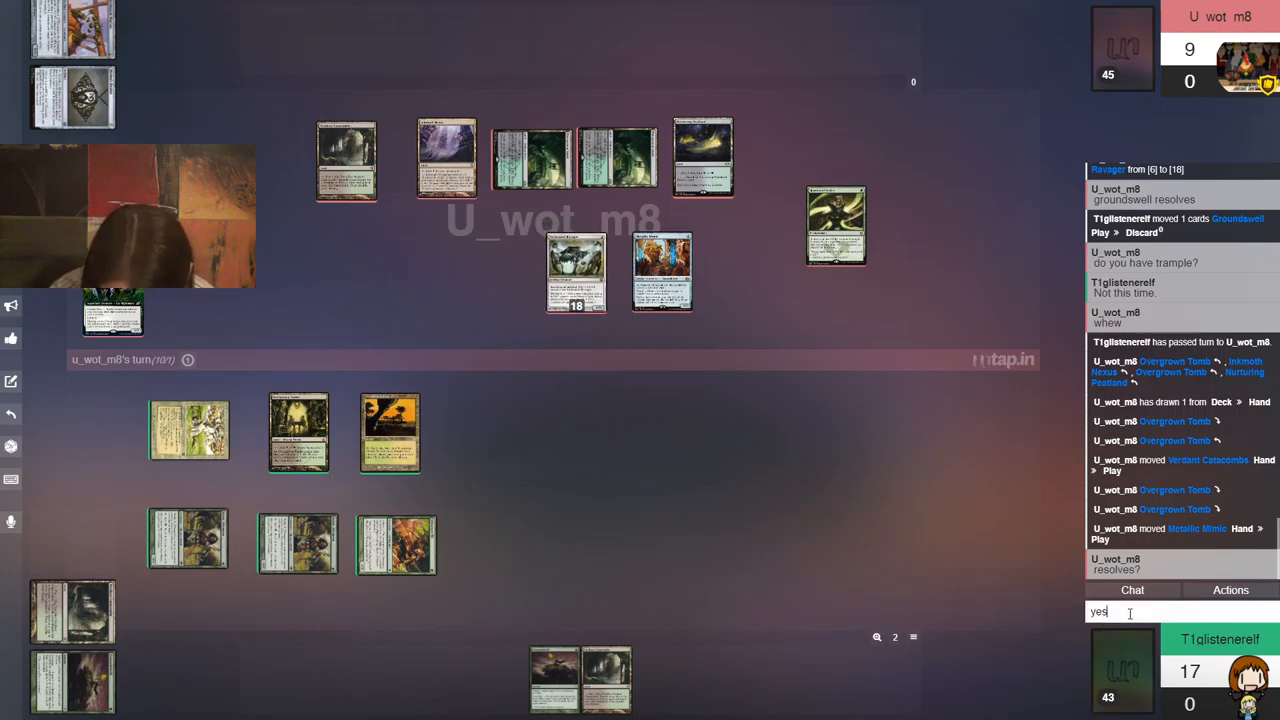
key("Return")
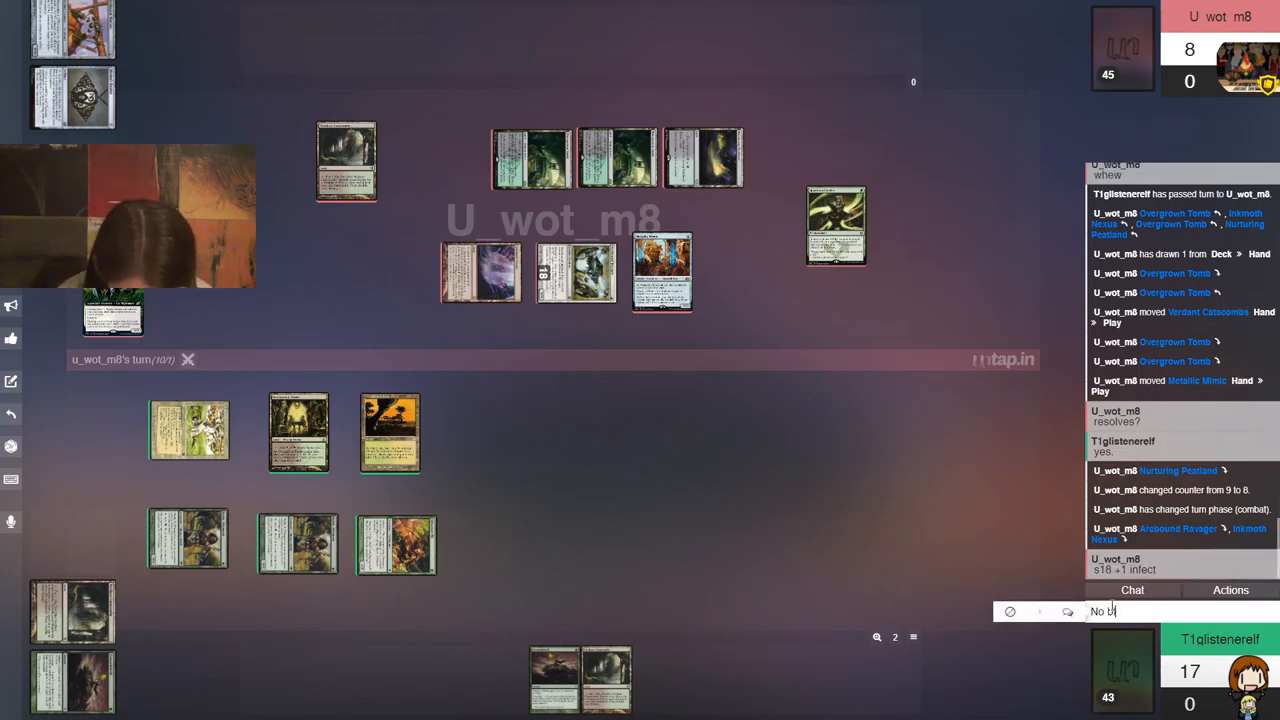
type("blocks")
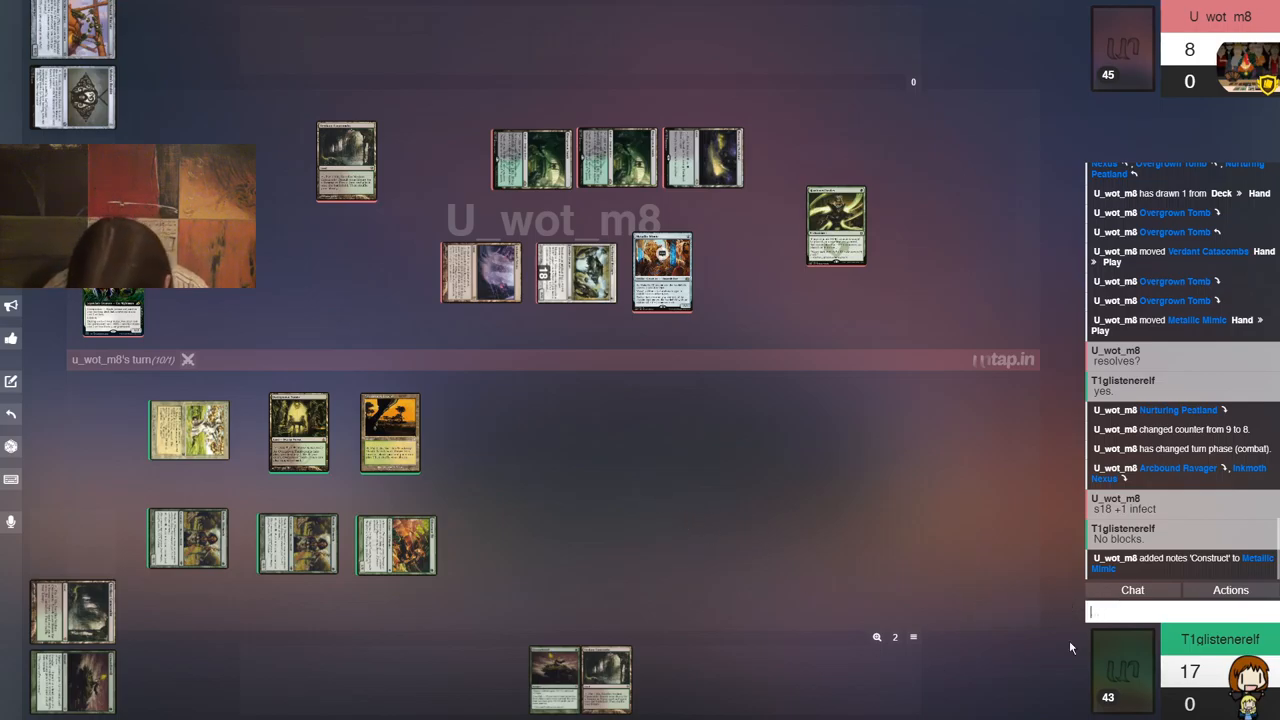
Send 'Crap.' and 'Why did I say no blocks? I'm at 17. lol' in chat
type("Crap")
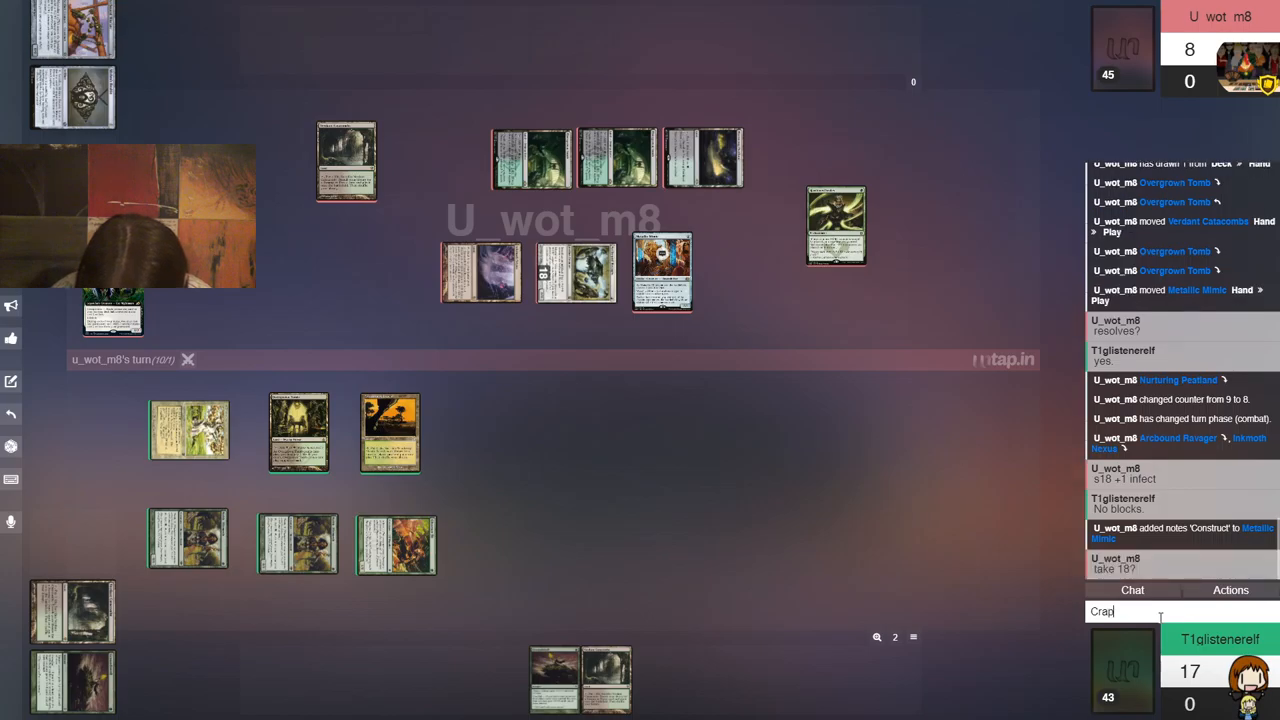
type("Why did I say no")
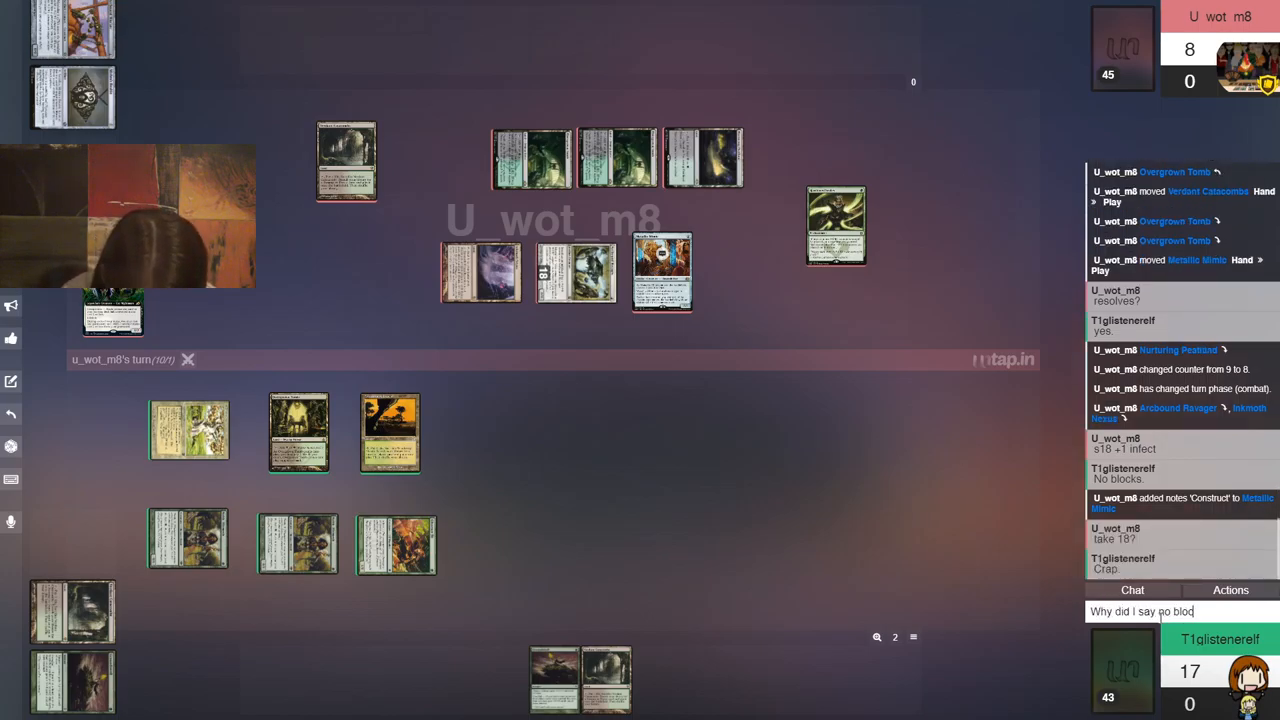
type("blocks? I'm at 17")
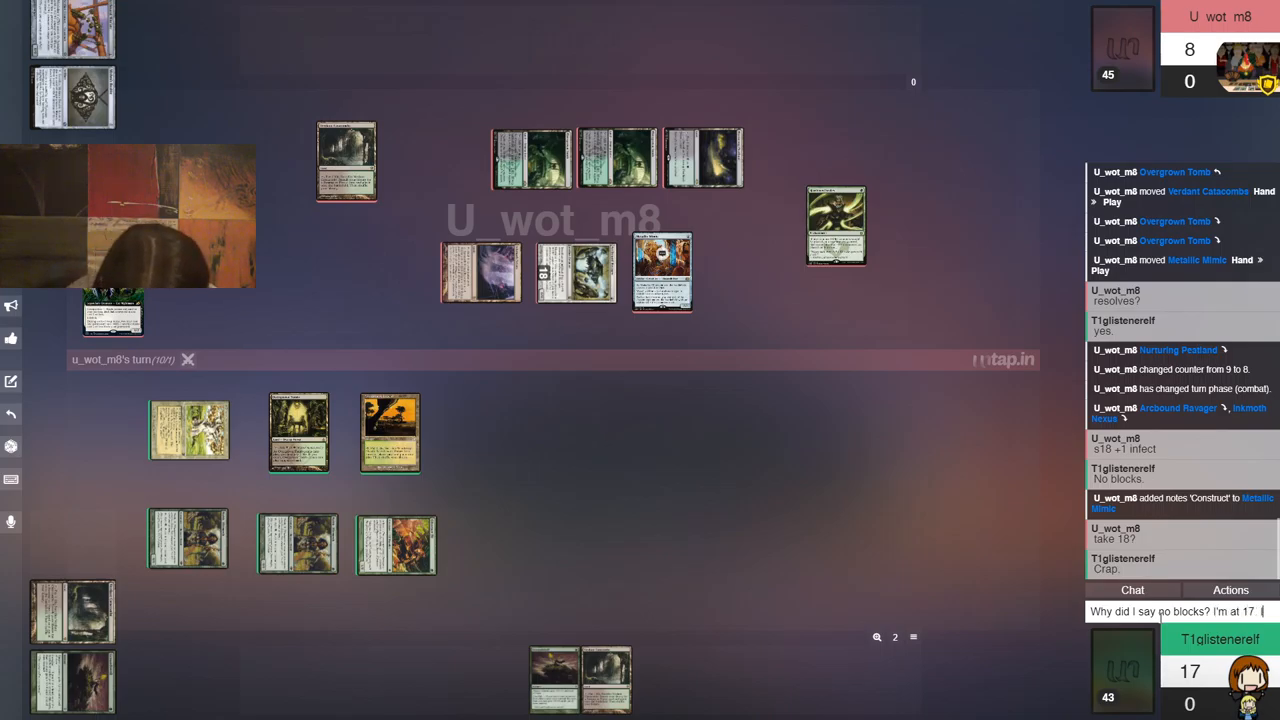
key("Return")
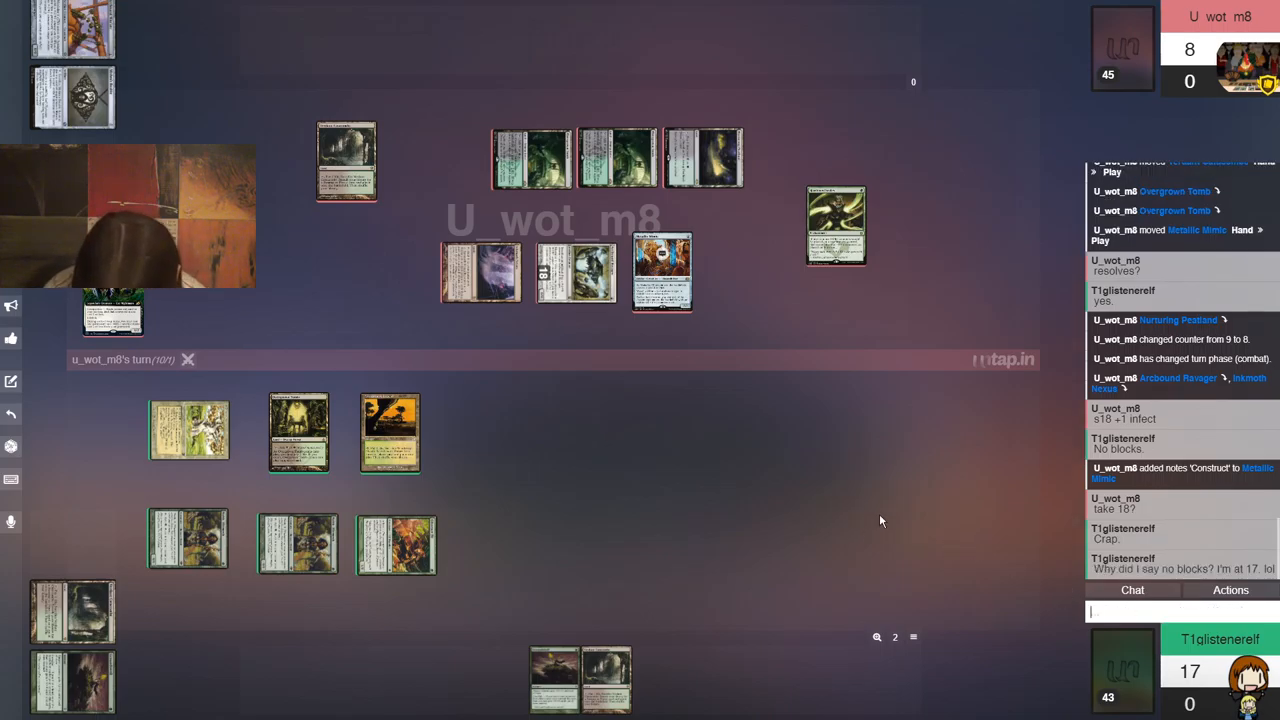
mouse_move(390, 435)
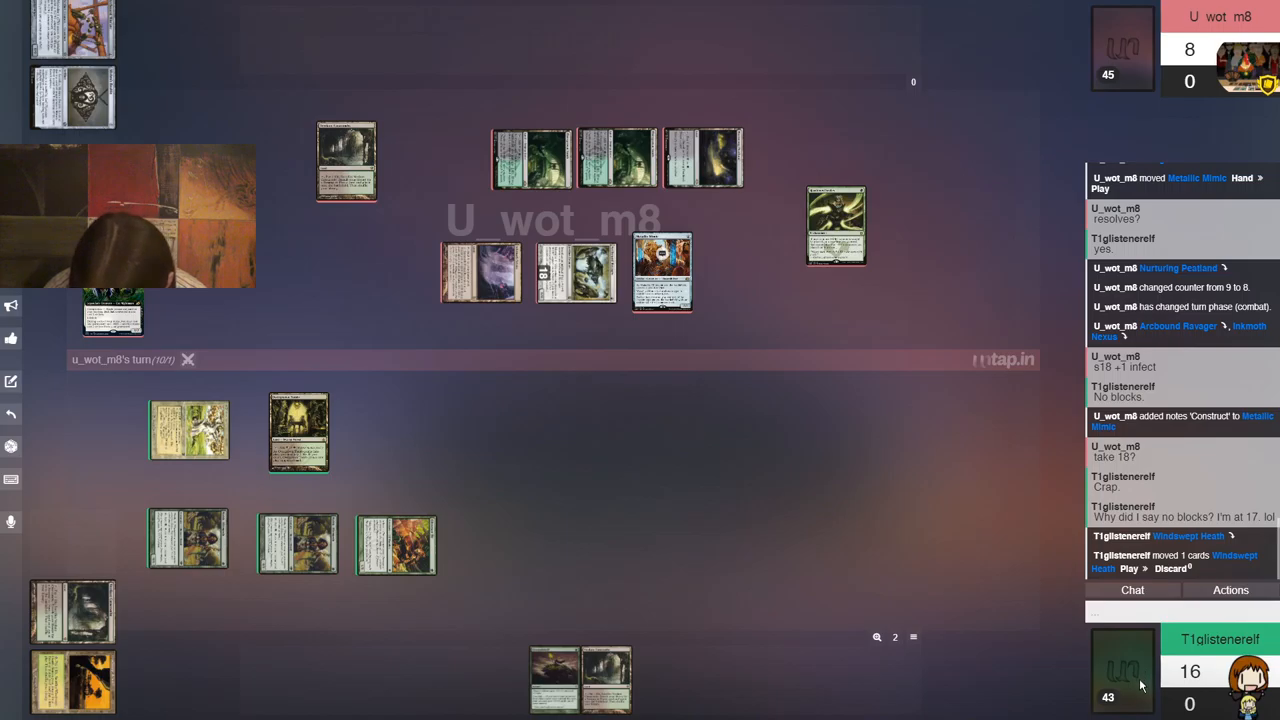
Search the deck for Dryad Arbor and place it in front of the attacking Ravager
left_click(1070, 671)
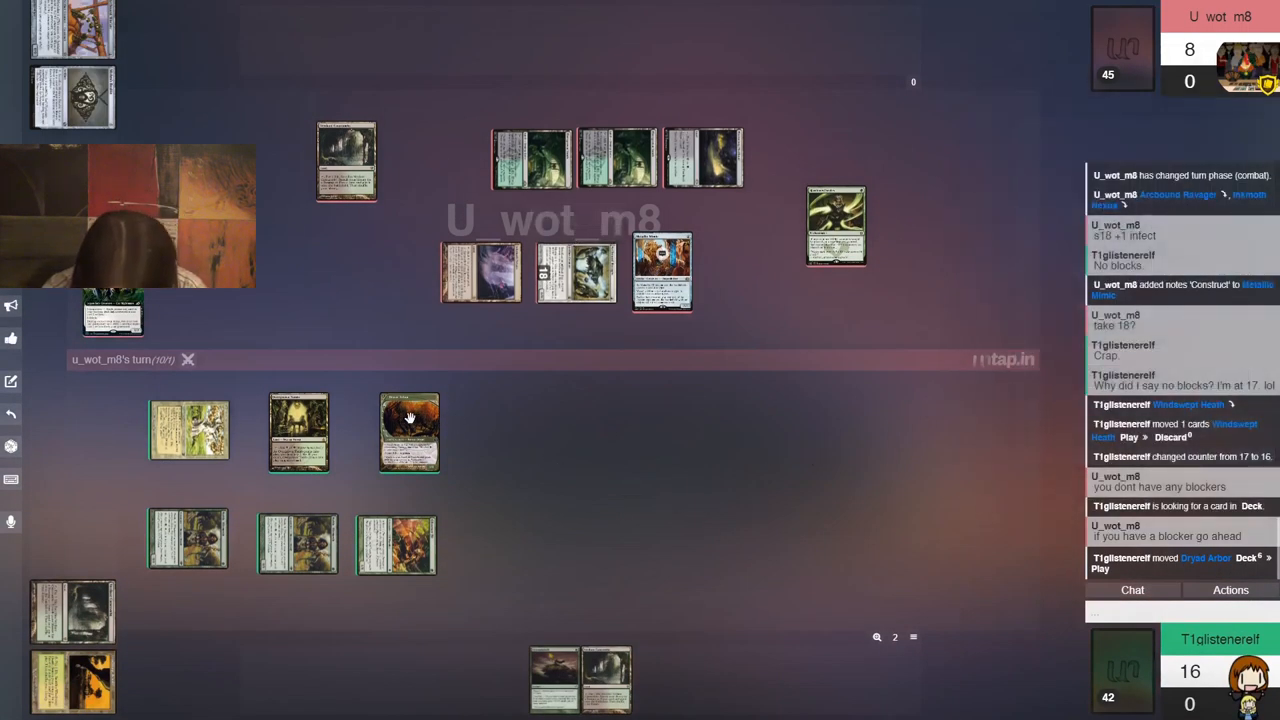
left_click_drag(408, 432, 563, 350)
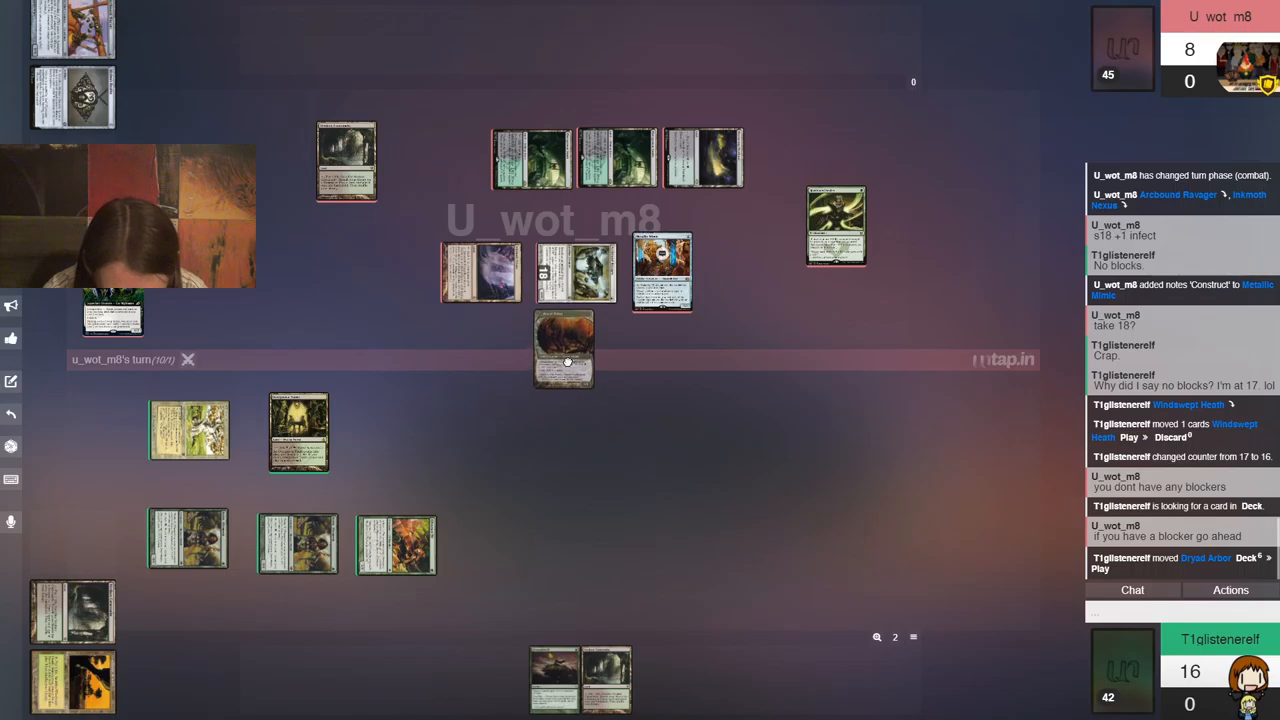
mouse_move(930, 575)
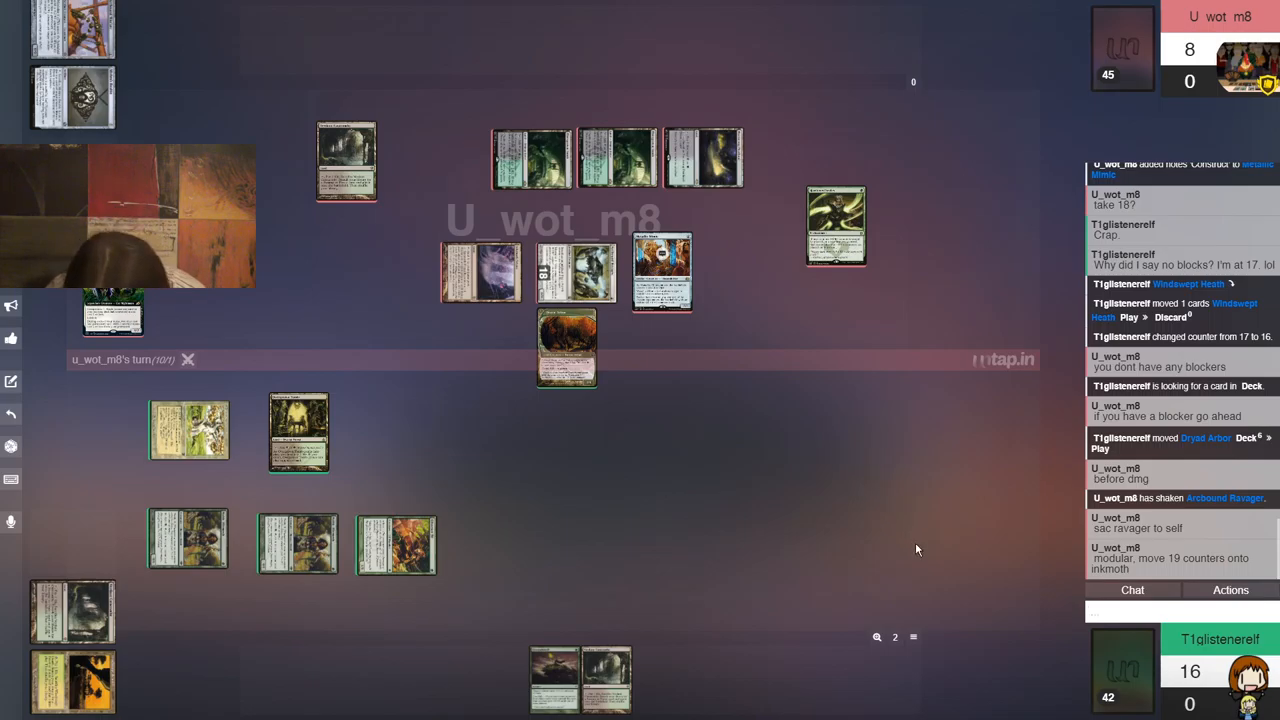
Send 'My kingdom for a Fatal Push' in the chat
type("My")
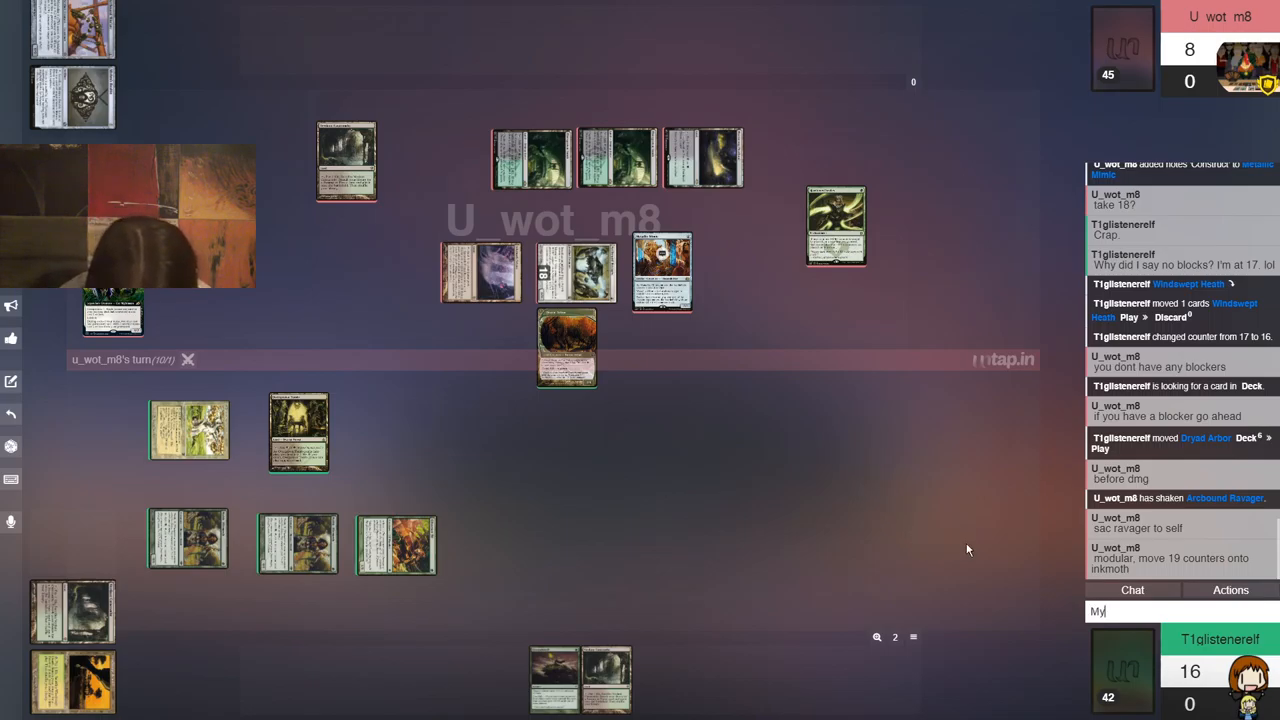
type("kingdom for a Fa")
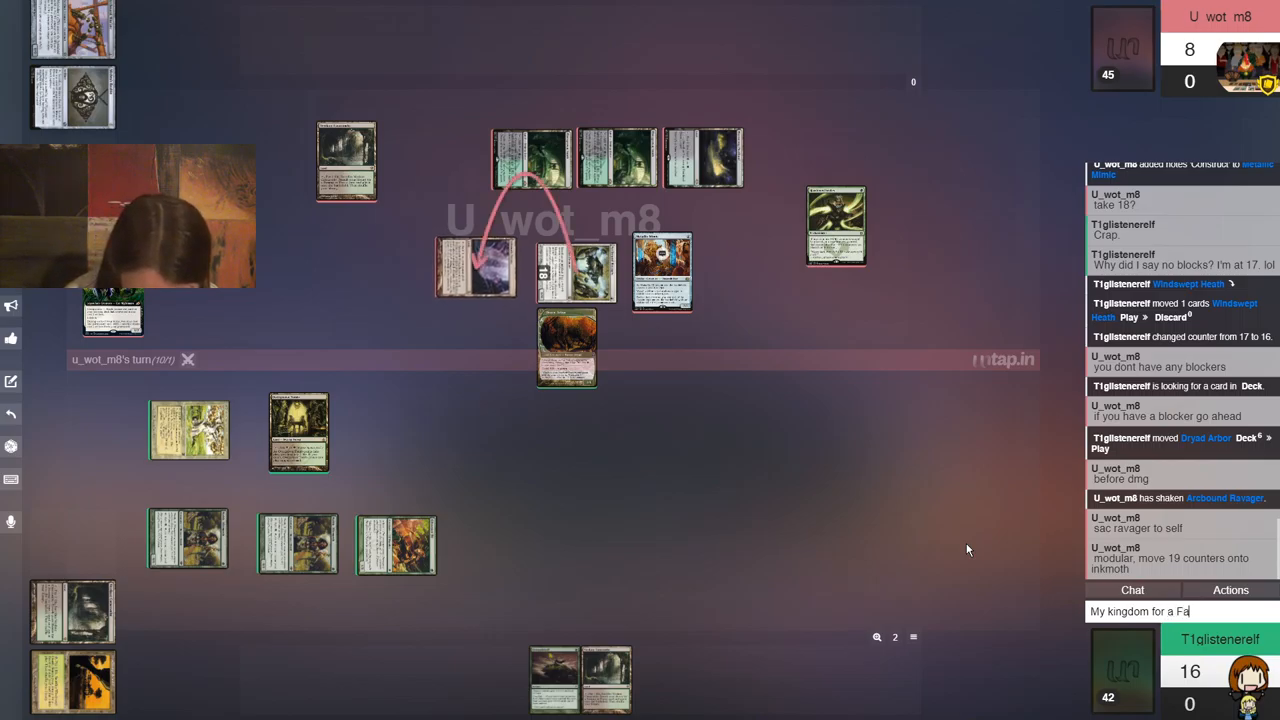
key("Return")
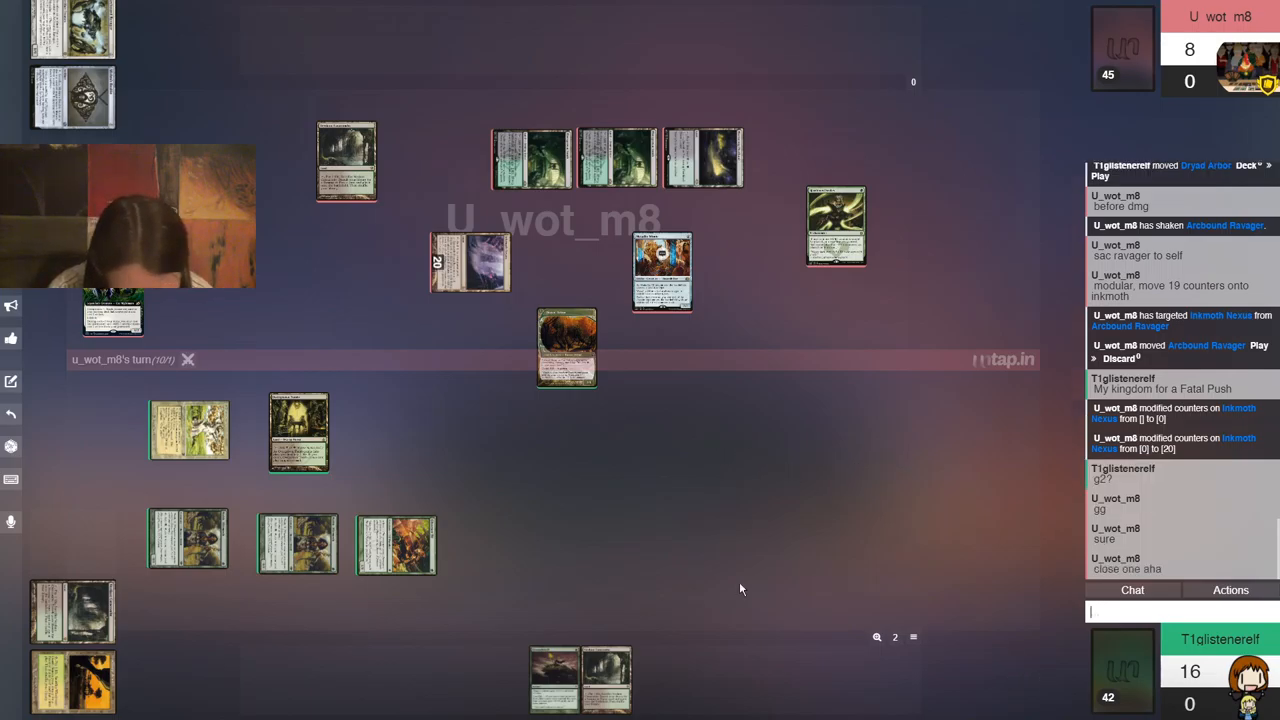
mouse_move(570, 308)
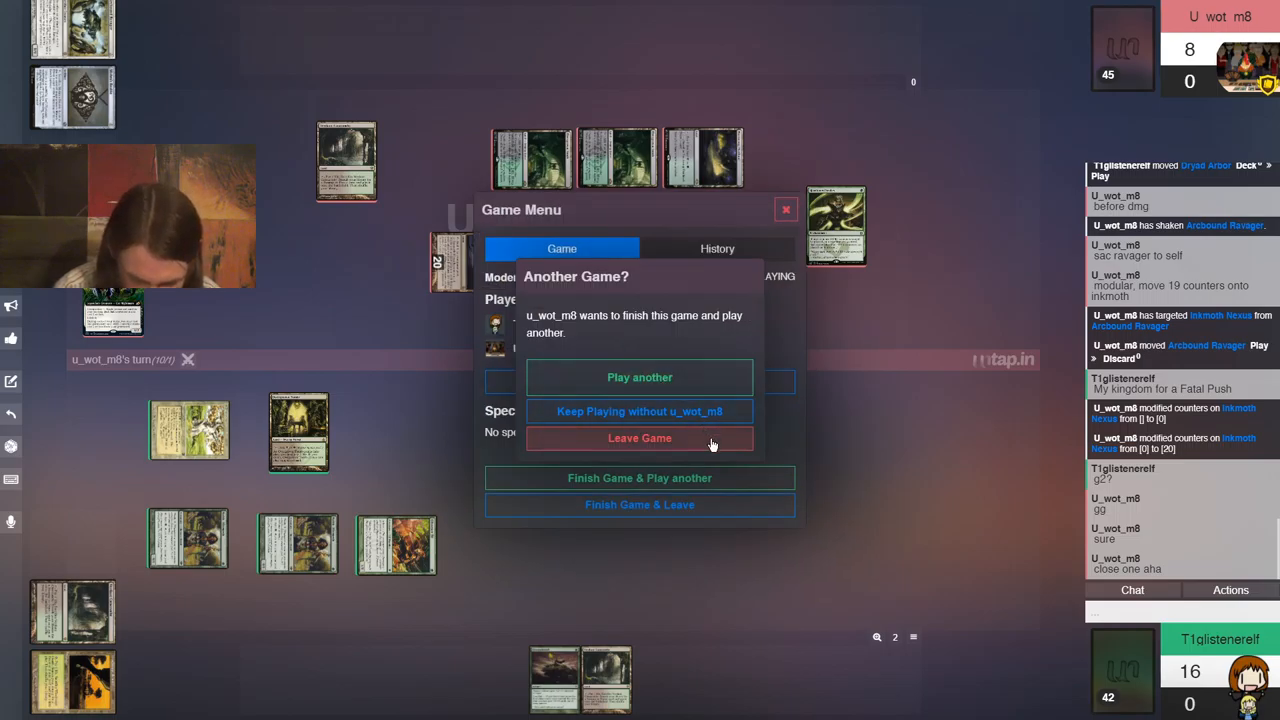
mouse_move(733, 447)
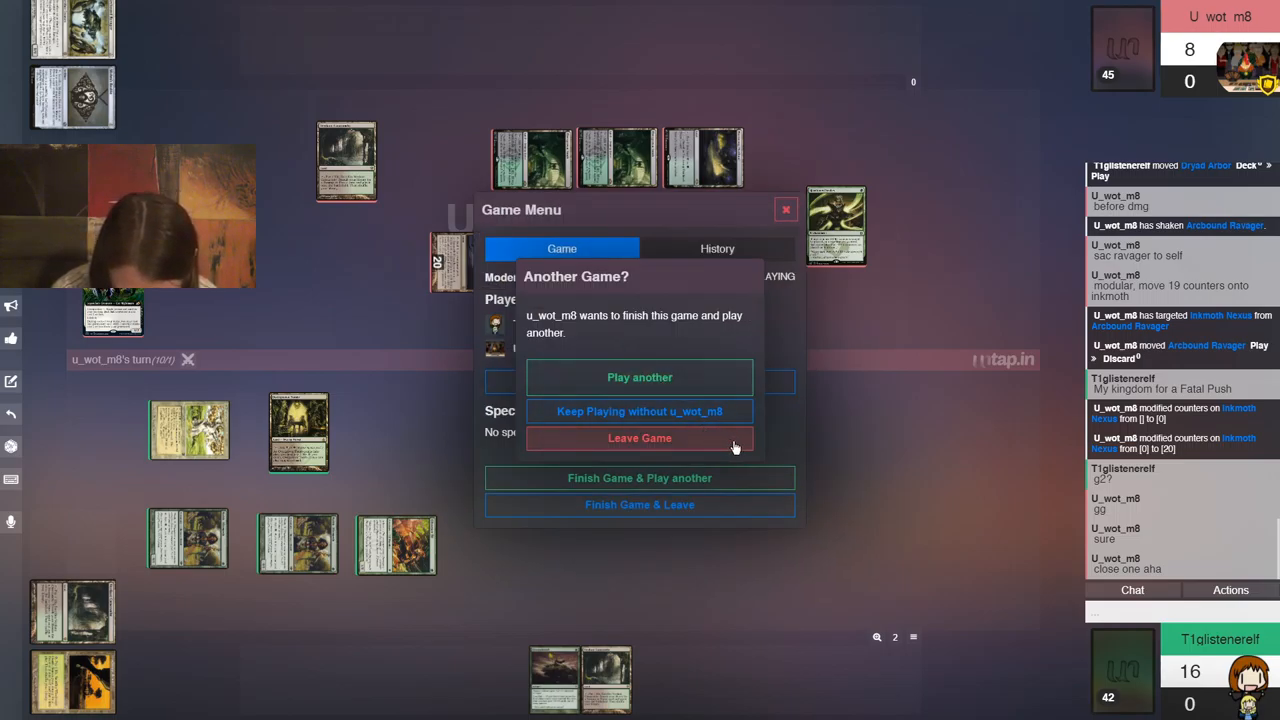
mouse_move(712, 360)
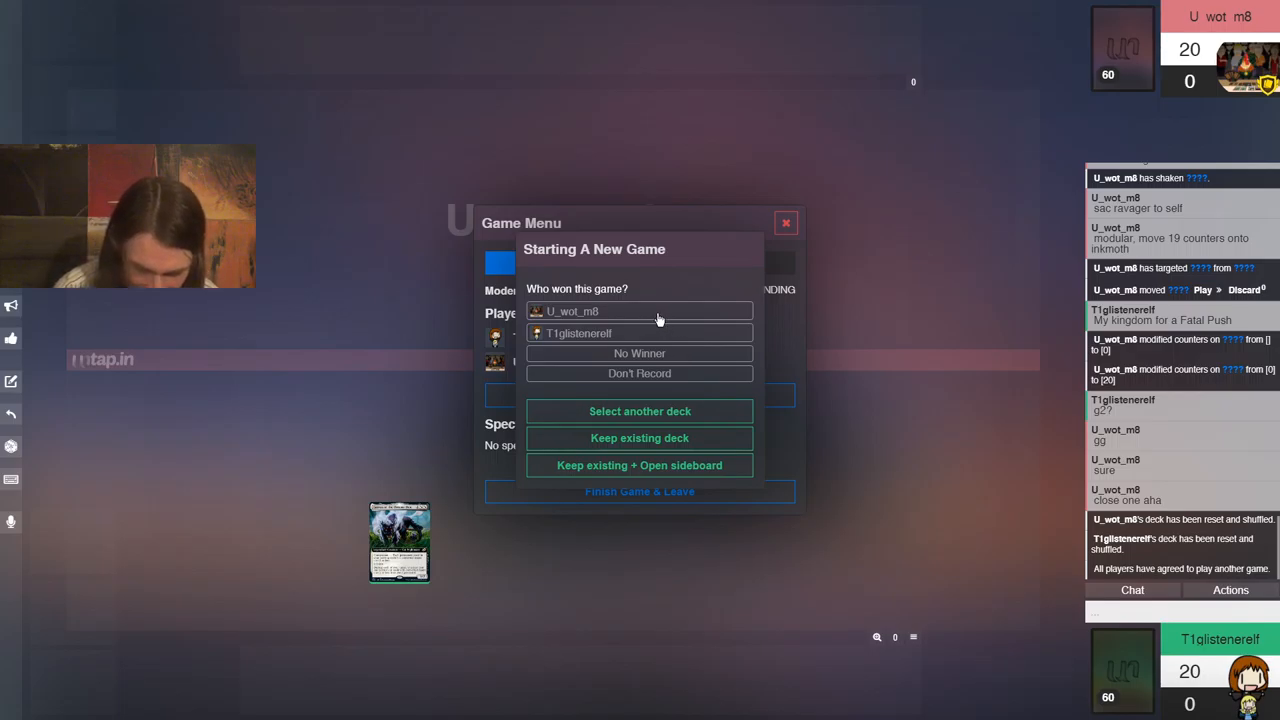
Mark the opponent as game 1's winner, keep the existing deck, and start another game
left_click(639, 311)
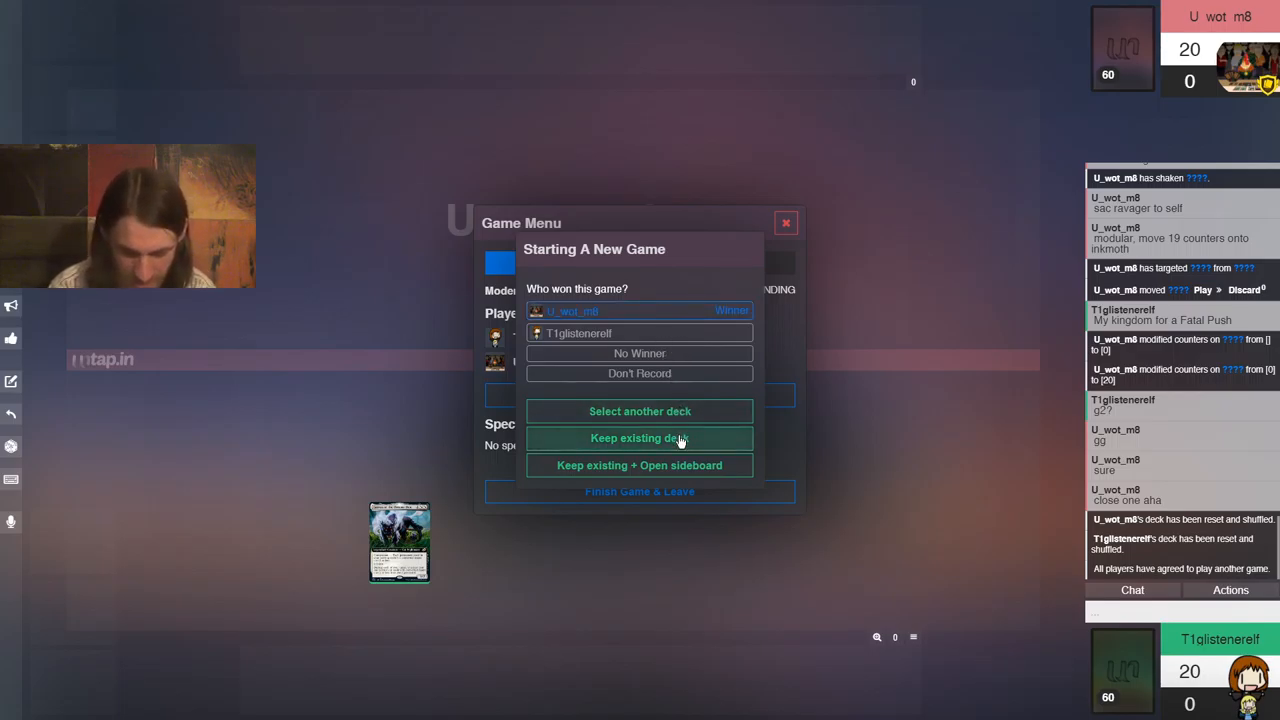
left_click(639, 438)
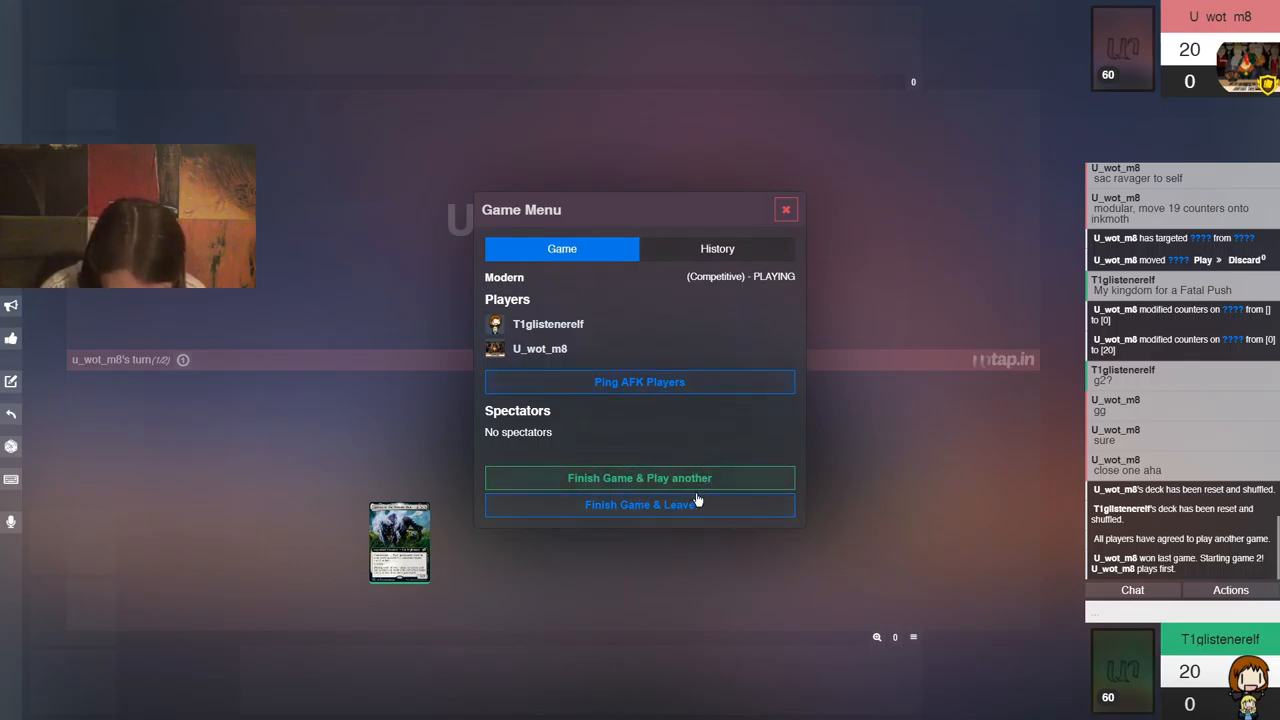
left_click(639, 477)
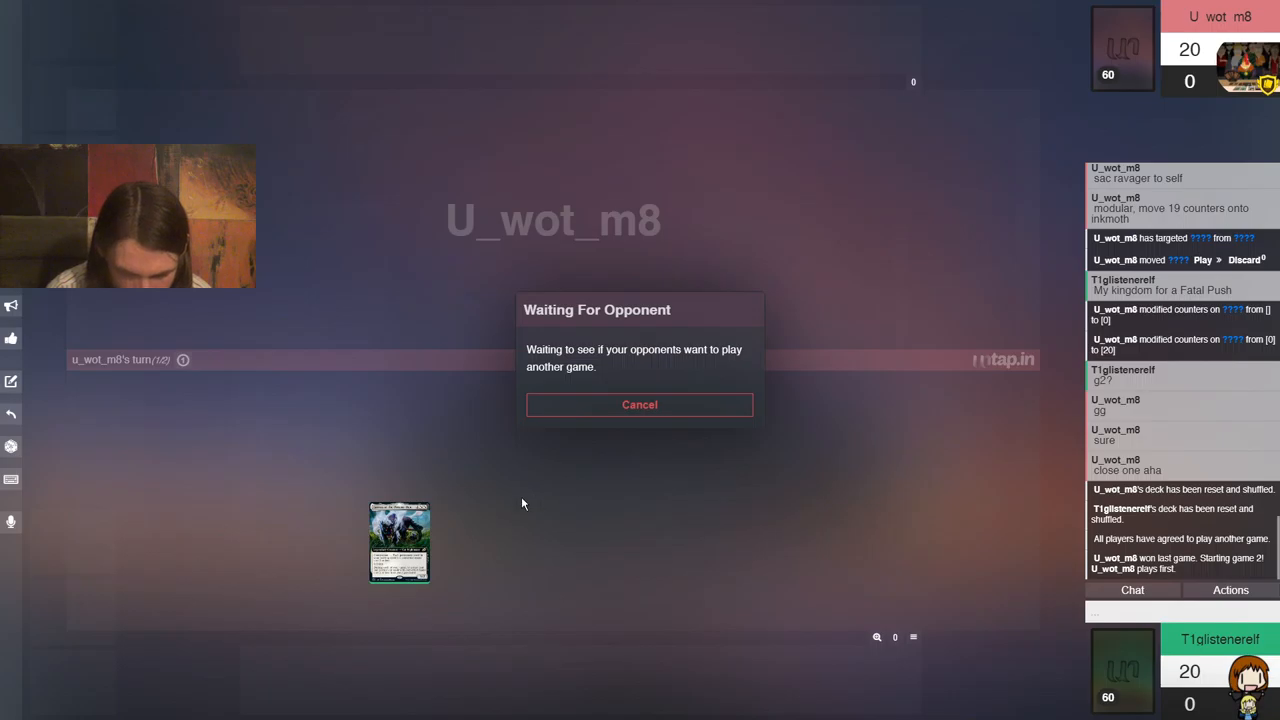
mouse_move(693, 405)
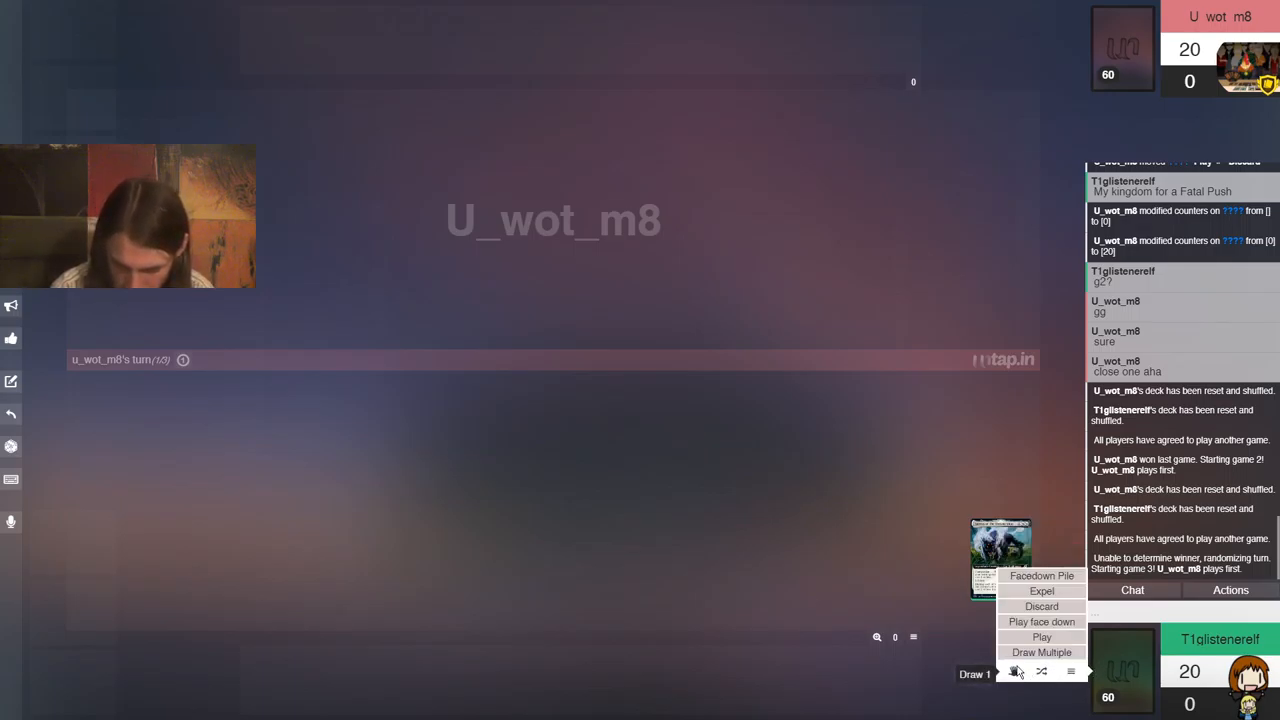
Draw a seven-card opening hand from the library's draw options
left_click(1041, 652)
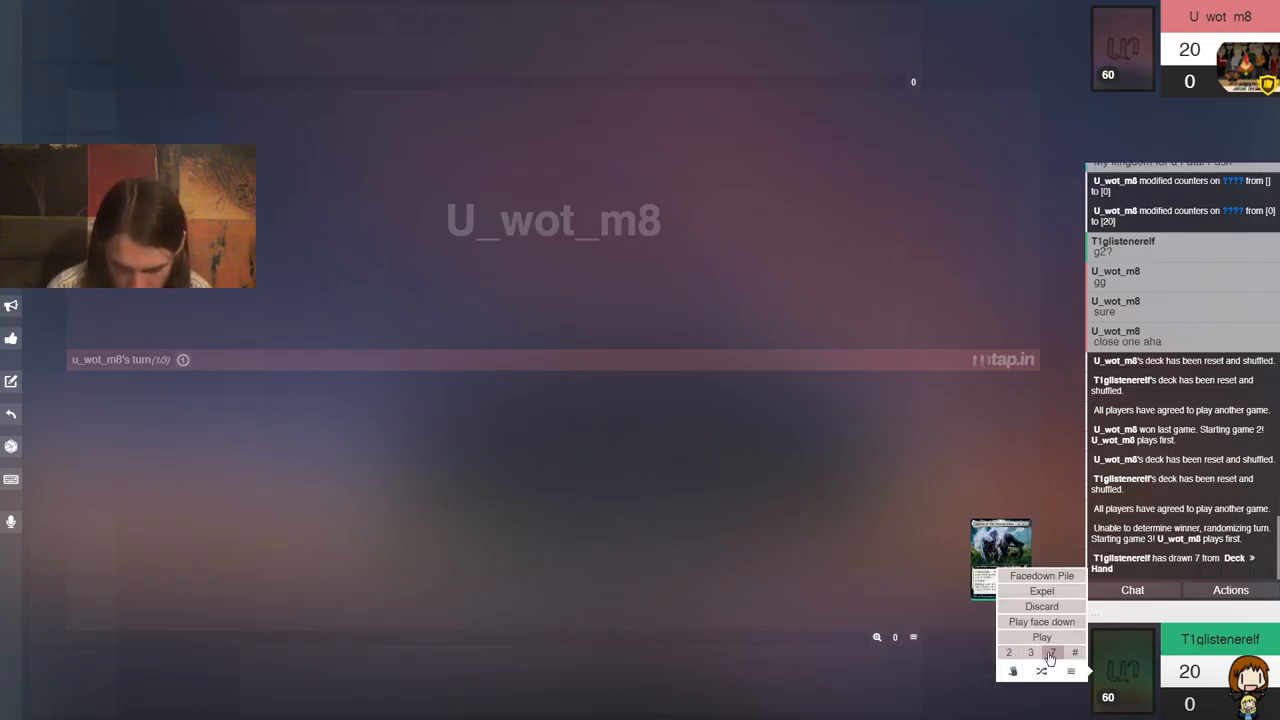
left_click(1041, 637)
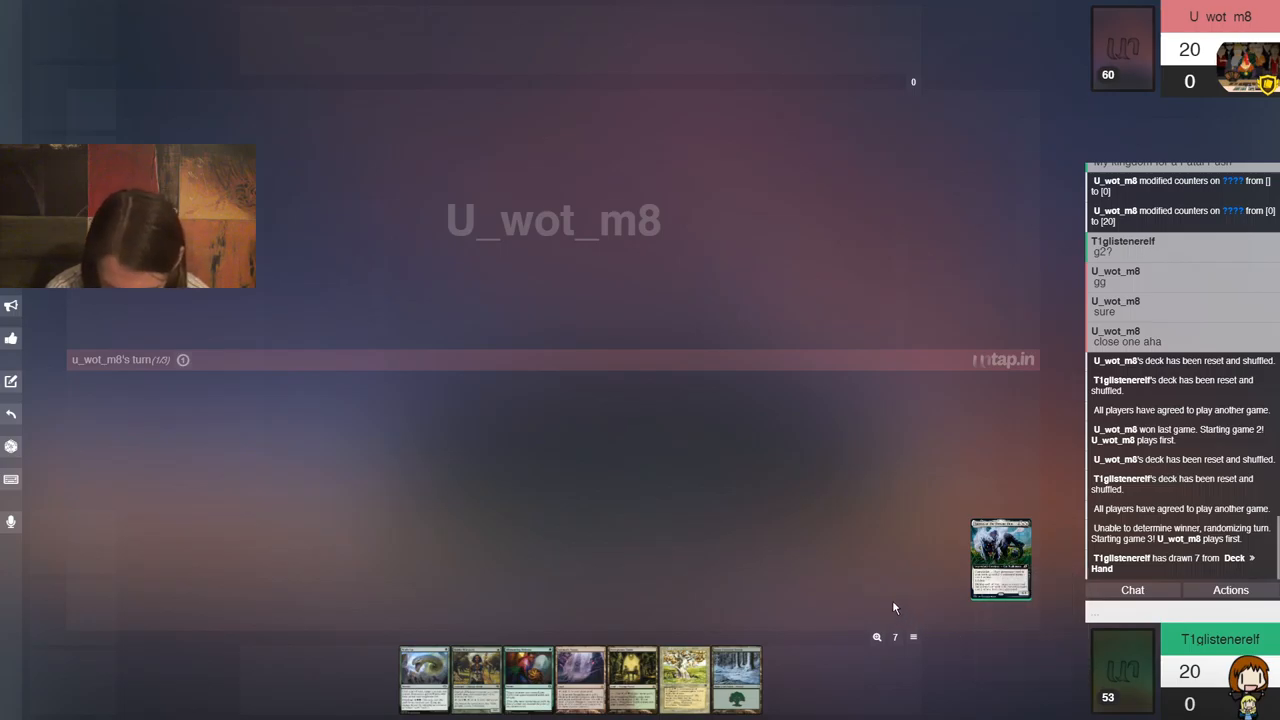
mouse_move(785, 526)
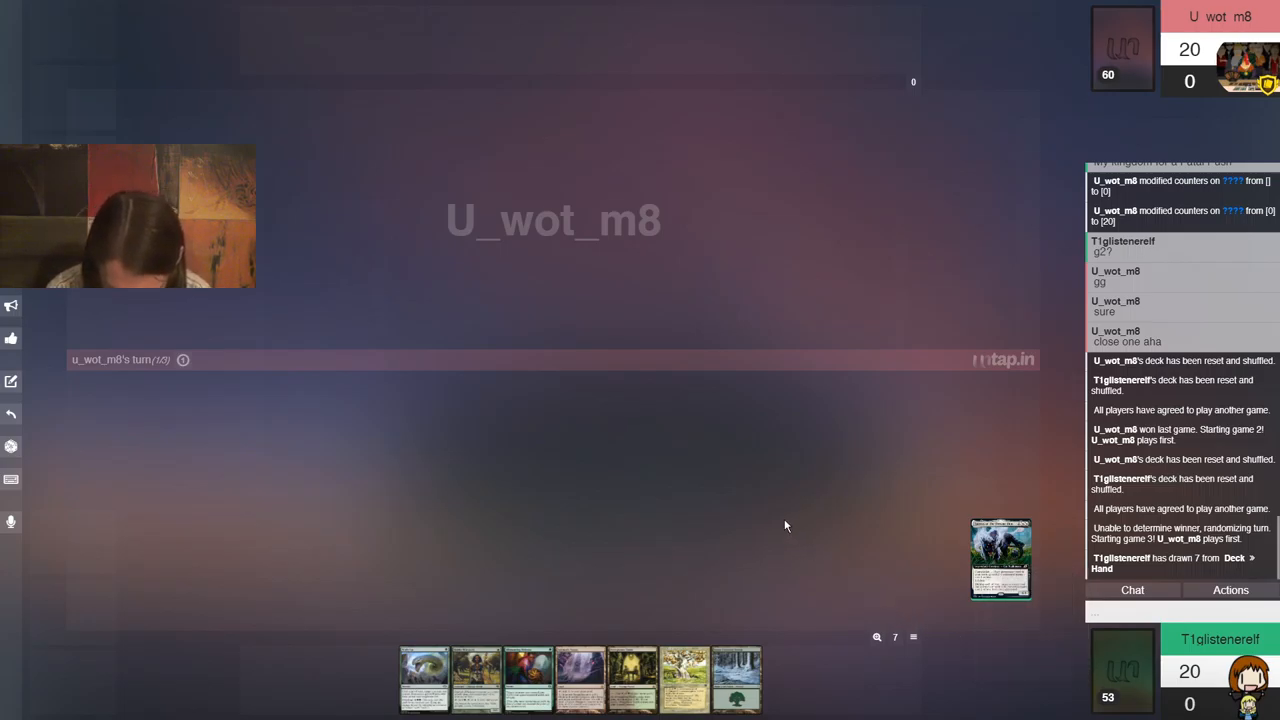
mouse_move(788, 534)
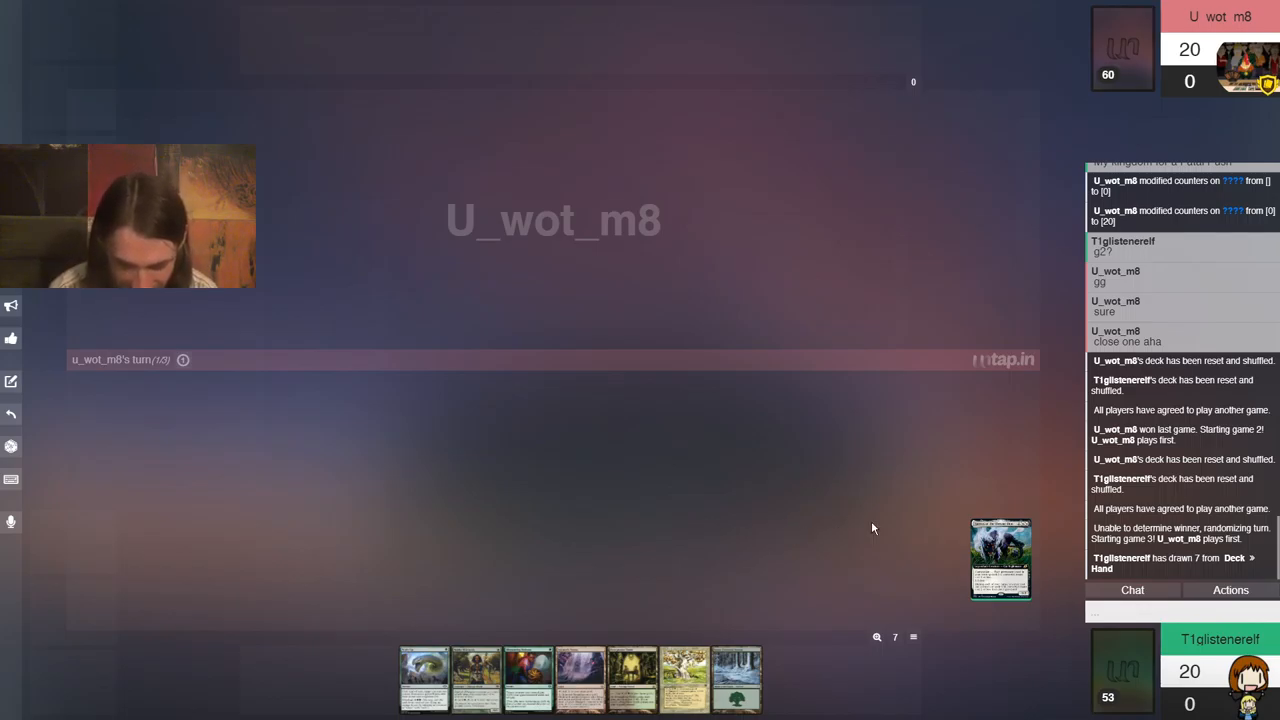
mouse_move(672, 570)
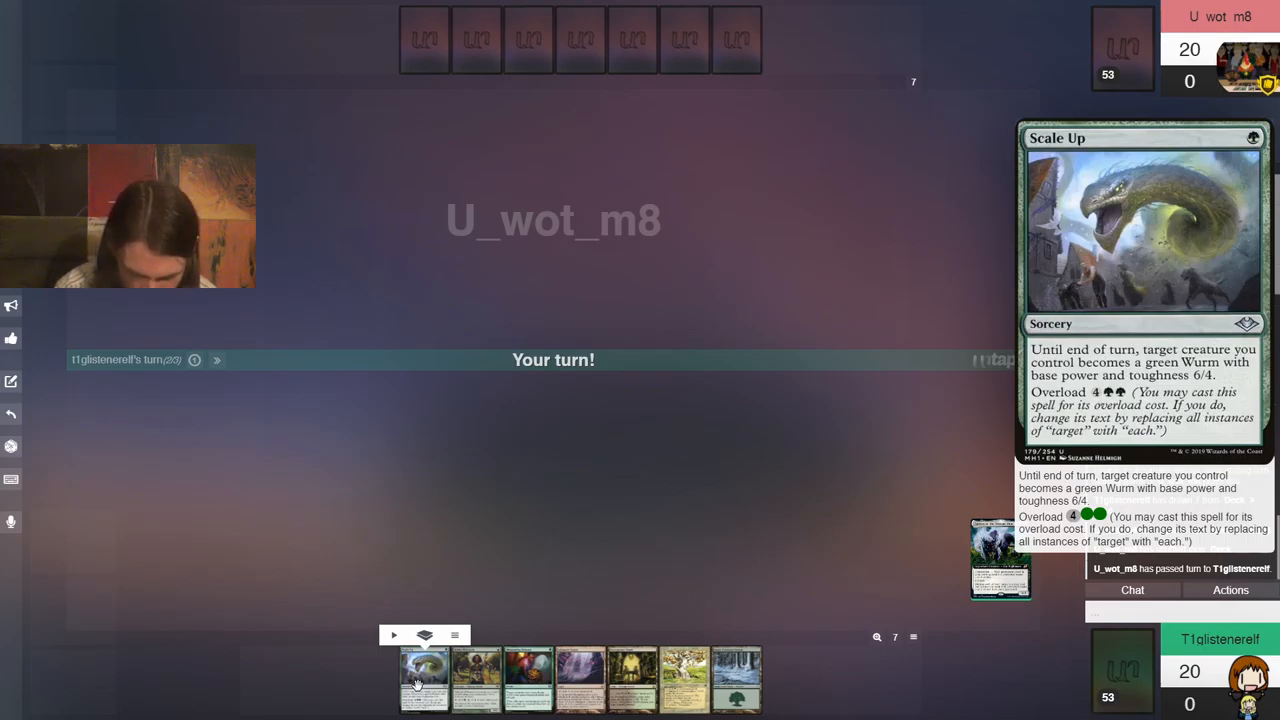
mouse_move(680, 680)
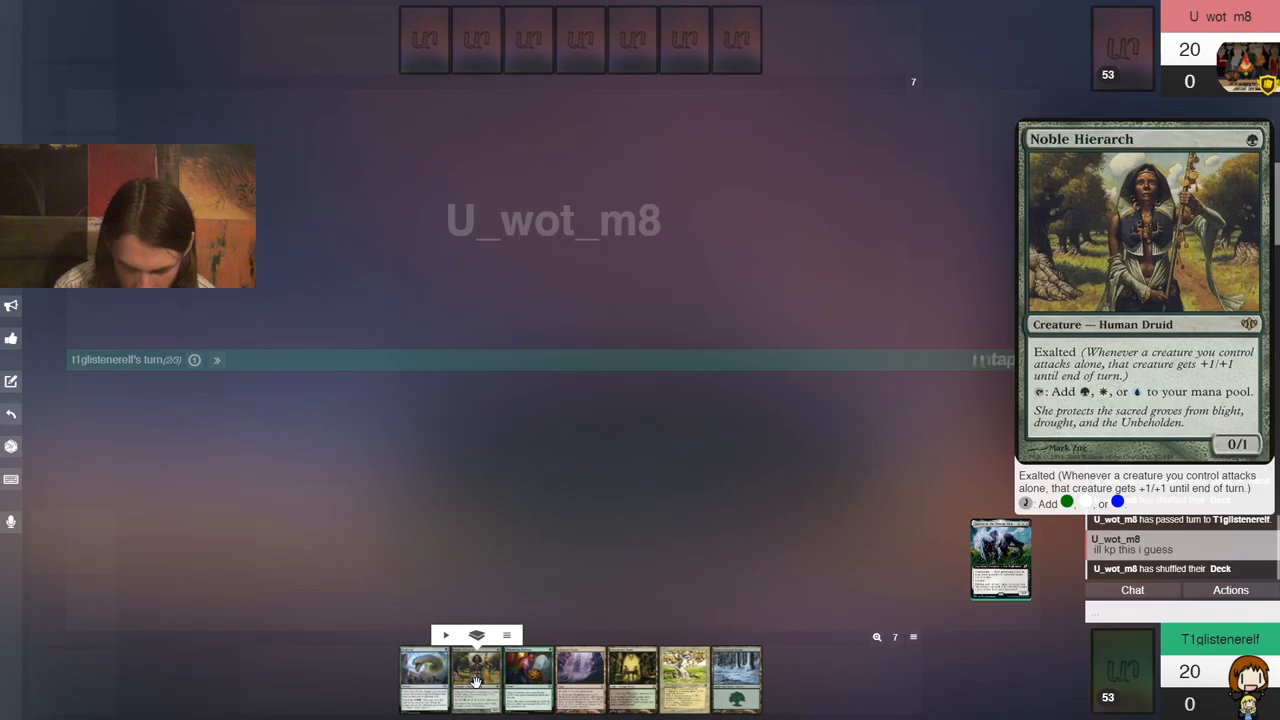
mouse_move(580, 680)
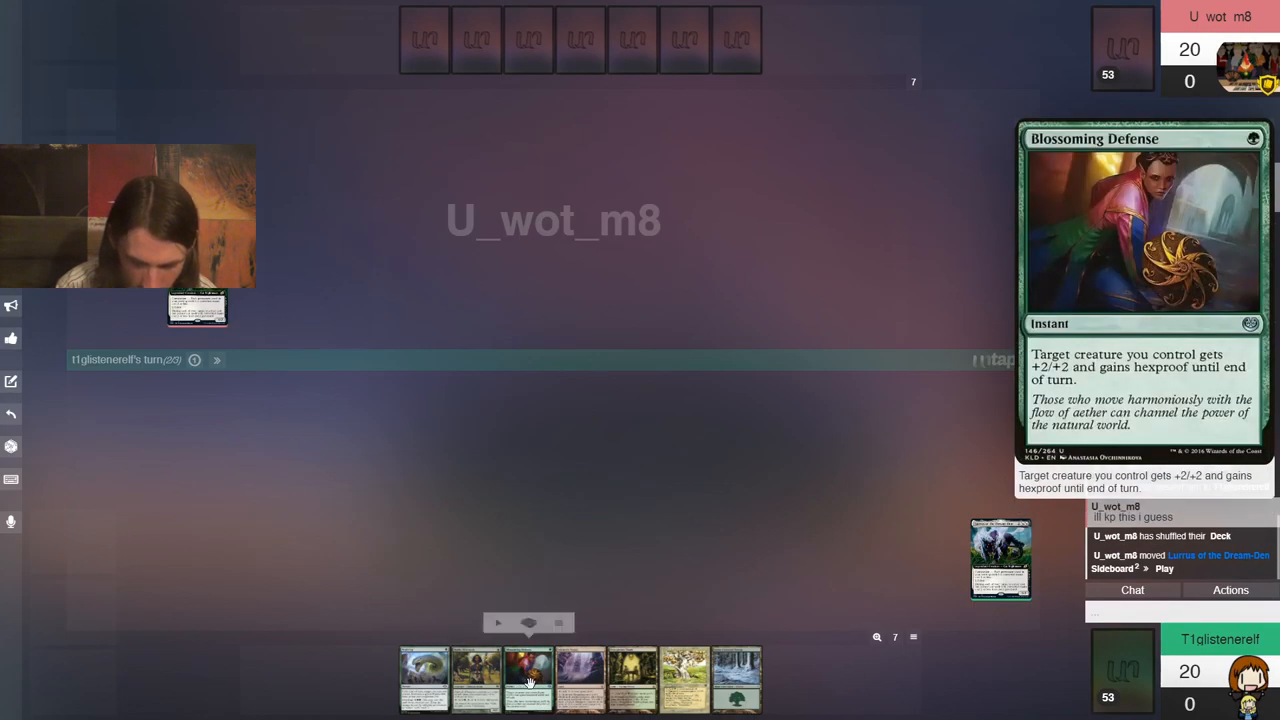
mouse_move(424, 680)
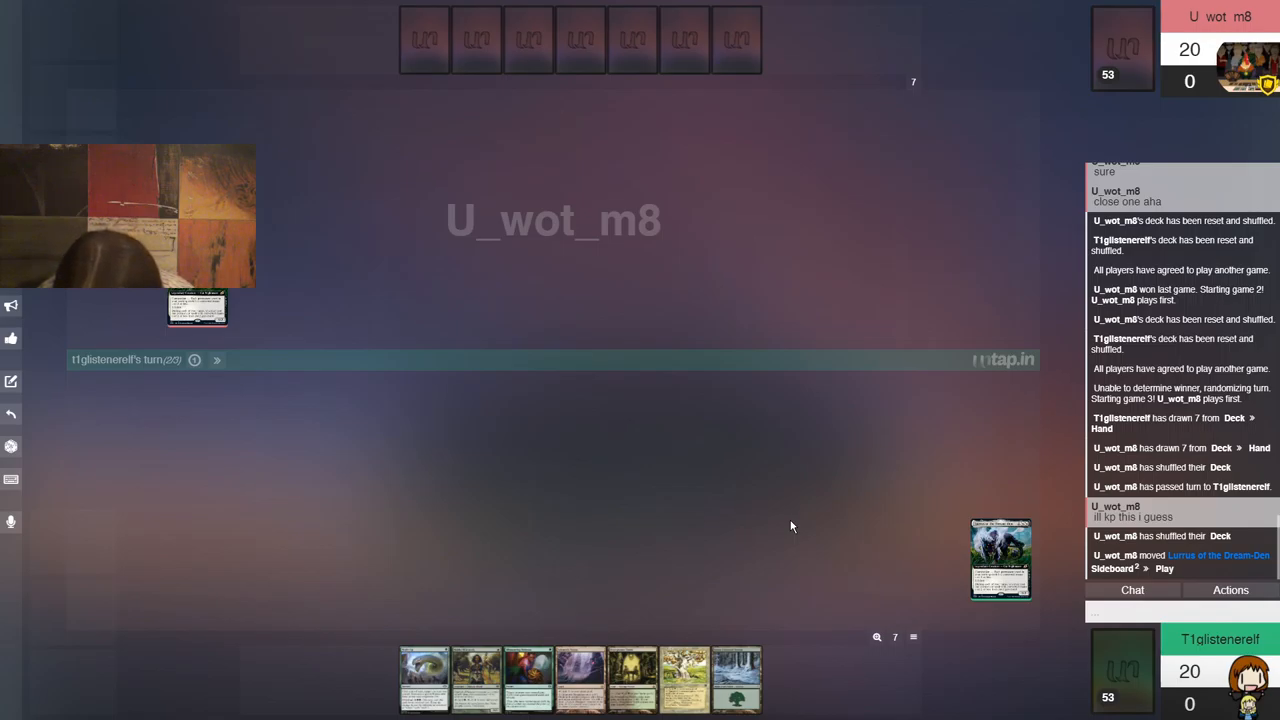
mouse_move(832, 543)
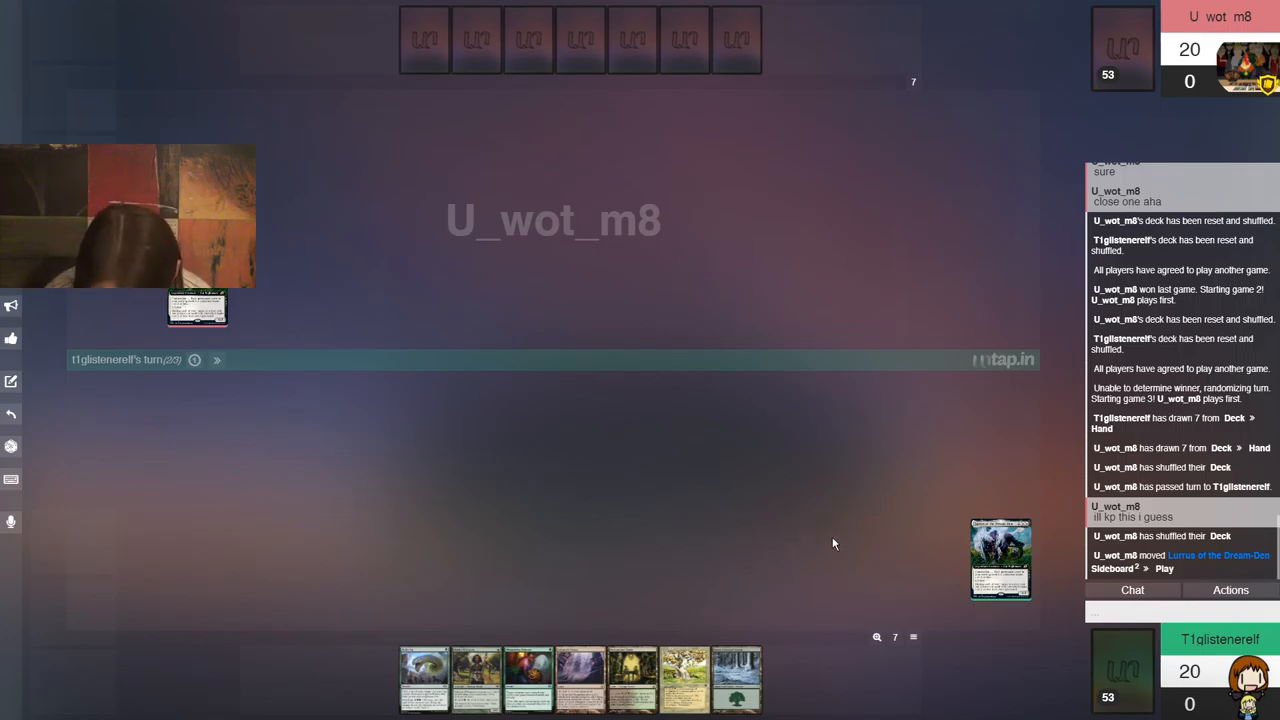
Chat 'Keep', then play Pendelhaven and Noble Hierarch onto the battlefield
type("Keep")
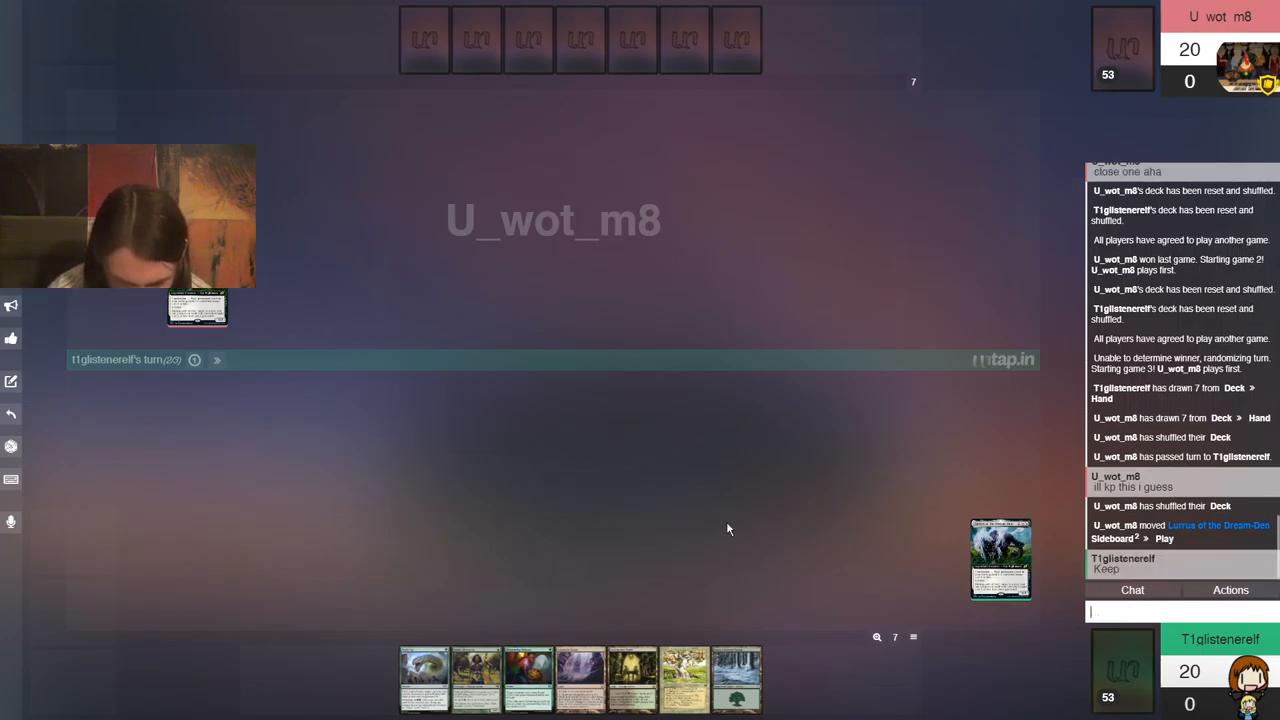
mouse_move(632, 680)
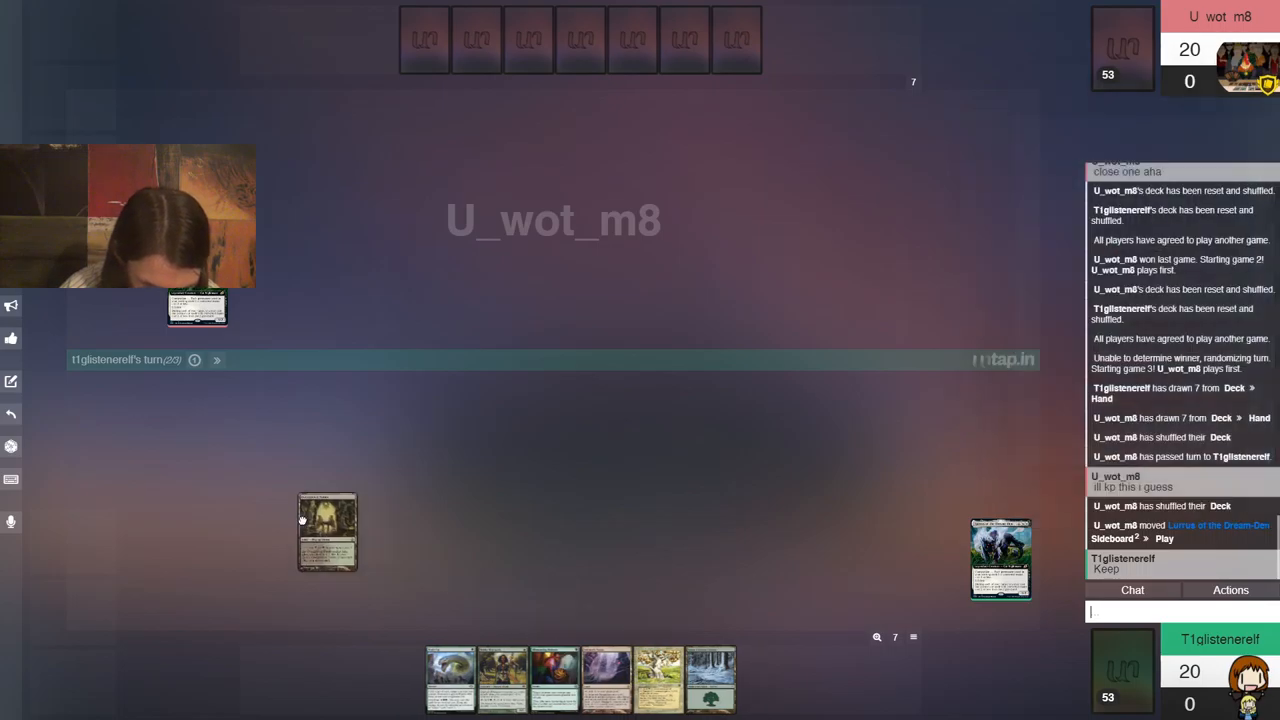
left_click_drag(327, 533, 358, 598)
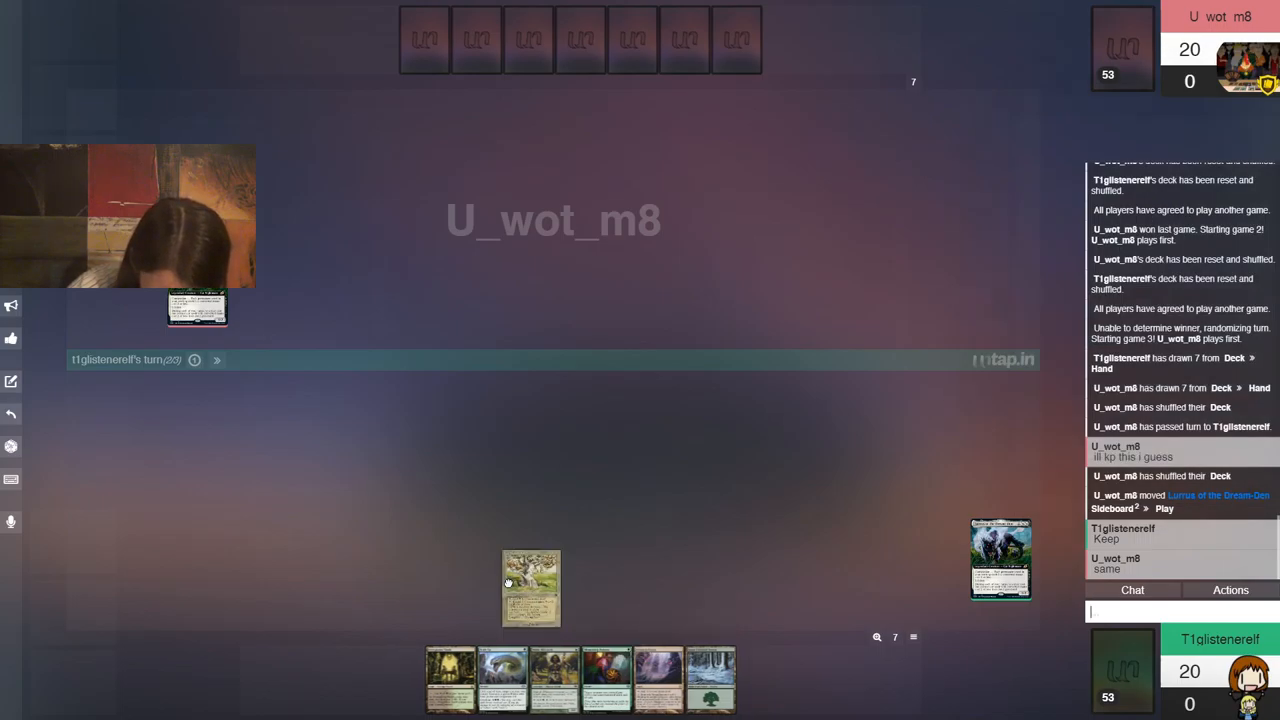
left_click_drag(531, 588, 175, 437)
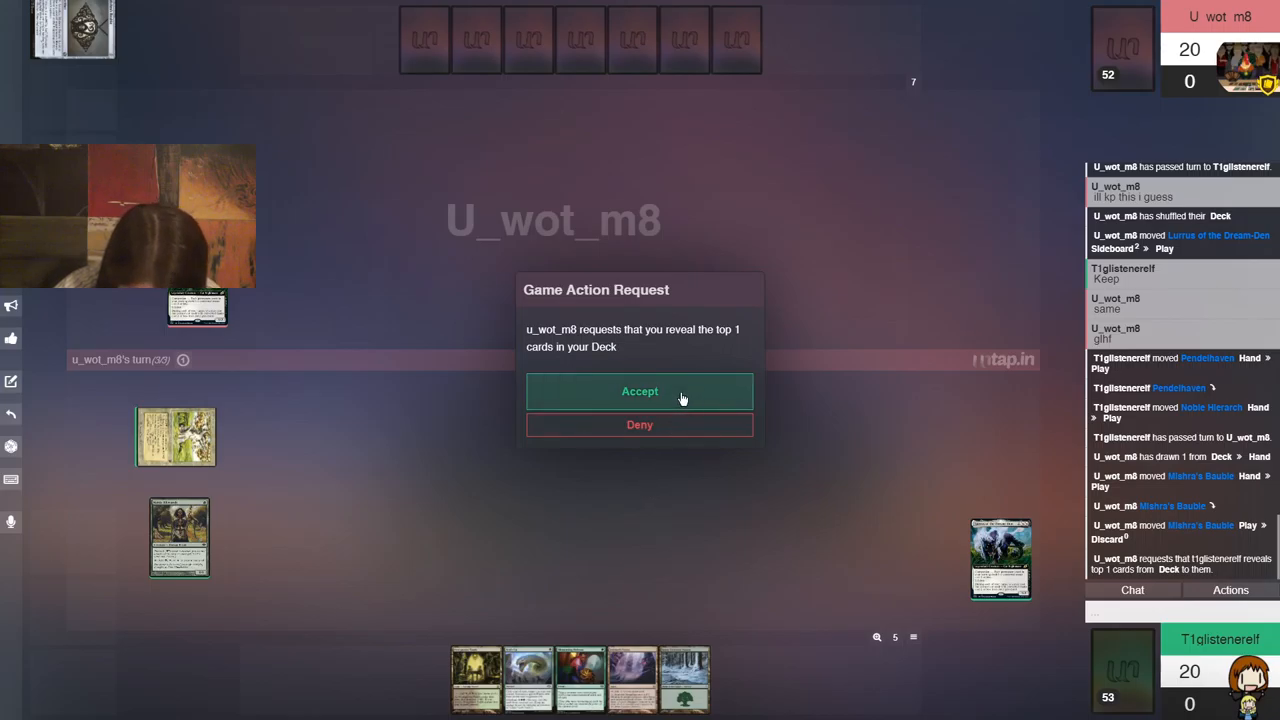
Accept the Game Action Request revealing the top card to the opponent
left_click(639, 391)
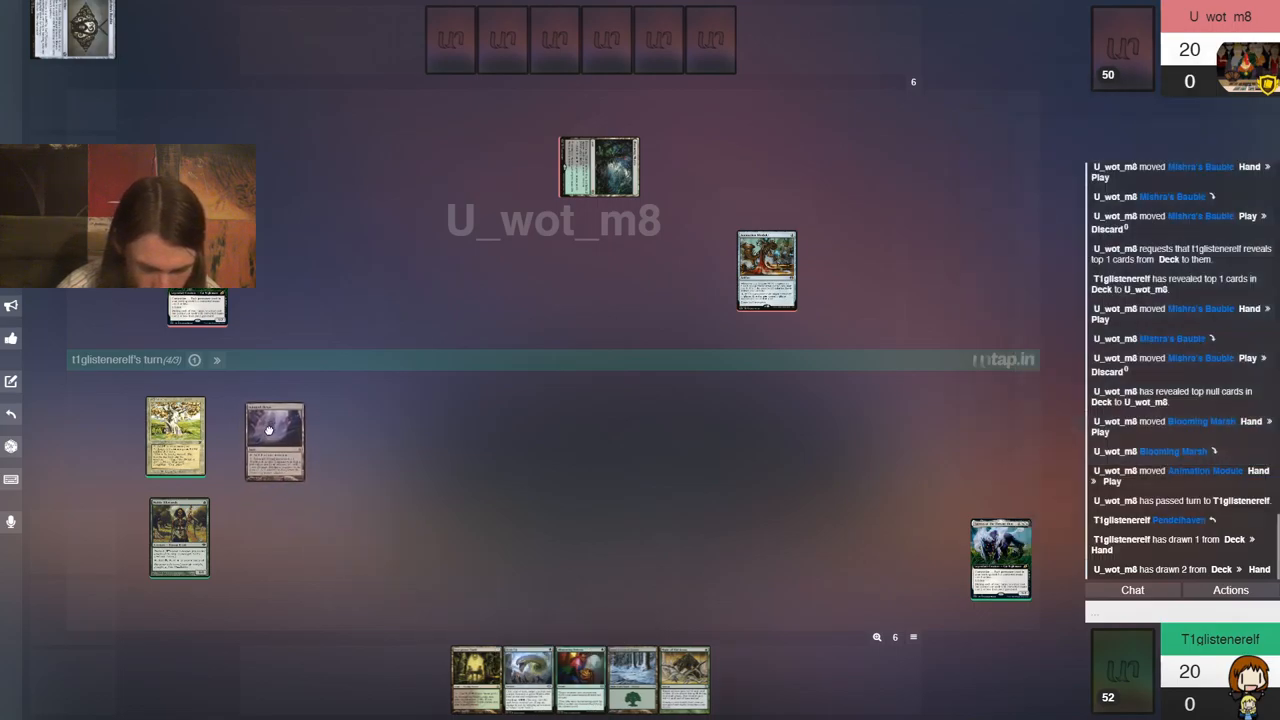
mouse_move(280, 440)
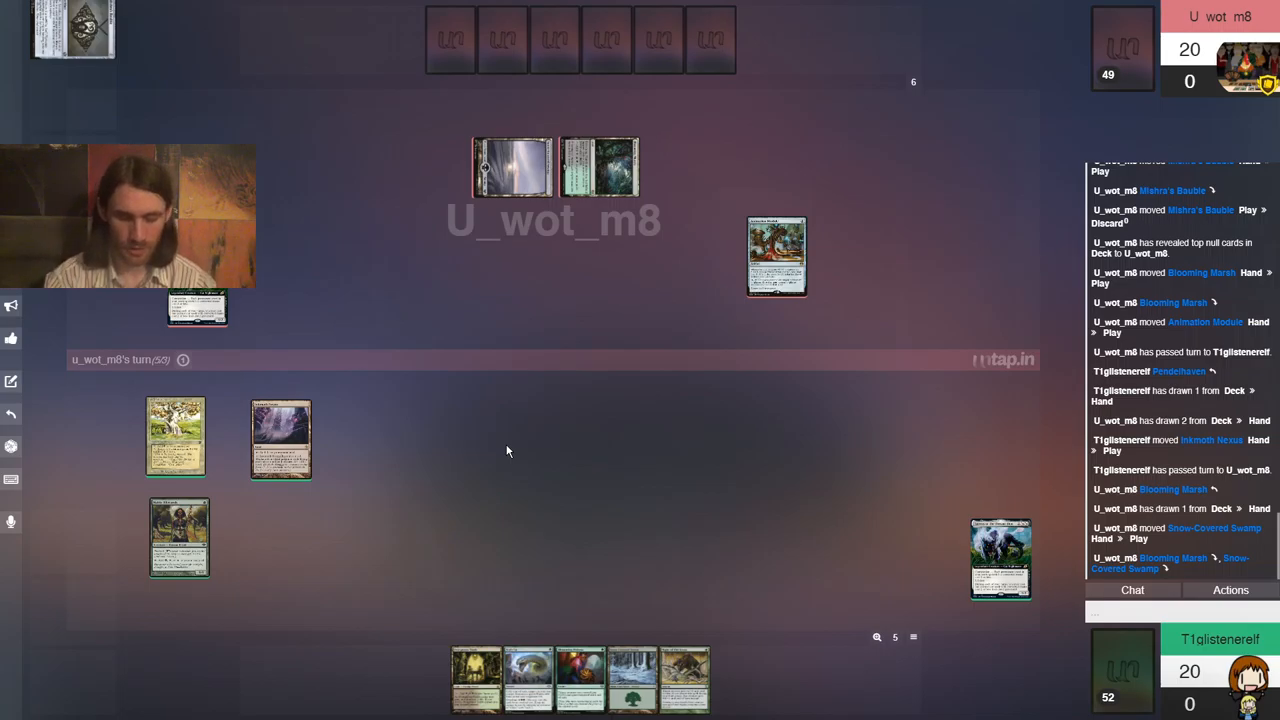
mouse_move(454, 283)
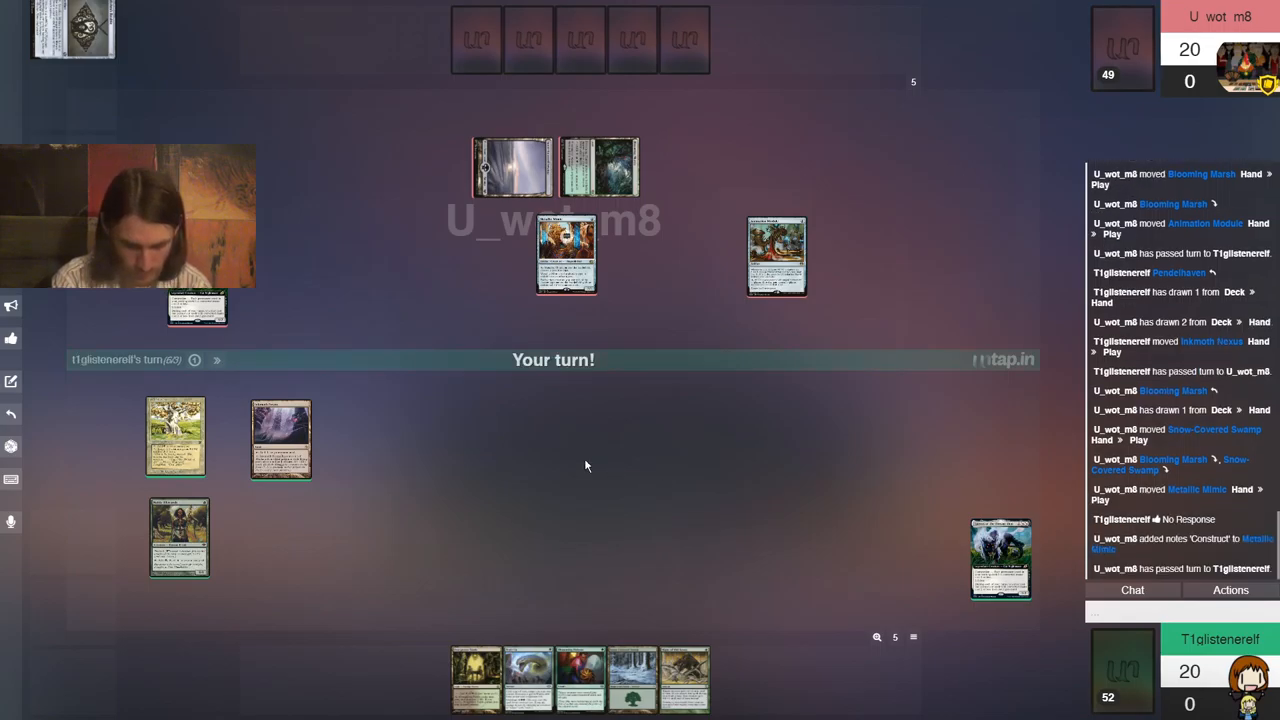
mouse_move(595, 480)
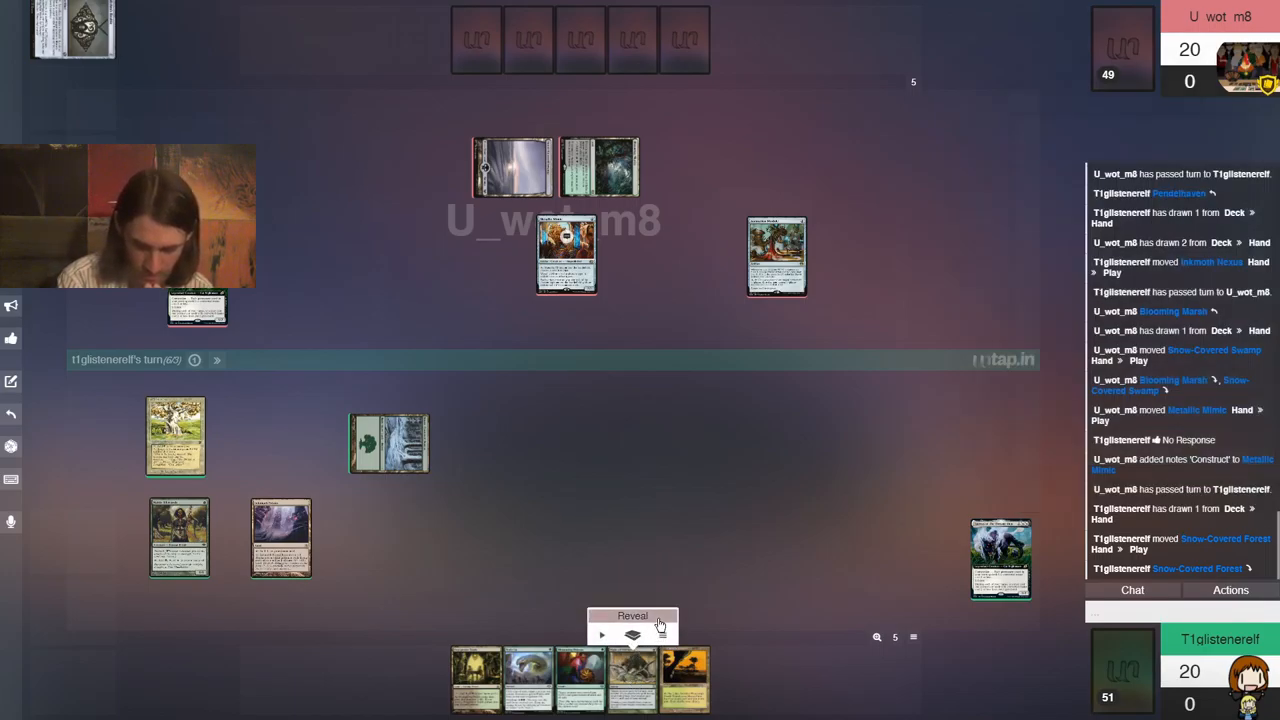
Reveal the chosen hand card to all players and send 'G3?' in chat
left_click(632, 635)
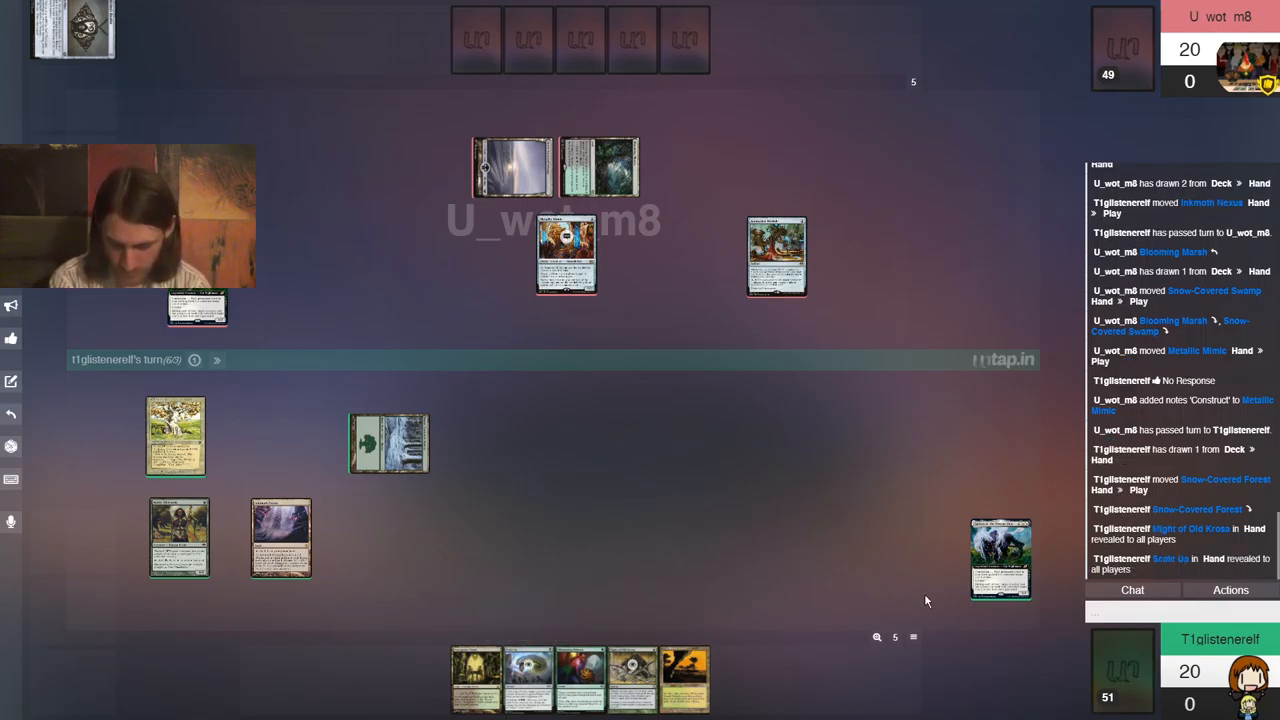
type("G")
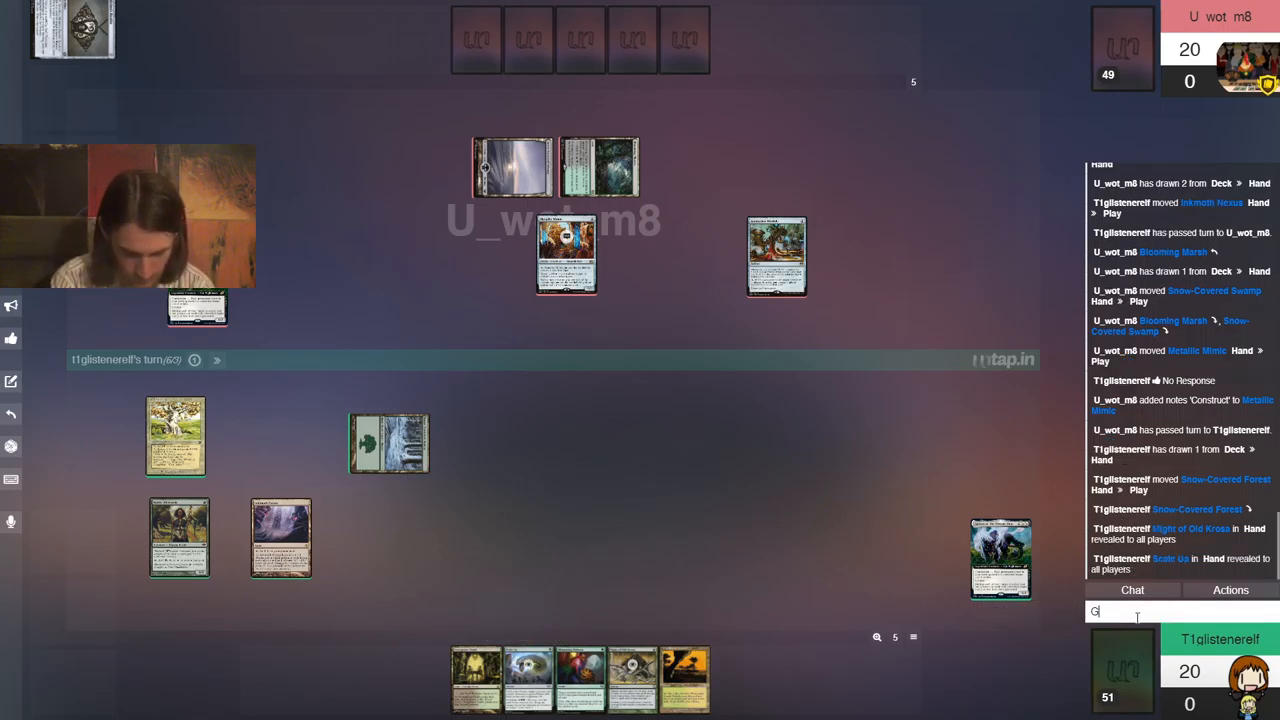
key("Return")
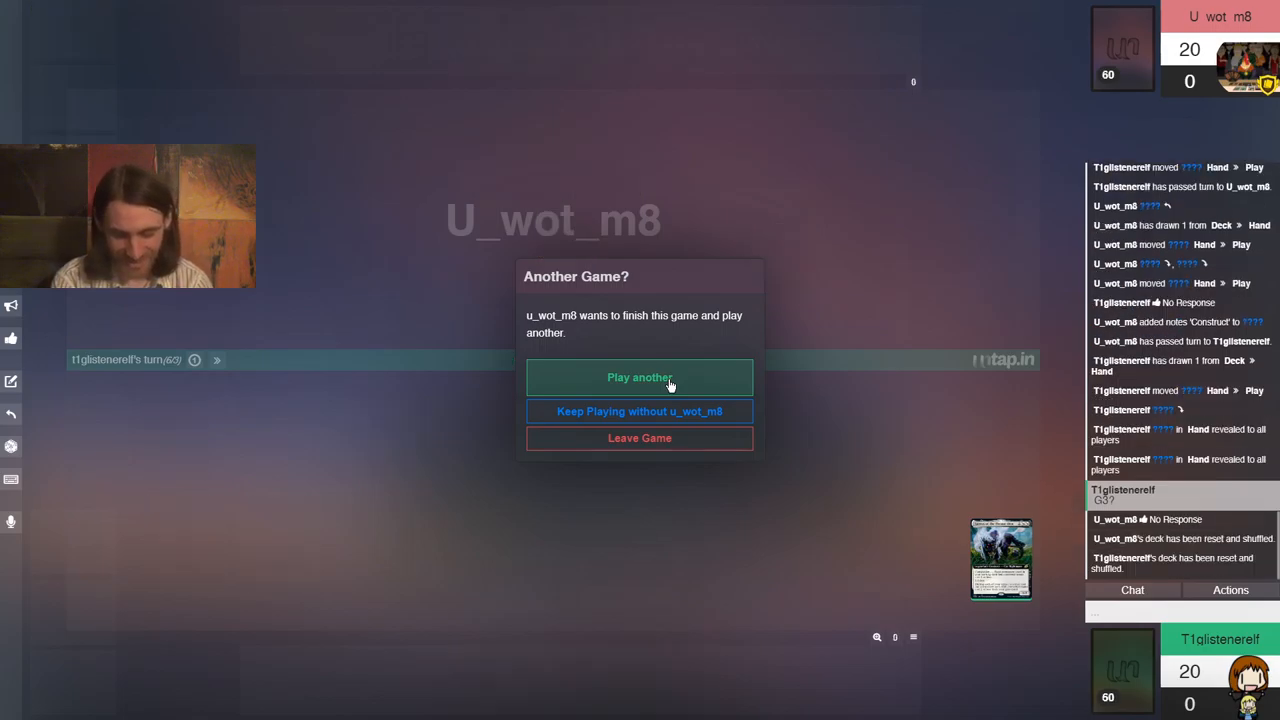
Accept Play another and confirm the result to begin game 4
left_click(639, 377)
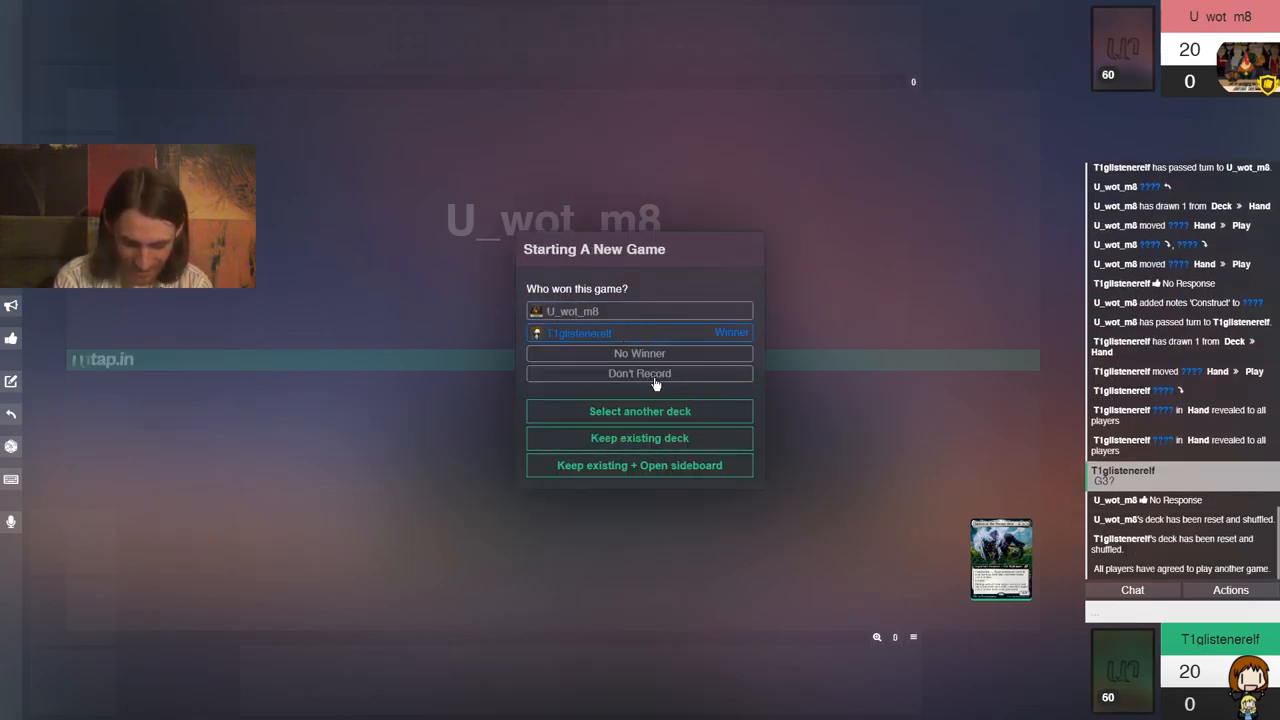
left_click(639, 438)
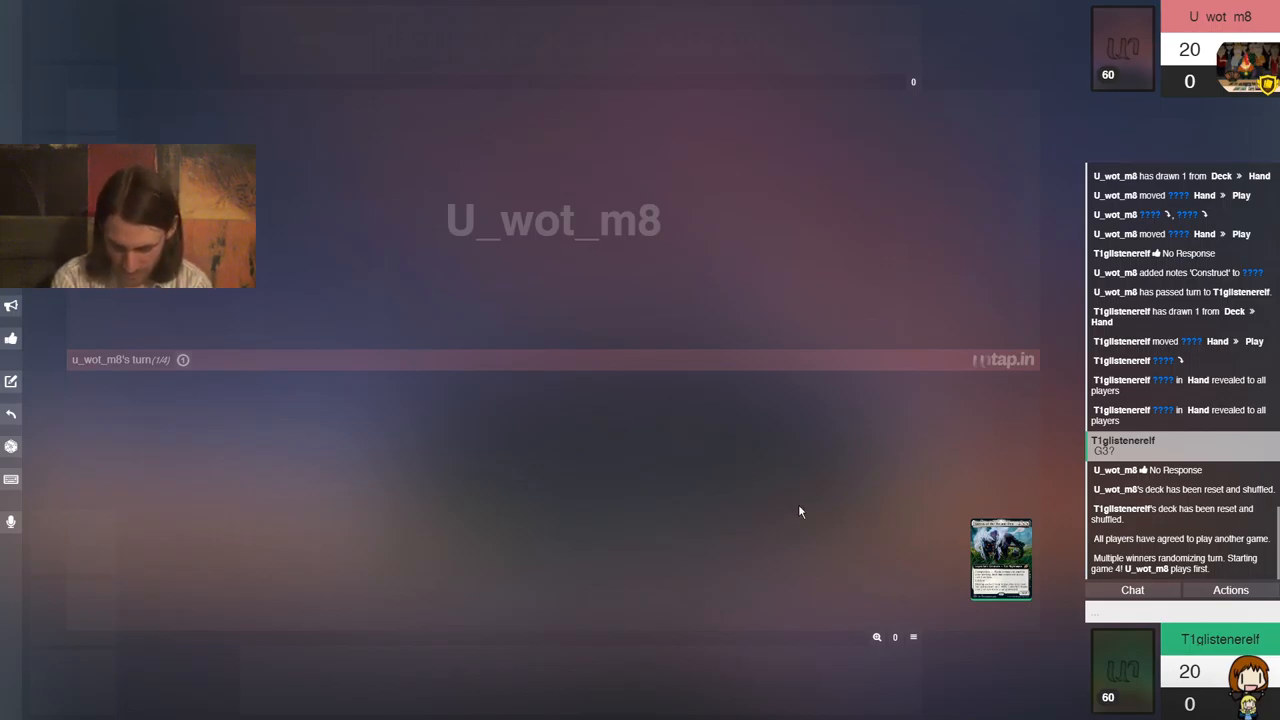
mouse_move(837, 530)
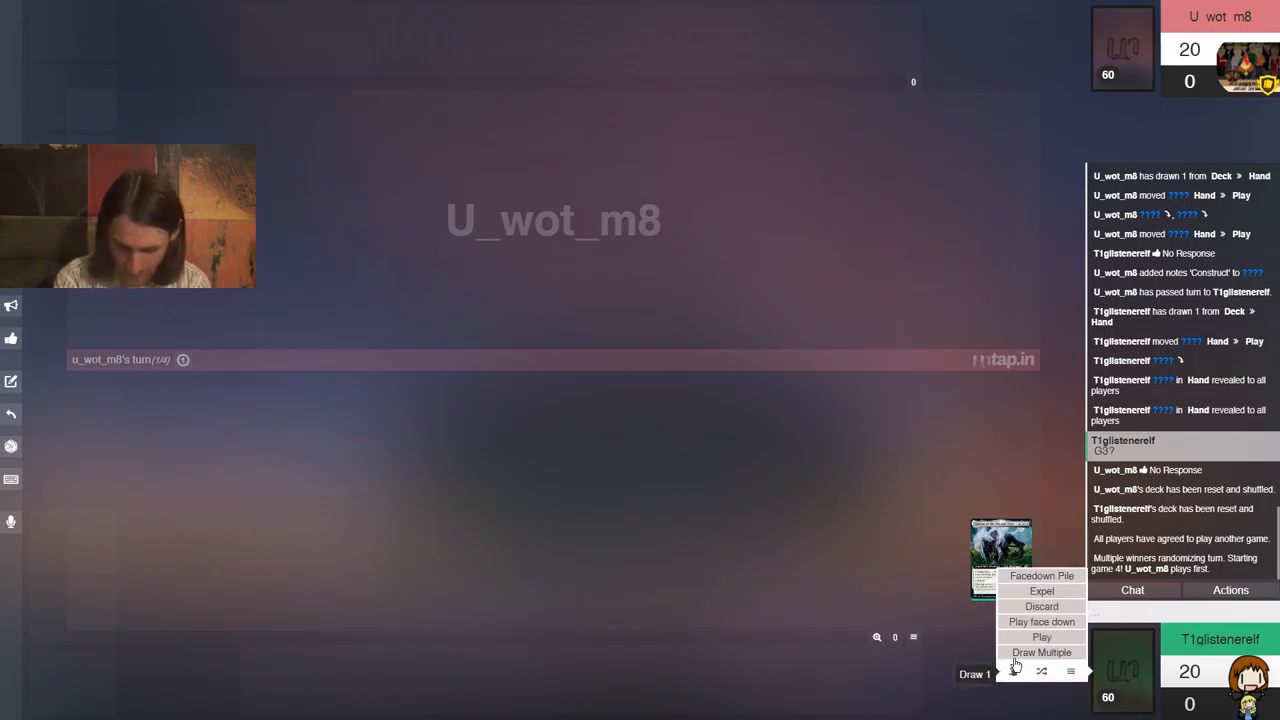
Draw a new opening hand and send the keep message in chat
left_click(1041, 652)
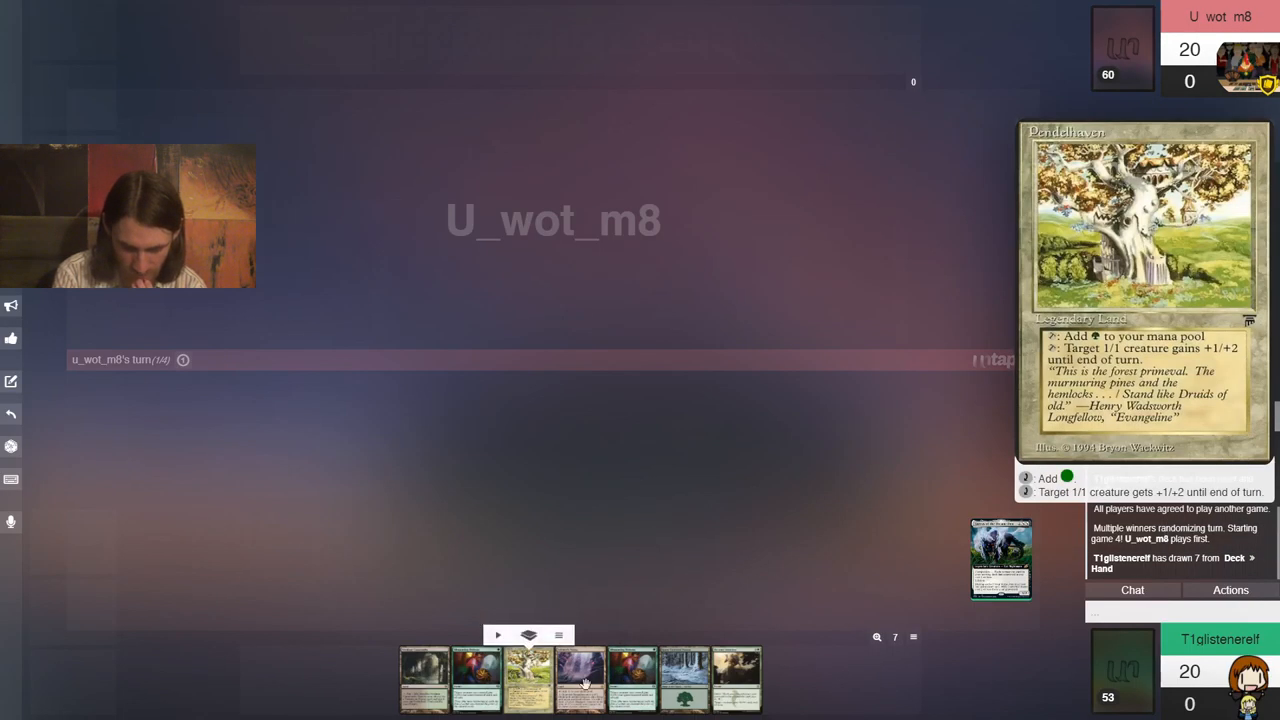
mouse_move(735, 680)
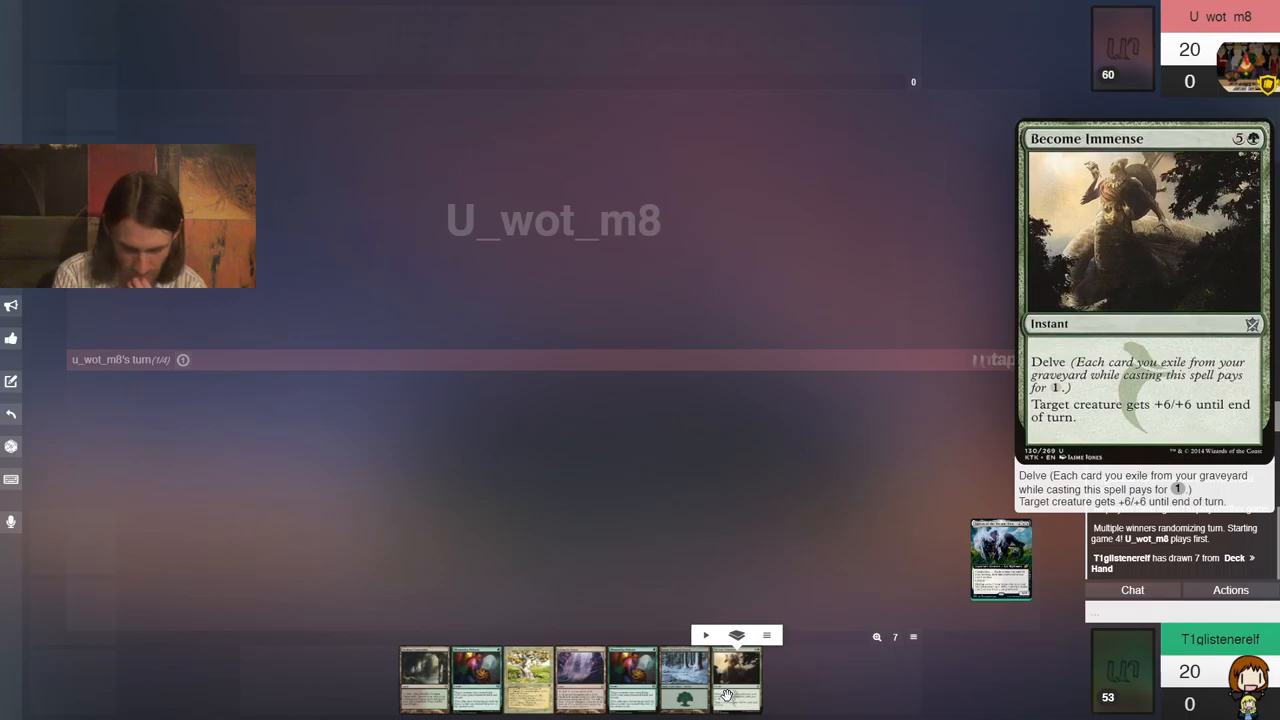
mouse_move(423, 678)
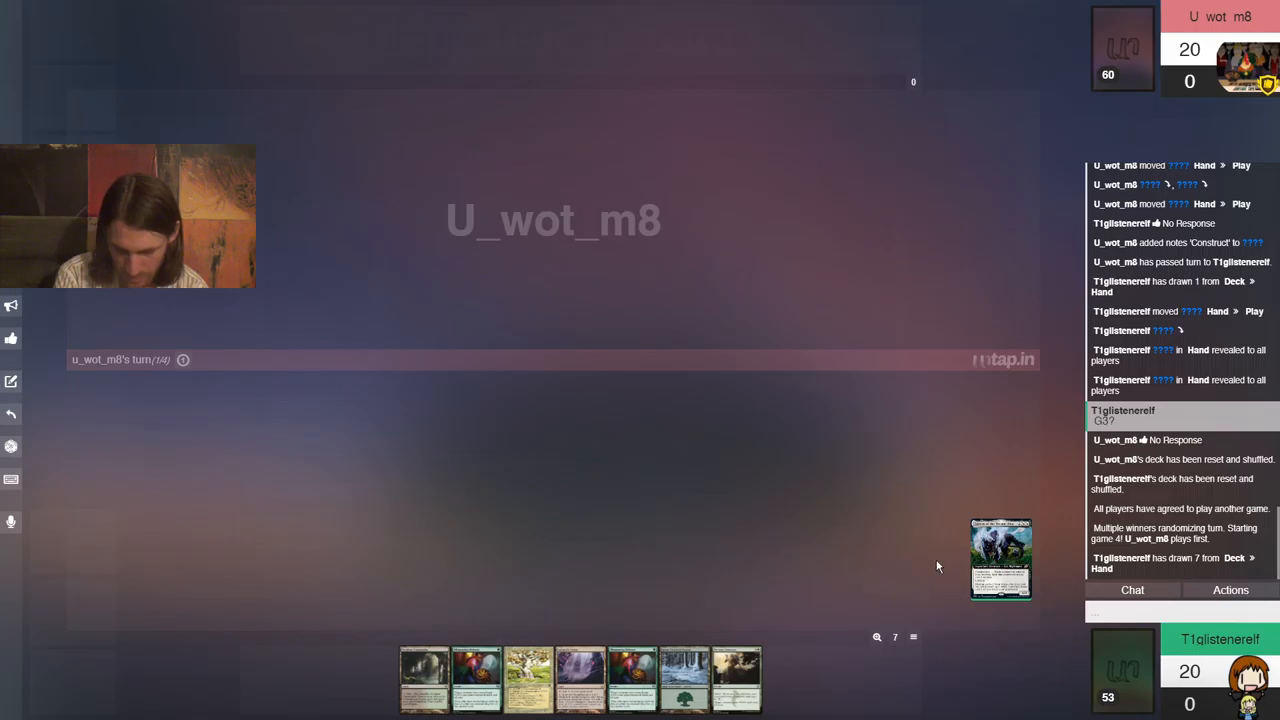
type("Kae")
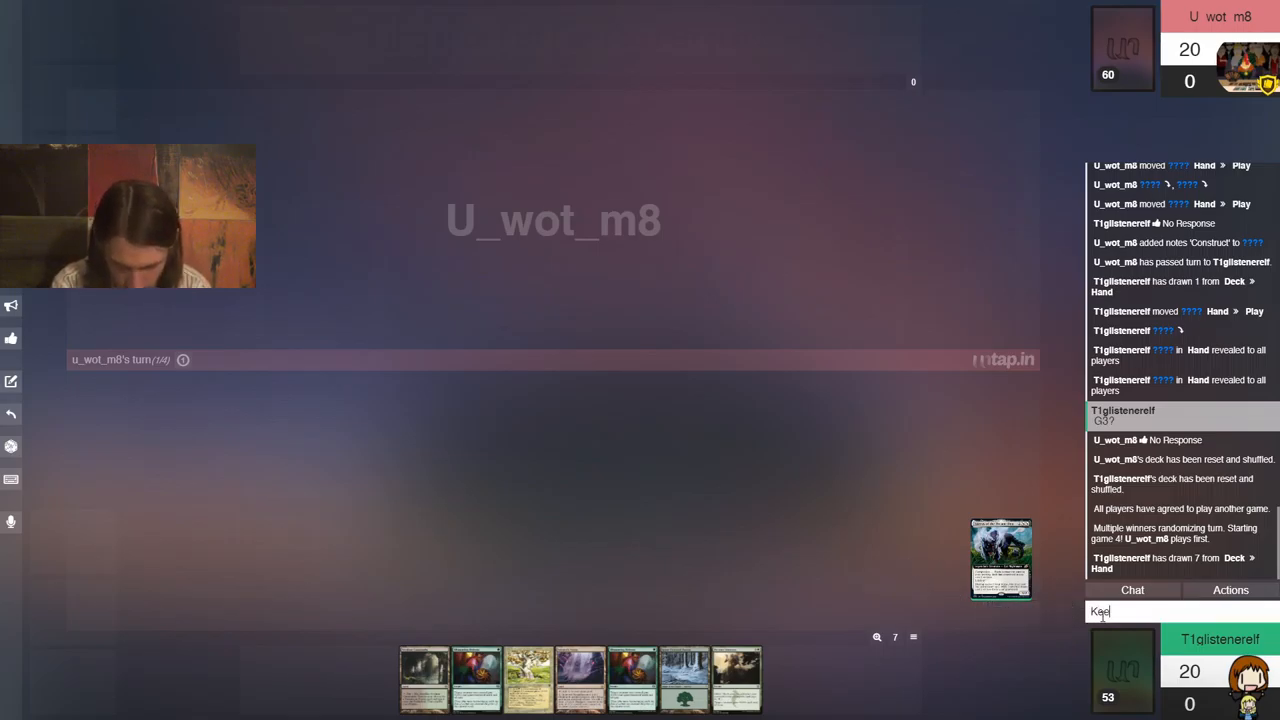
key("Return")
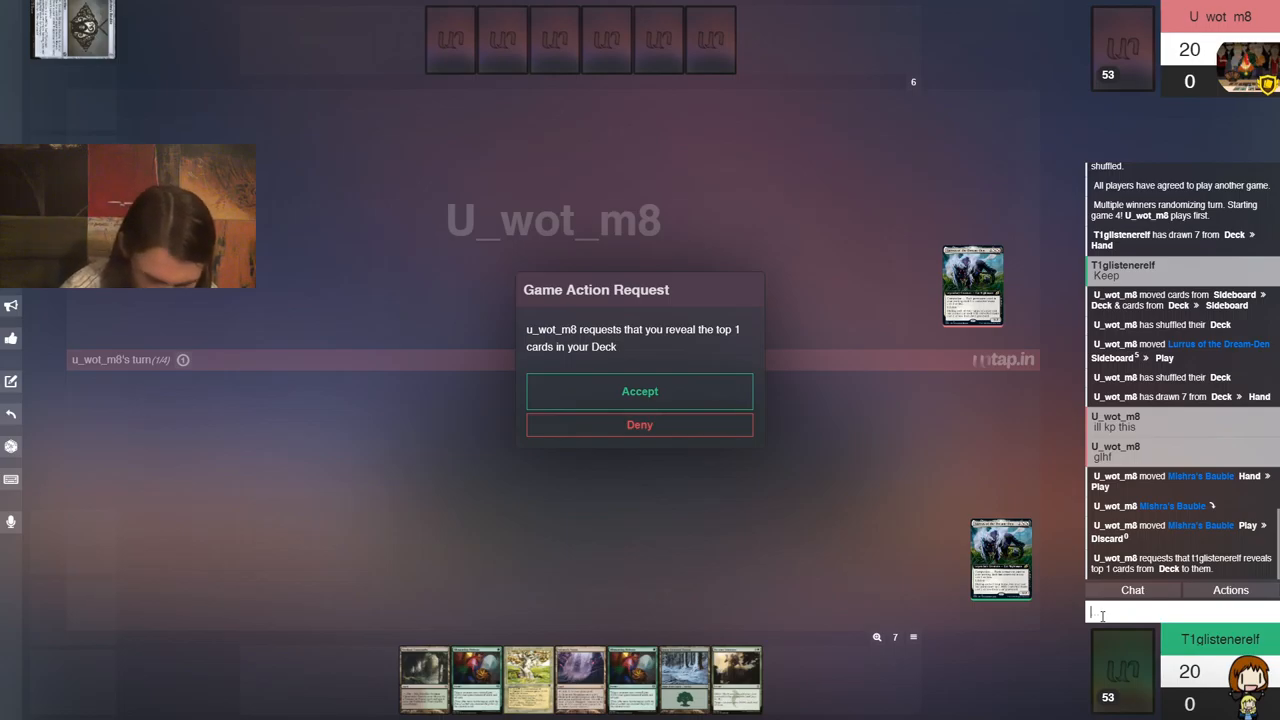
Accept the top-card reveal, play Mishra's Bauble, then sacrifice it to the discard pile
left_click(639, 391)
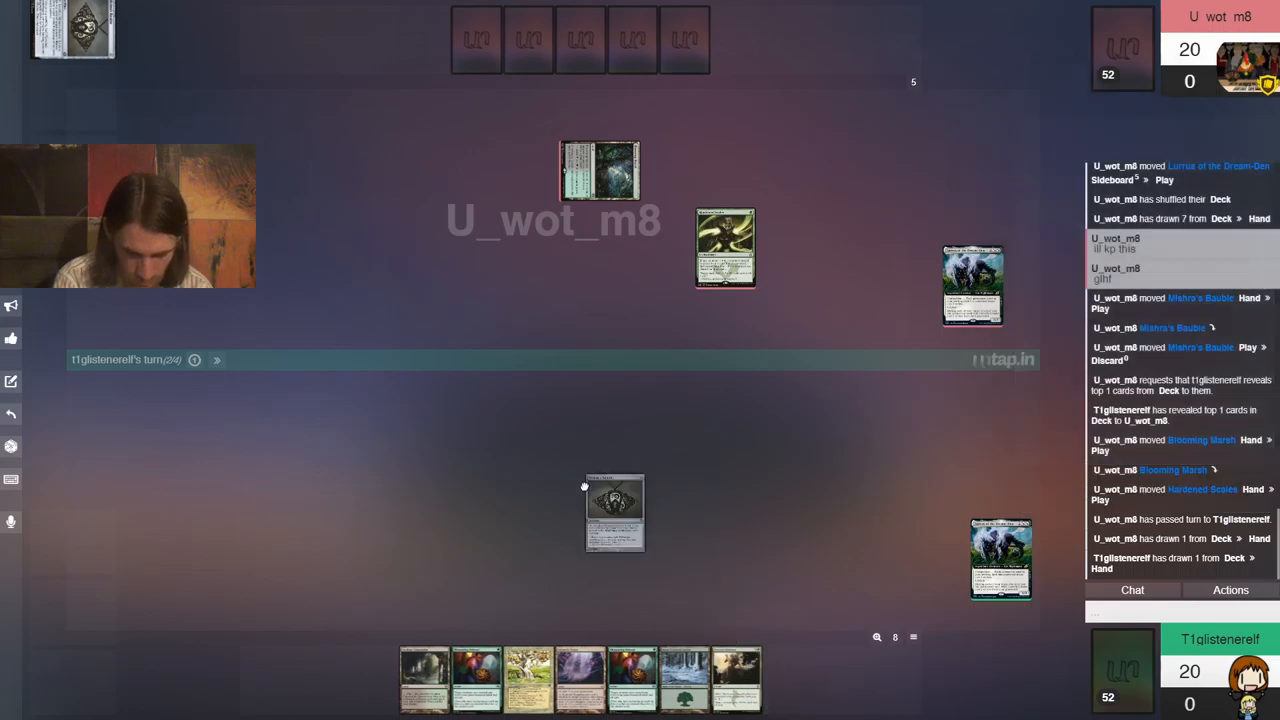
left_click_drag(614, 512, 474, 487)
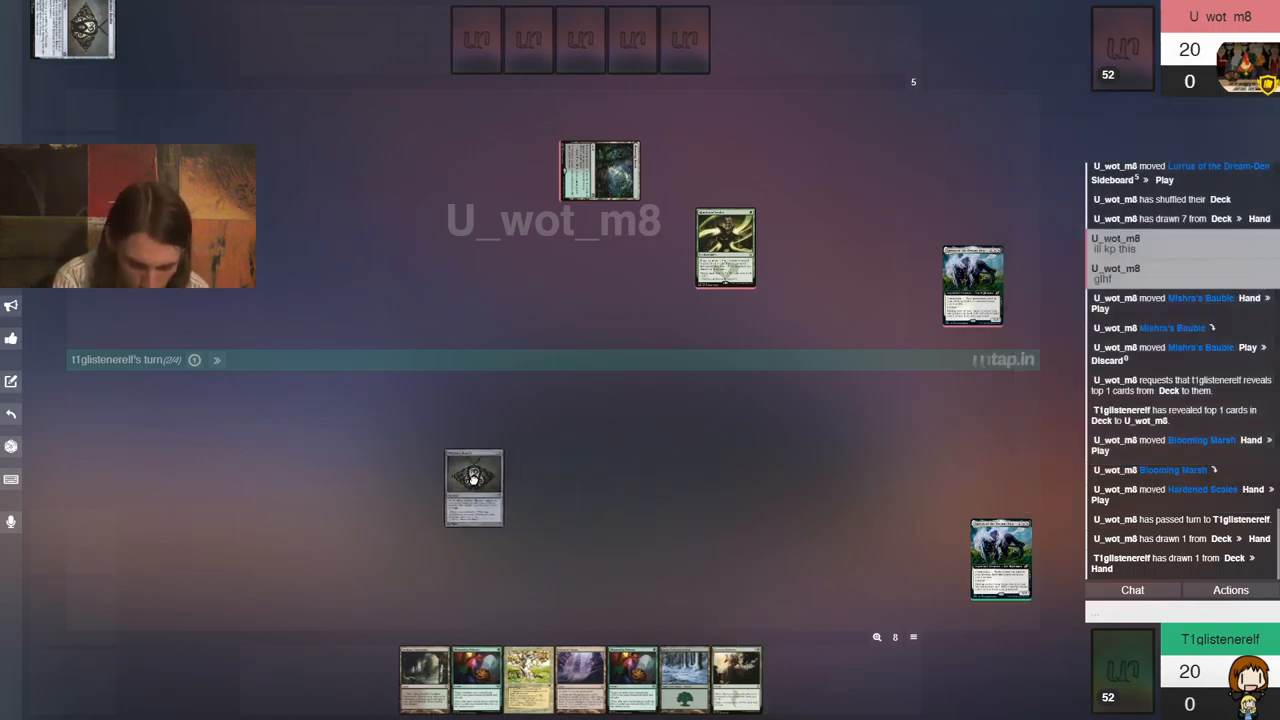
left_click_drag(474, 487, 396, 451)
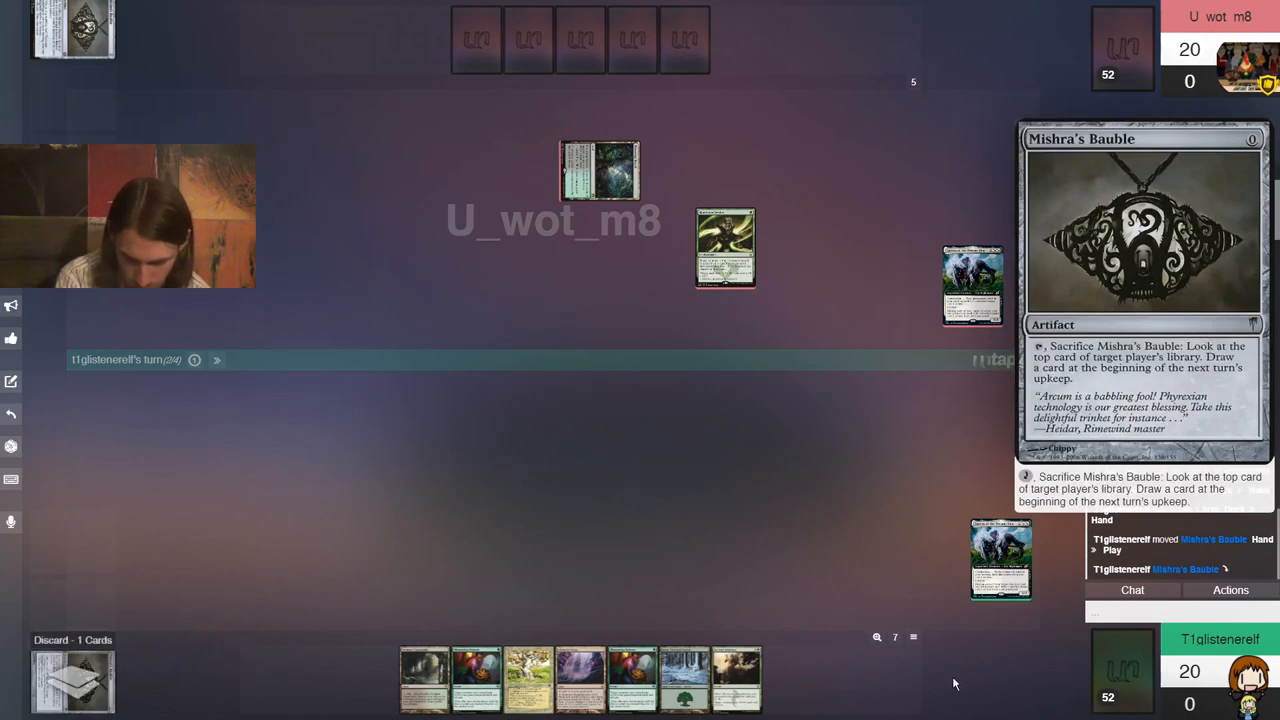
Bring up the deck's options to view its top card
right_click(1000, 558)
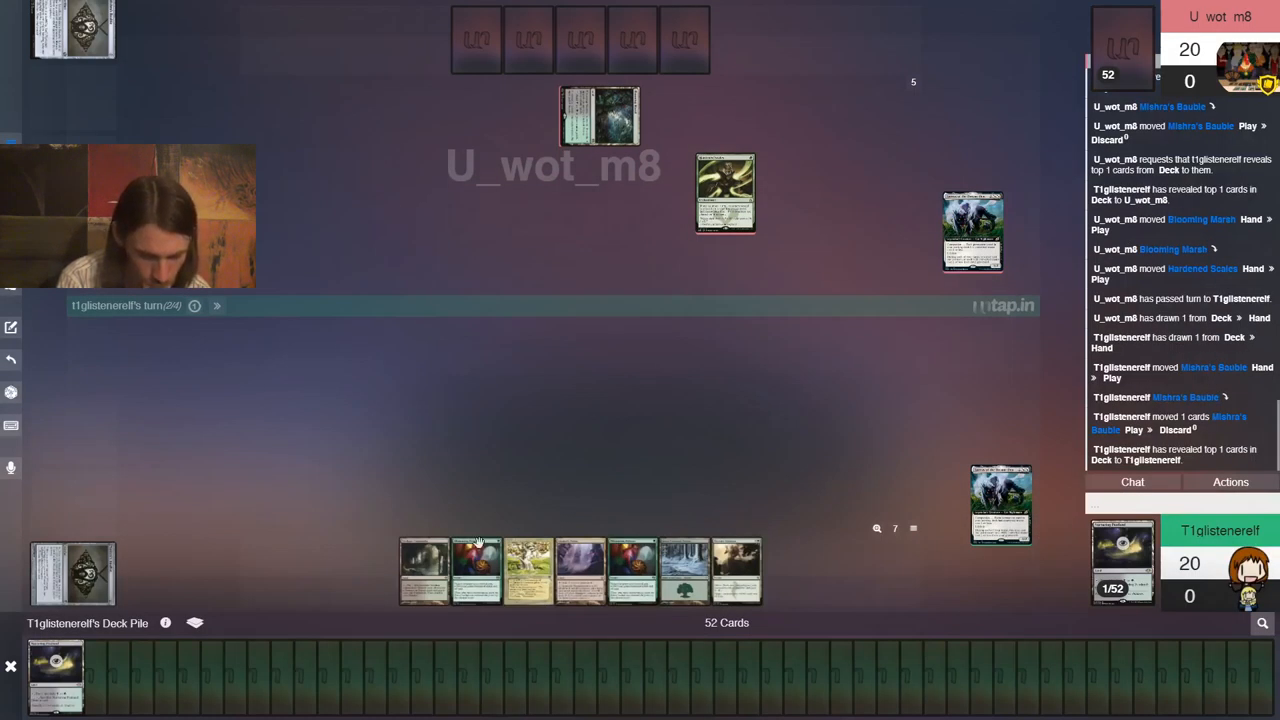
mouse_move(56, 670)
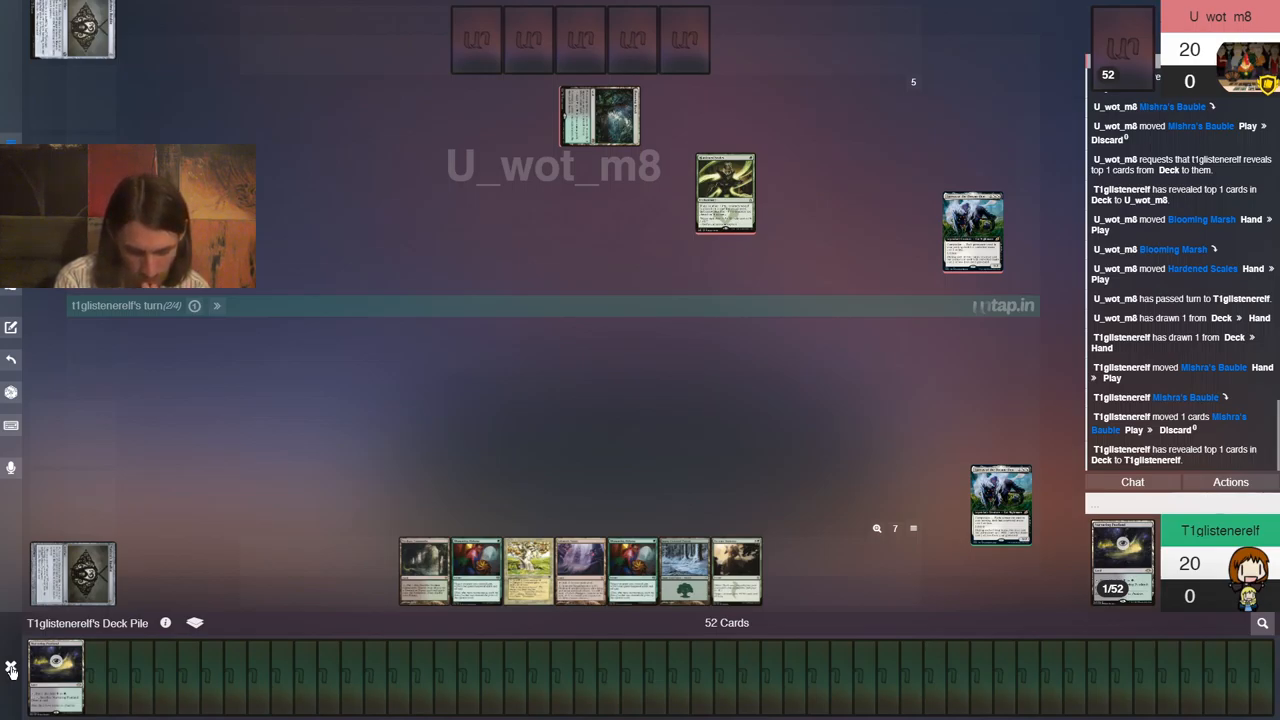
mouse_move(230, 487)
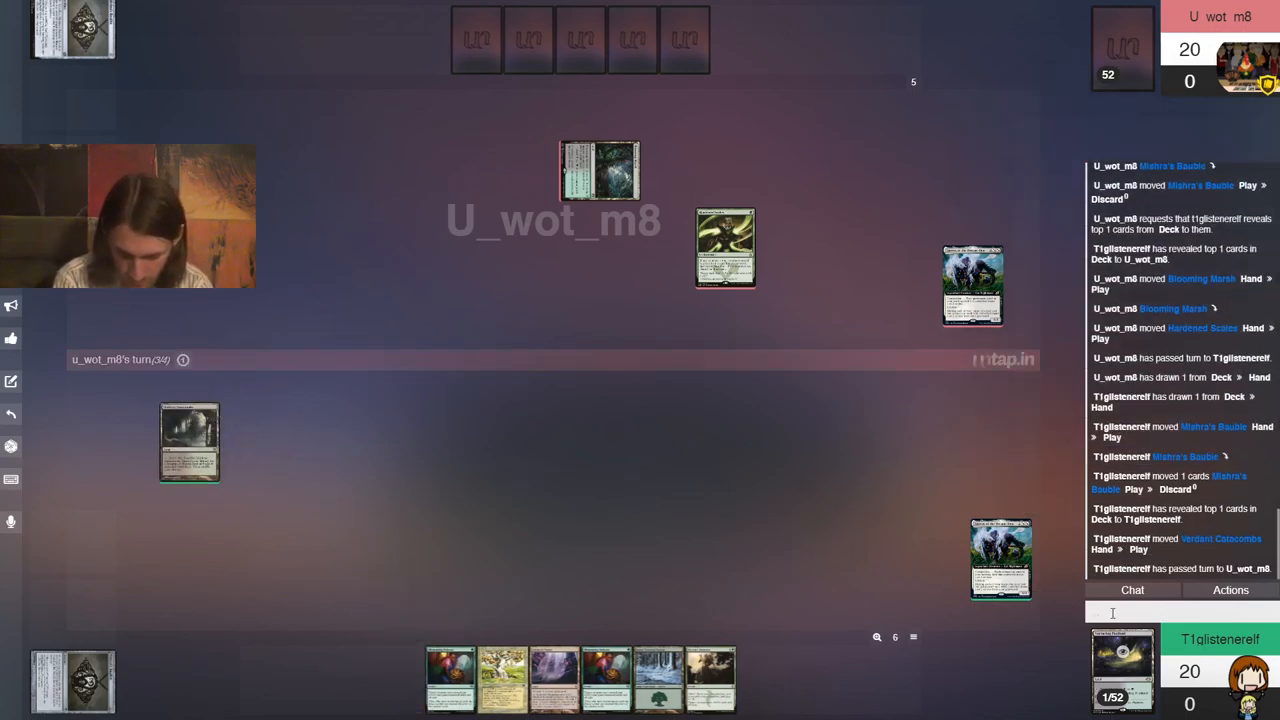
Chat 'Draw' and 'EgT', let the opponent's play resolve, and open the deck
type("Draw")
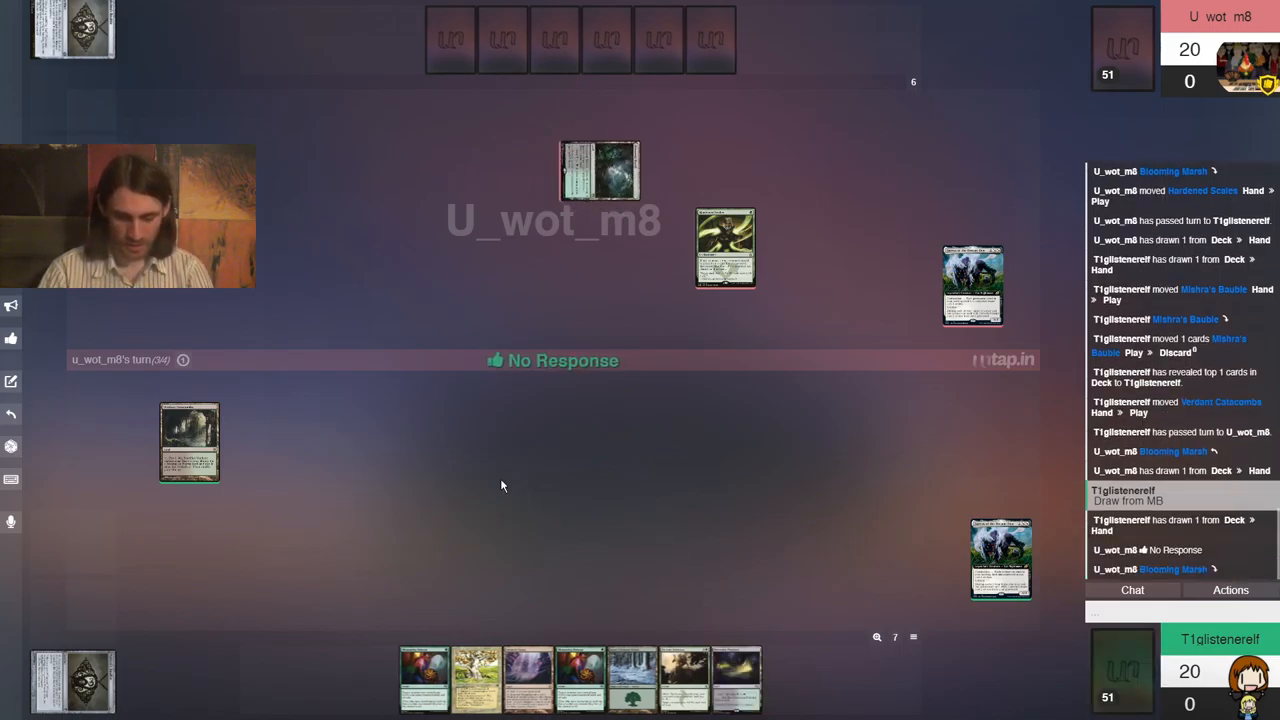
left_click(615, 255)
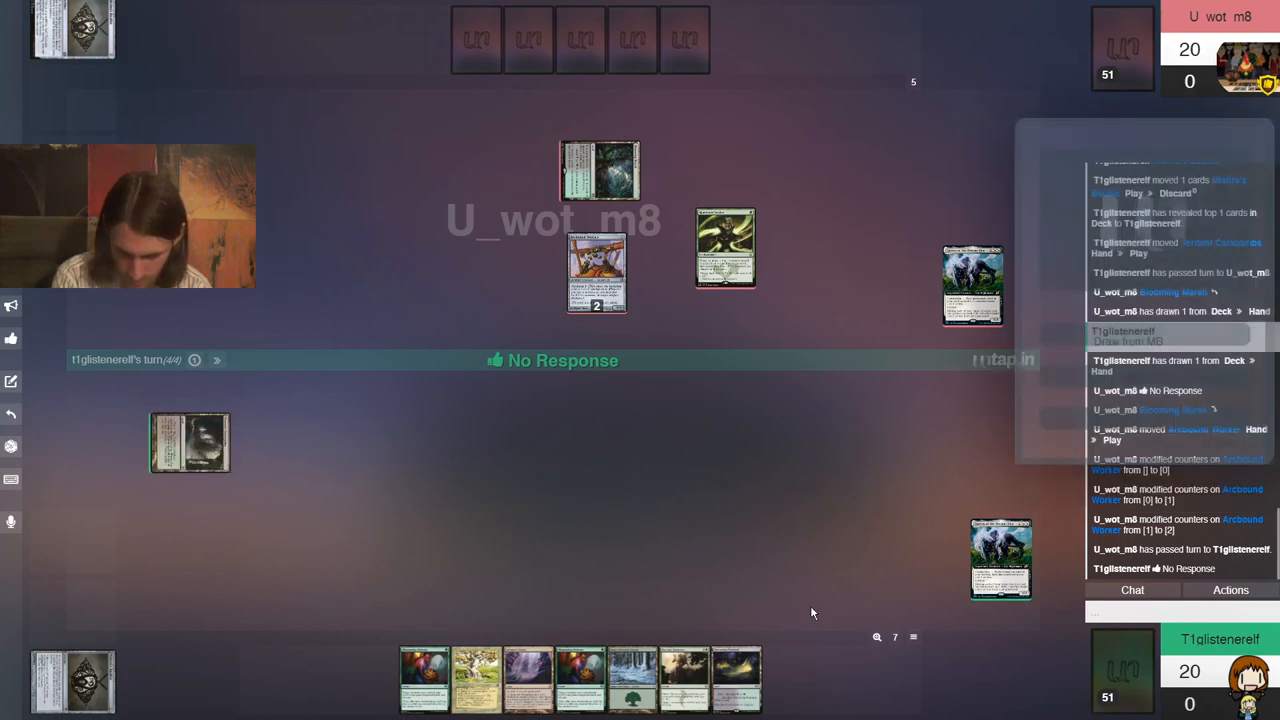
type("EgT")
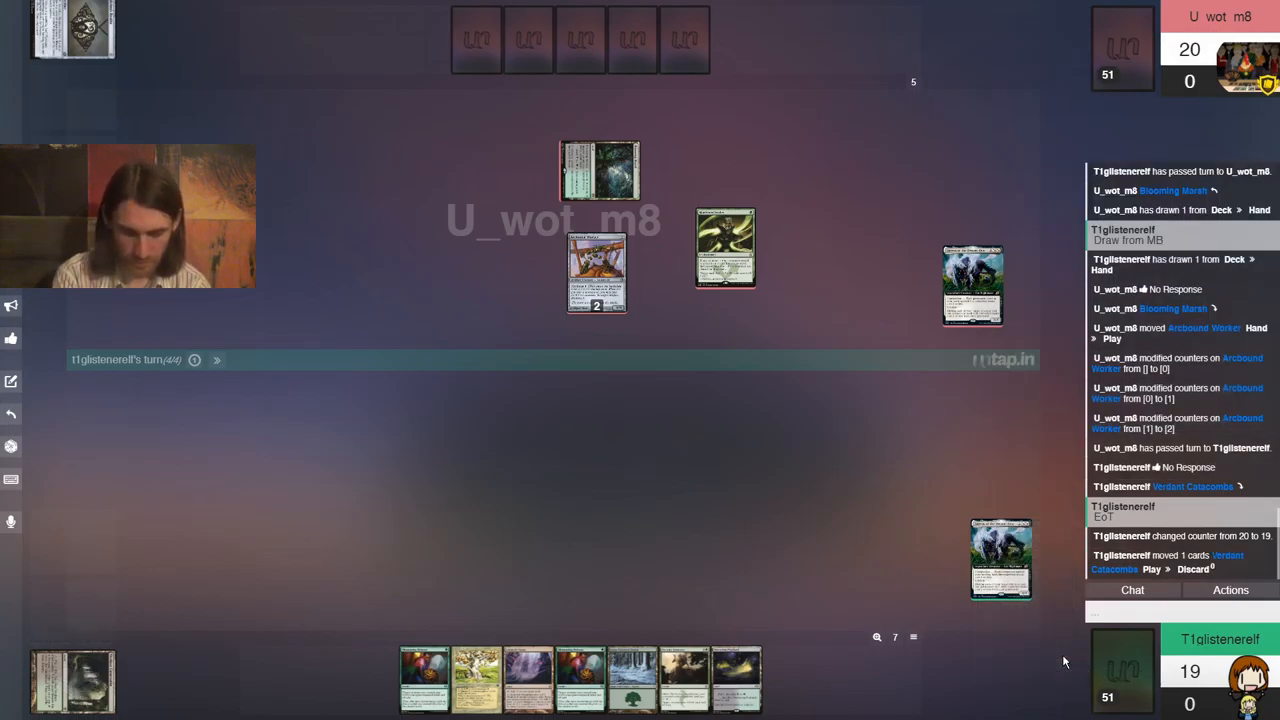
left_click(71, 680)
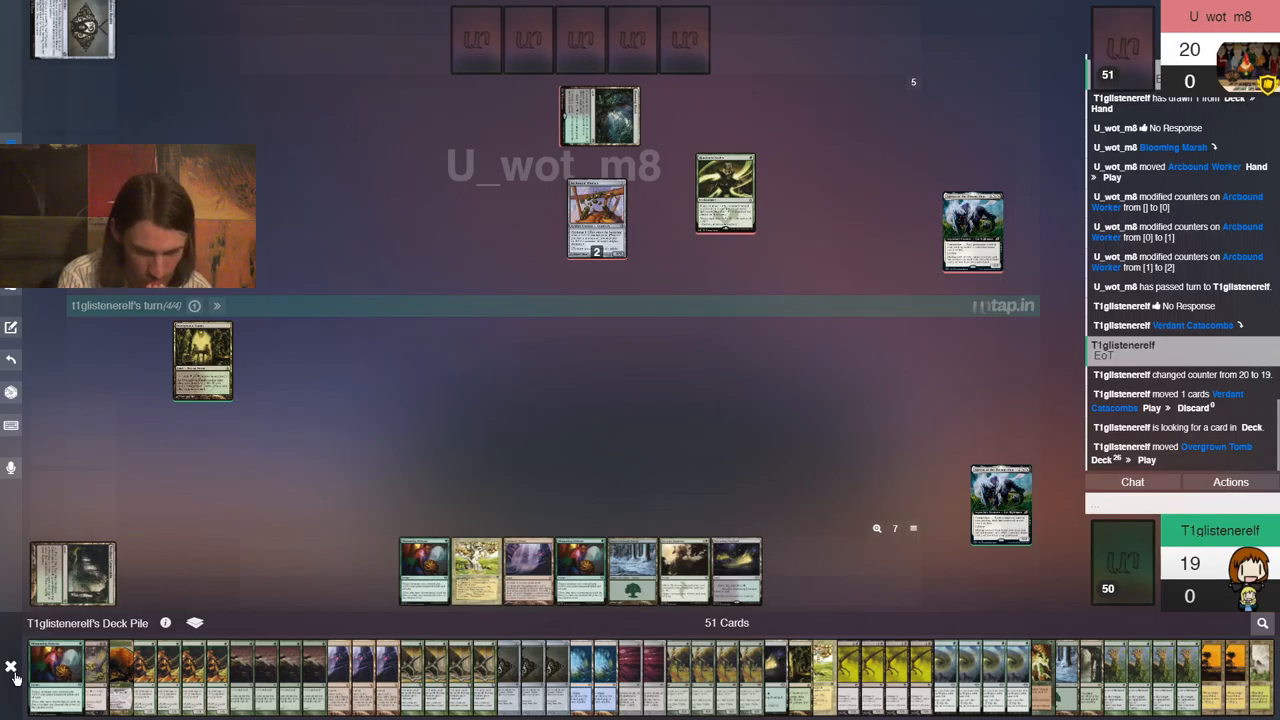
Close the deck view after fetching Overgrown Tomb
left_click(11, 666)
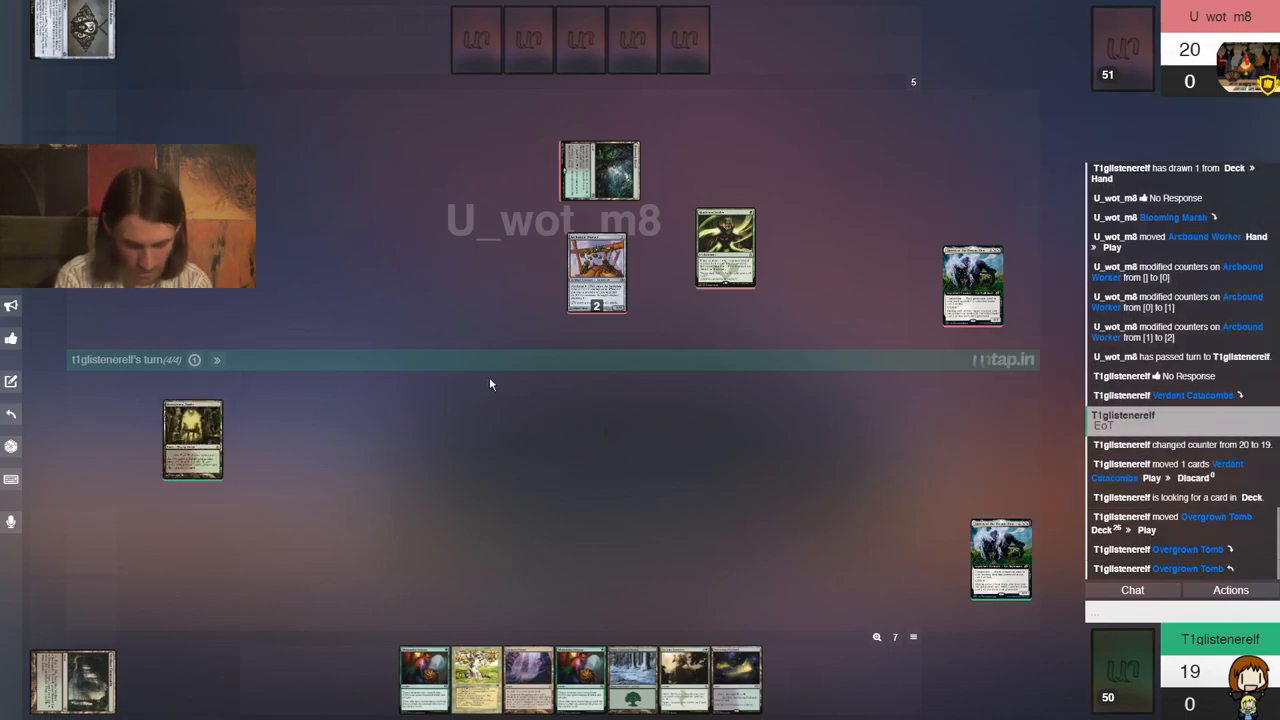
mouse_move(500, 447)
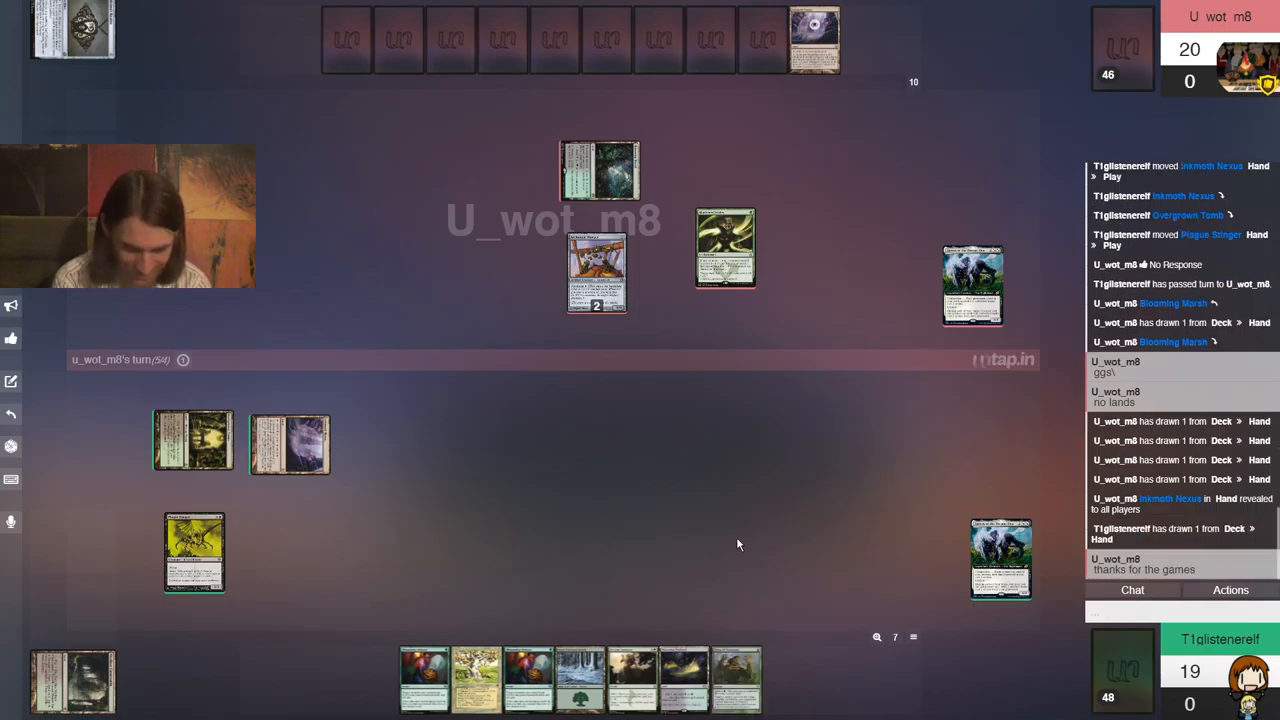
mouse_move(724, 526)
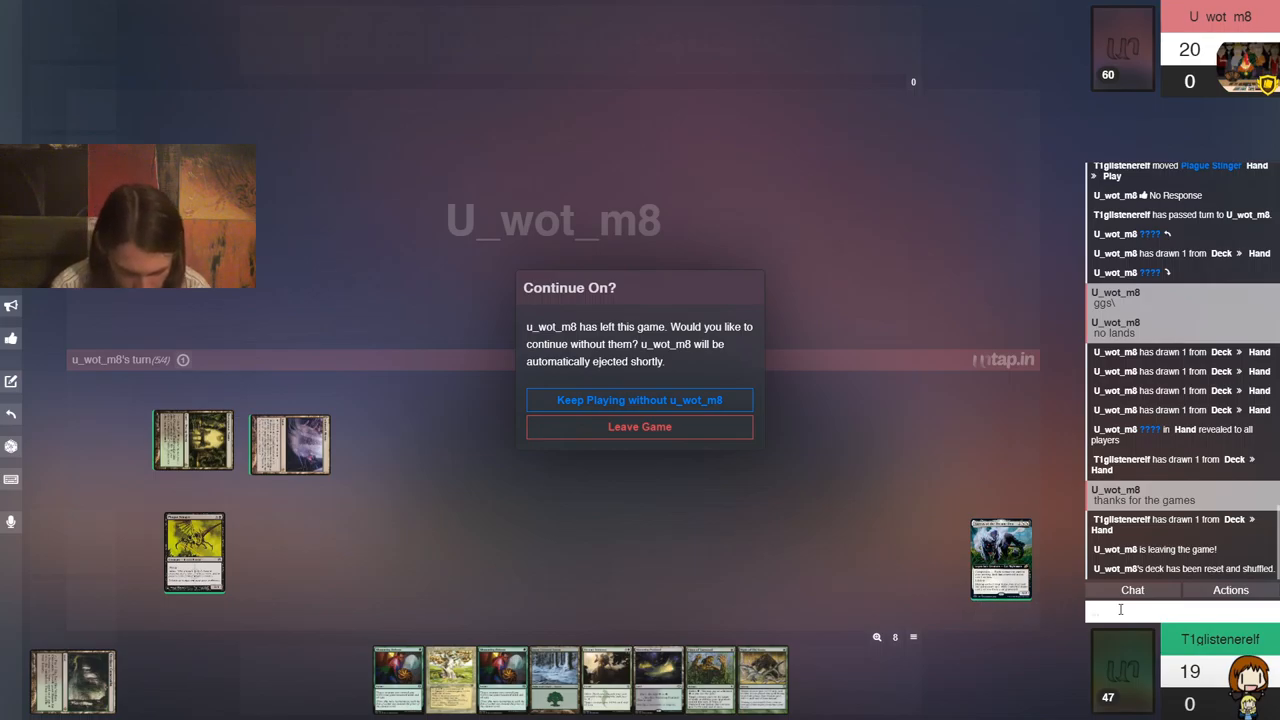
Chat 'Thank you' and 'I appreciate it', leave with yourself as winner, and dismiss the channel list
type("T")
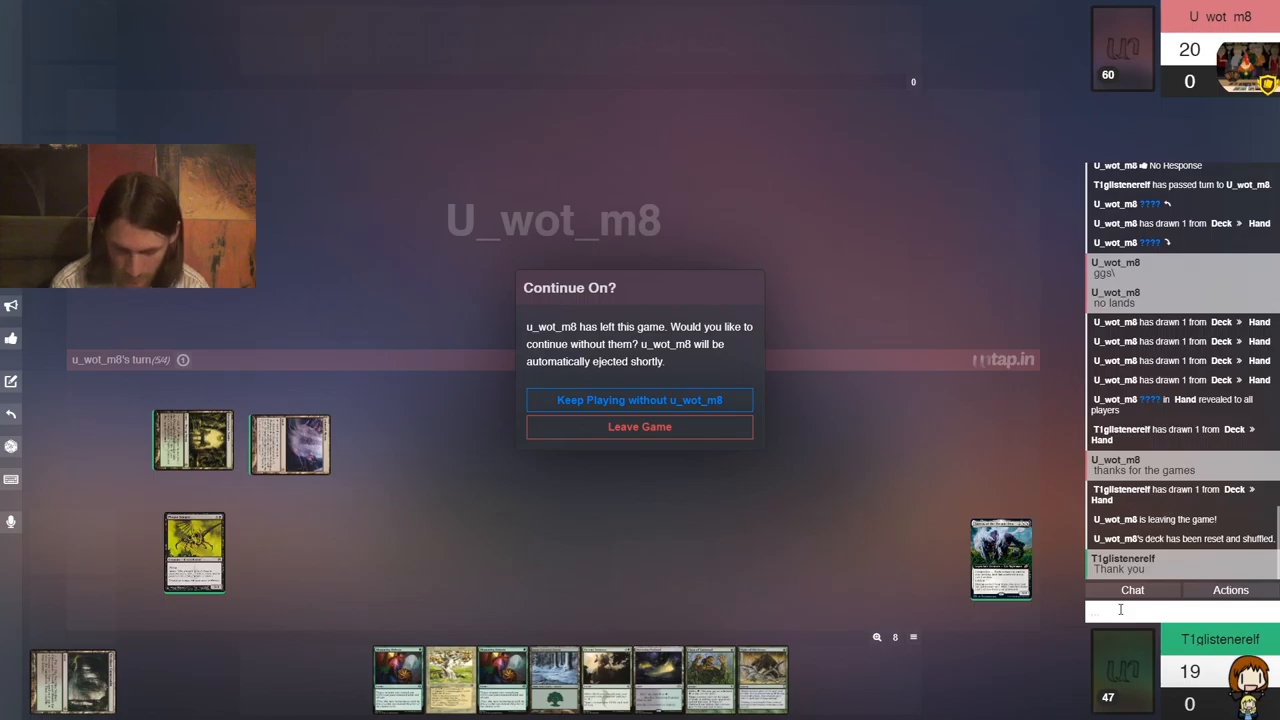
type("I appre")
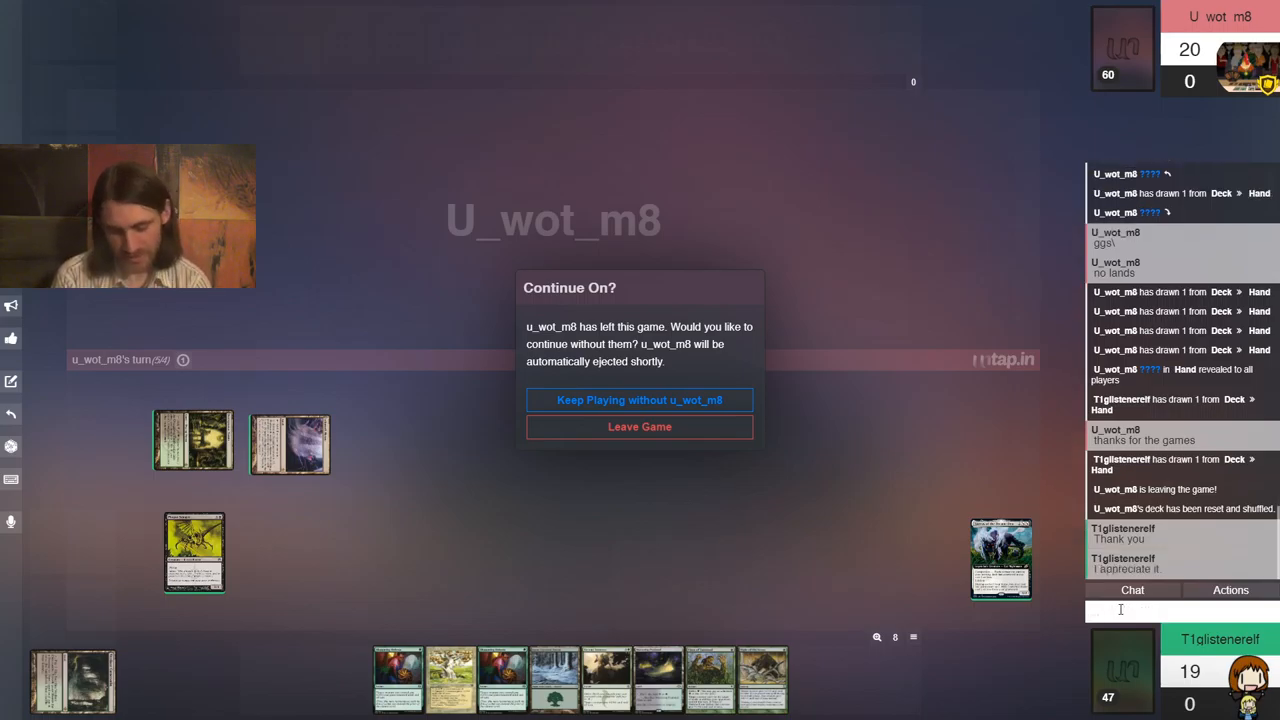
mouse_move(728, 444)
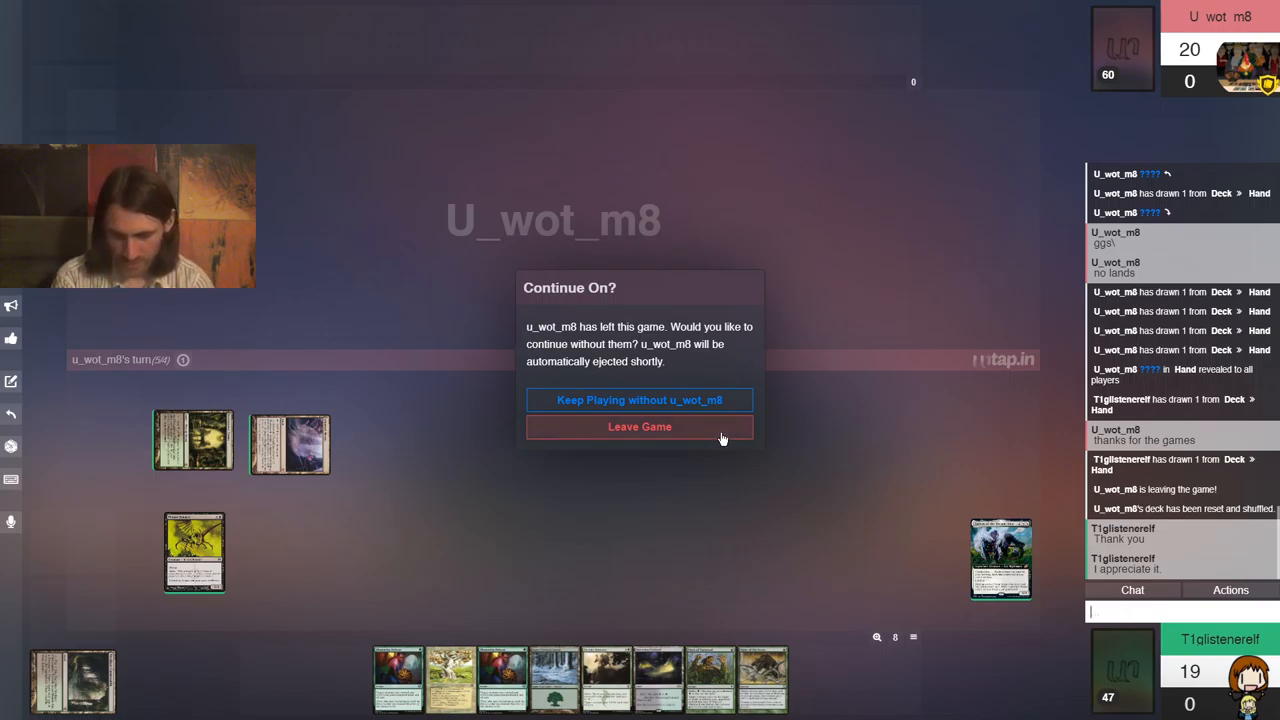
left_click(639, 426)
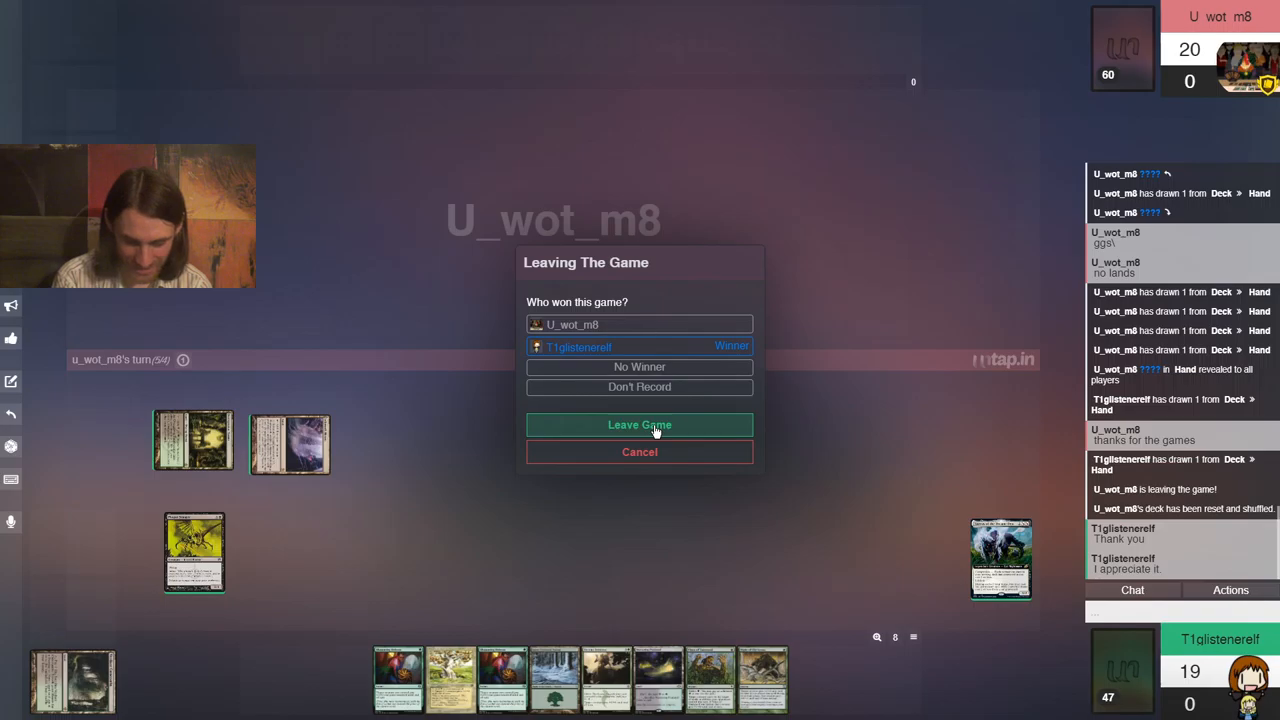
left_click(639, 425)
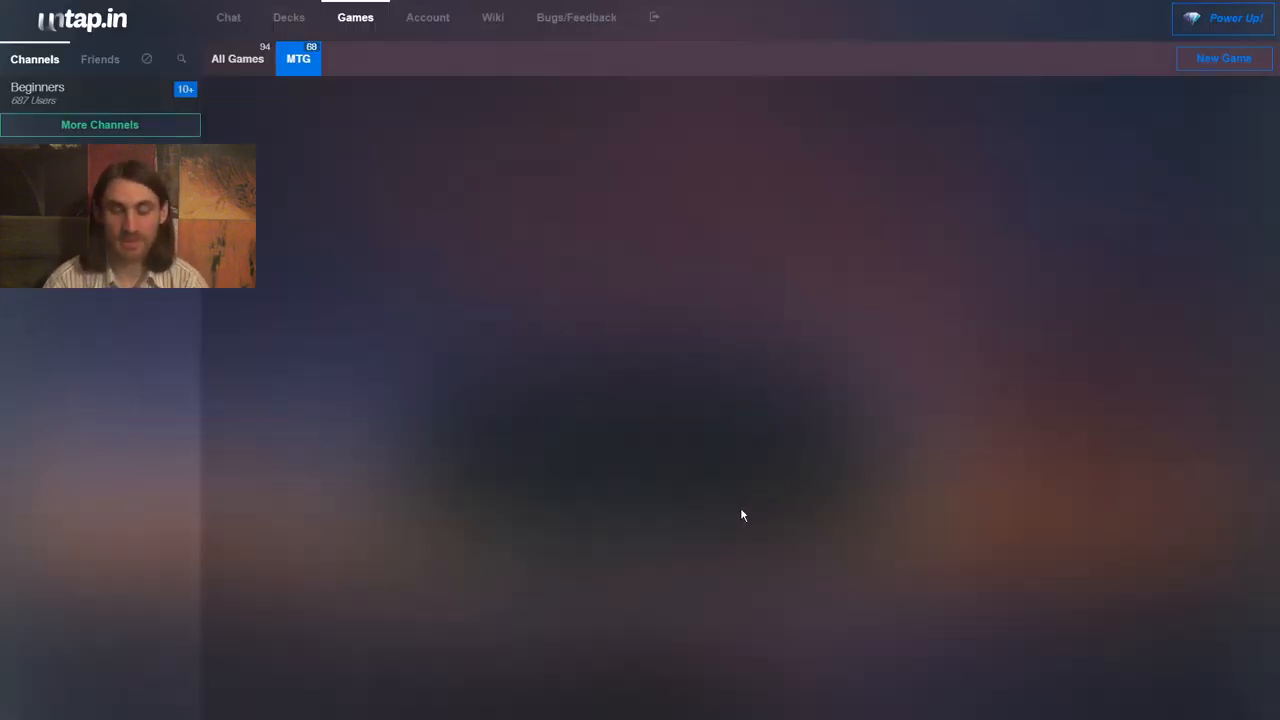
left_click(99, 124)
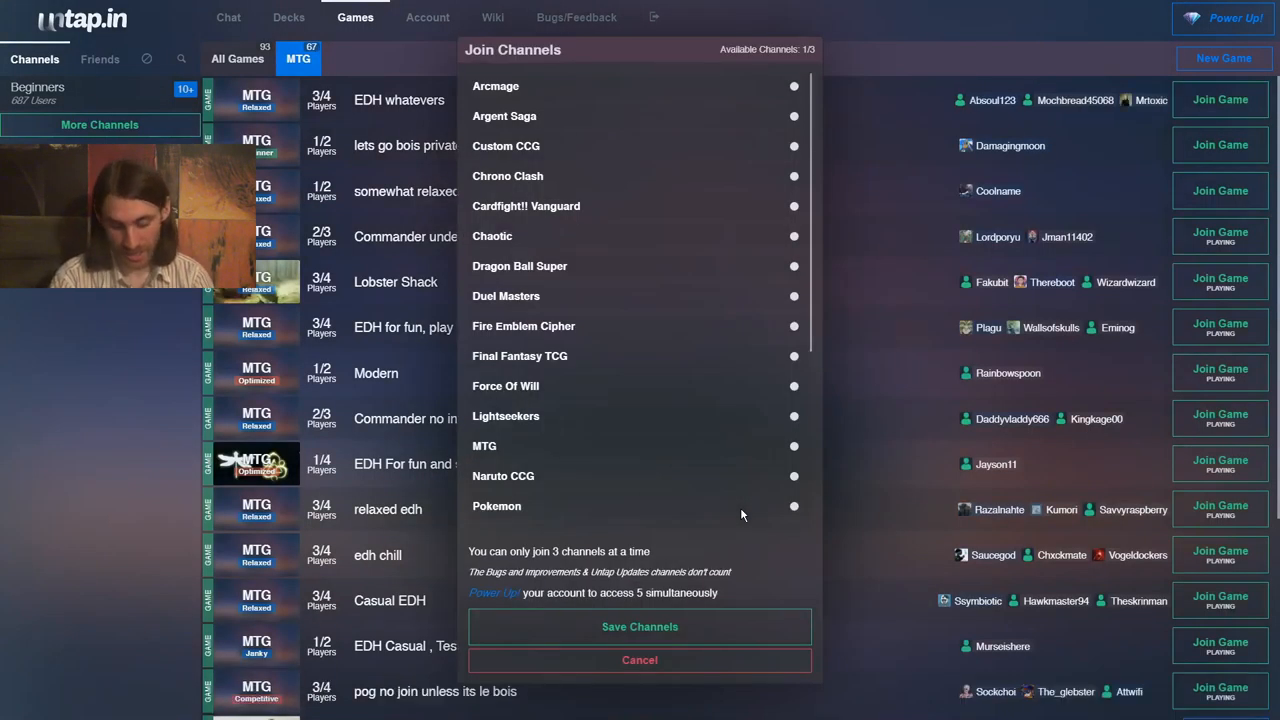
left_click(639, 660)
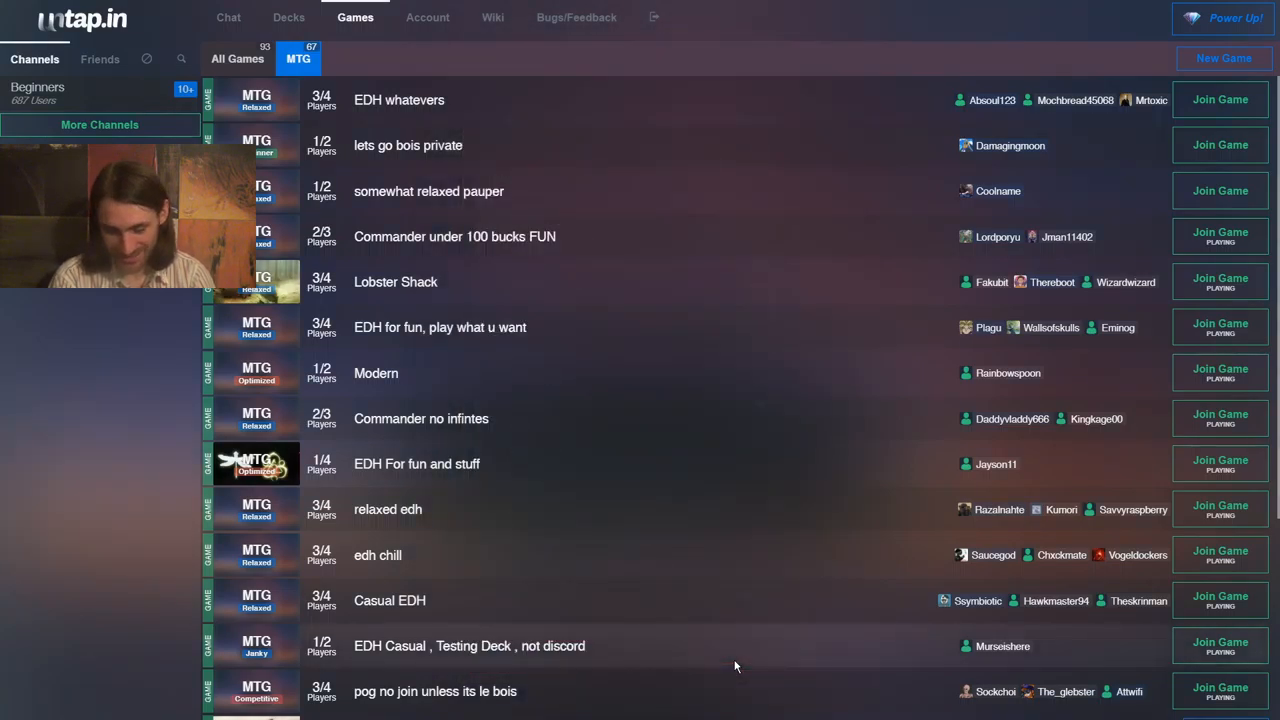